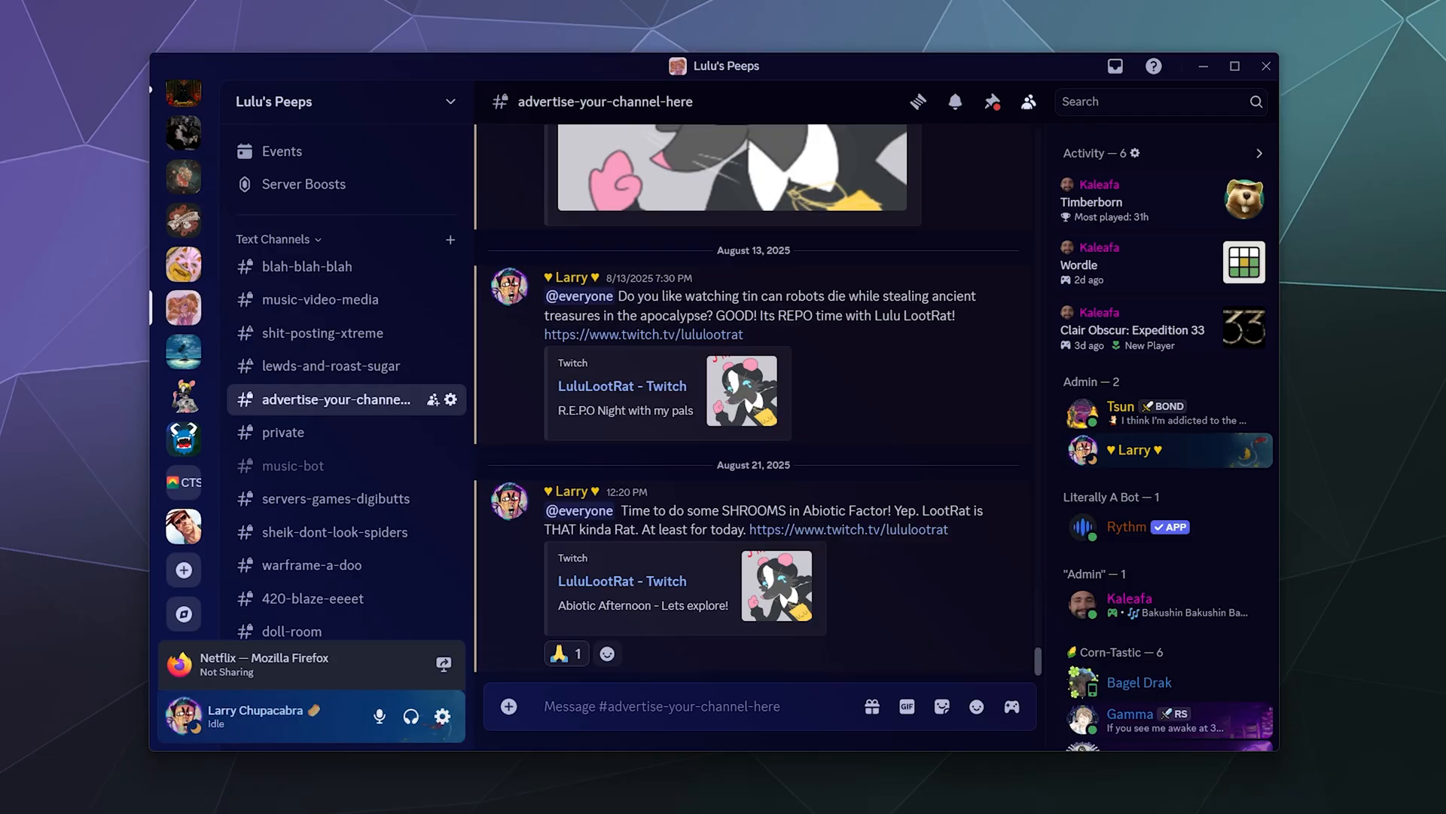
mouse_move(1318, 357)
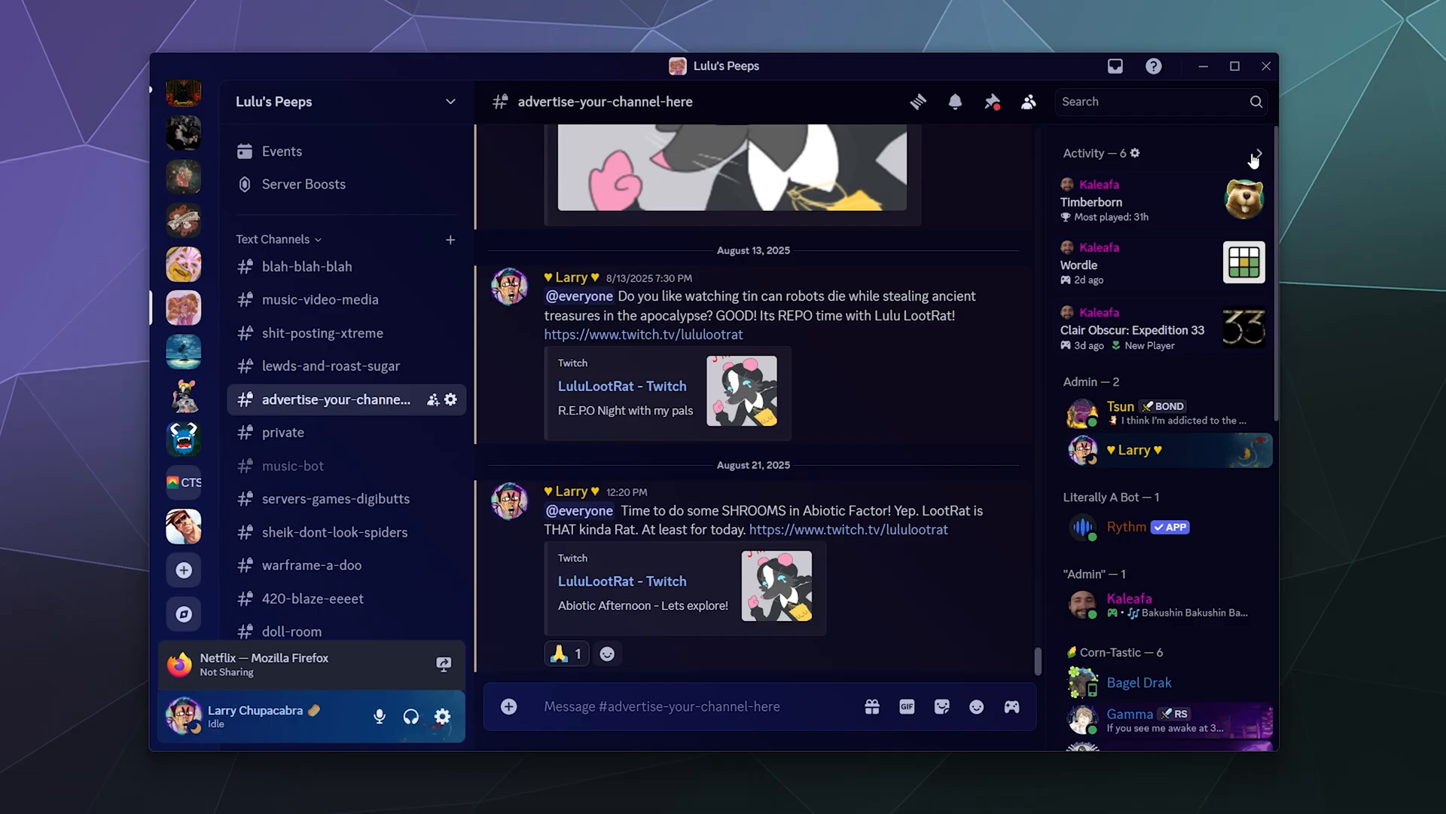
- Reach User Settings with the sidebar scrolled down to the Activity Settings section
left_click(1133, 330)
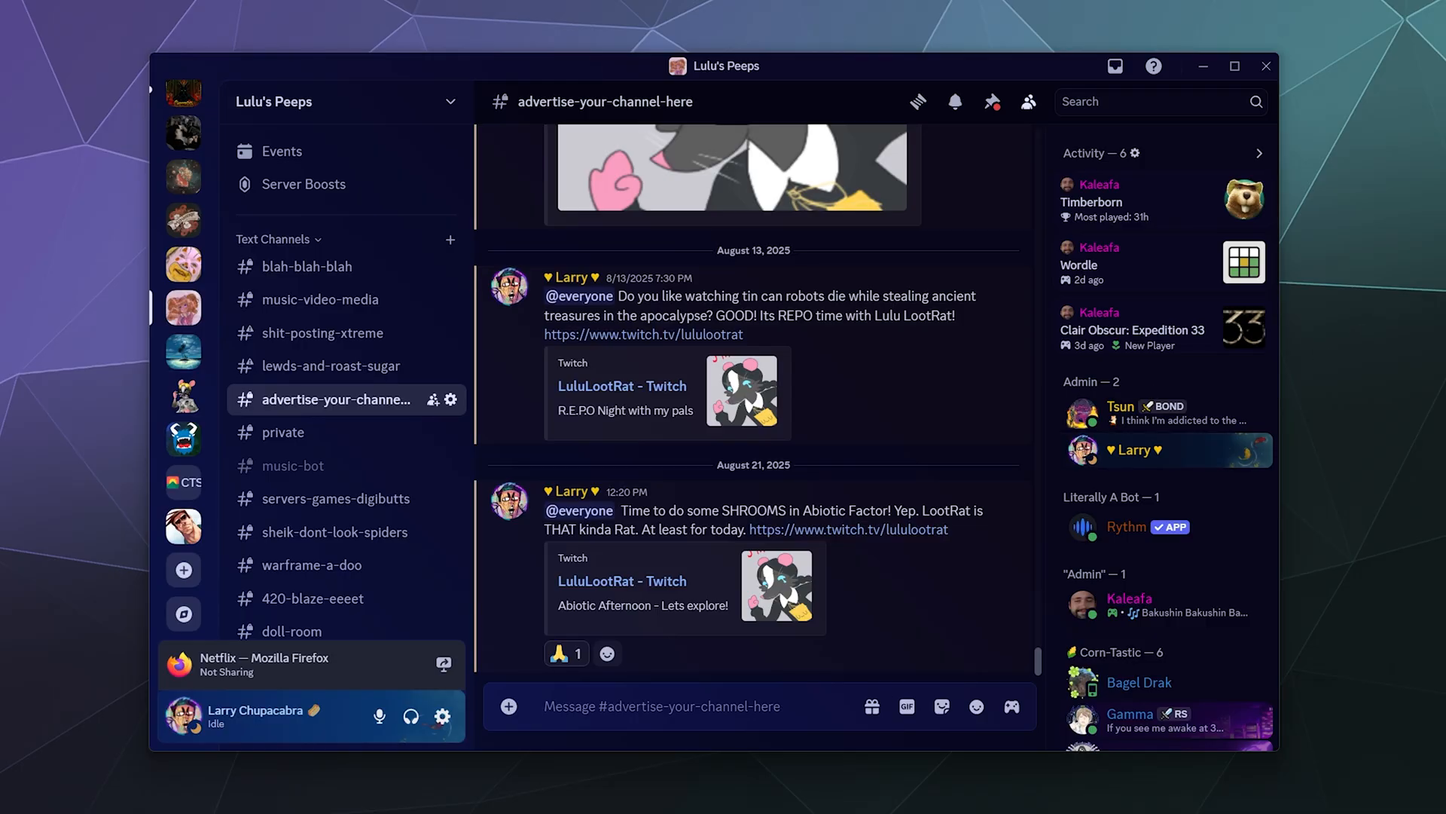
mouse_move(442, 717)
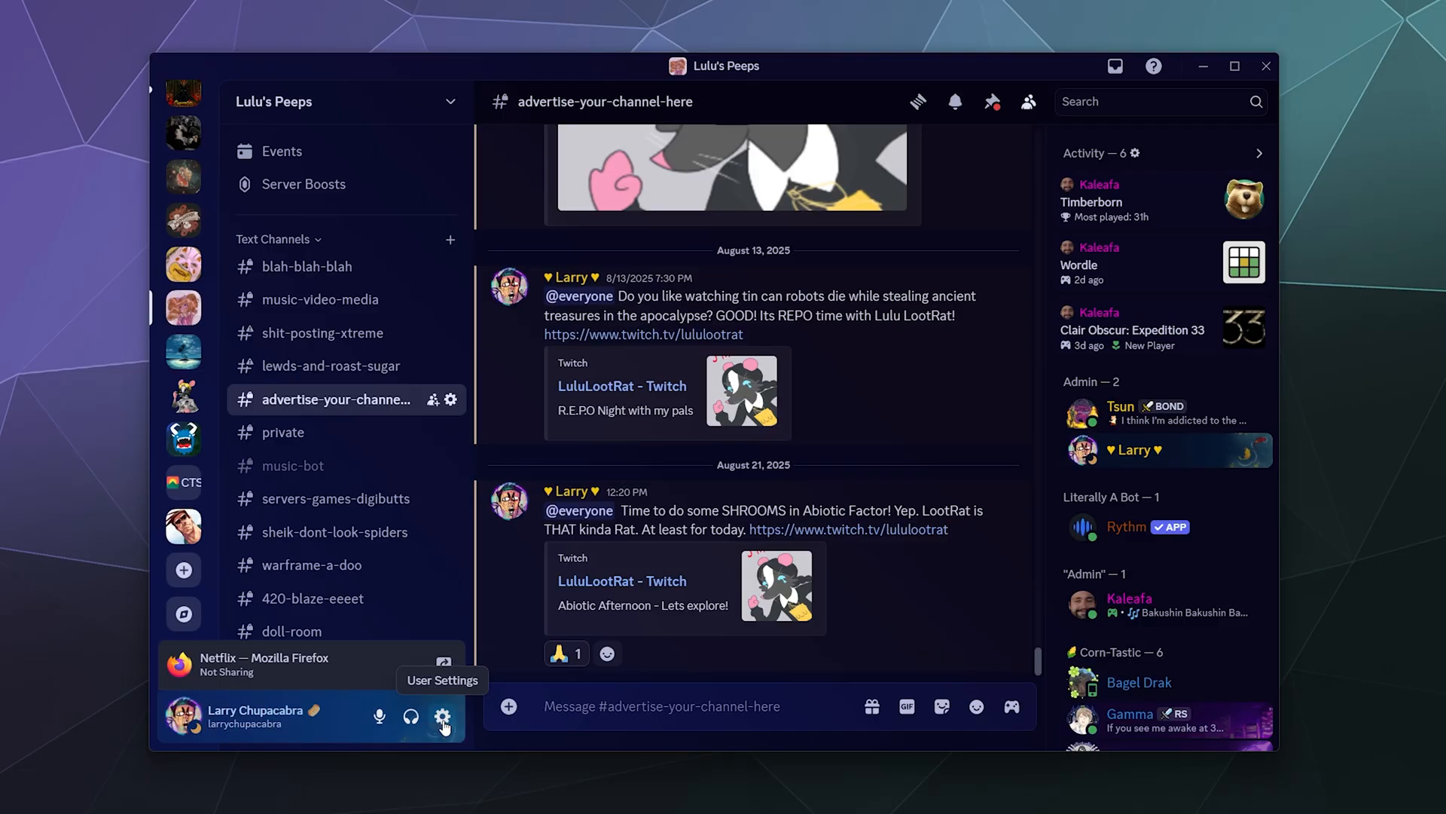
left_click(443, 717)
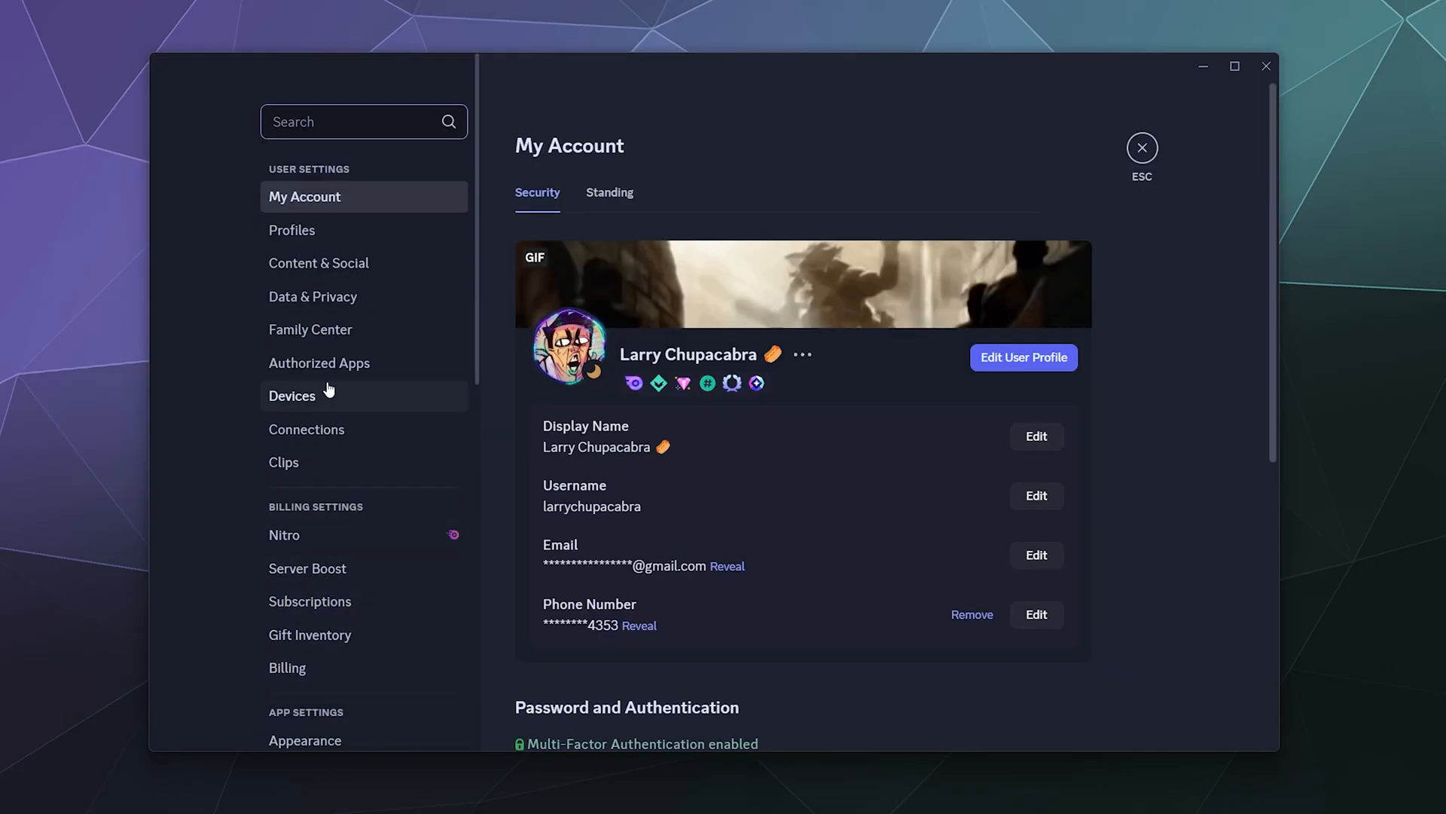
scroll("down", 3)
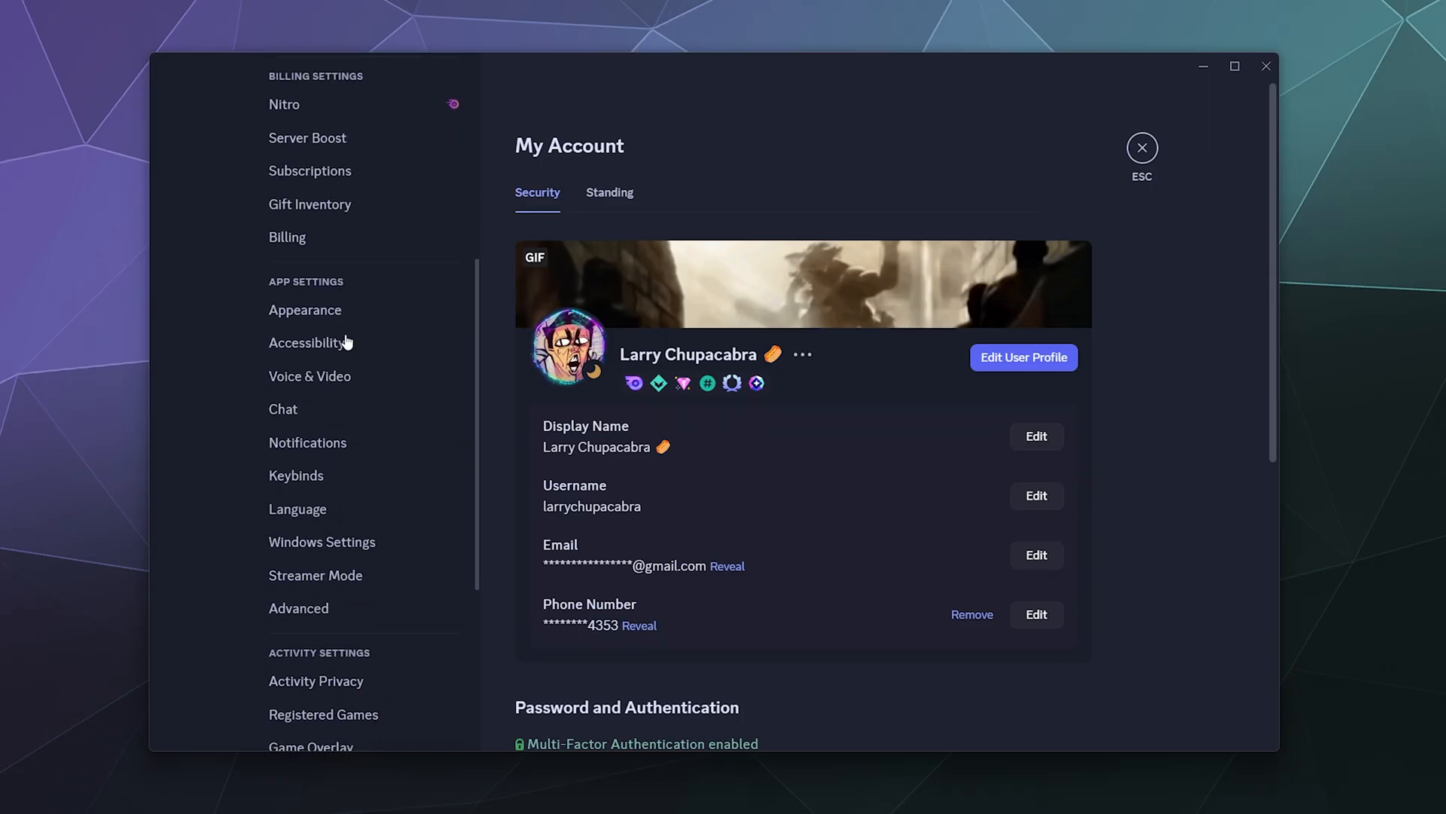
scroll("down", 3)
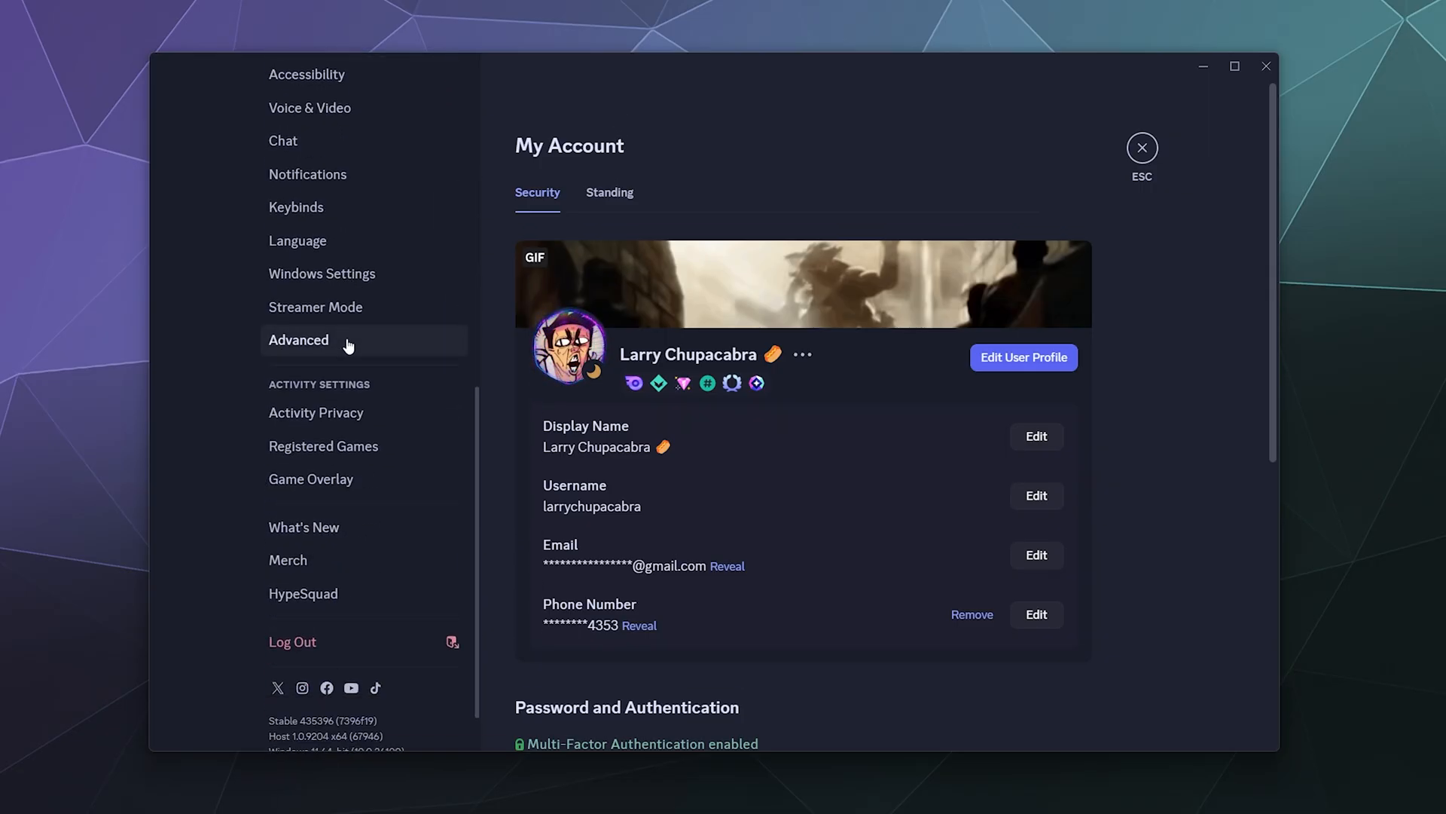
mouse_move(344, 389)
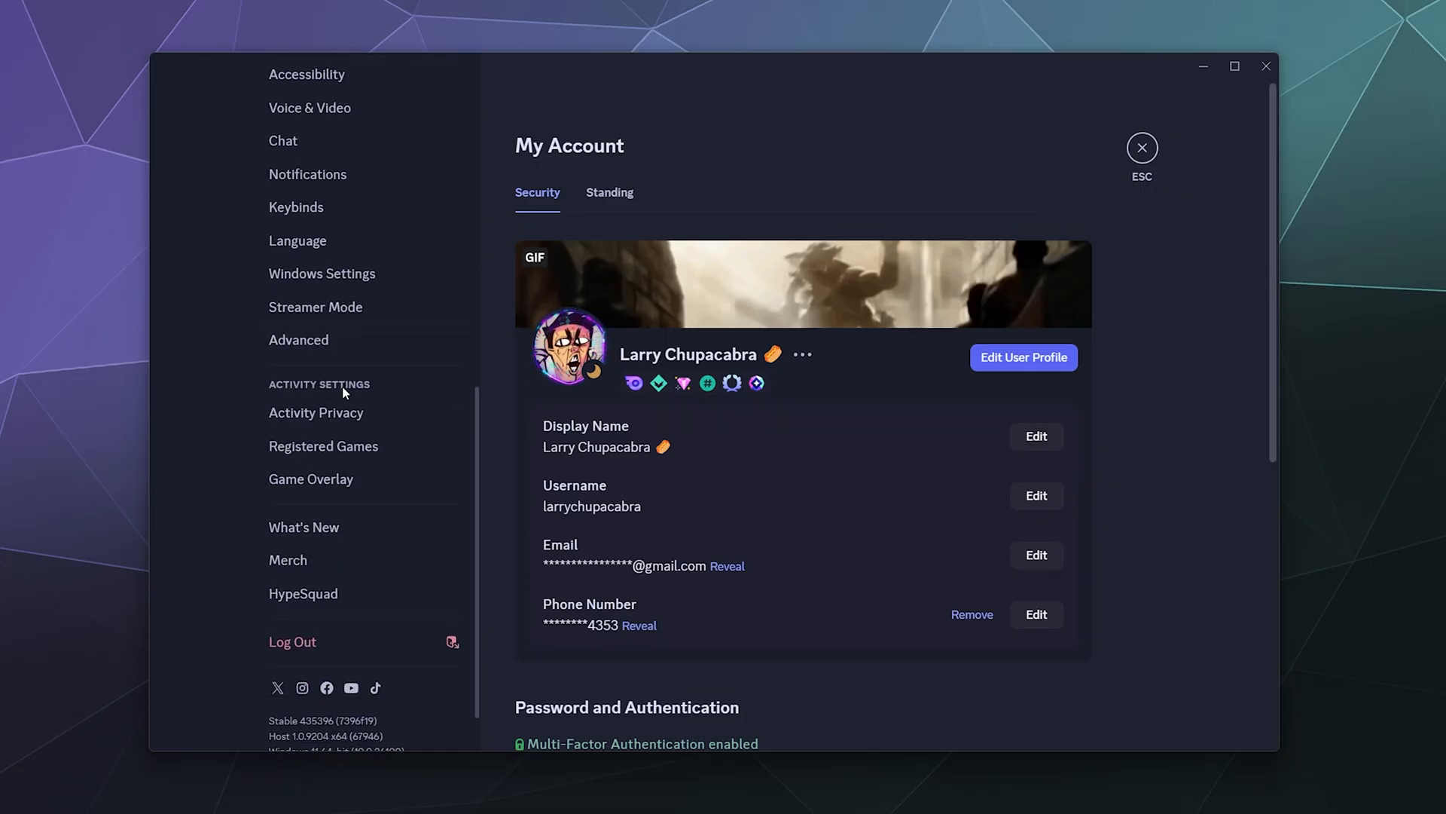
mouse_move(330, 642)
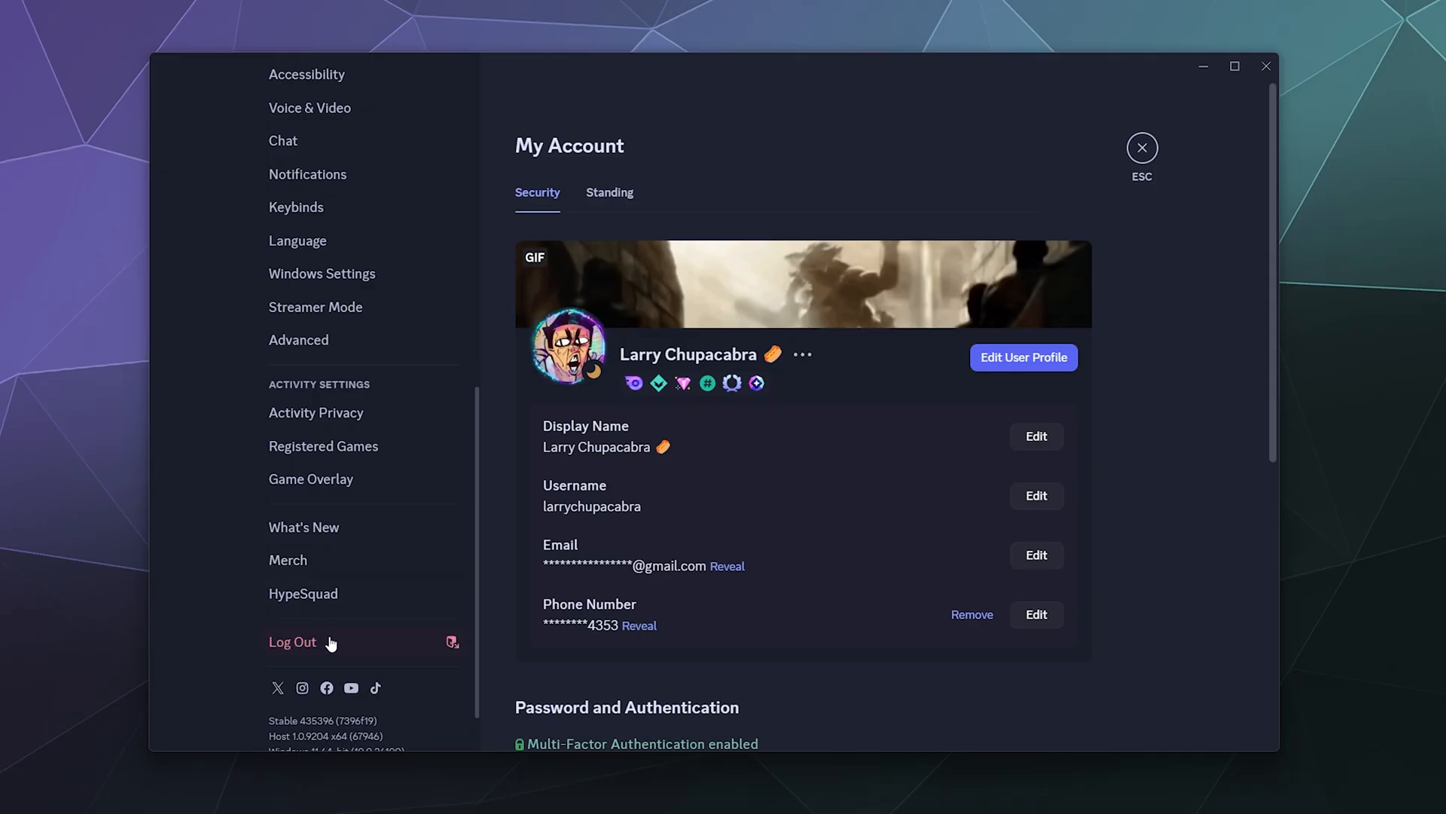
- Switch on 'Share my activity' in Activity Privacy
left_click(315, 412)
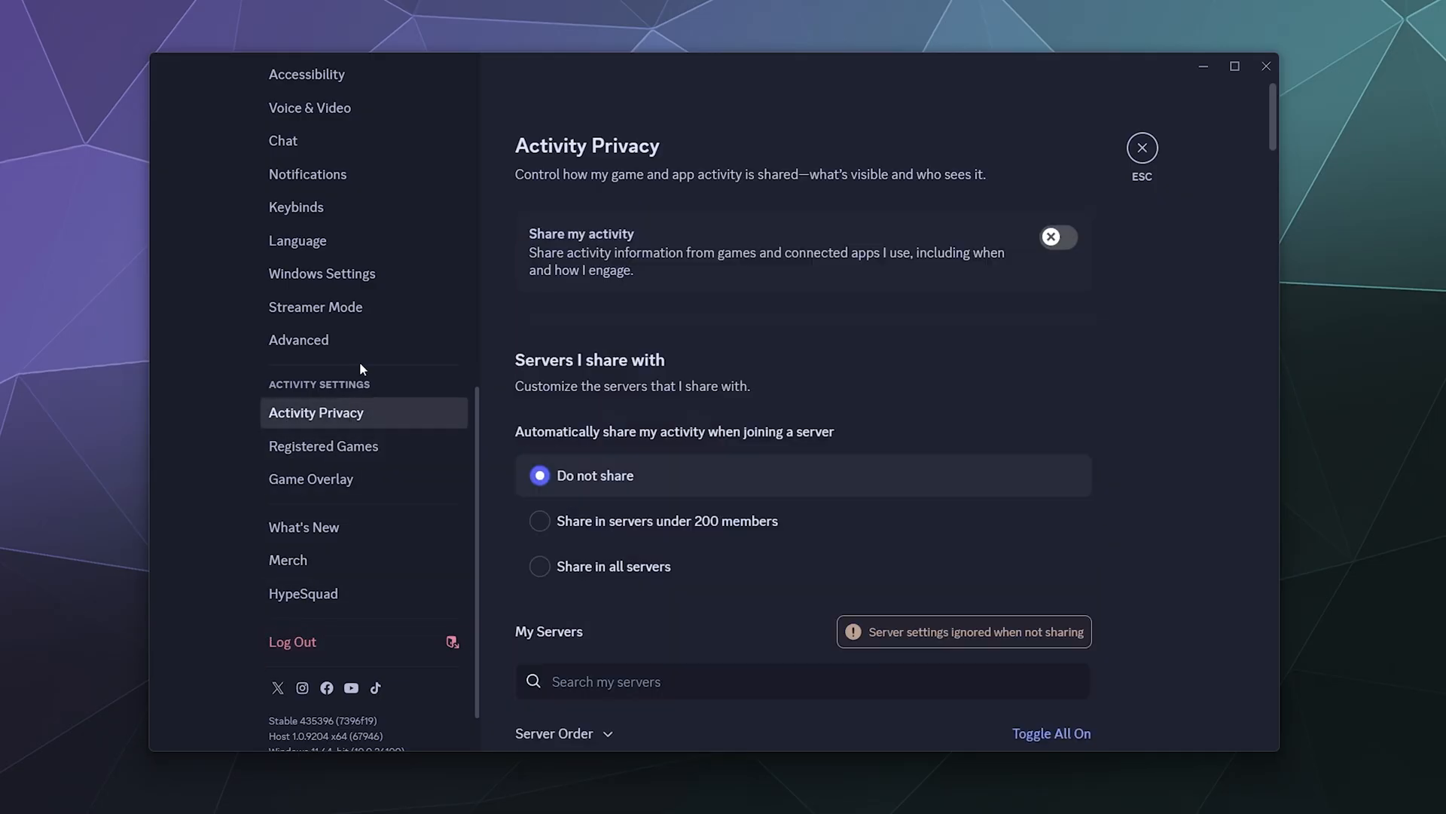
mouse_move(616, 282)
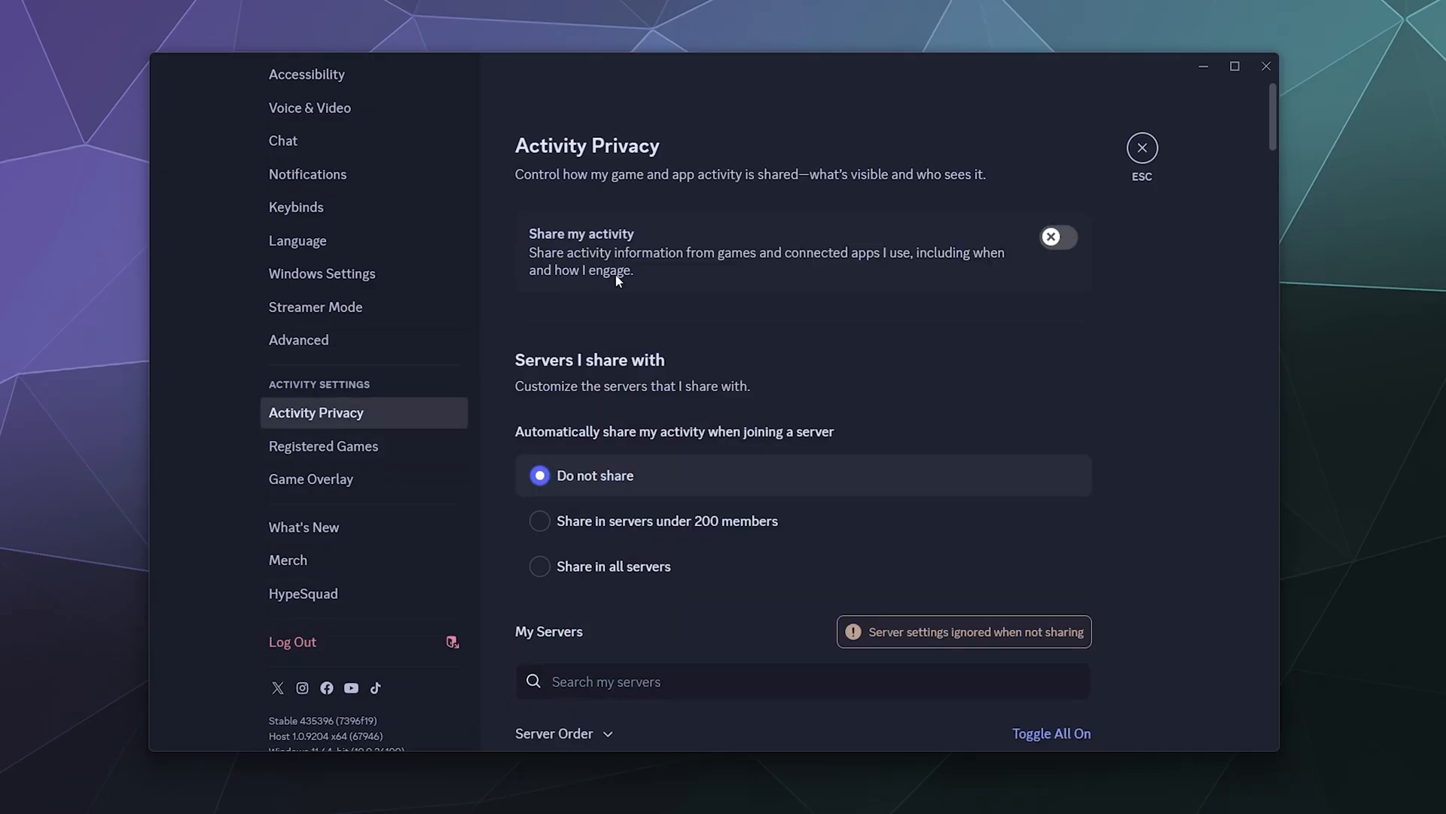
mouse_move(600, 297)
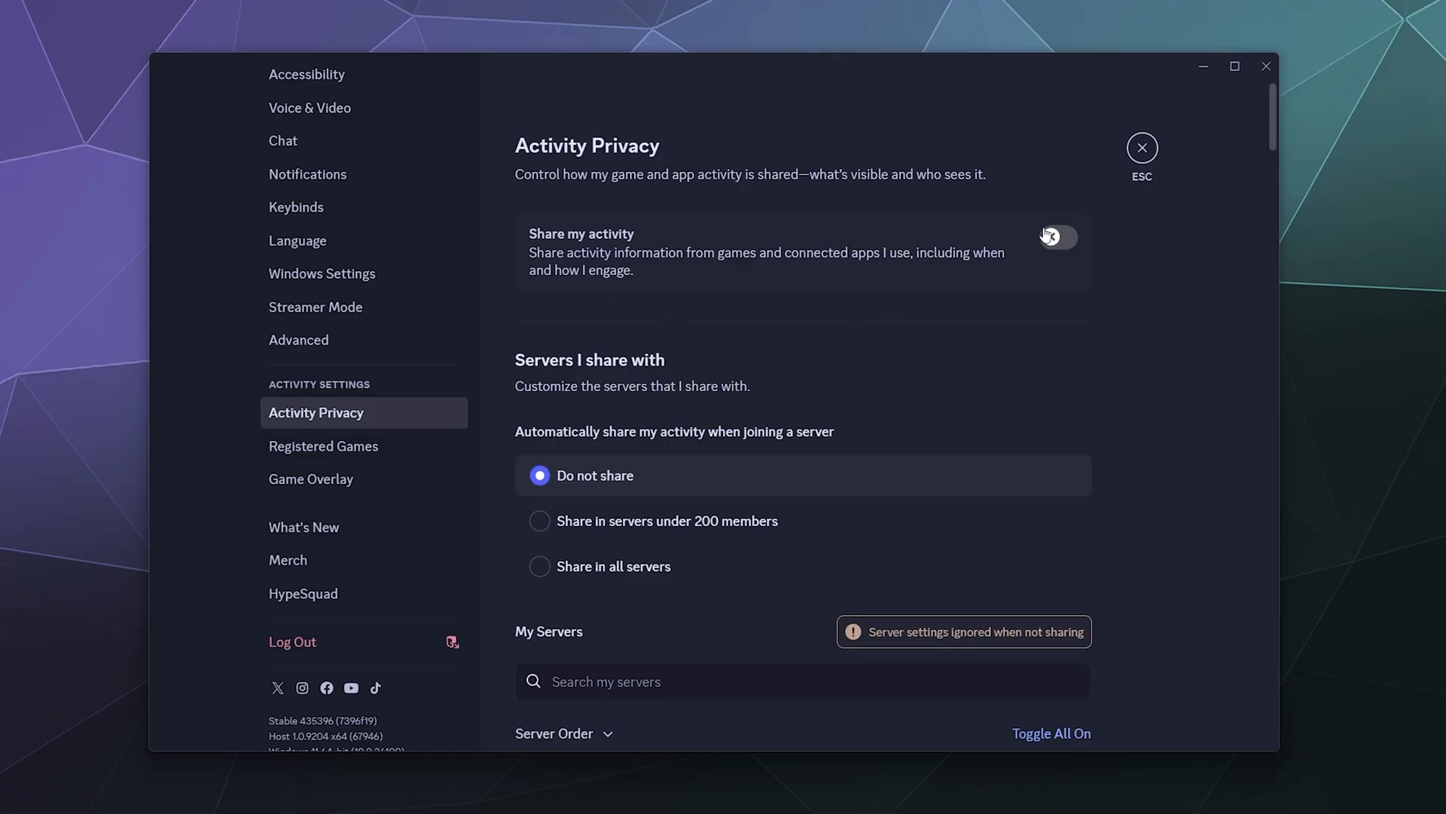
left_click(1058, 237)
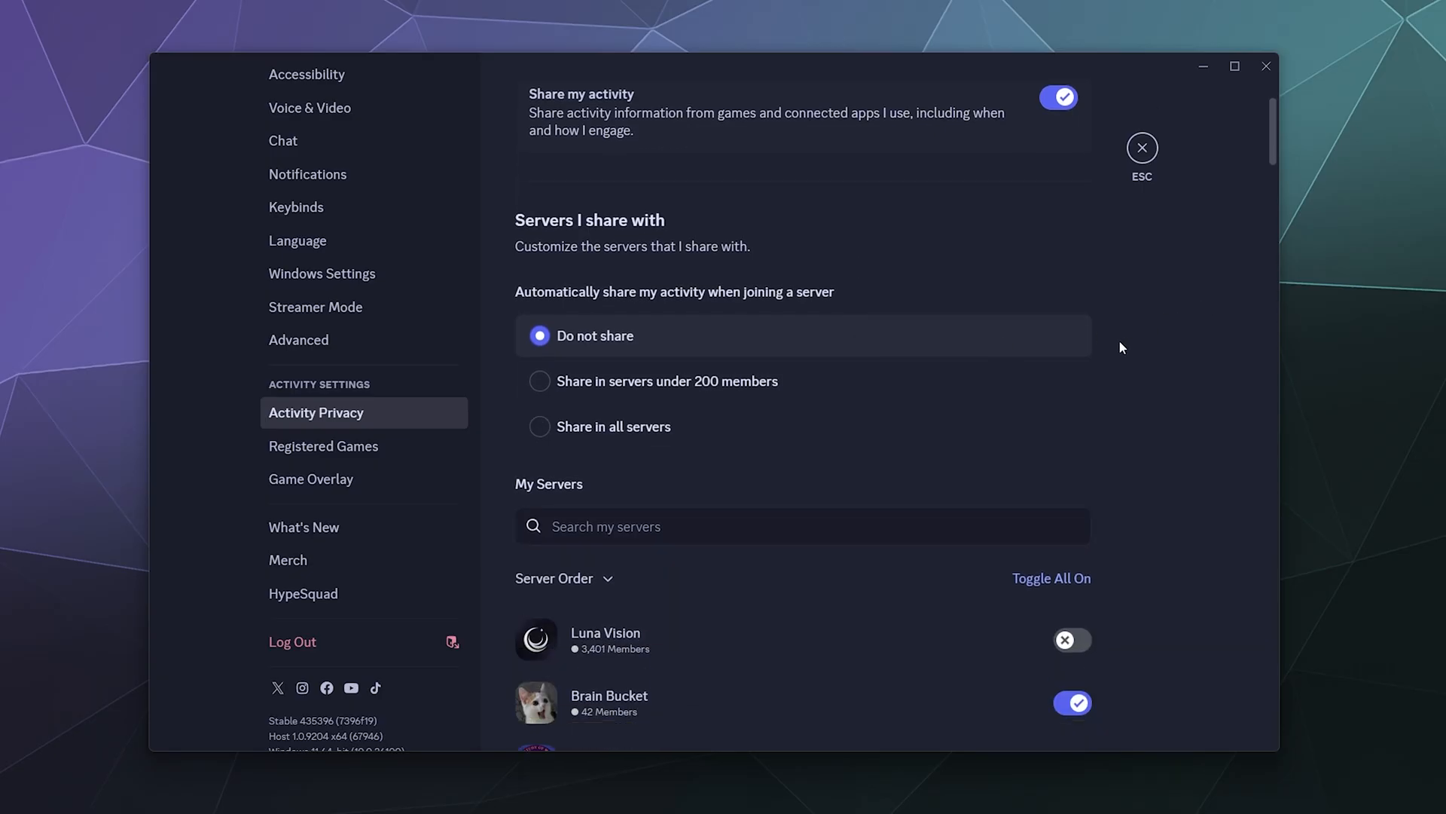
mouse_move(1111, 354)
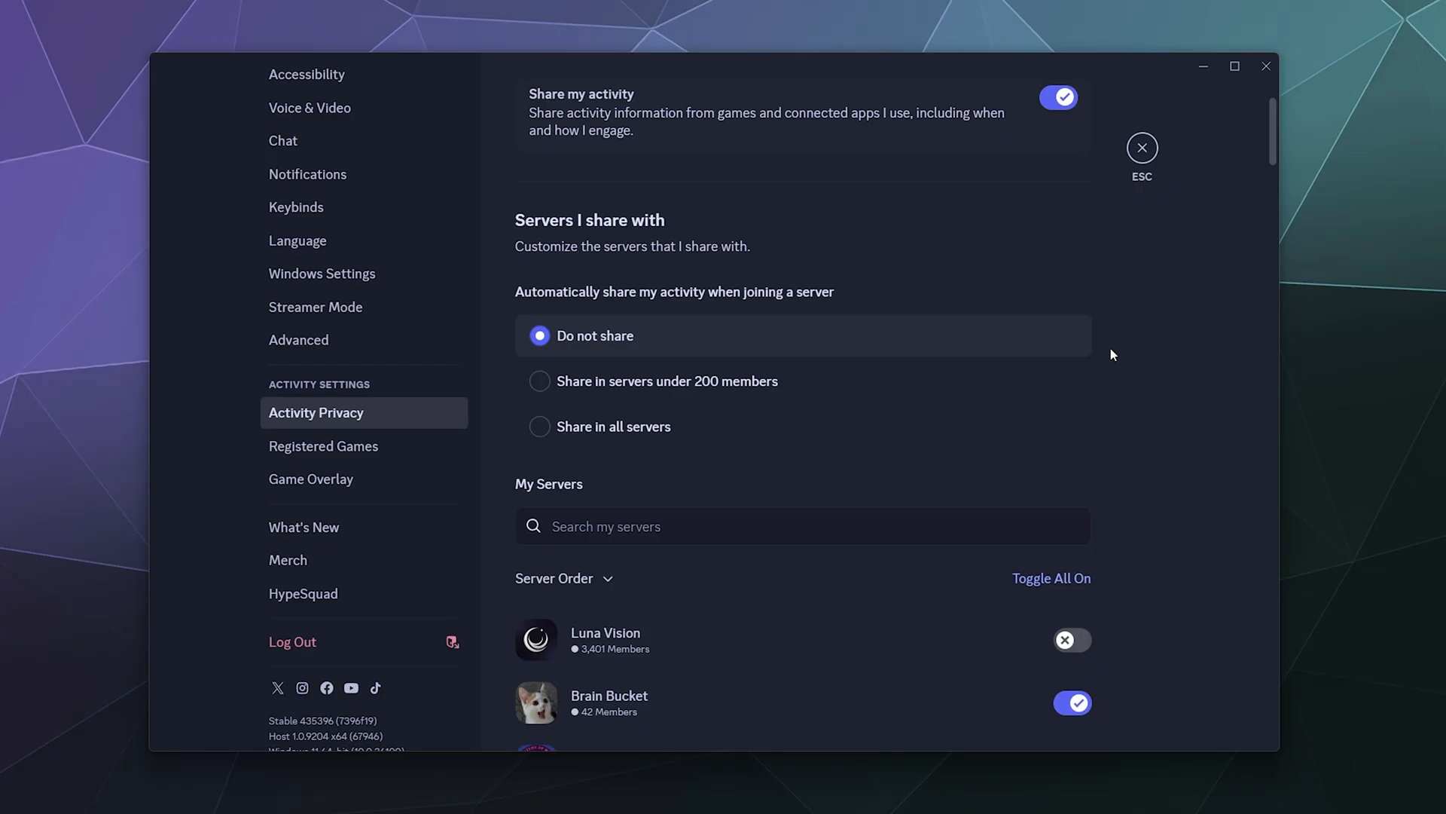
mouse_move(553, 286)
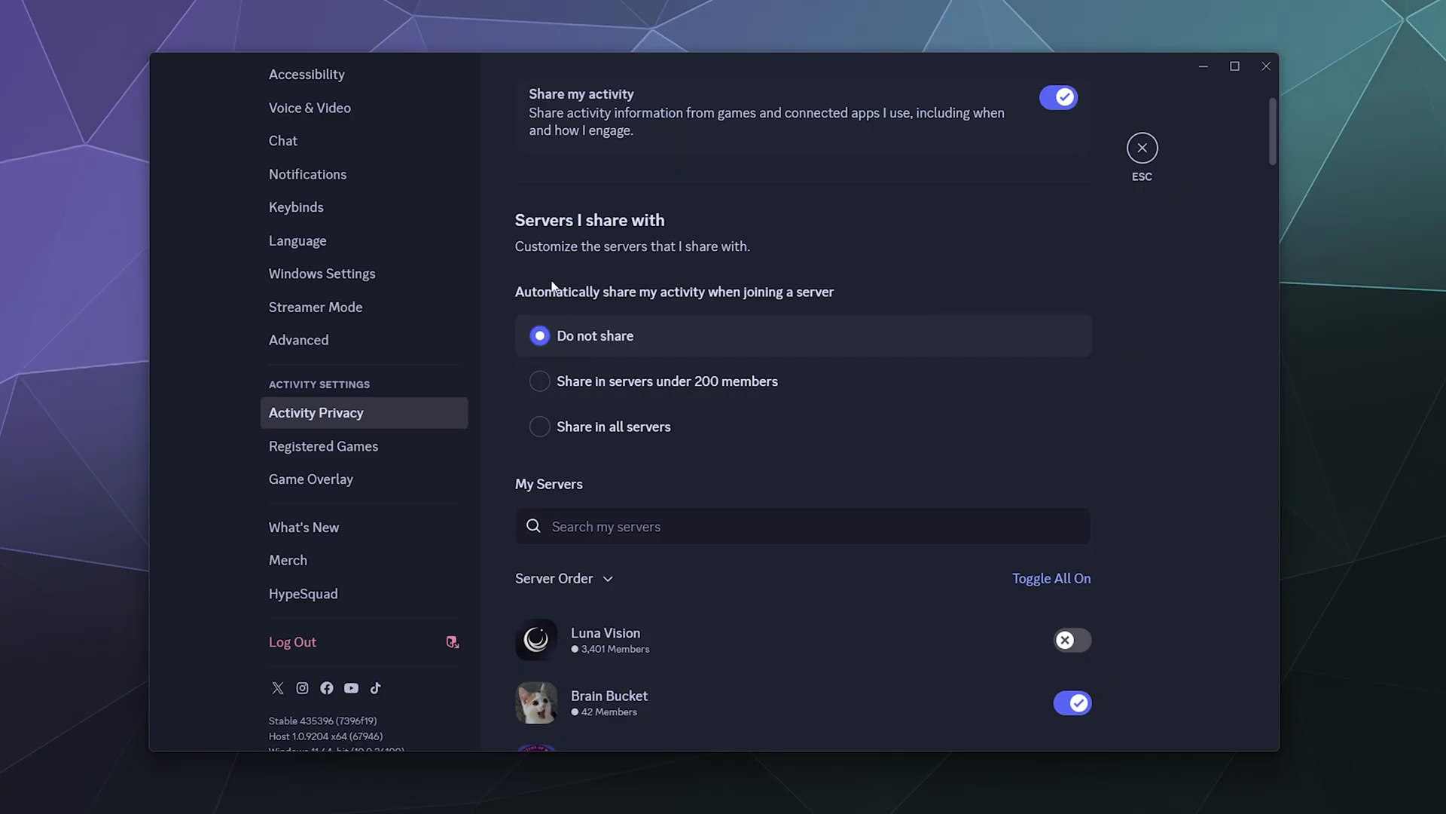
mouse_move(648, 255)
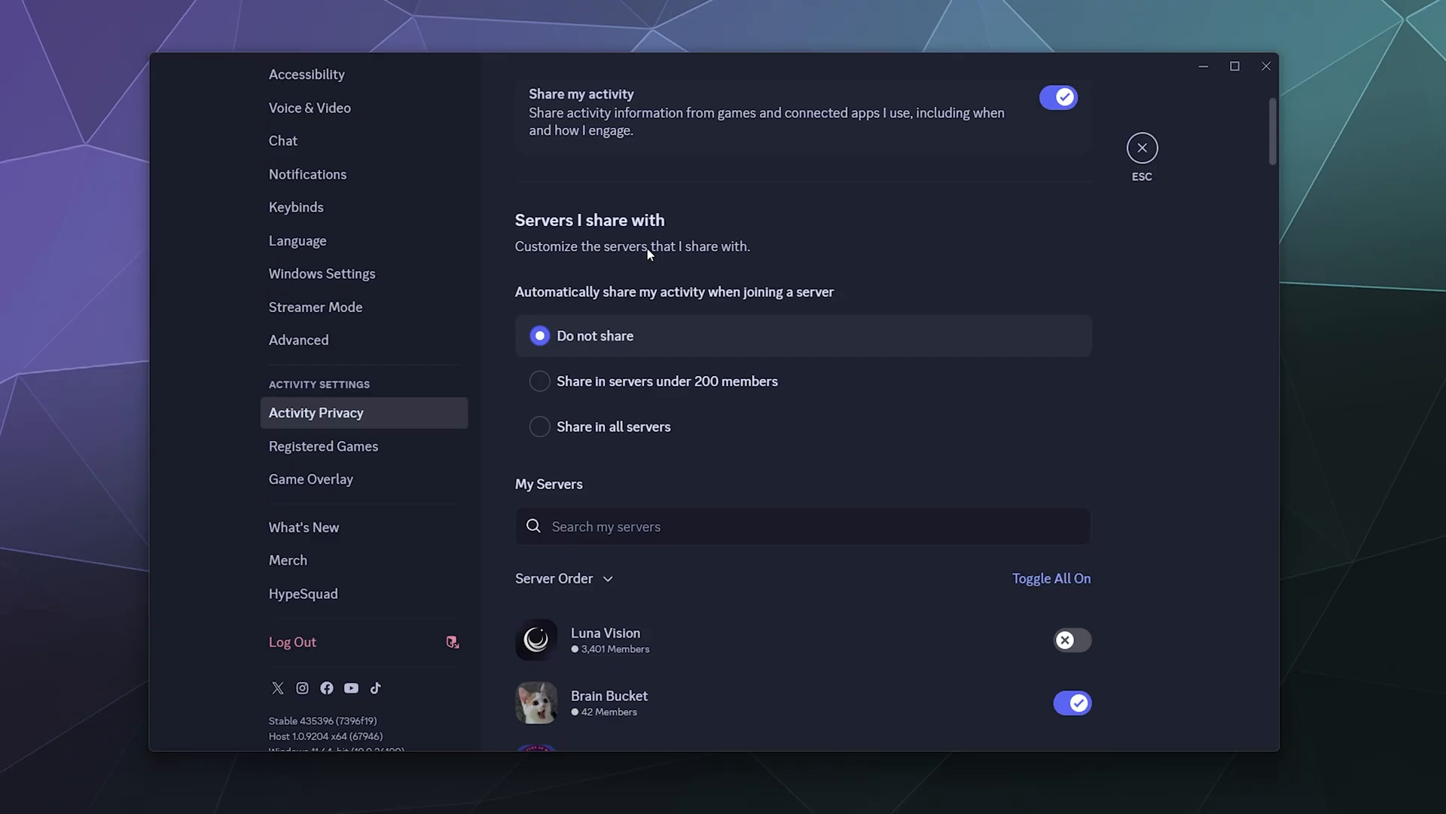
mouse_move(540, 363)
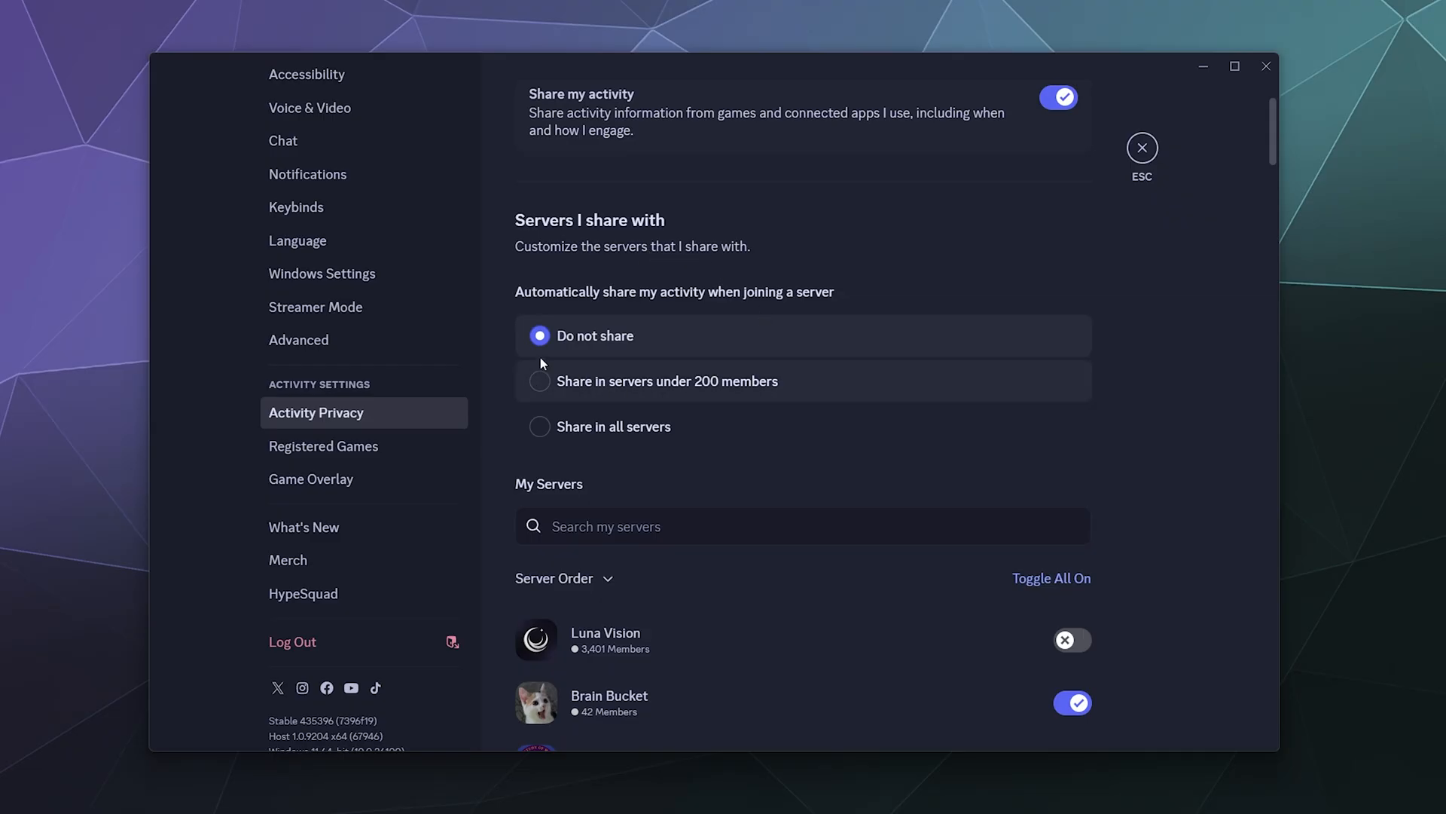
mouse_move(681, 392)
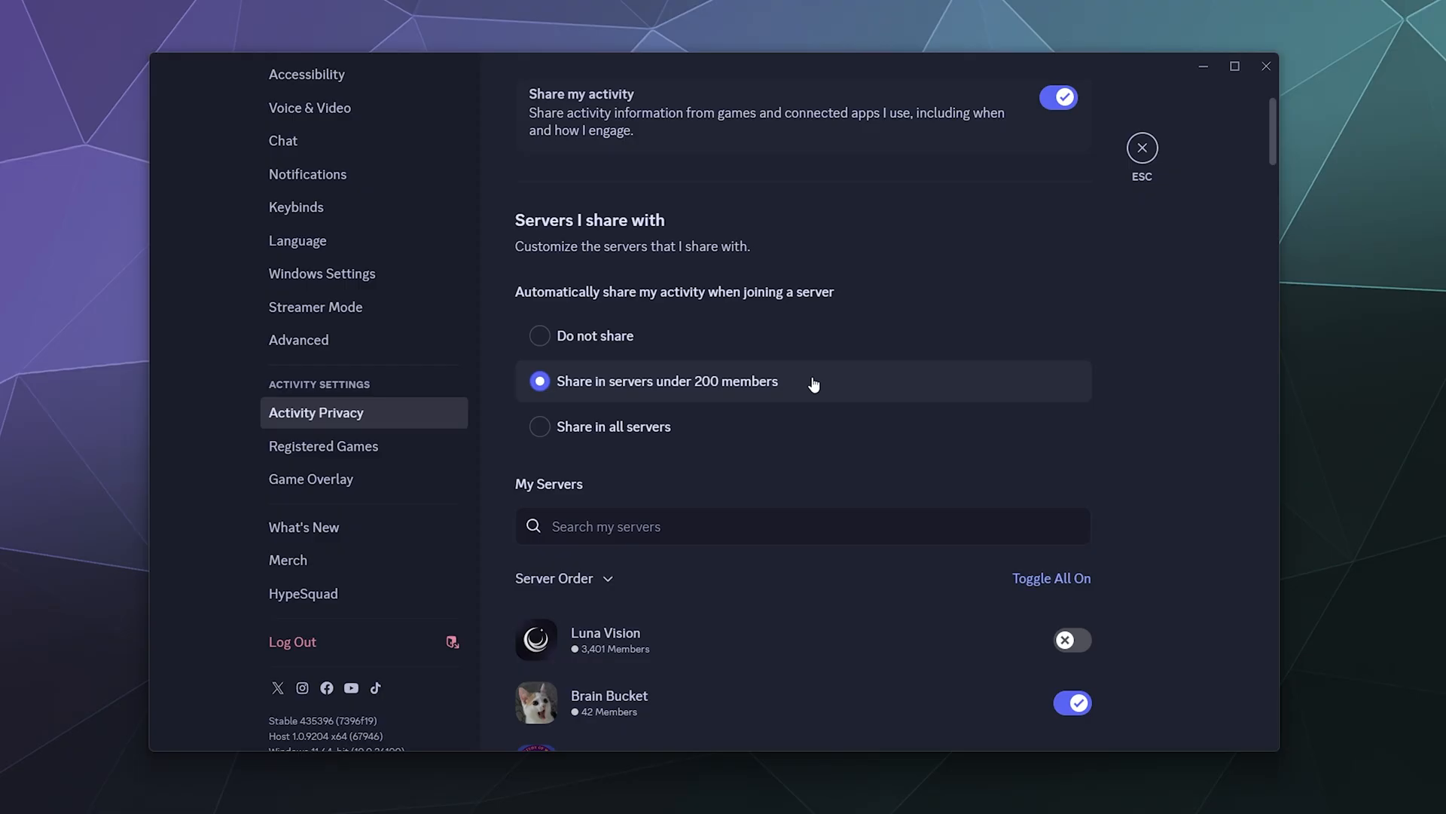
- Adjust per-server sharing, stopping activity sharing with Luna Vision, Memeology and inZOI
scroll("down", 3)
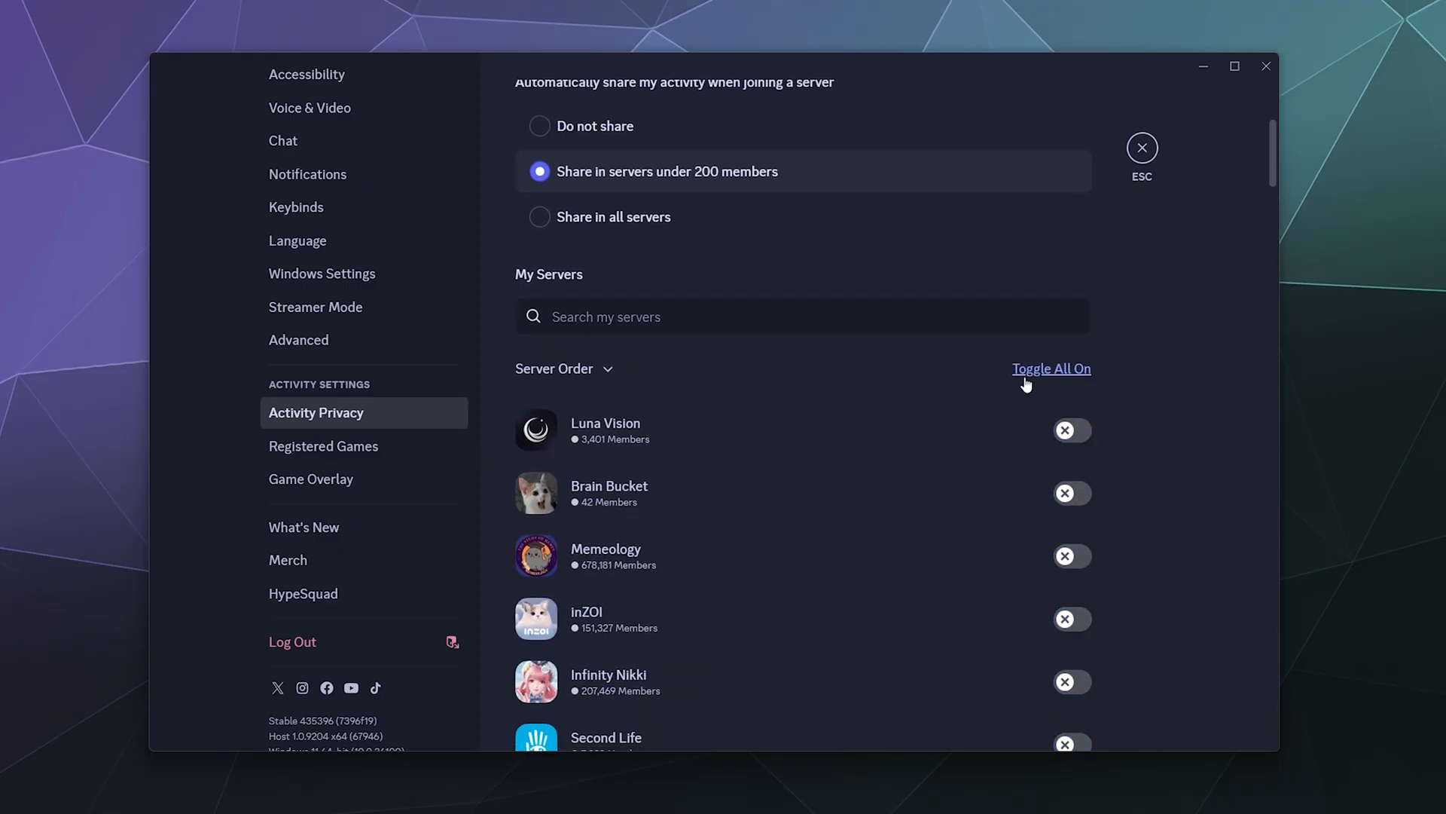
left_click(1050, 368)
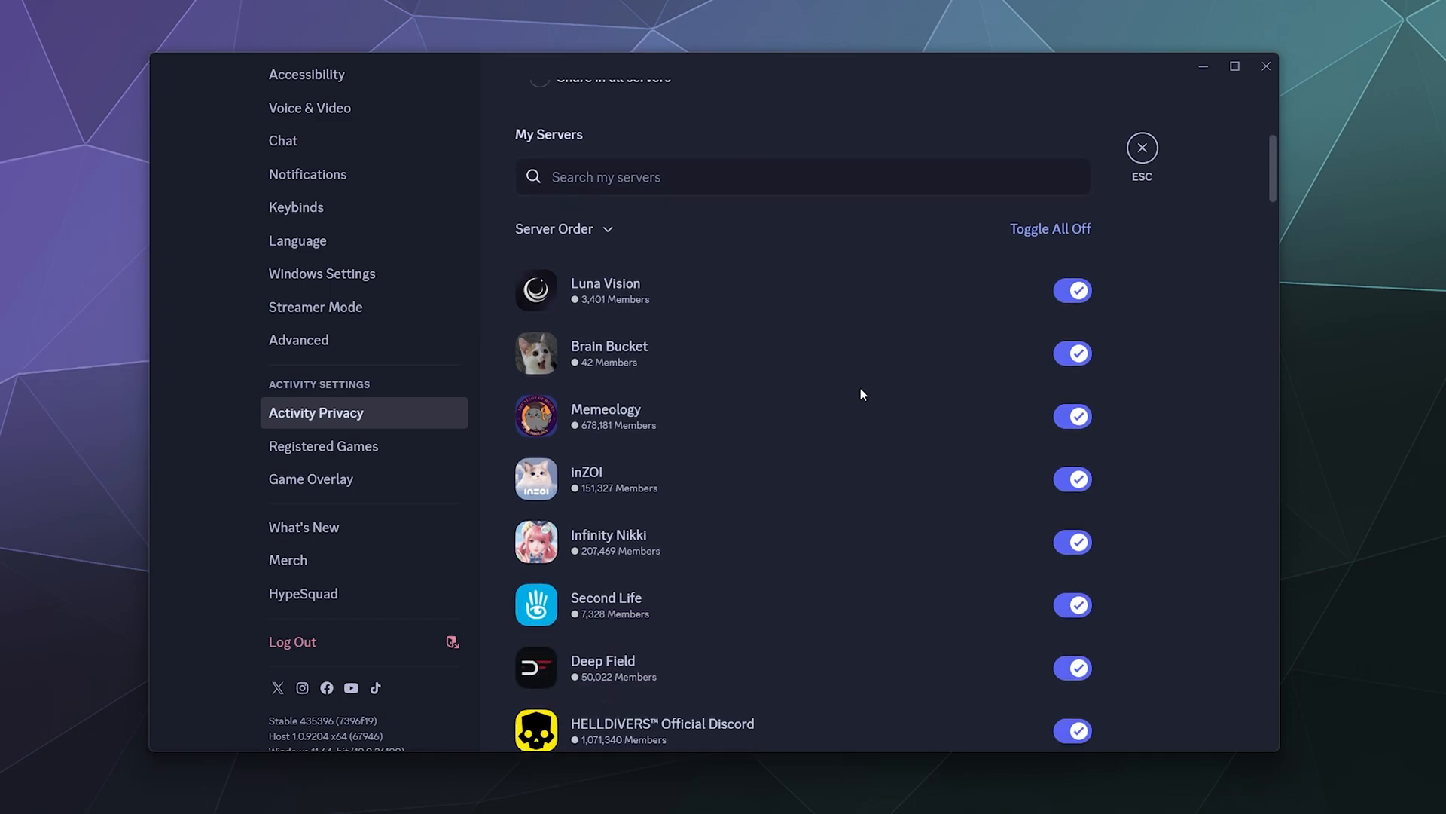
mouse_move(862, 526)
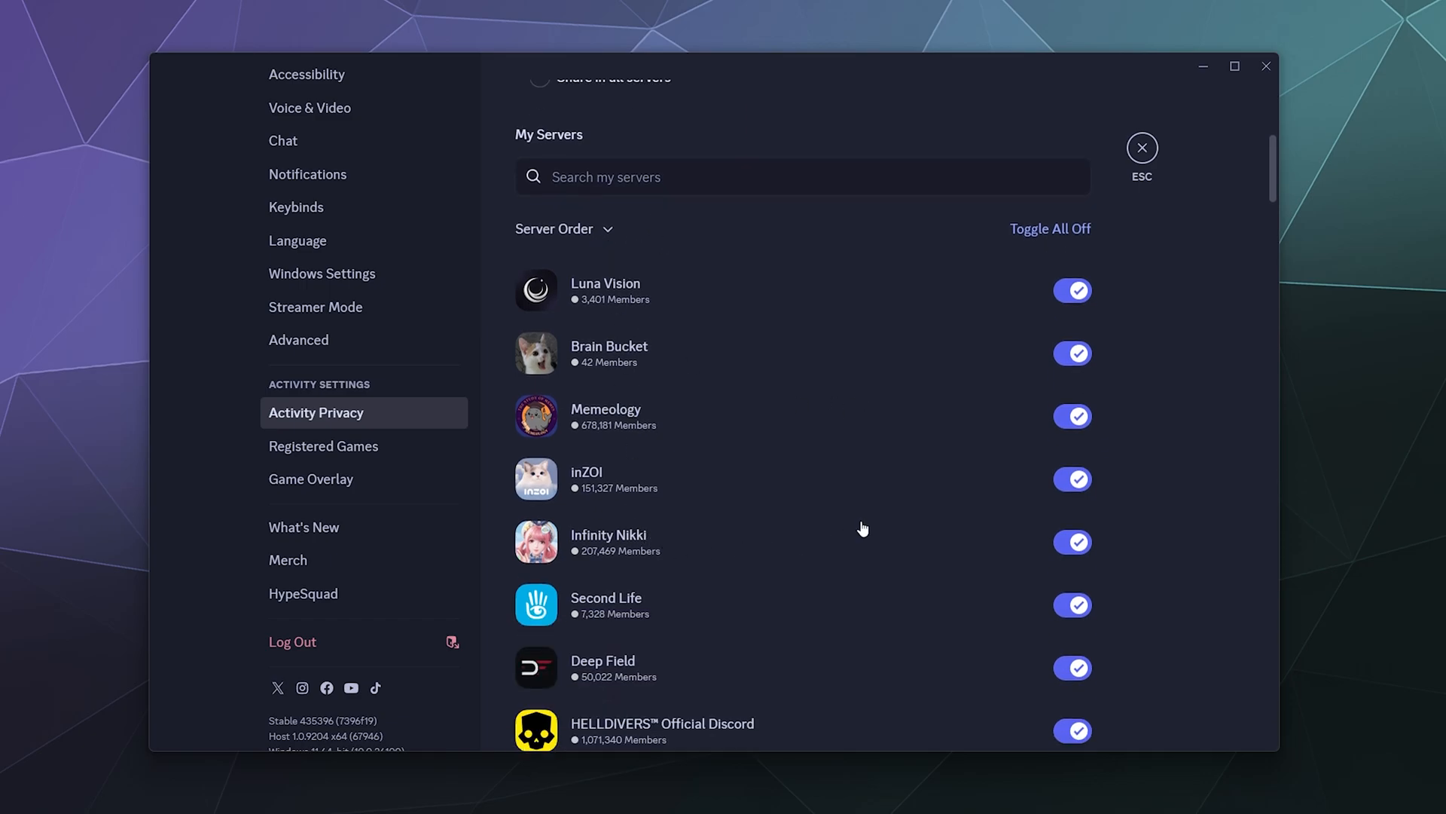
mouse_move(857, 532)
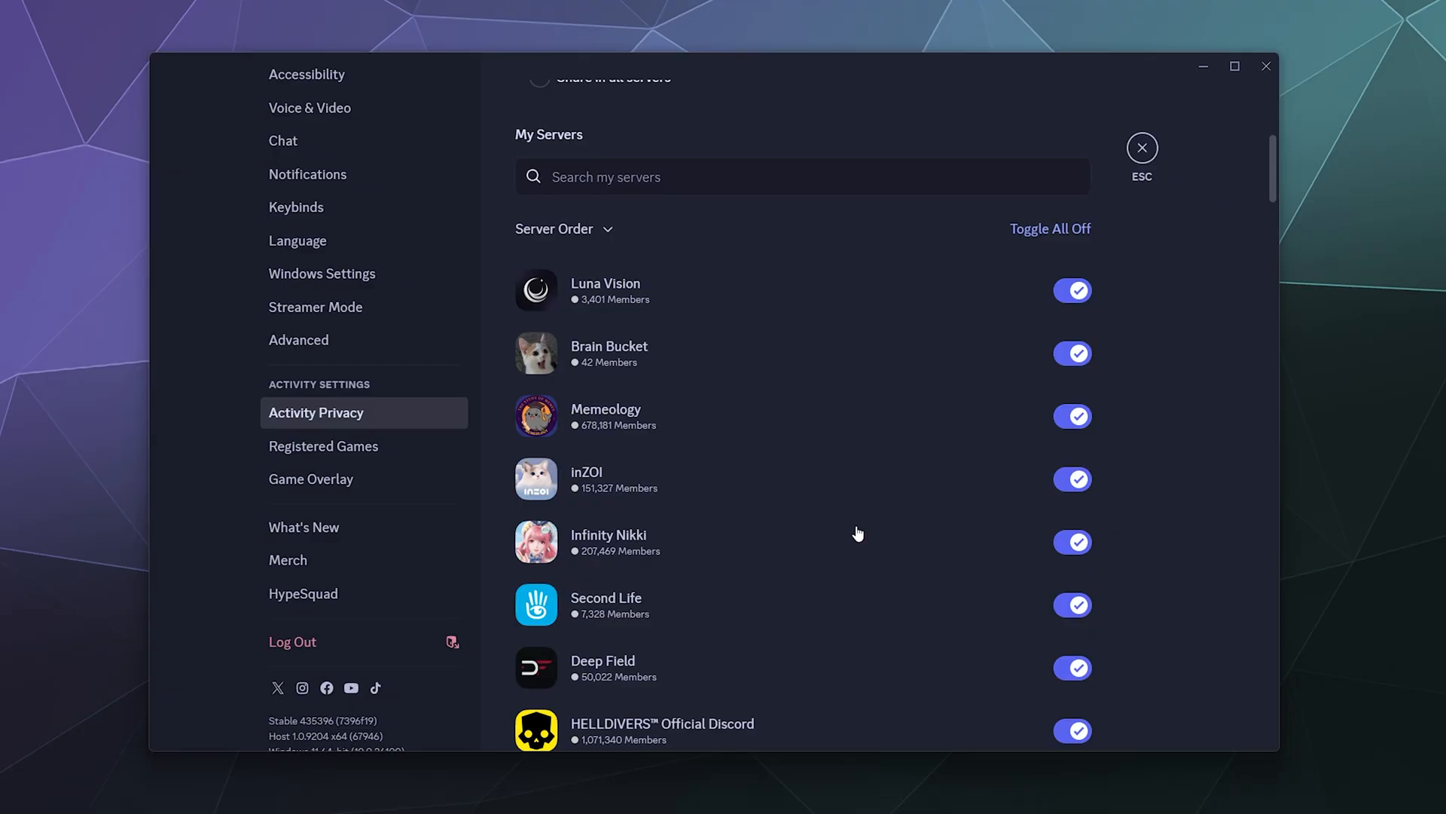
scroll("up", 3)
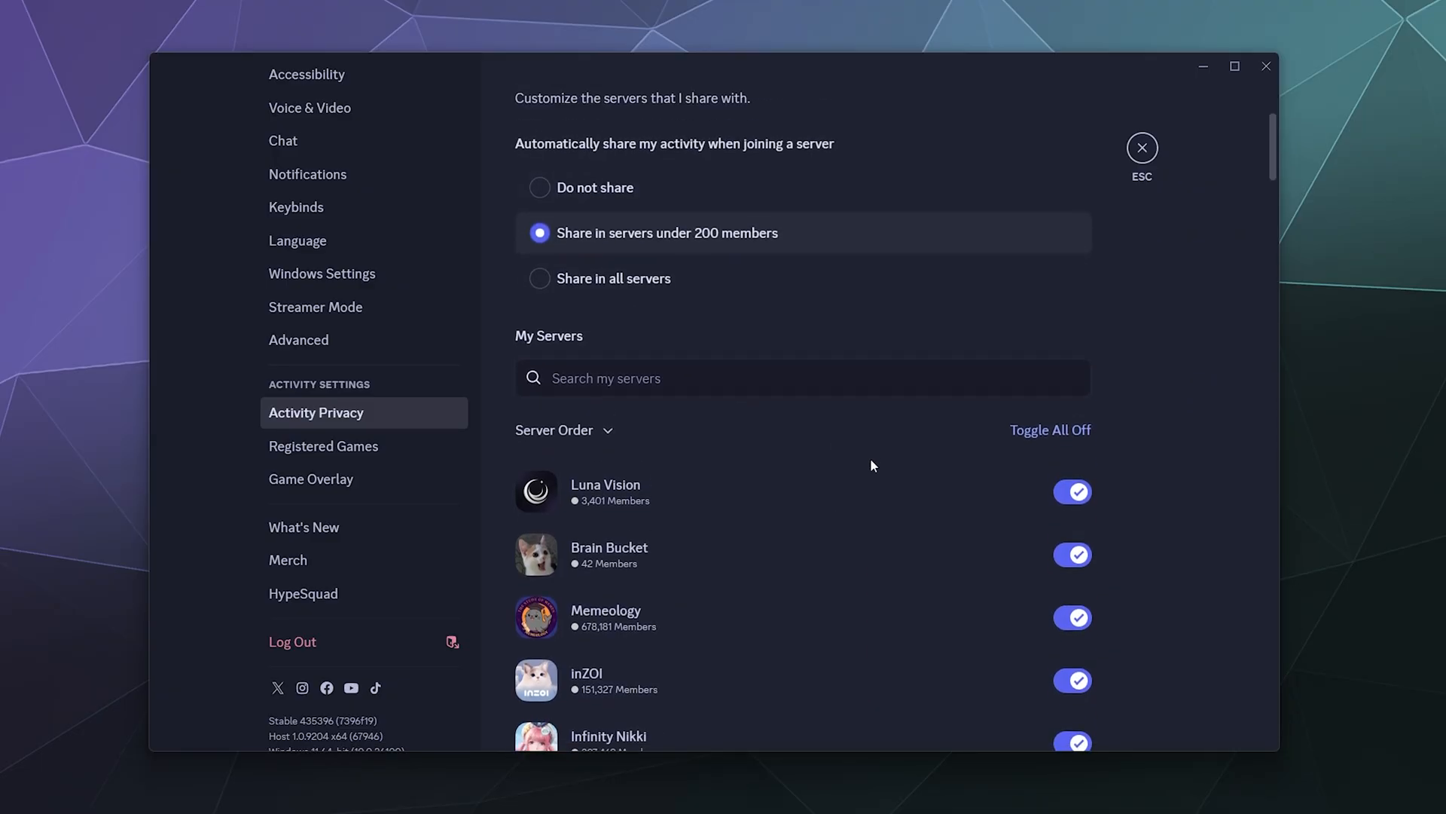
scroll("up", 3)
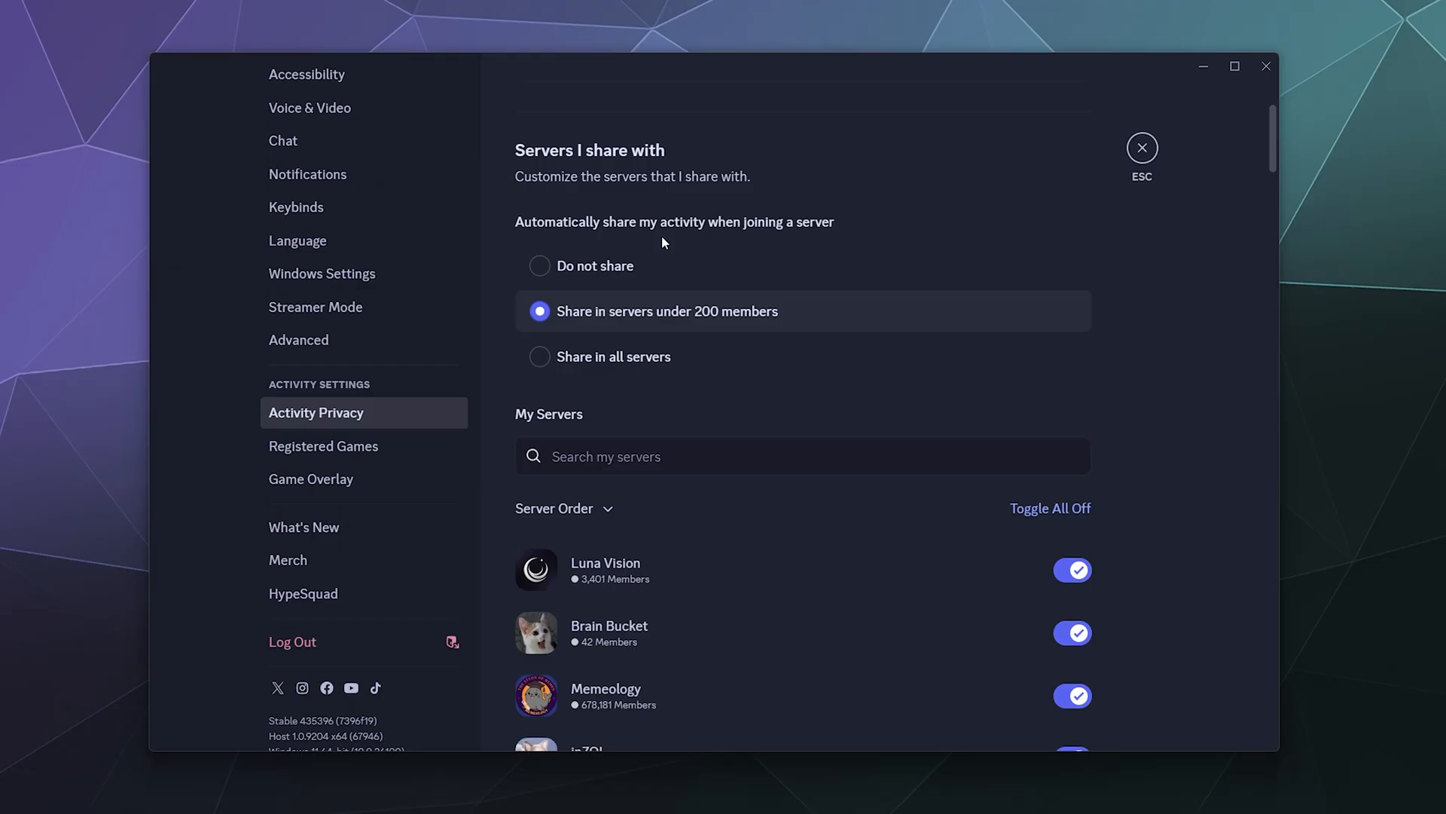
scroll("down", 3)
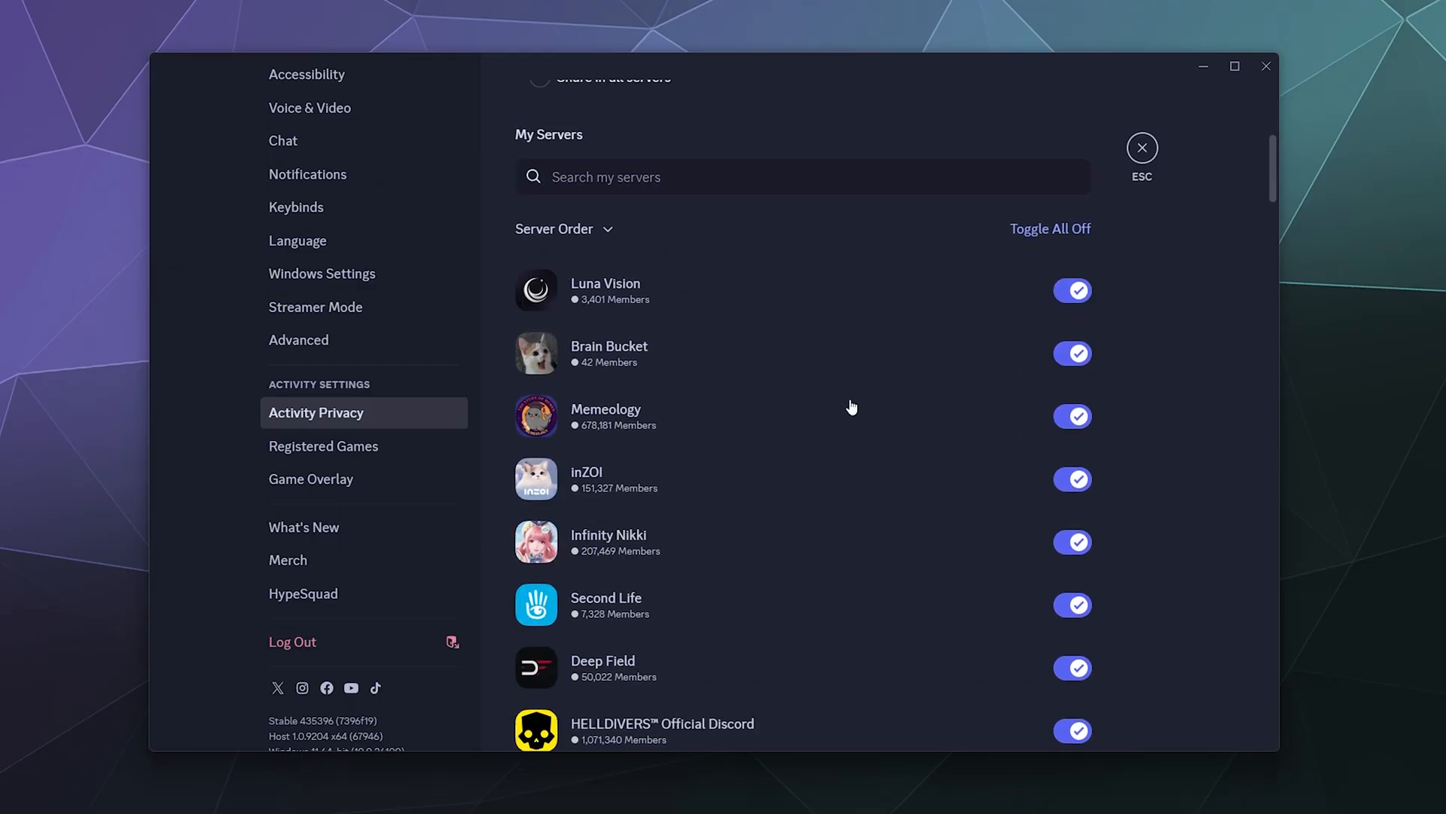
left_click(1071, 290)
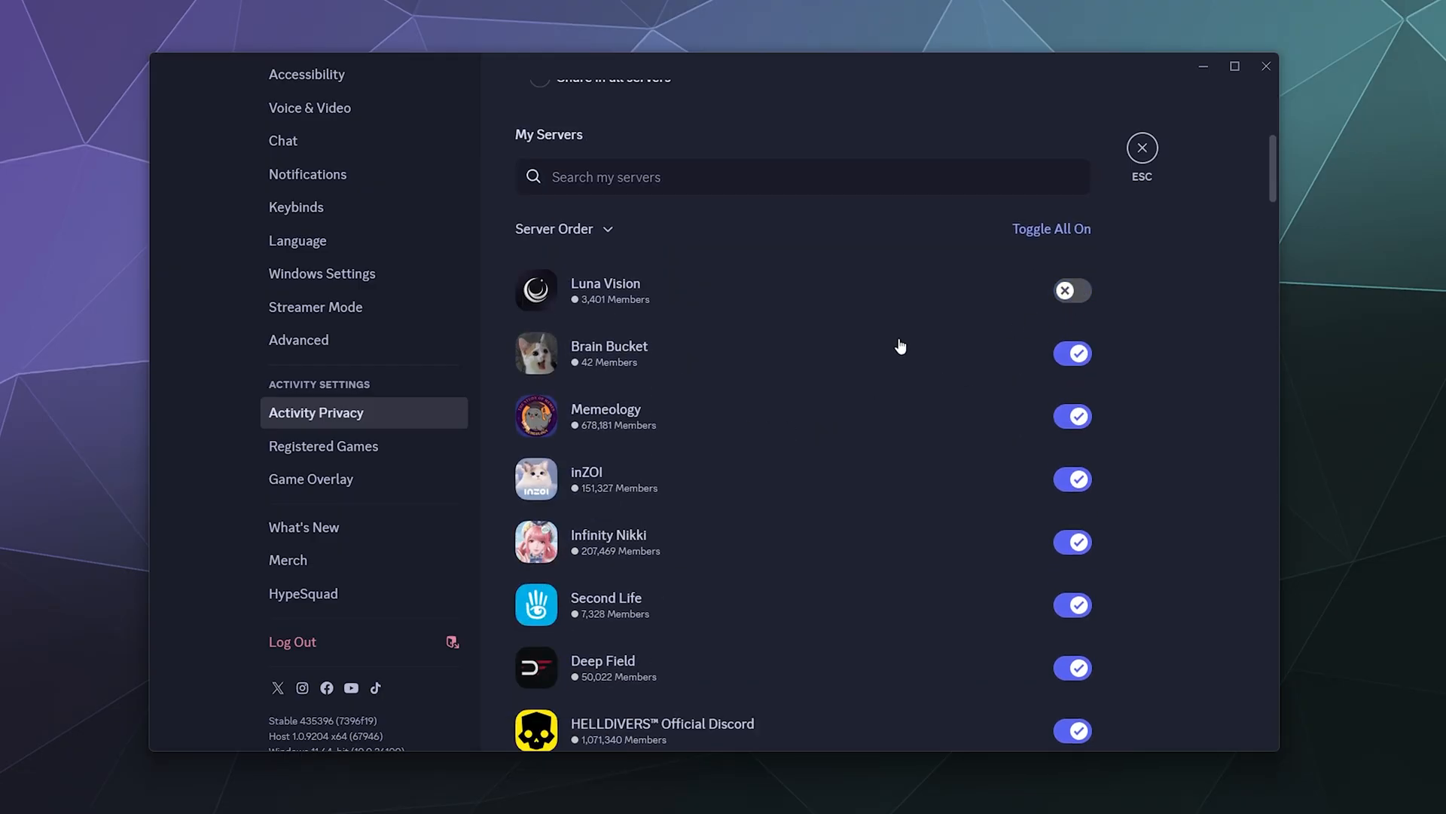
mouse_move(783, 310)
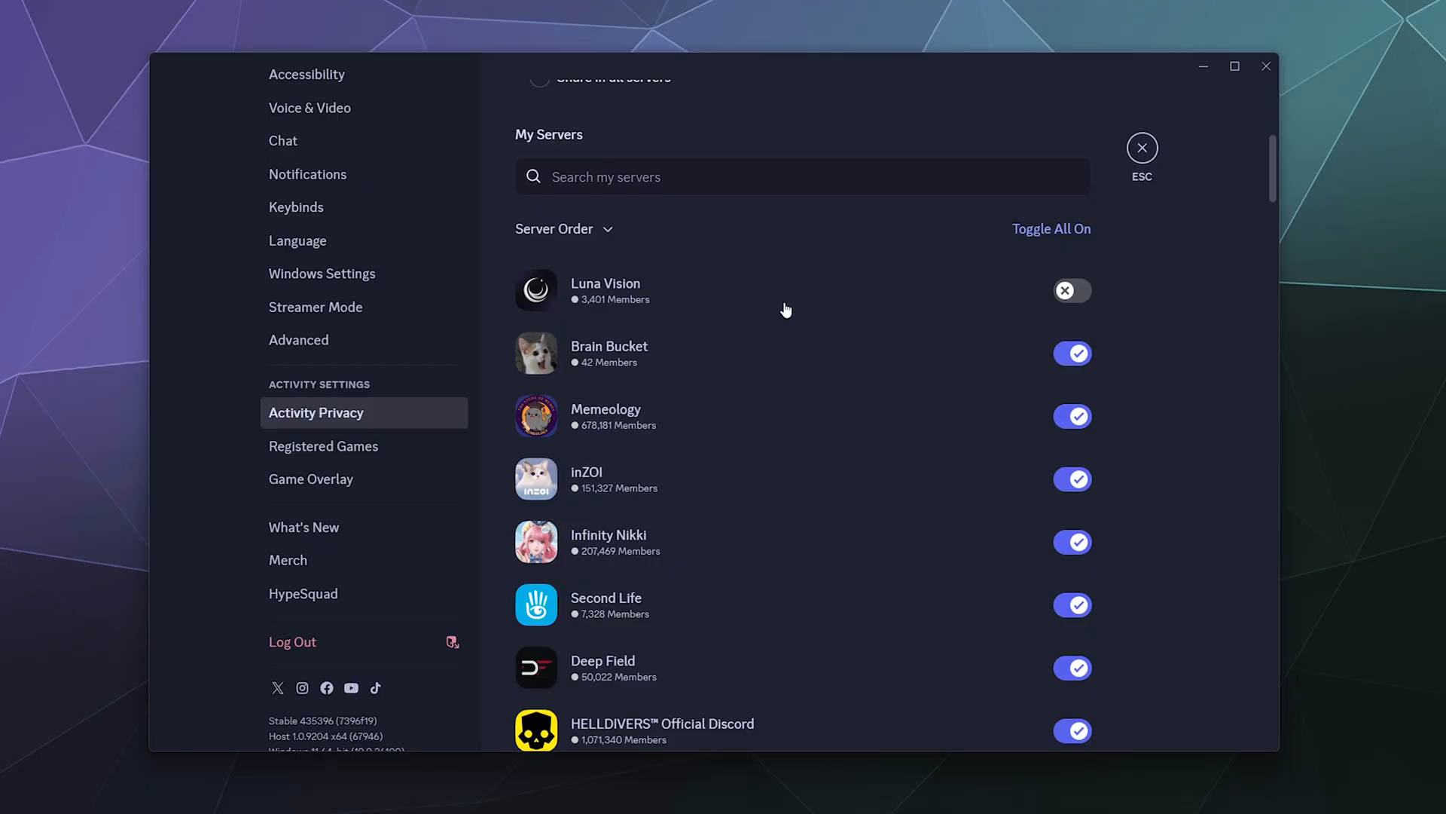
mouse_move(996, 334)
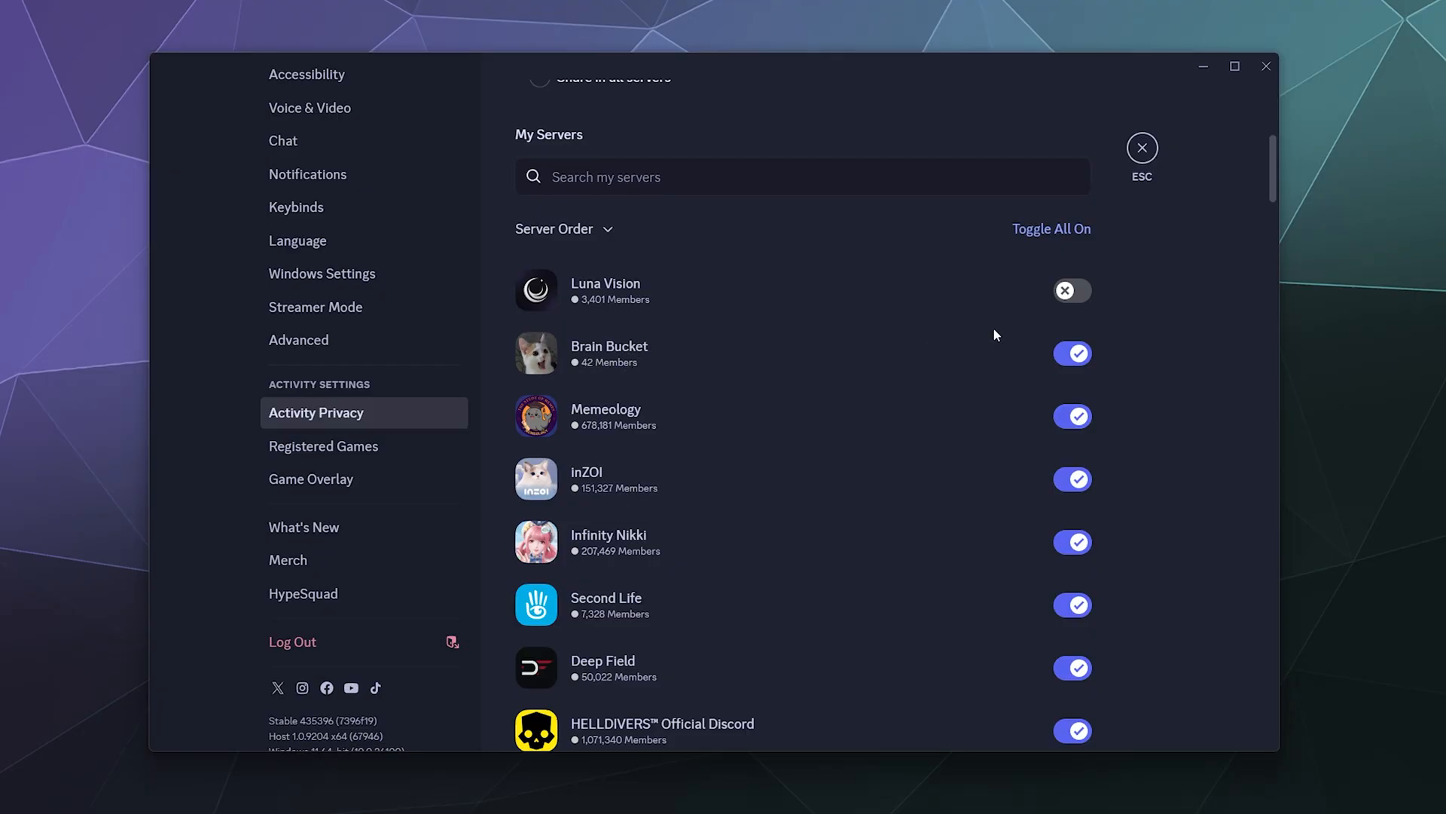
mouse_move(629, 359)
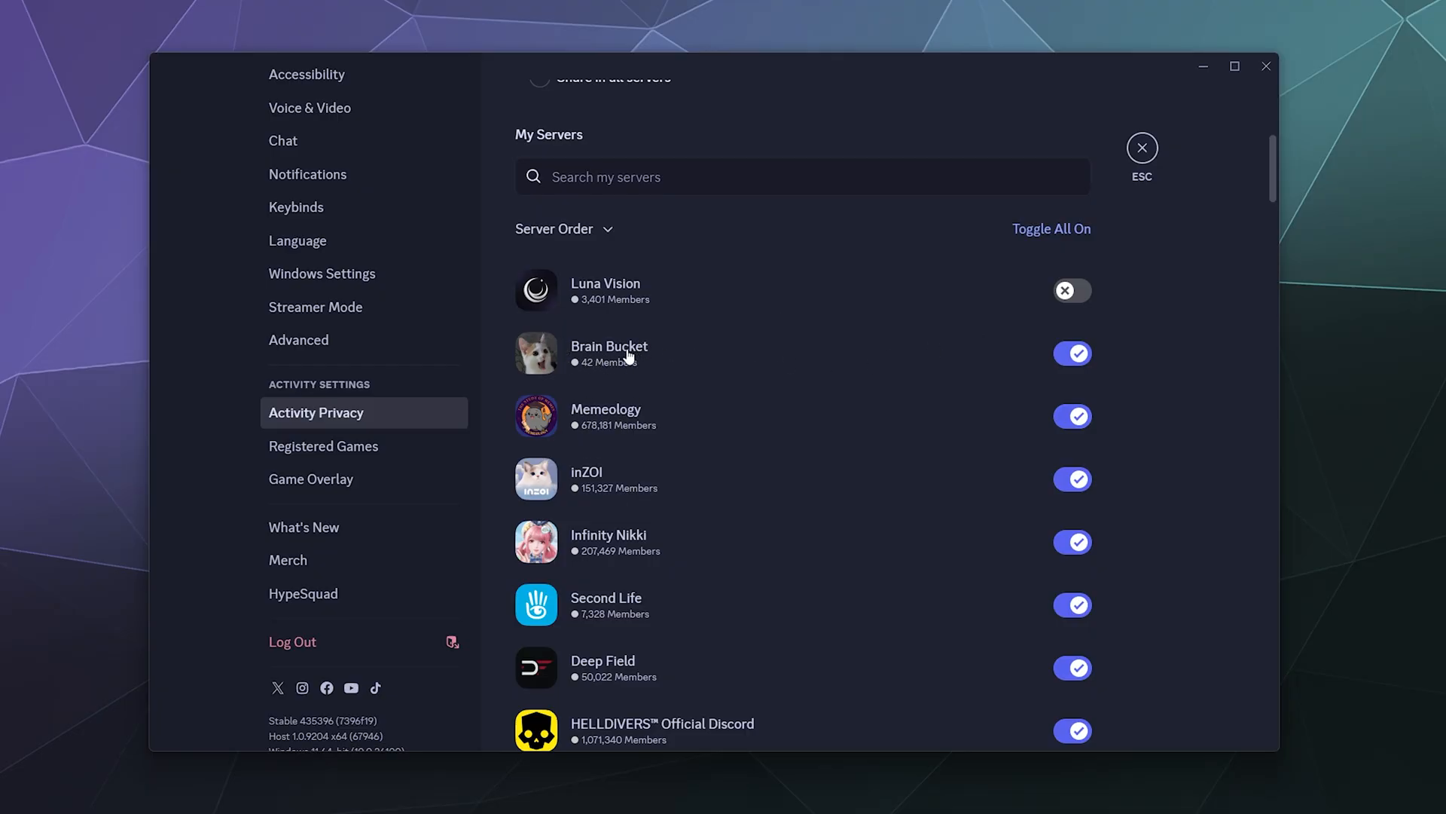
left_click(1071, 416)
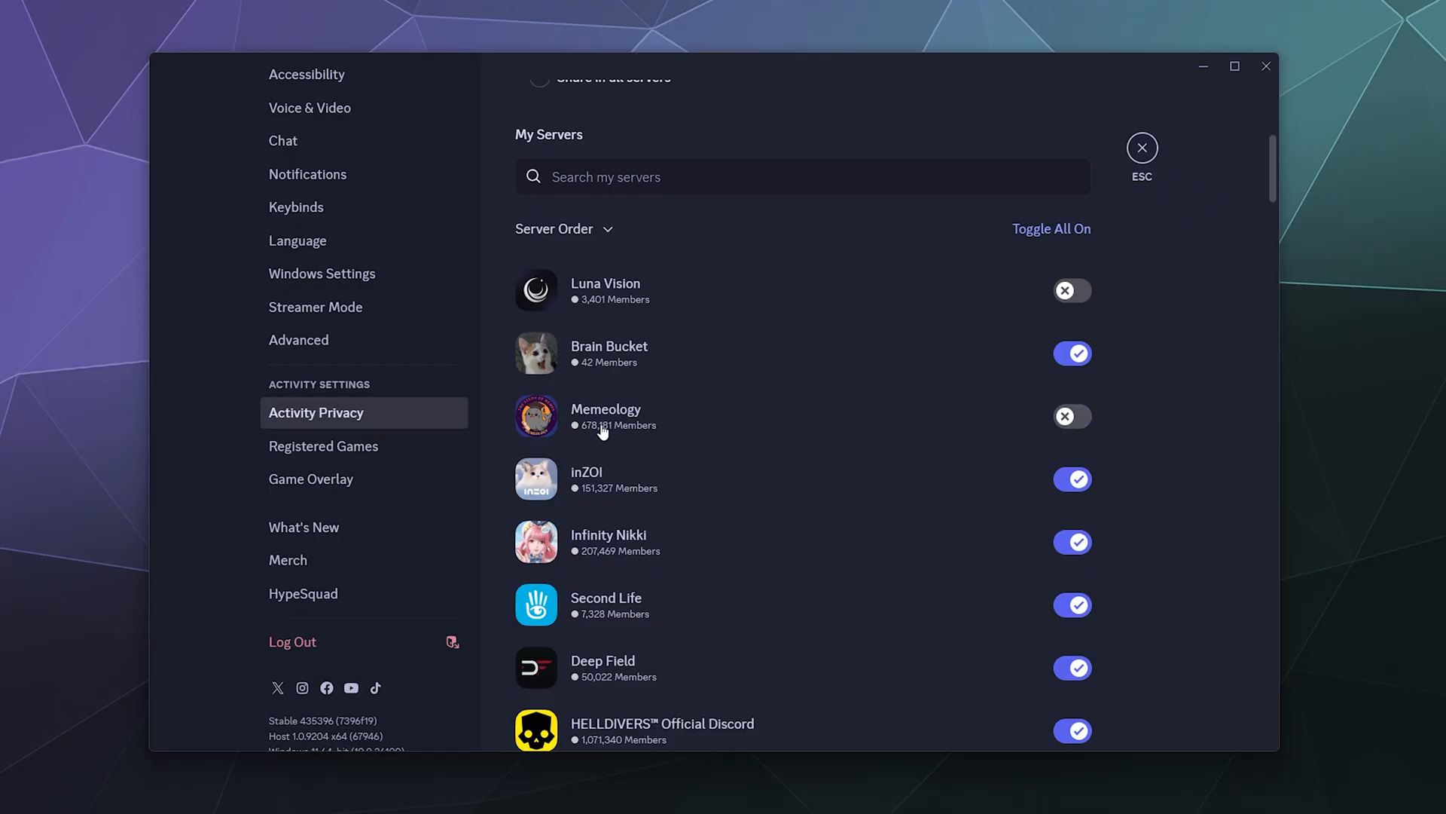
left_click(1071, 480)
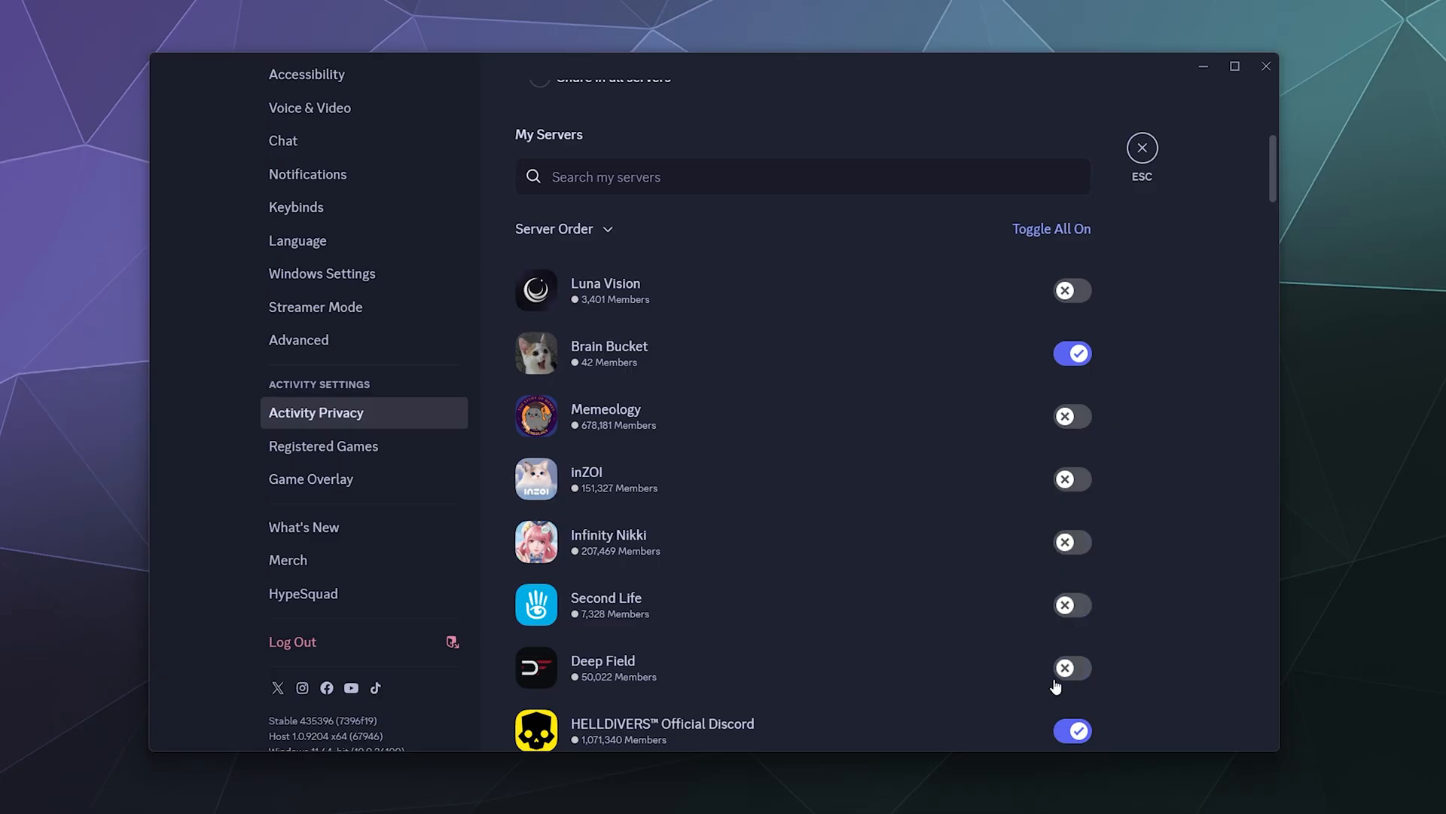
- Stop sharing activity with the Enshrouded and Brain Bucket servers
scroll("down", 3)
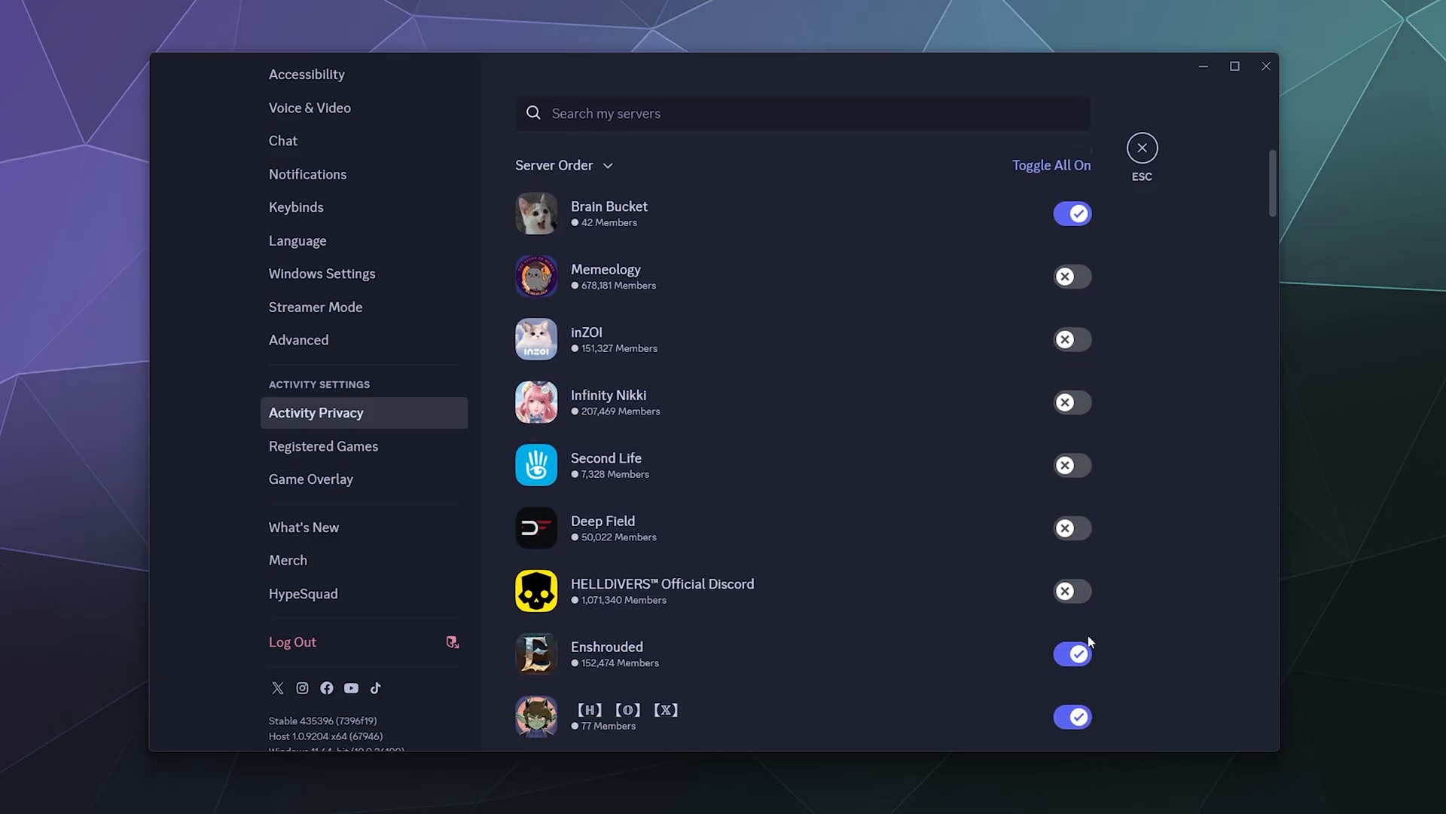
left_click(1072, 653)
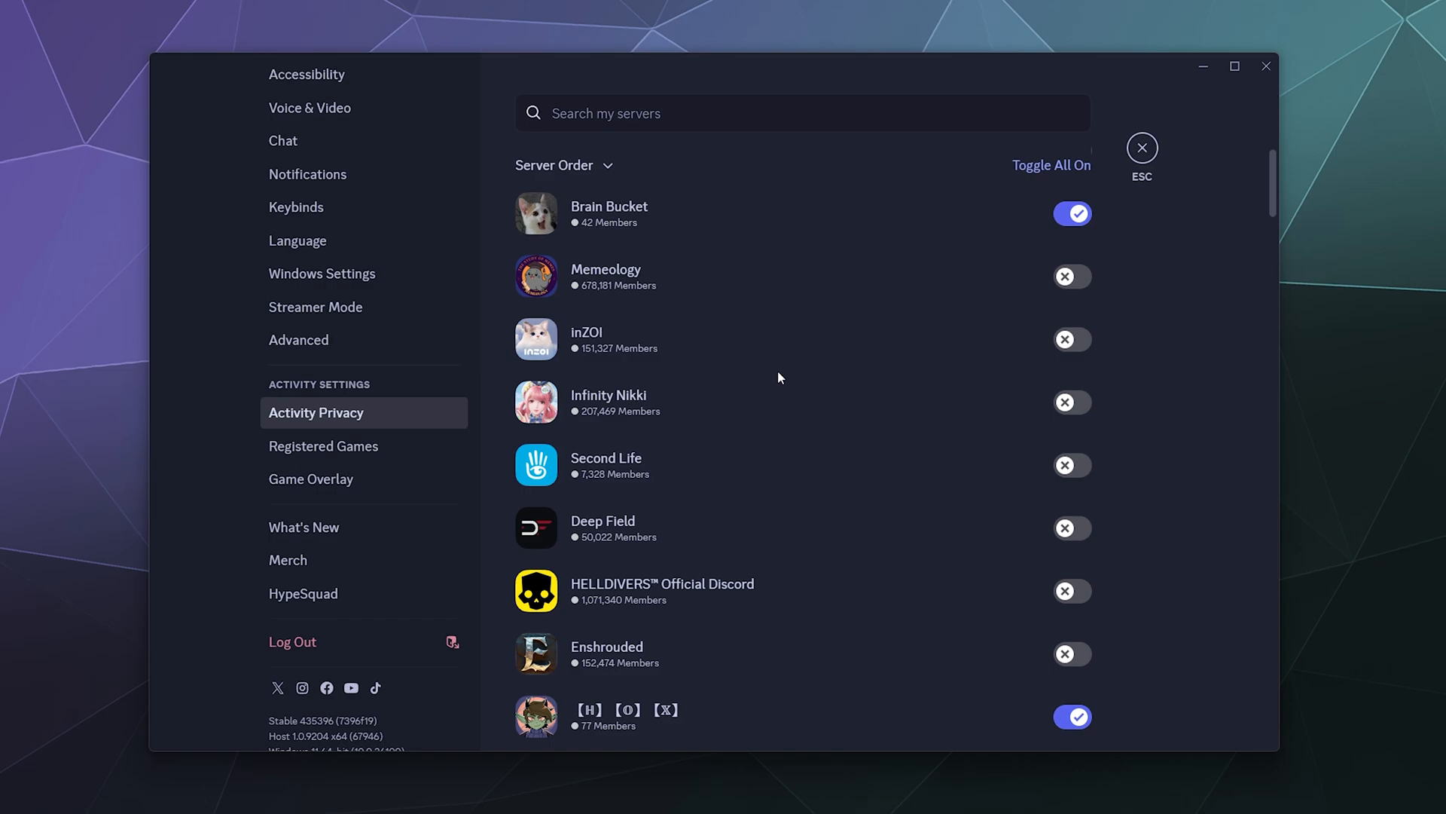
scroll("up", 3)
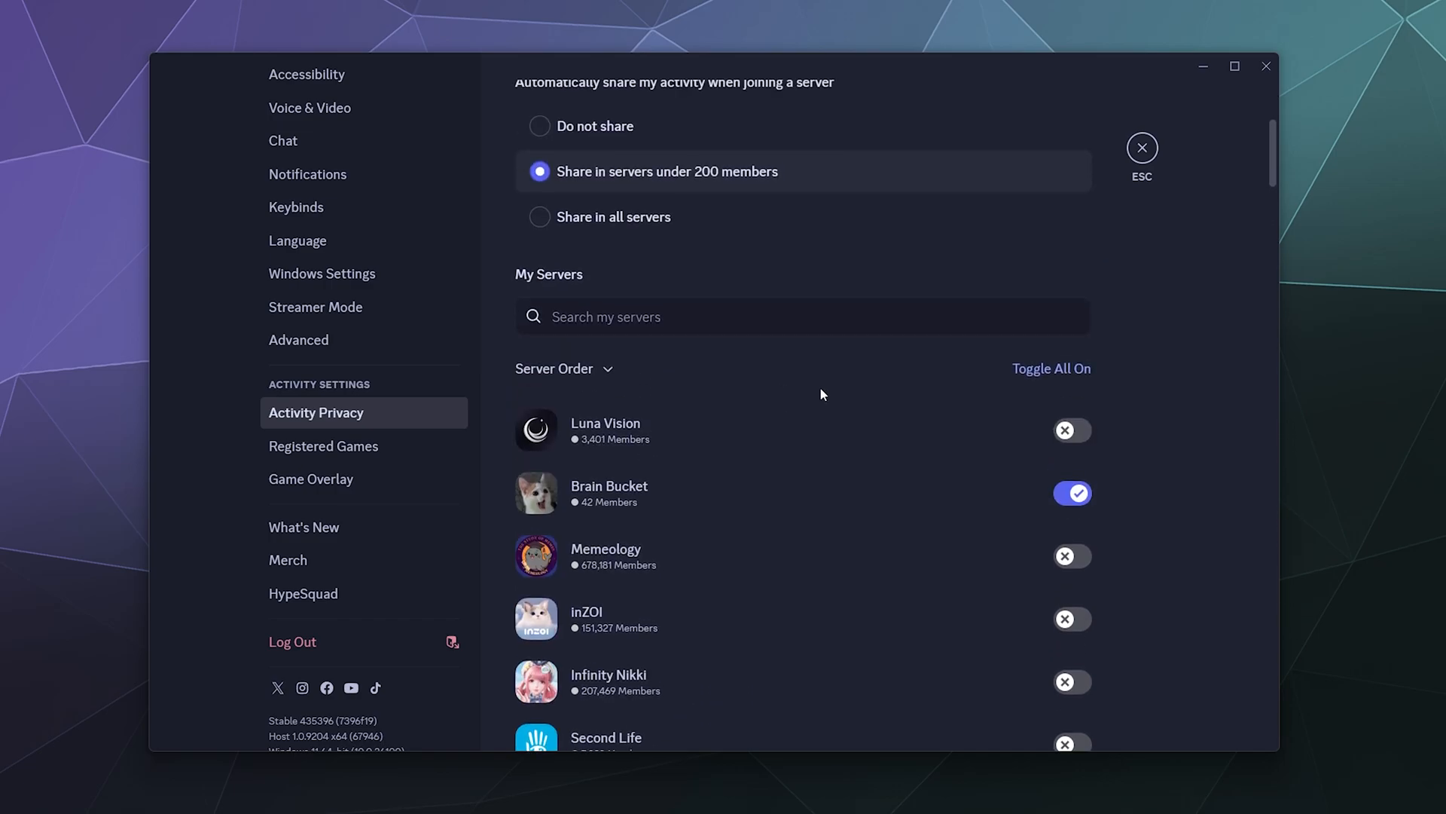
left_click(1071, 493)
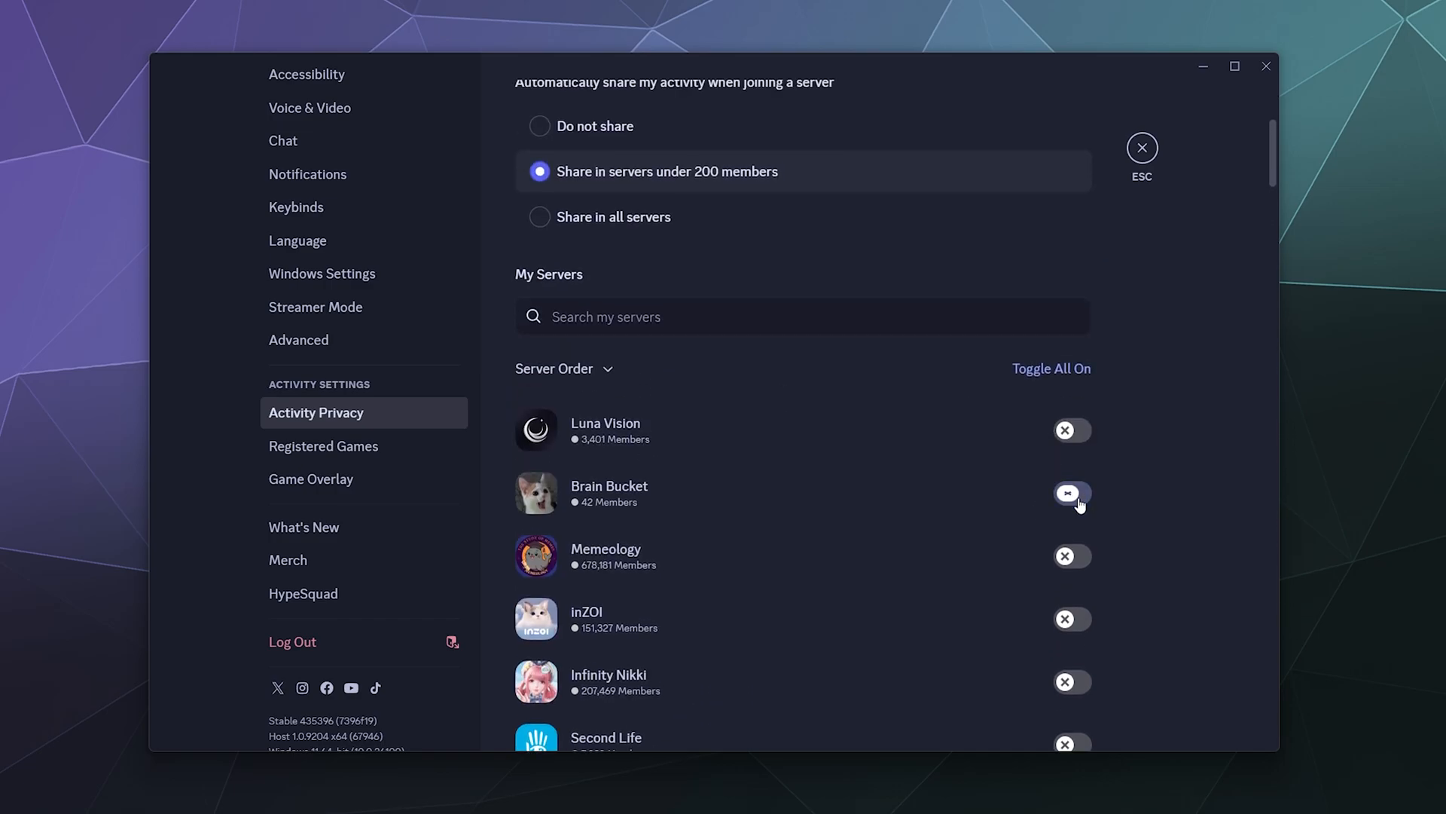
- Switch off game joining for voice channel participants and for friends under 'Who can join my games'
left_click(1071, 492)
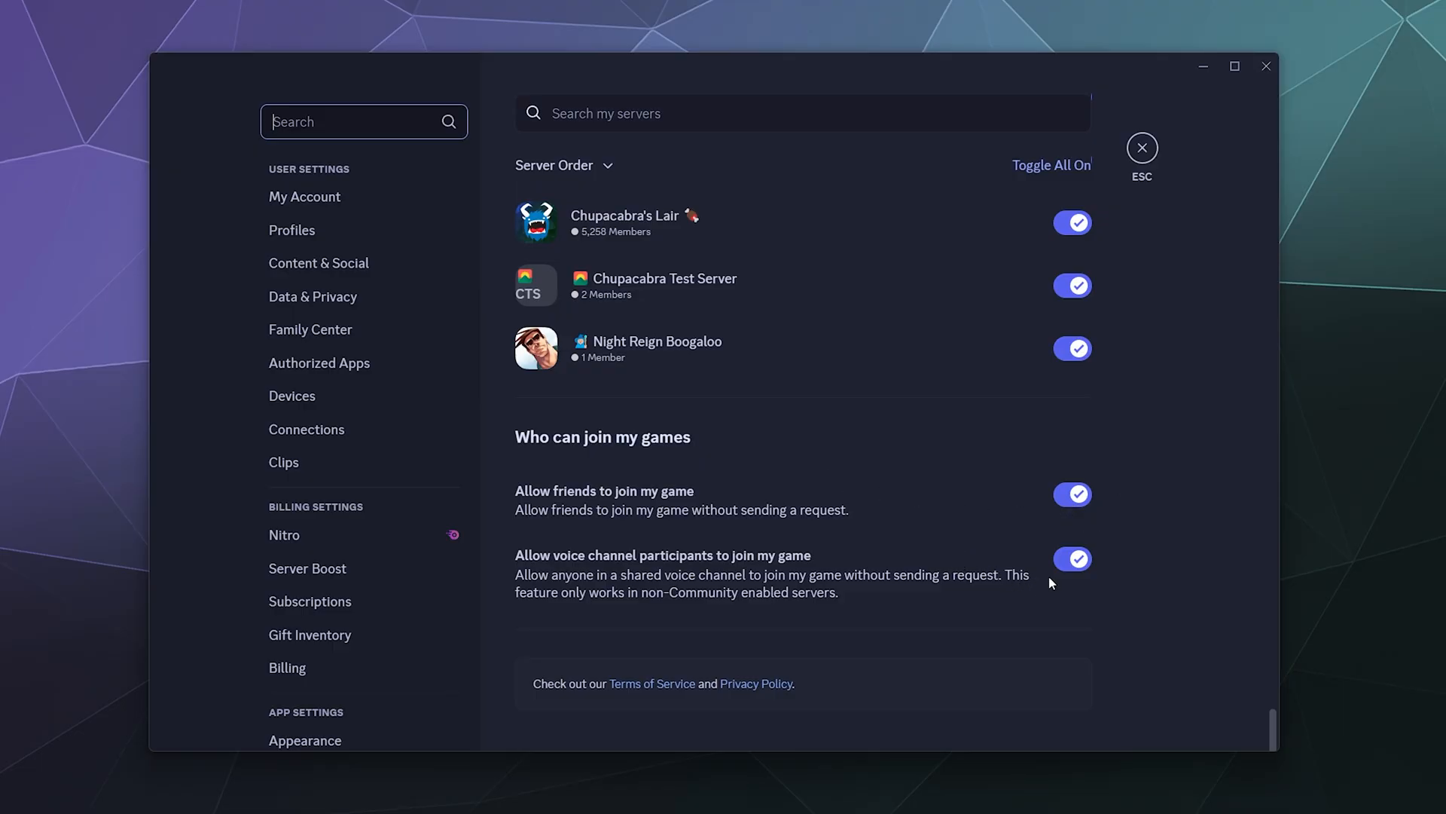
left_click(1071, 557)
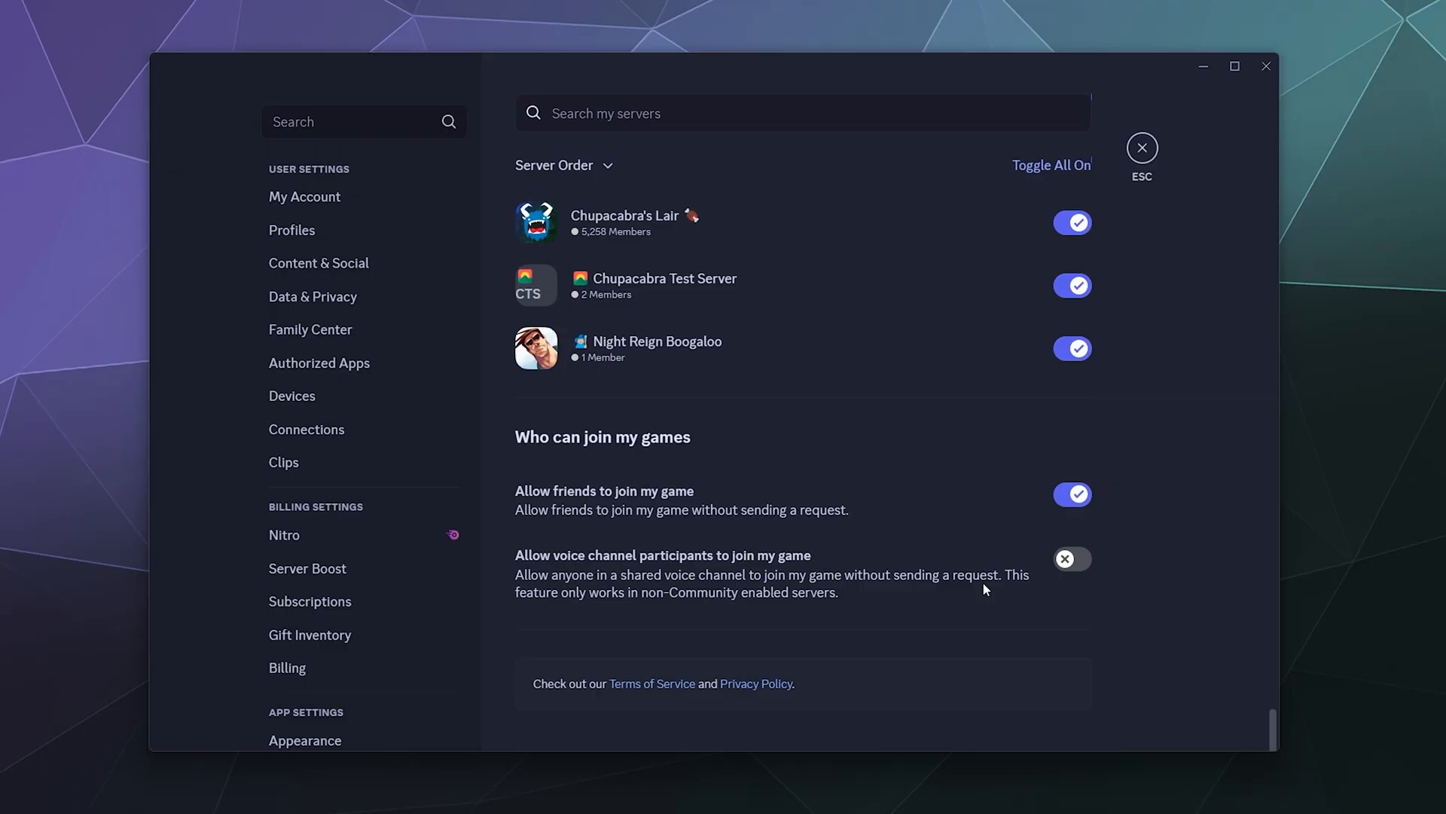
mouse_move(985, 572)
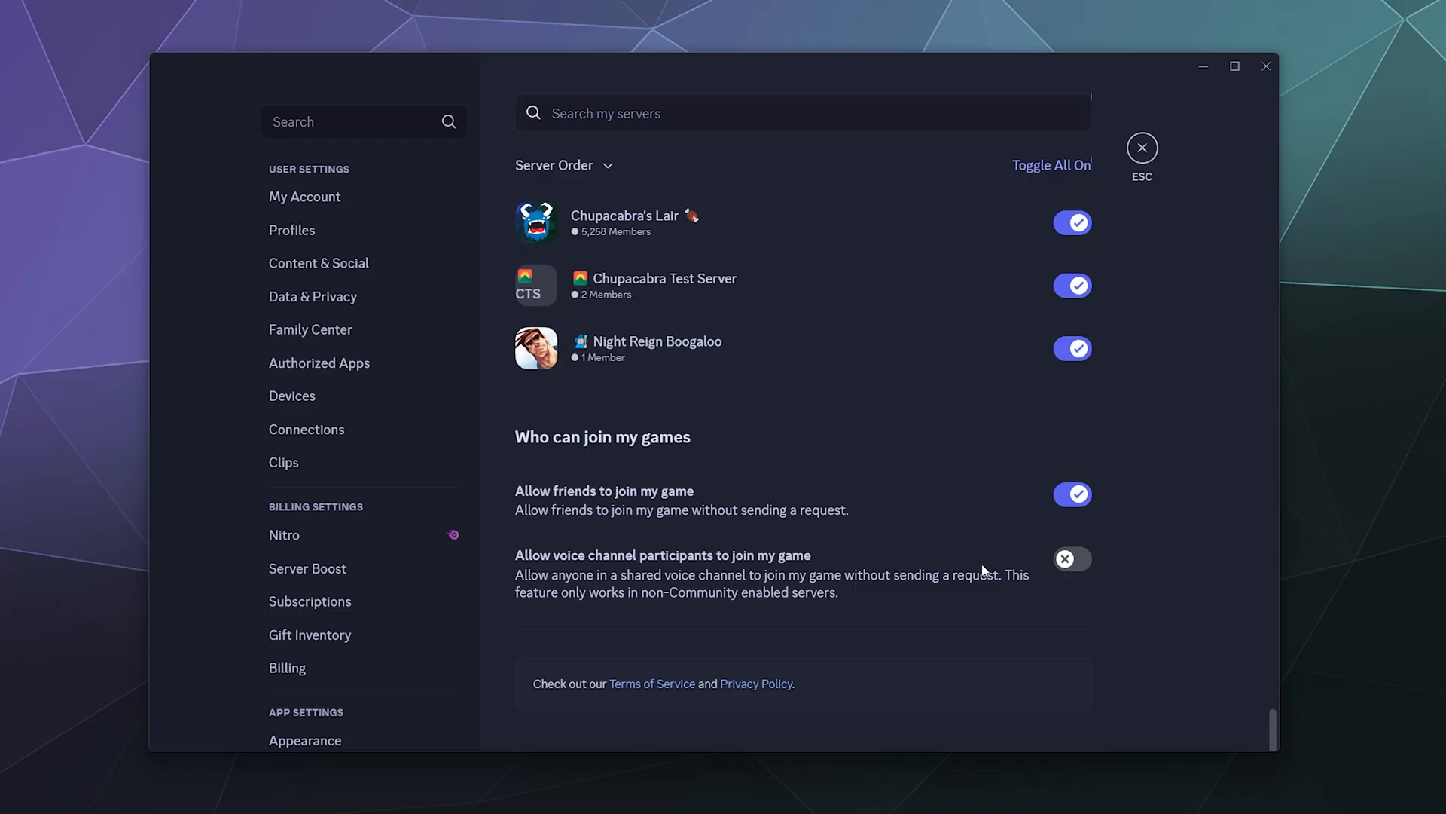
mouse_move(1031, 527)
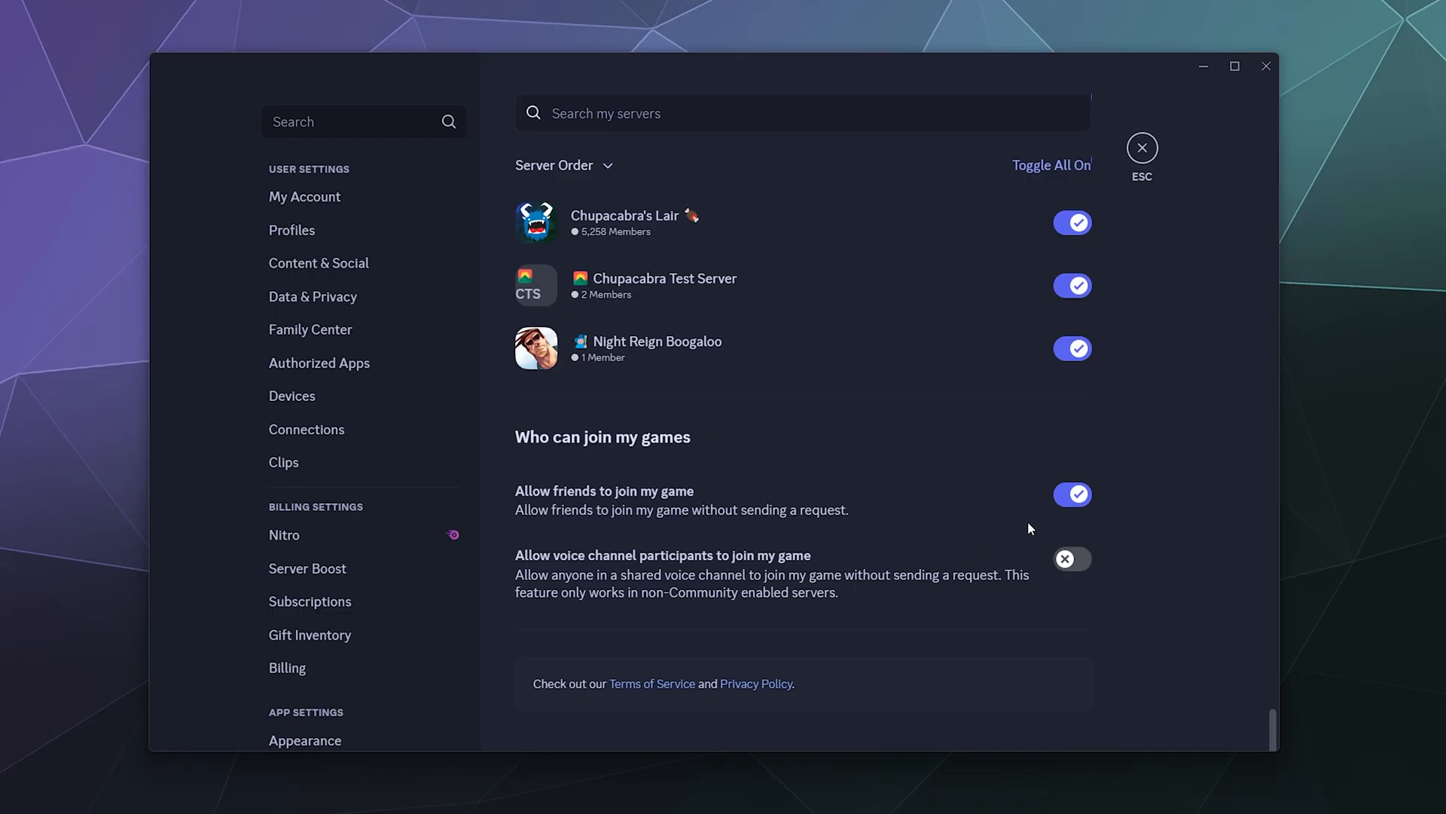
mouse_move(1074, 508)
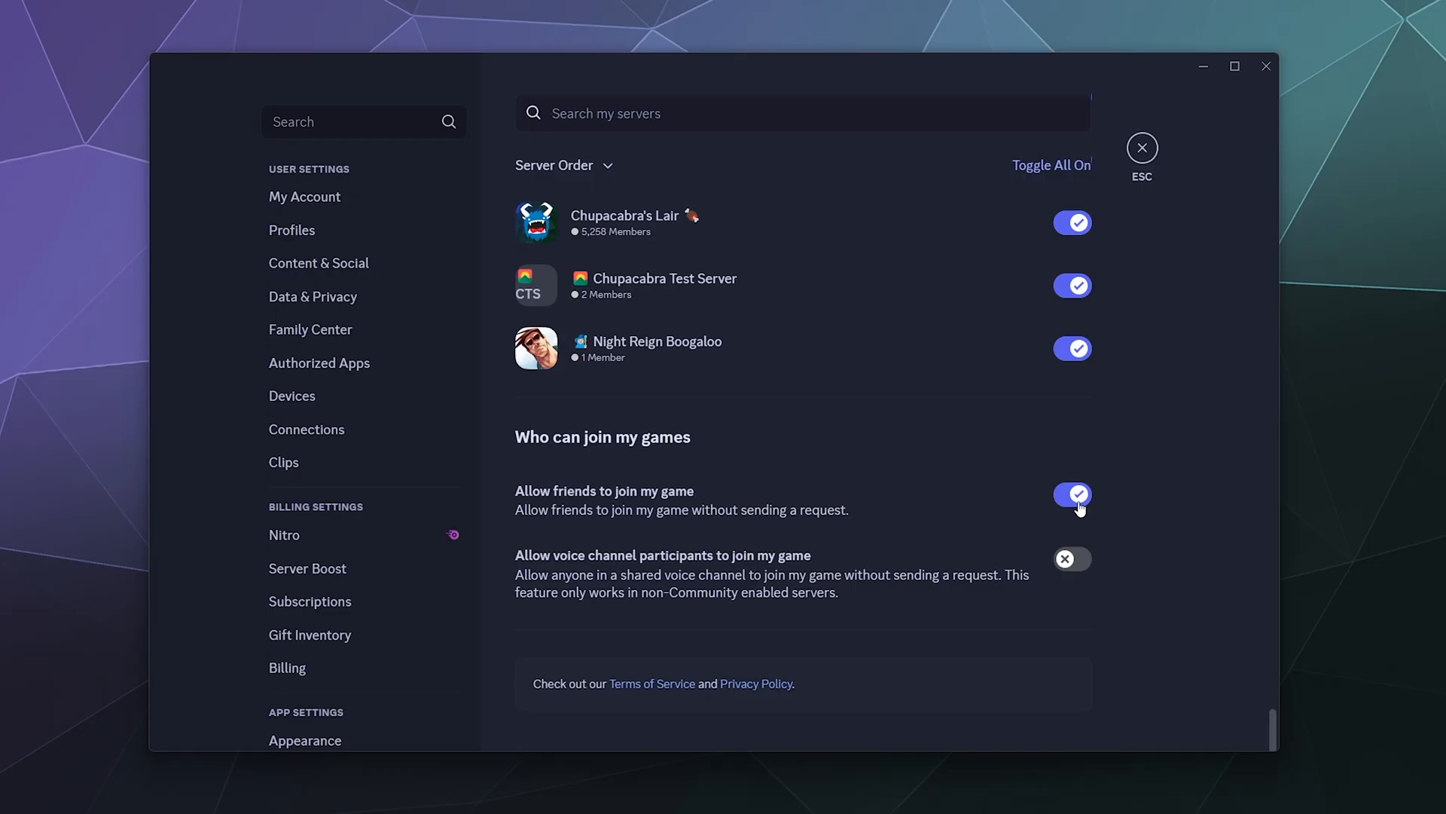
left_click(1071, 494)
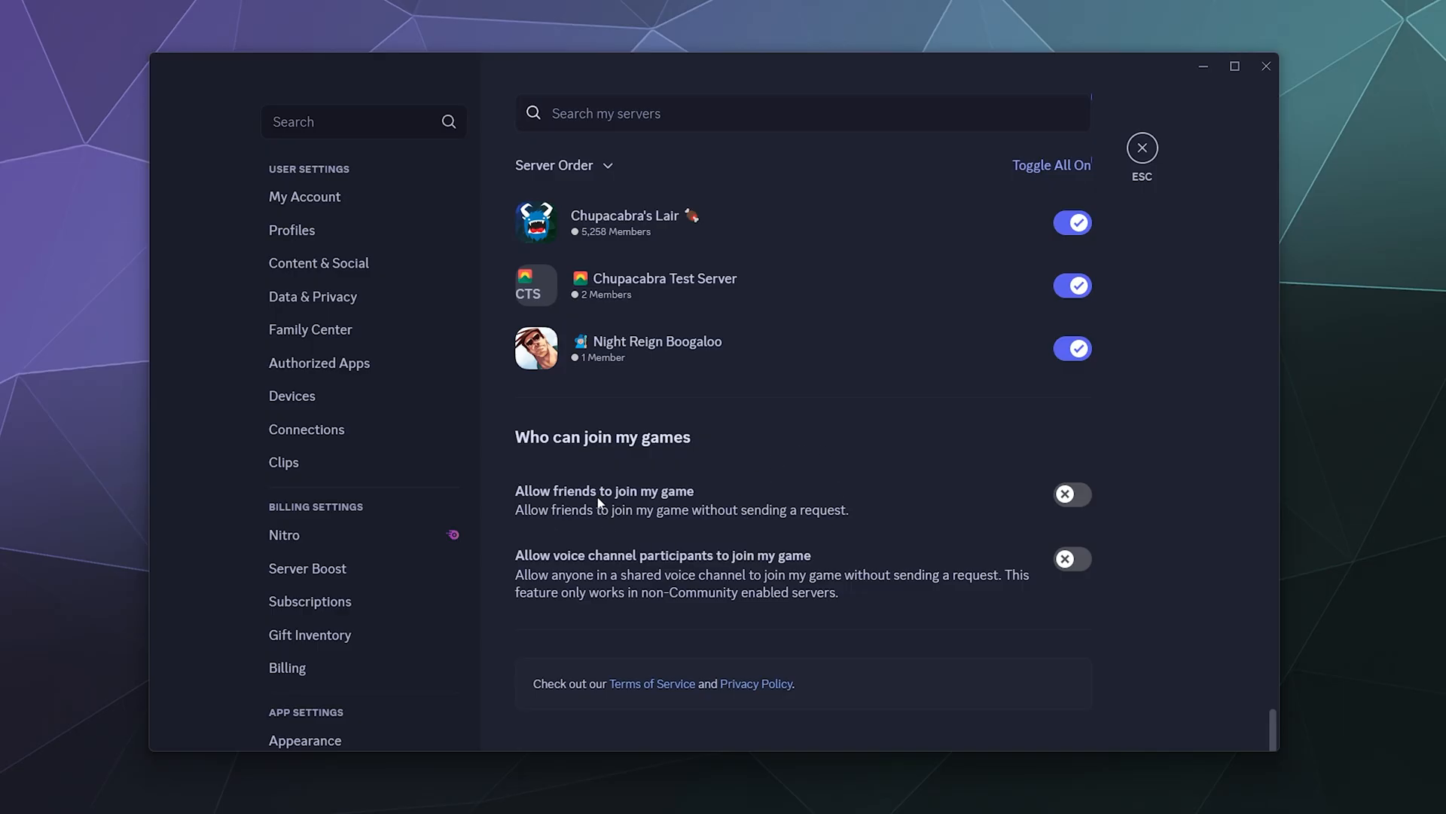
mouse_move(1153, 527)
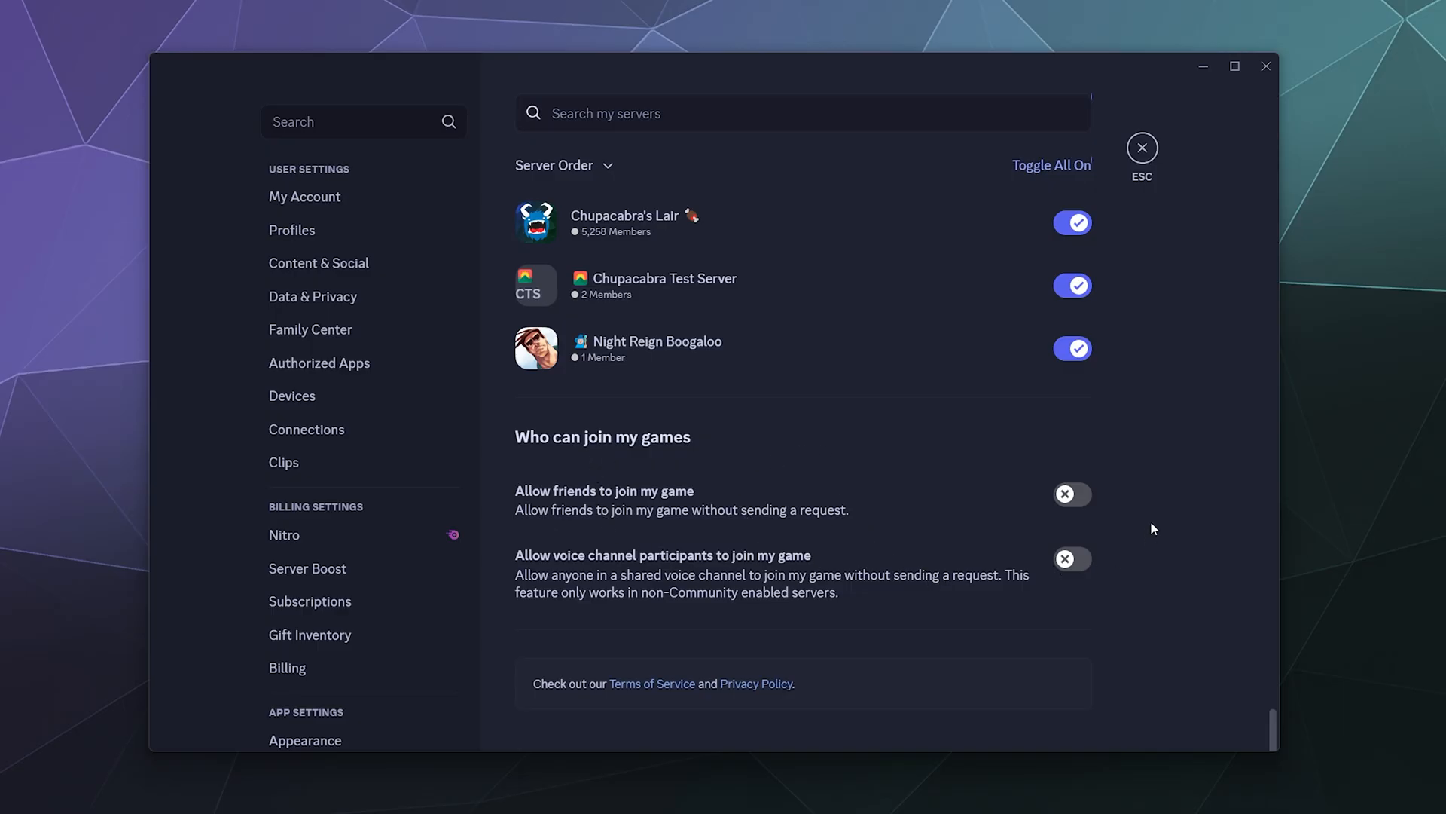
scroll("down", 3)
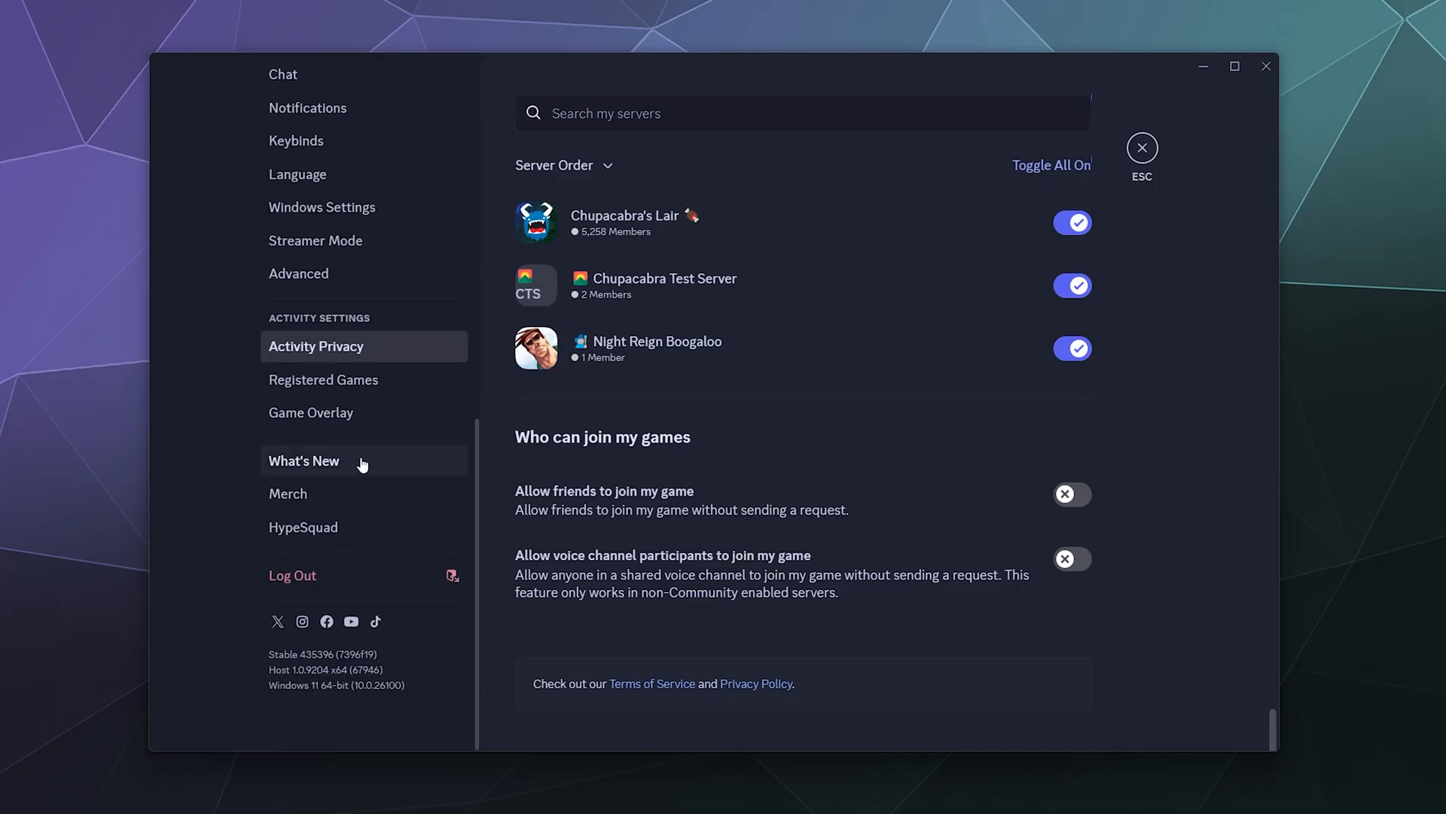
mouse_move(125, 452)
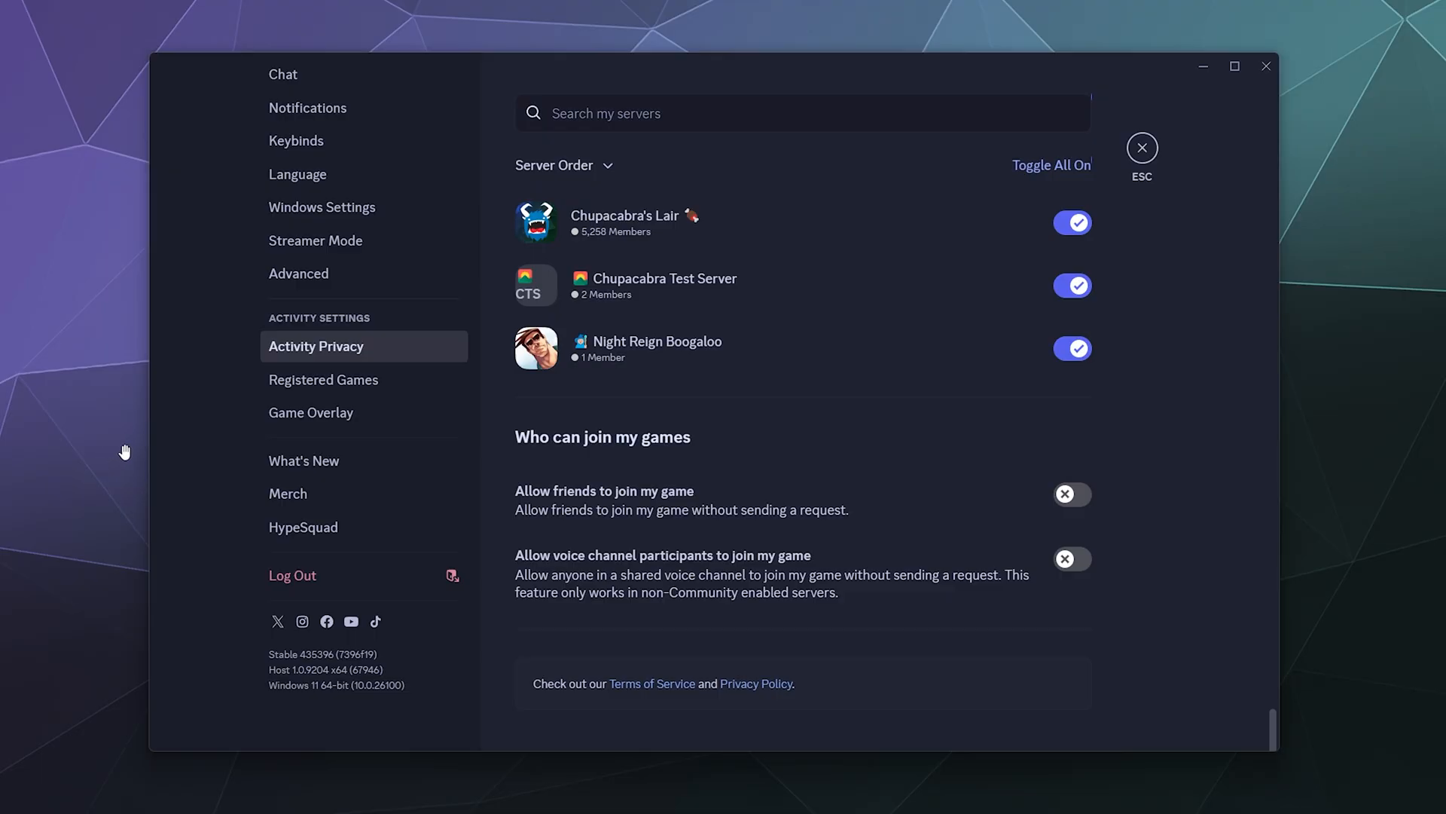
mouse_move(170, 416)
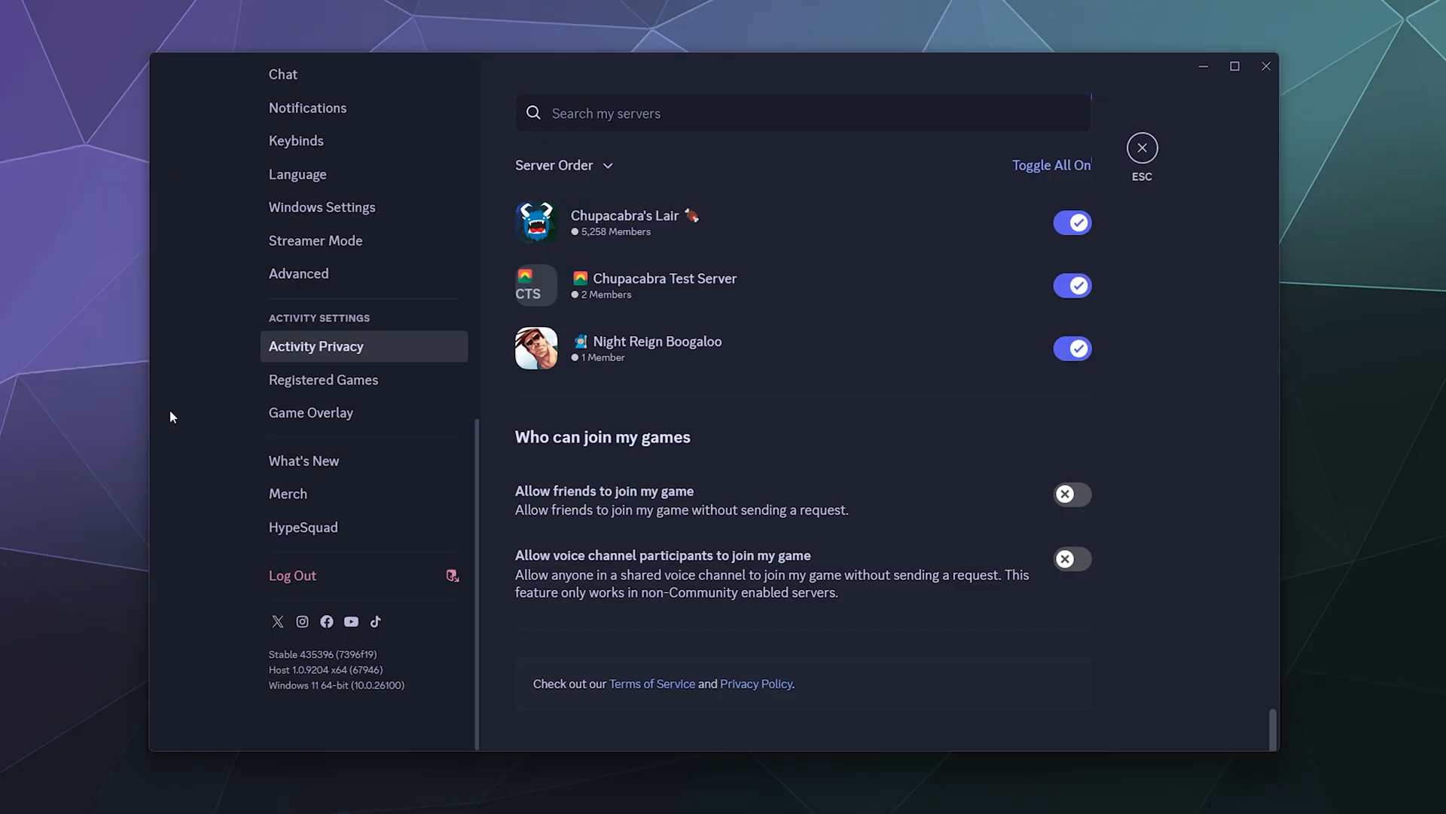
mouse_move(323, 379)
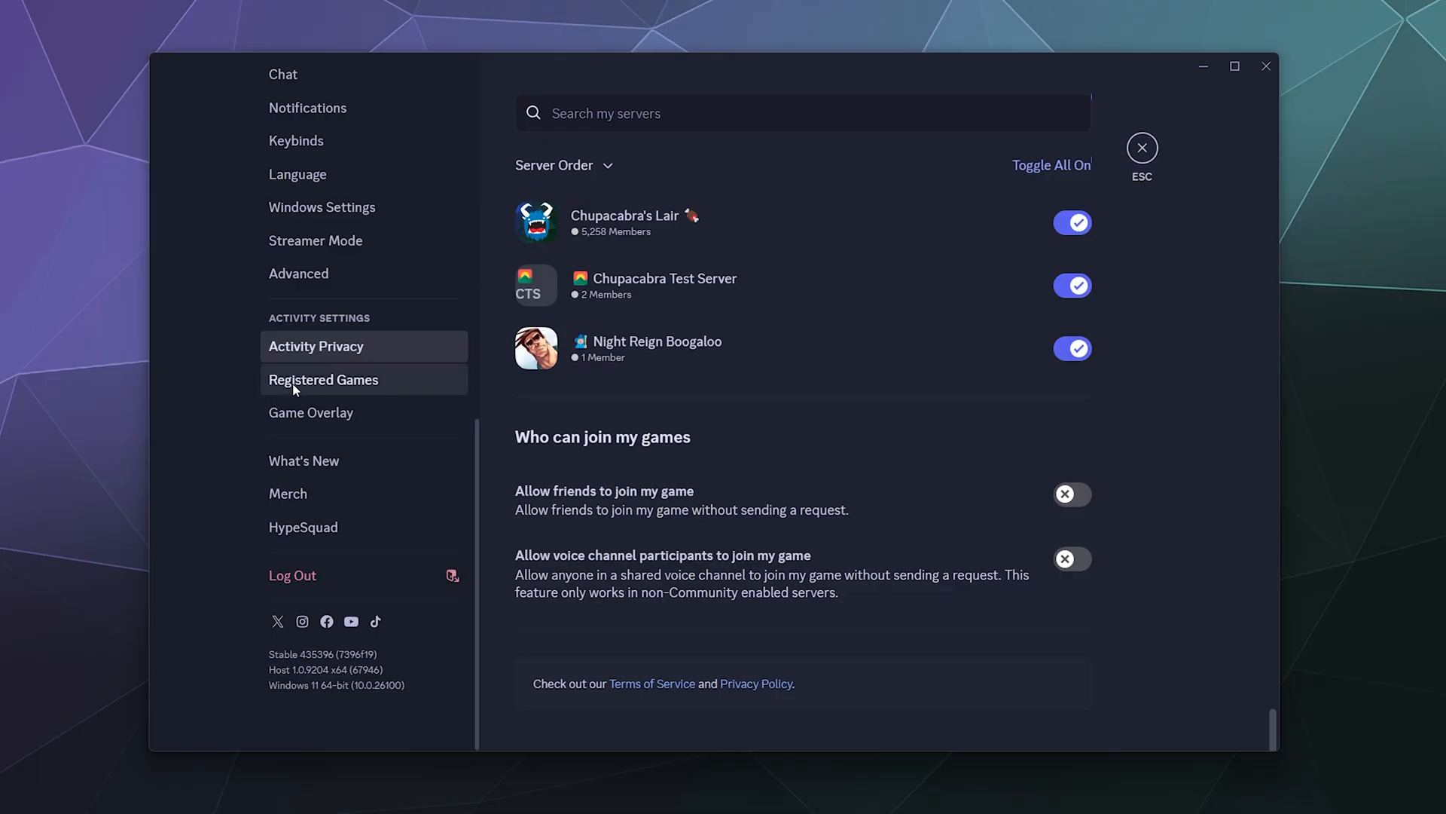
- Show the Registered Games page with Netflix — Mozilla Firefox listed as now playing
left_click(322, 379)
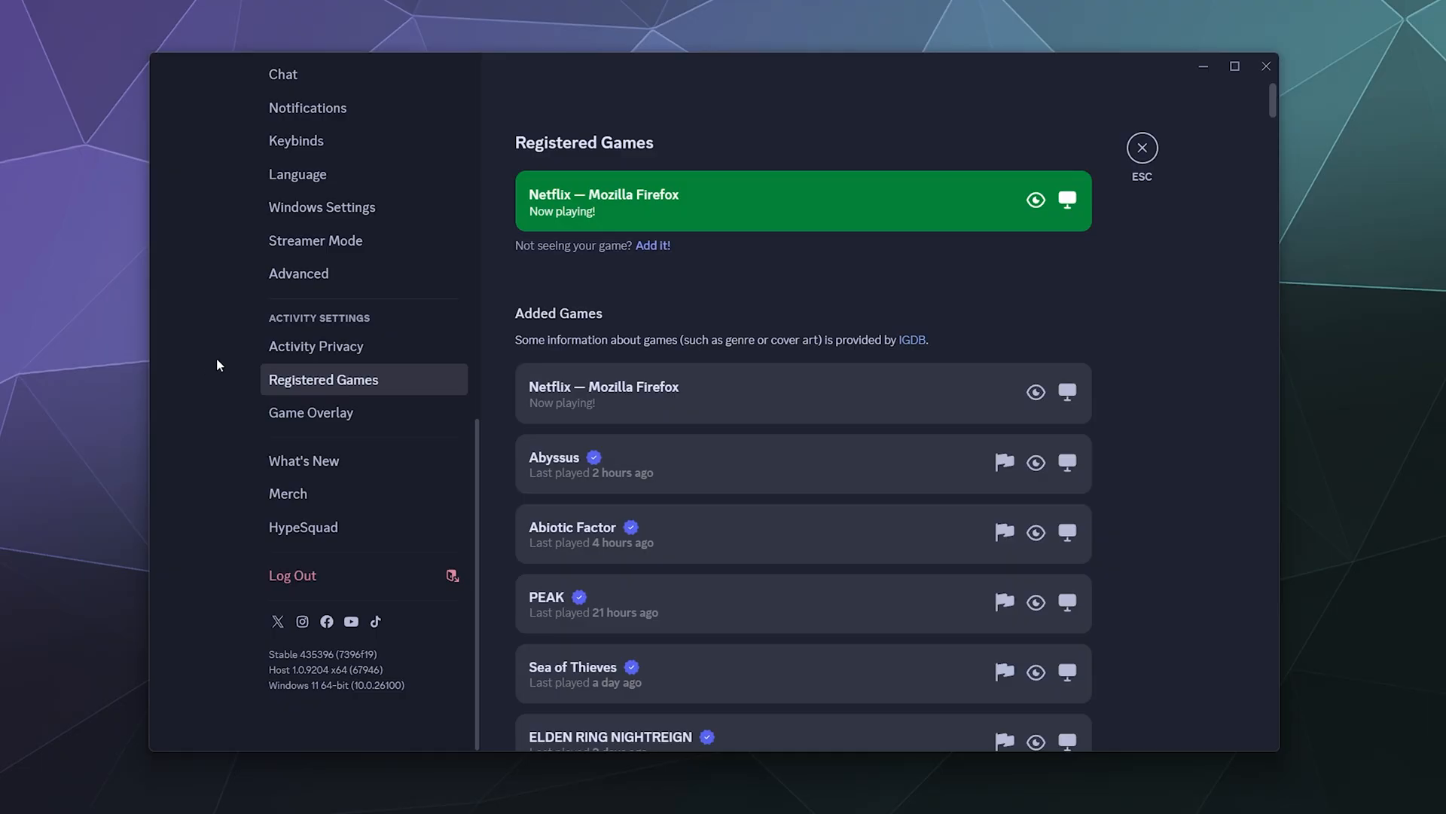
mouse_move(788, 285)
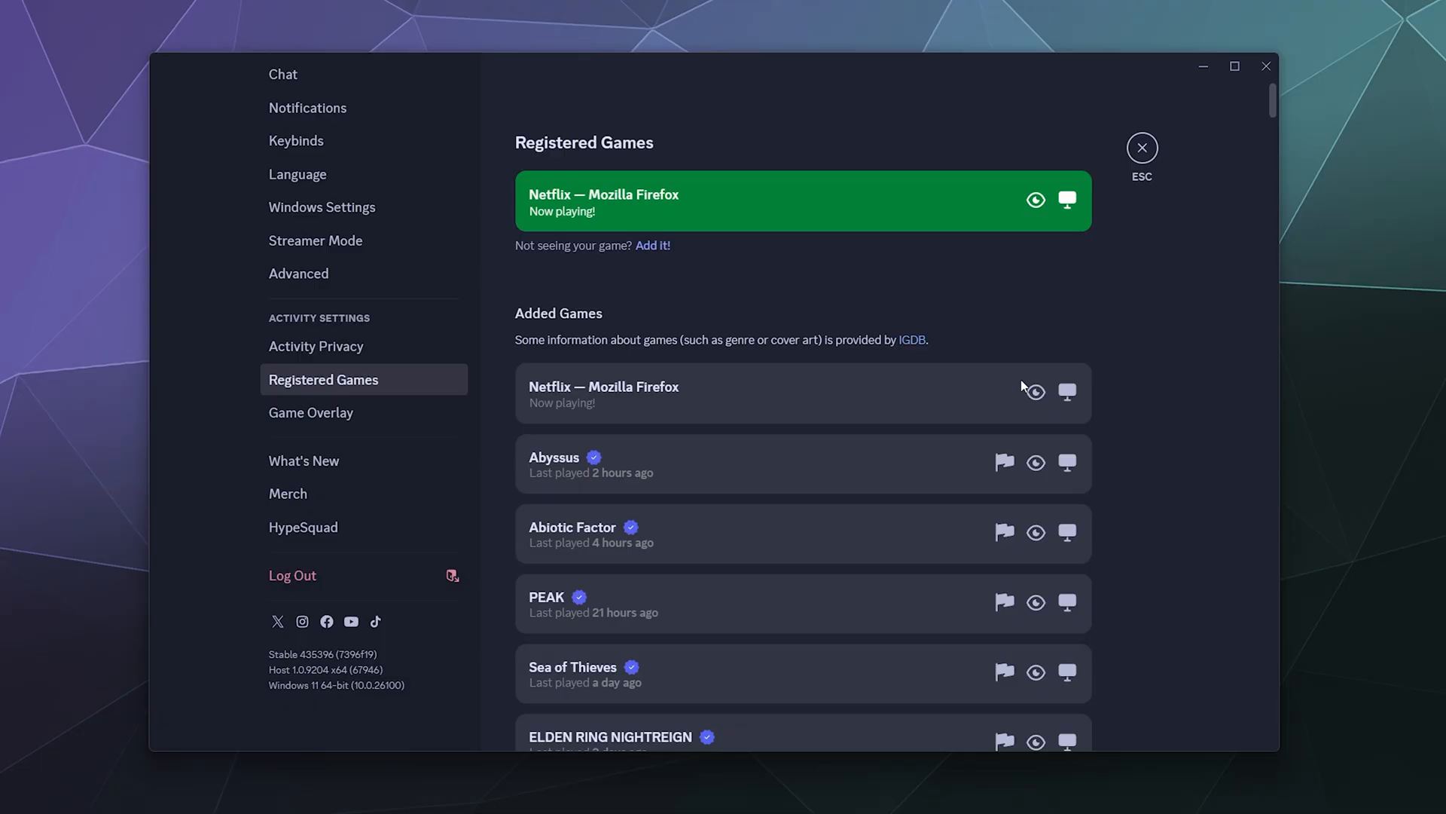
mouse_move(978, 392)
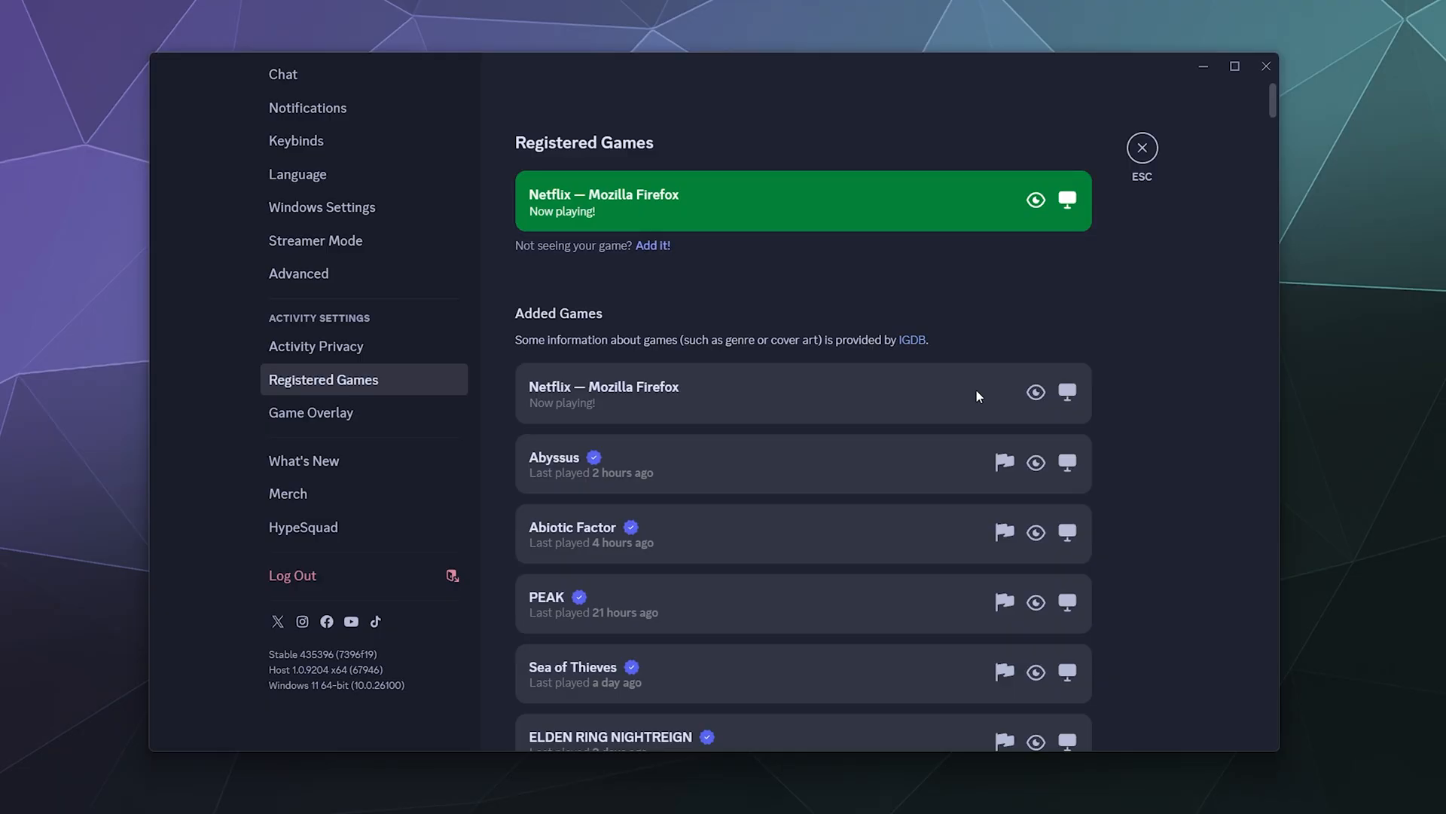
- Add Logitech G HUB from the running programs list as a registered game
left_click(653, 245)
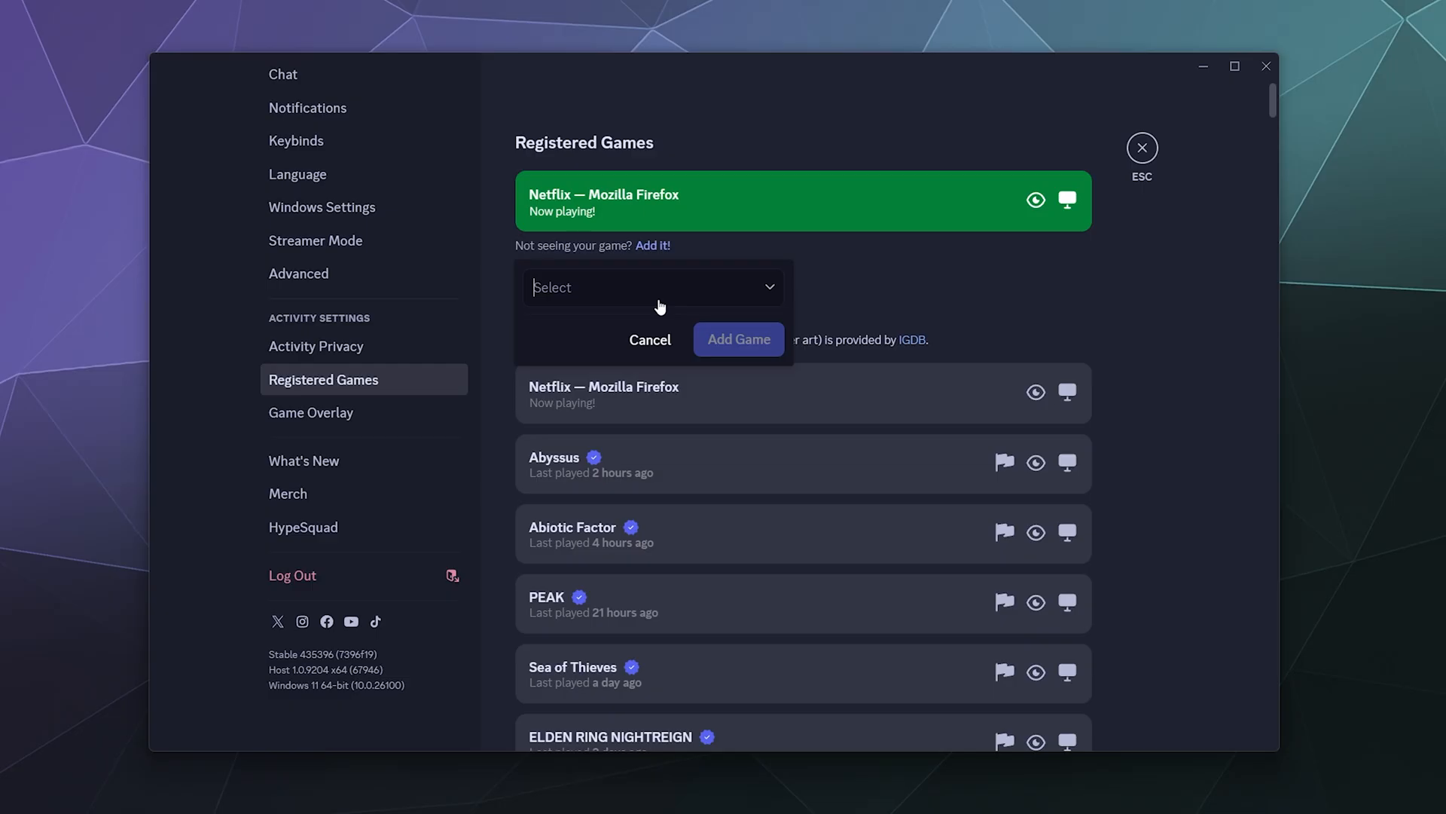
left_click(651, 286)
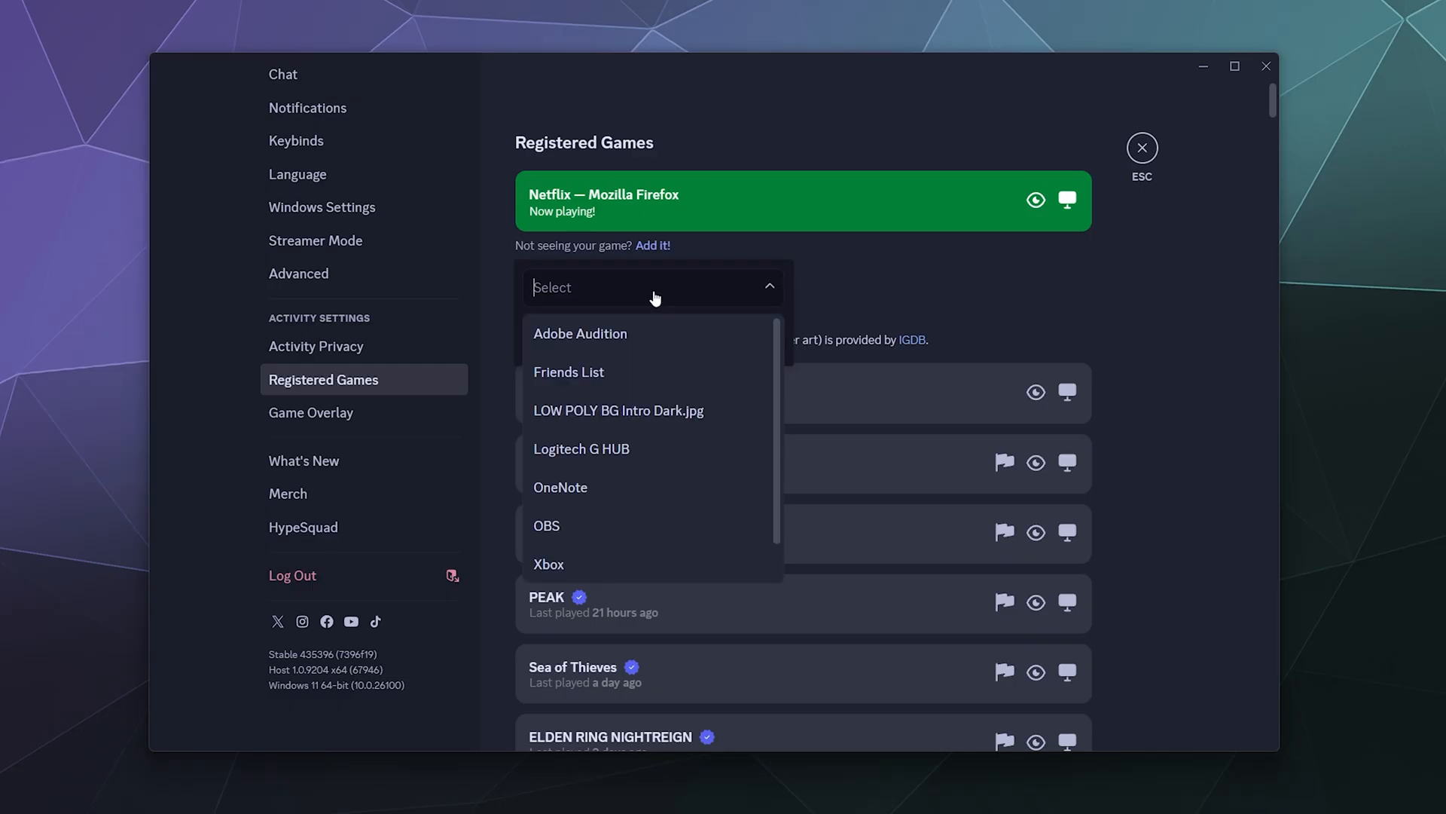
mouse_move(618, 409)
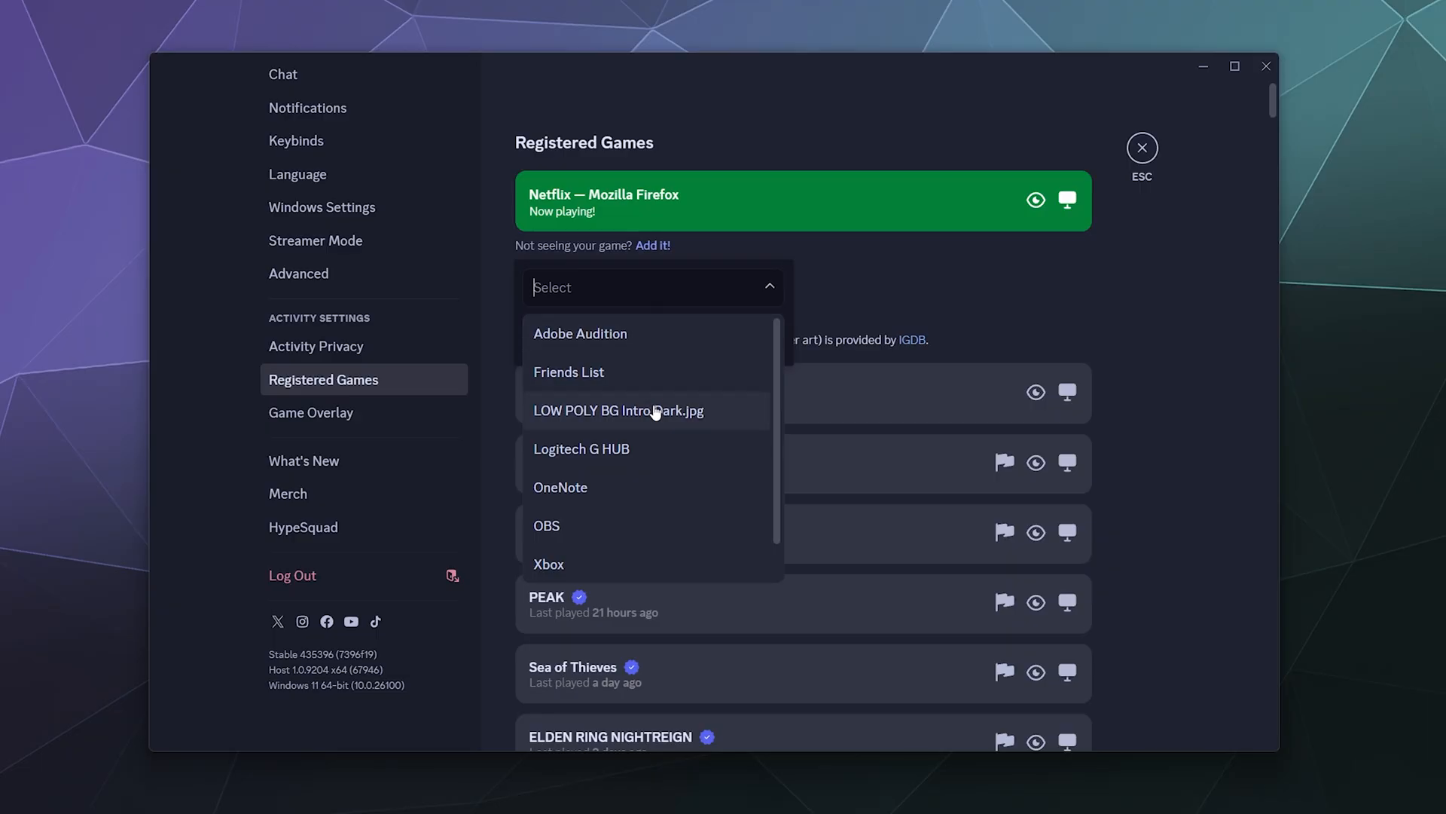
left_click(582, 449)
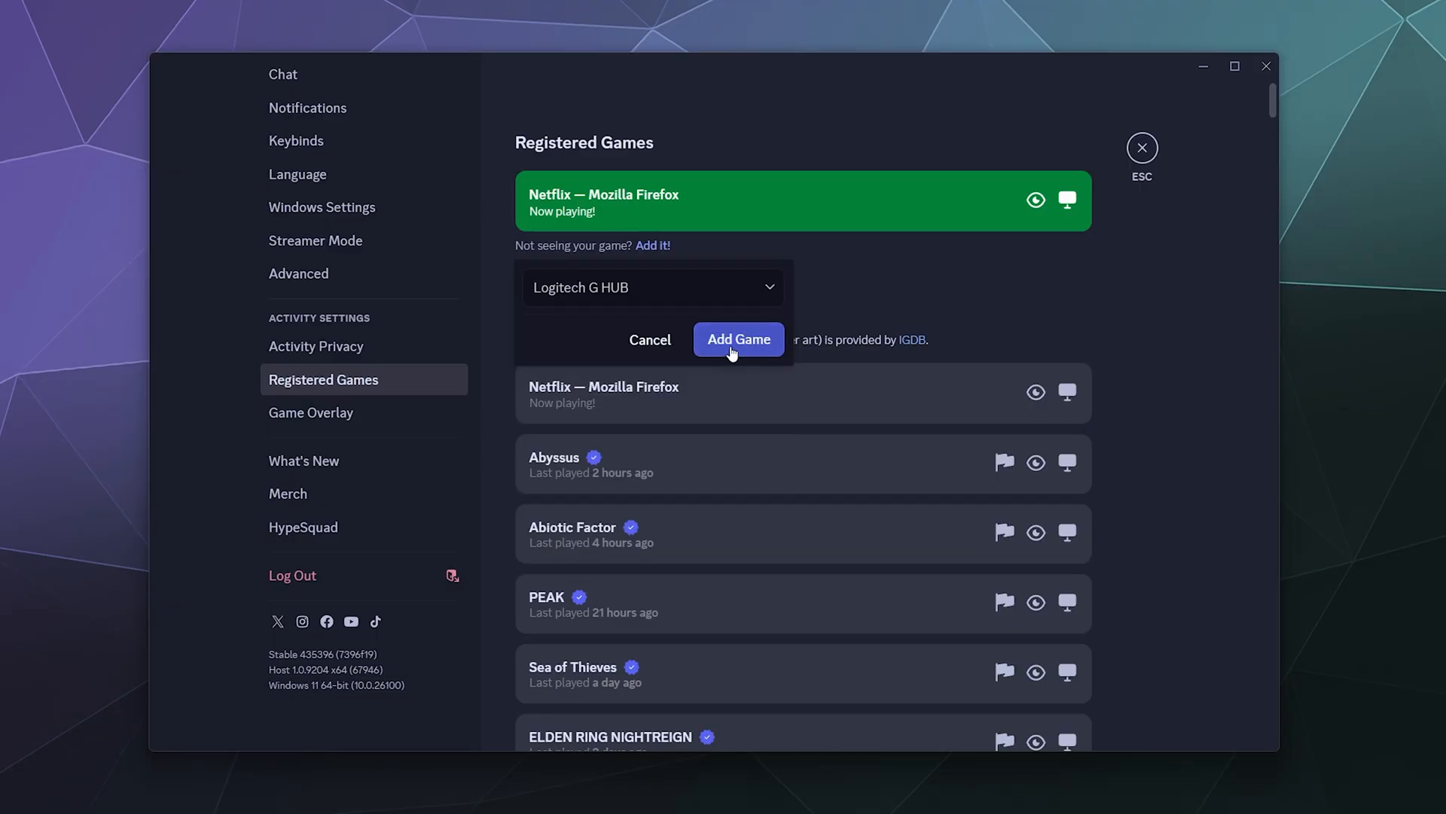
left_click(738, 339)
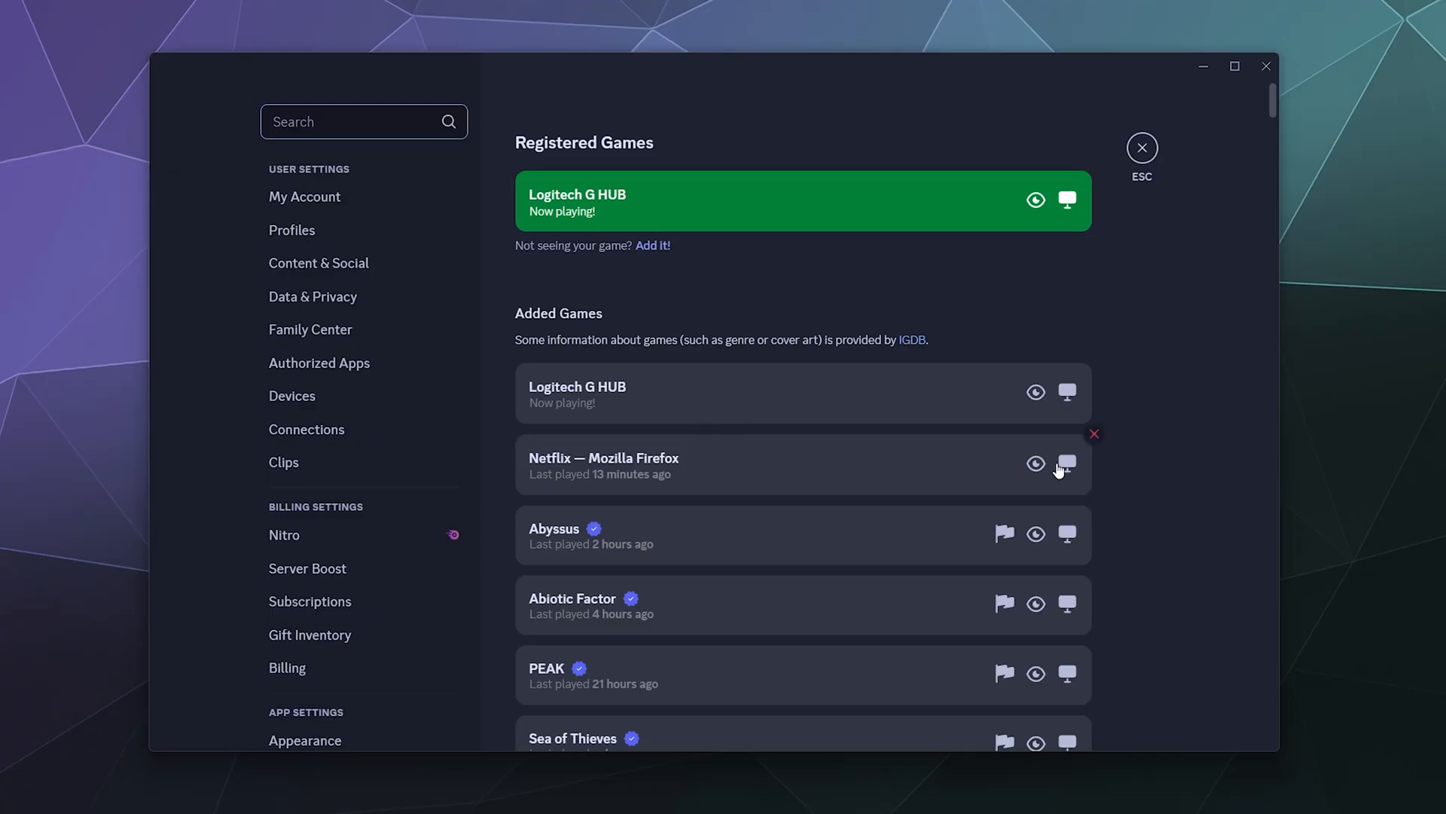
mouse_move(1004, 405)
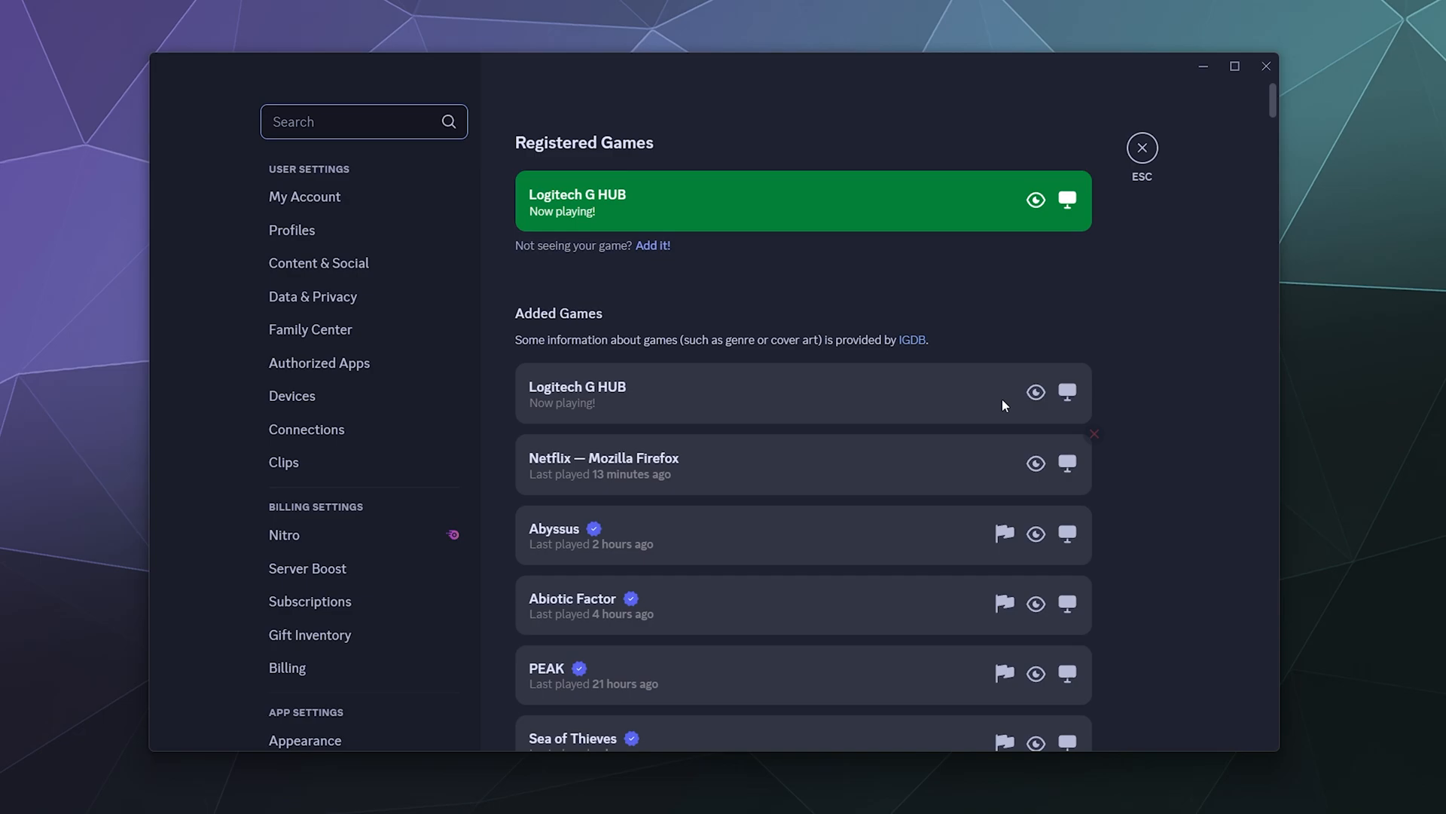
mouse_move(1098, 191)
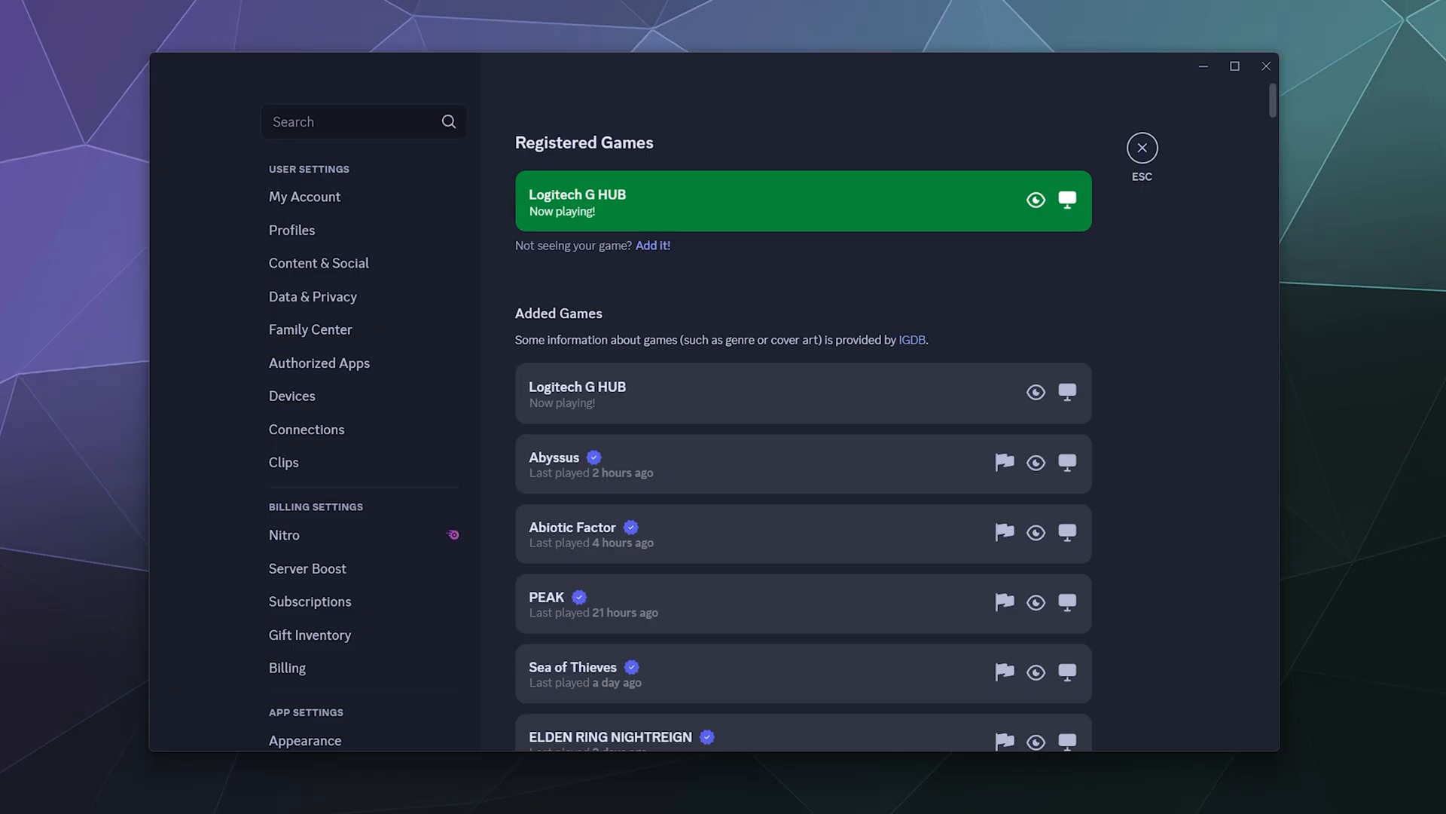
mouse_move(1059, 438)
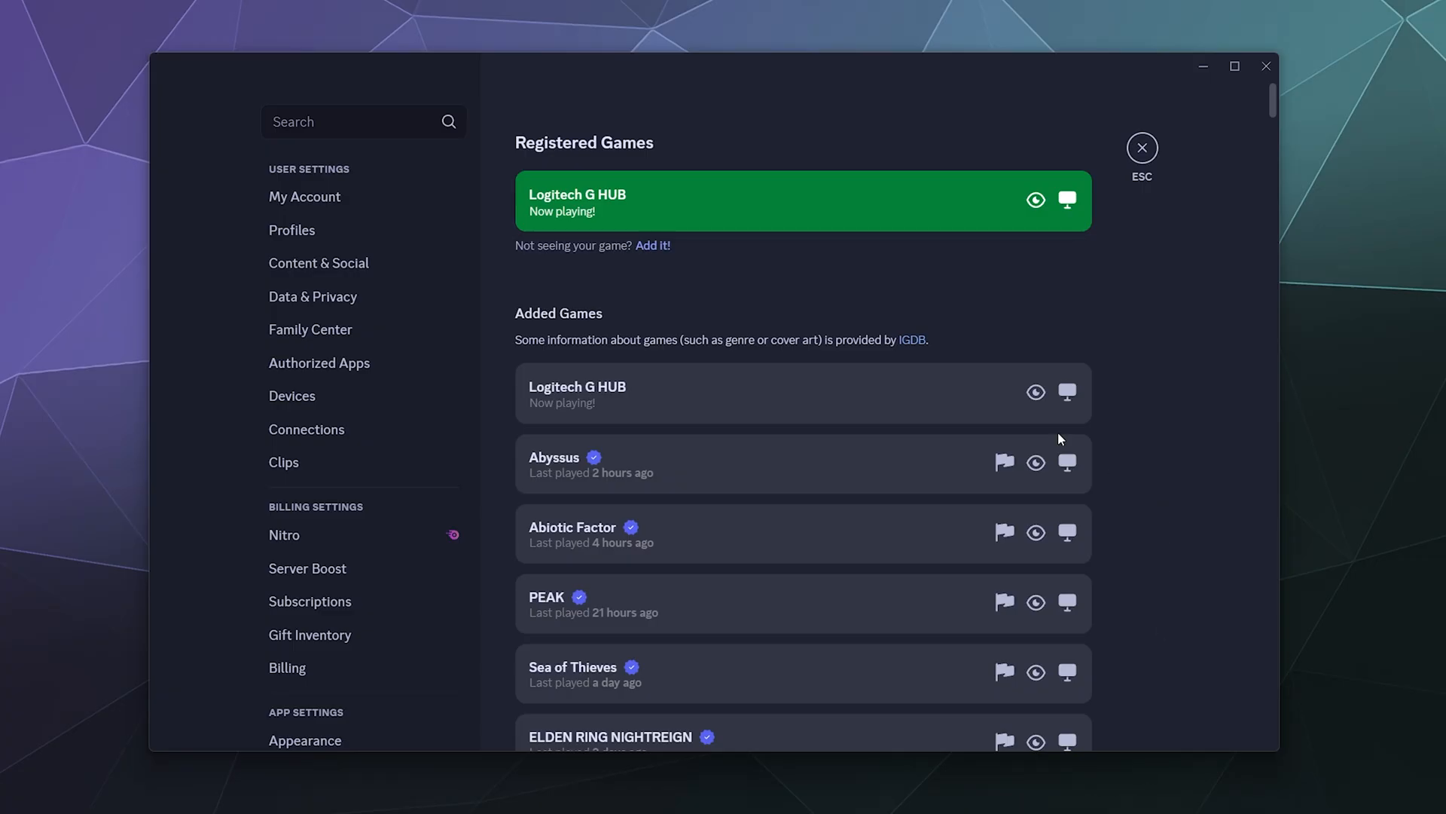
- Remove Logitech G HUB from the added games list
scroll("down", 3)
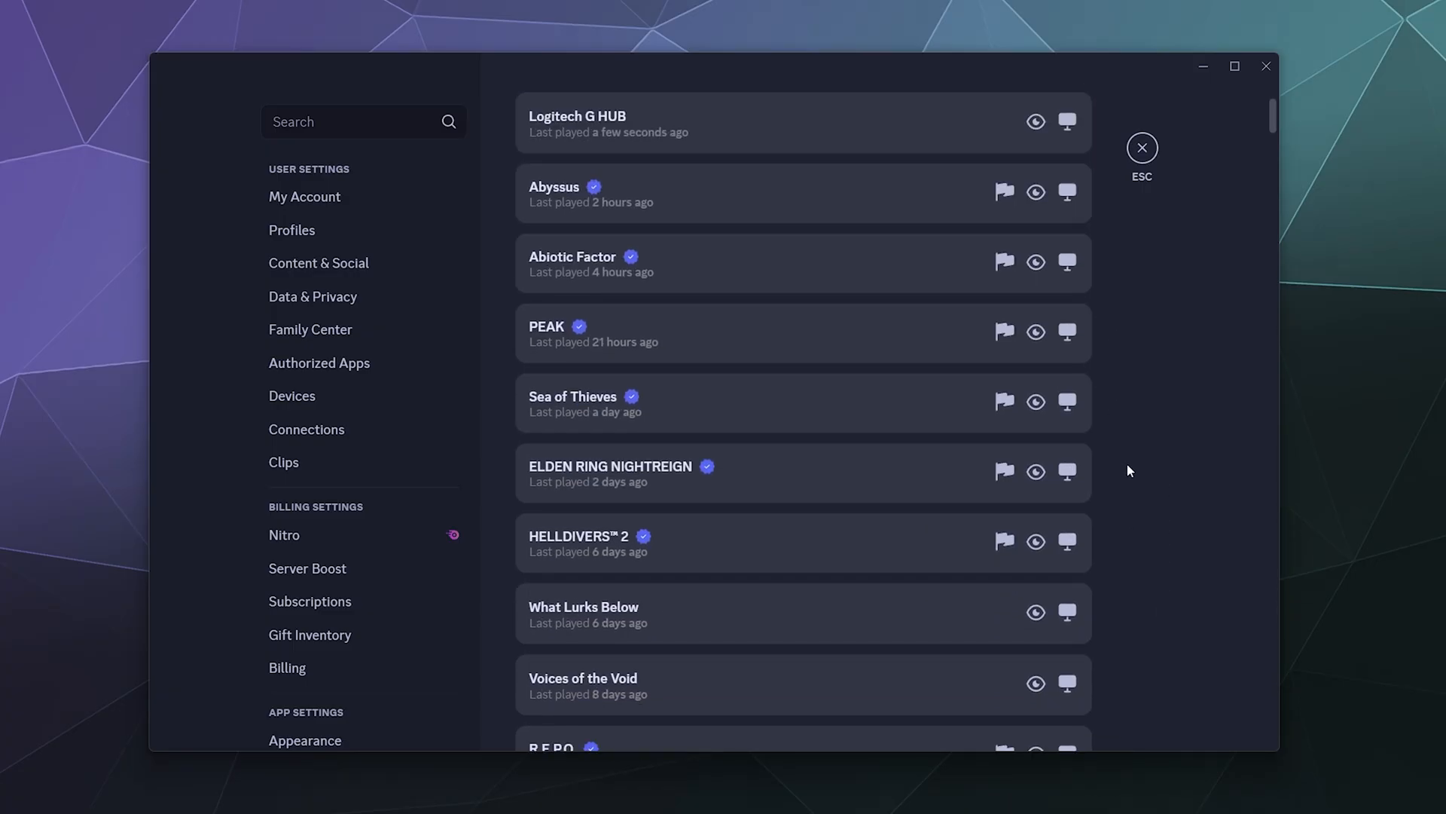
scroll("up", 3)
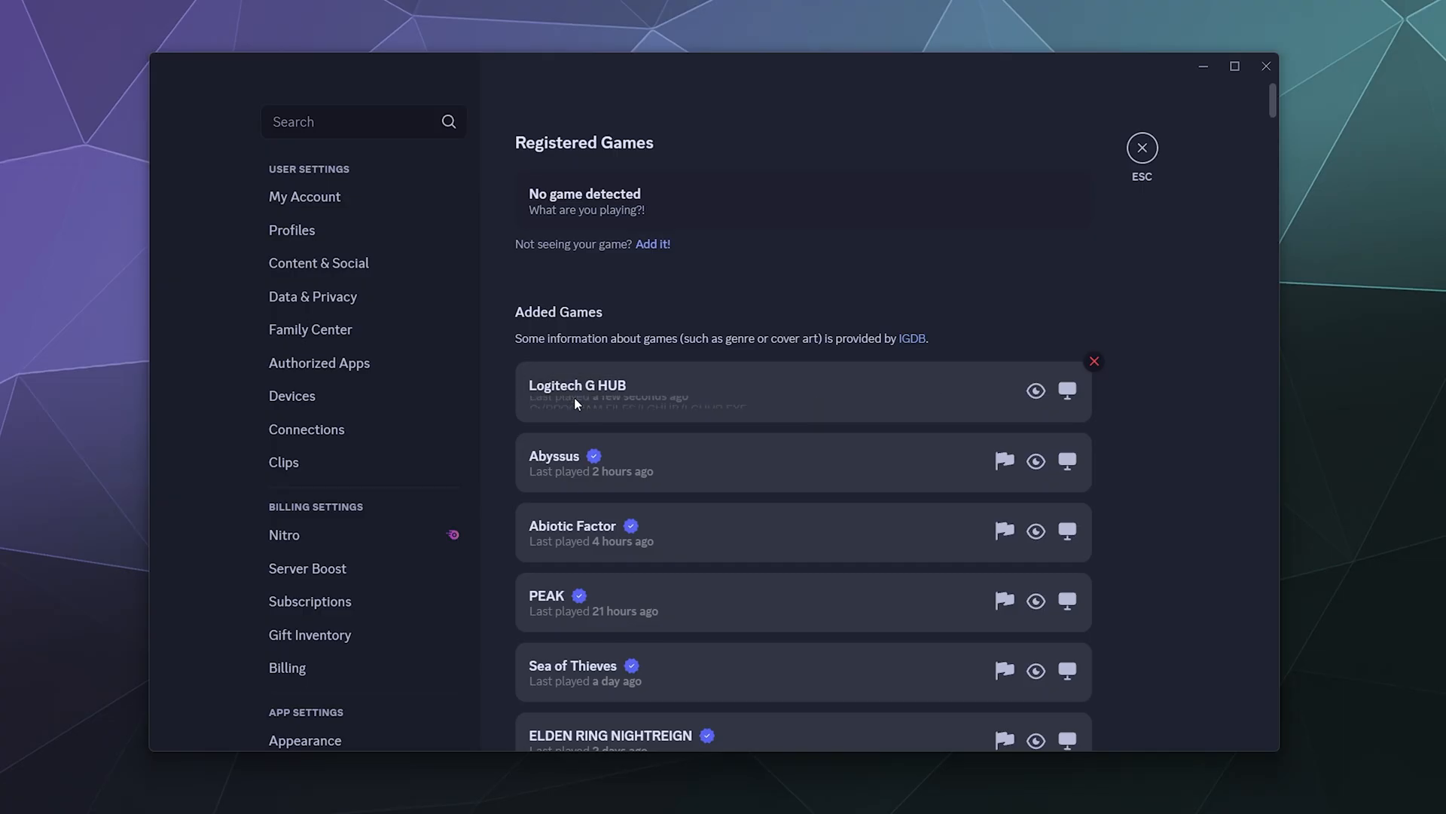
mouse_move(996, 389)
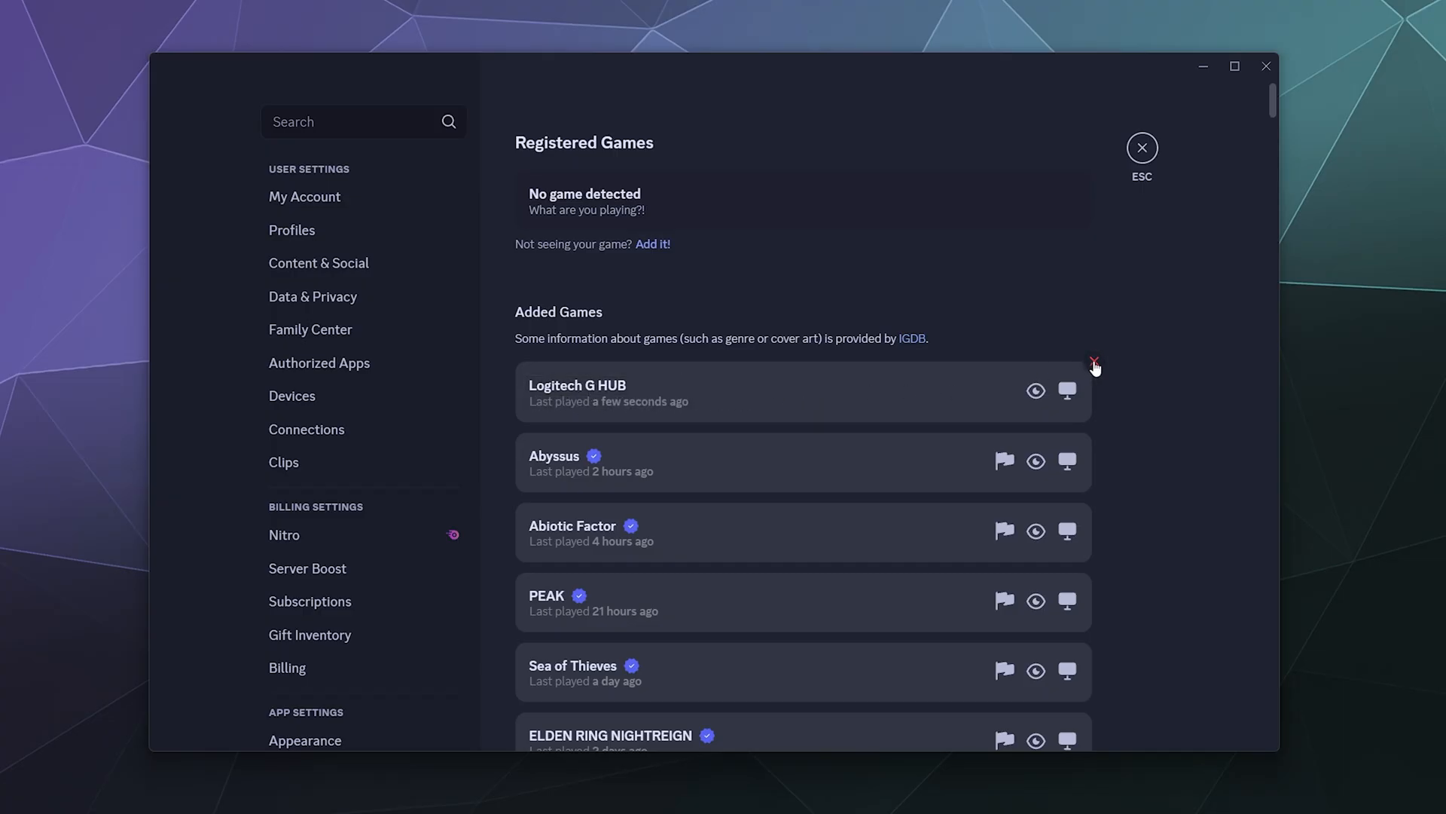
left_click(1094, 360)
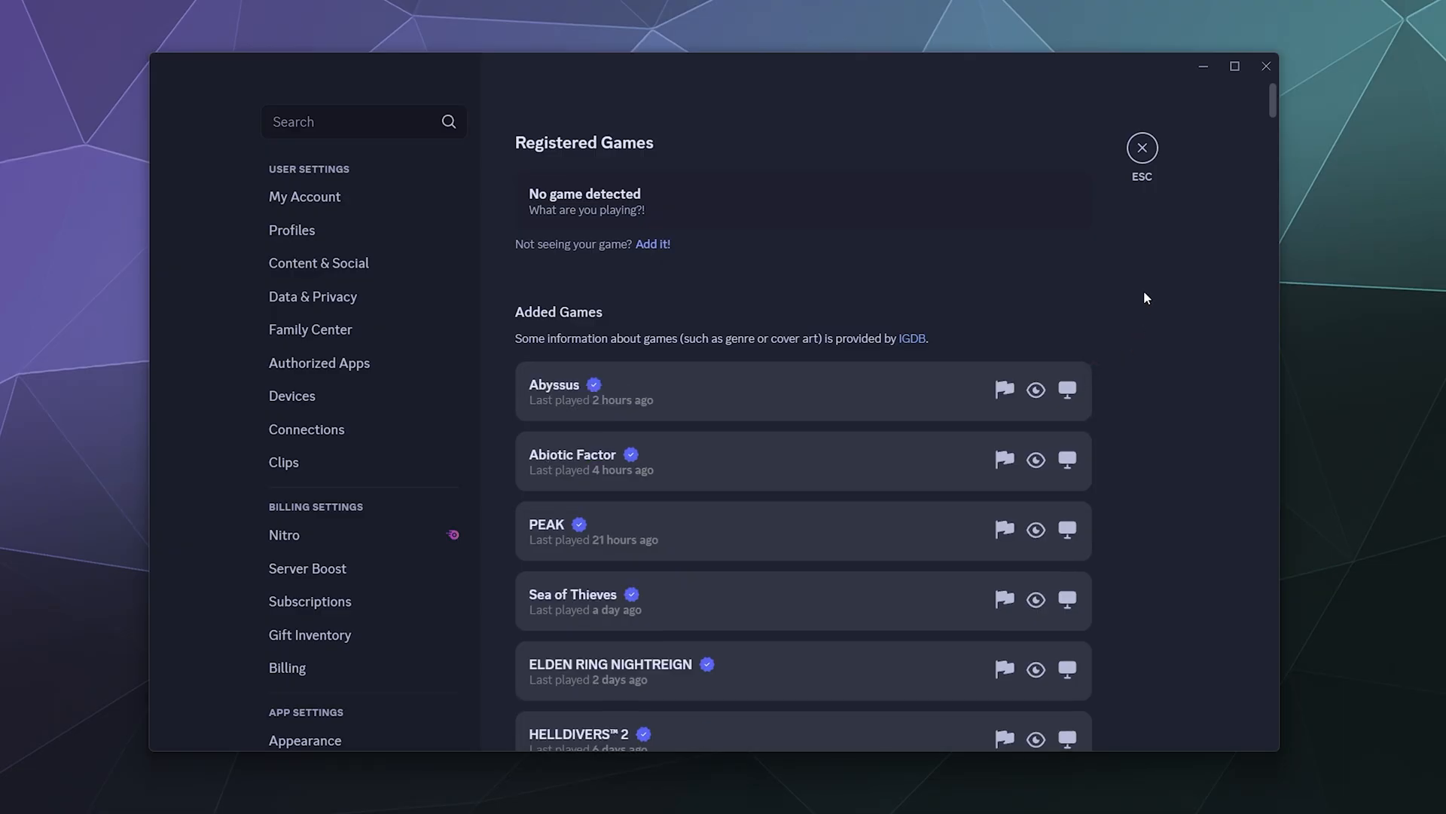
mouse_move(997, 266)
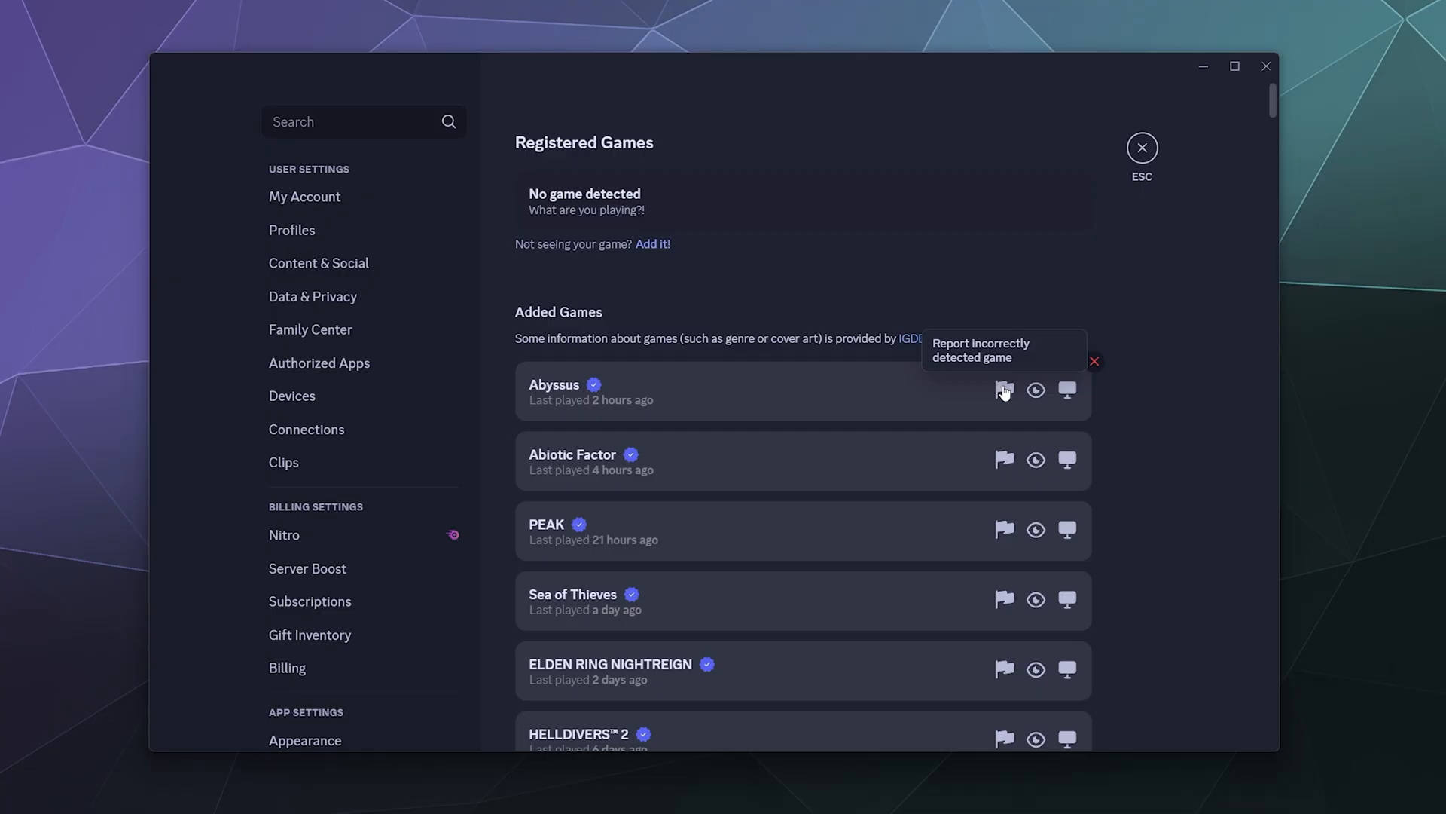
left_click(1003, 388)
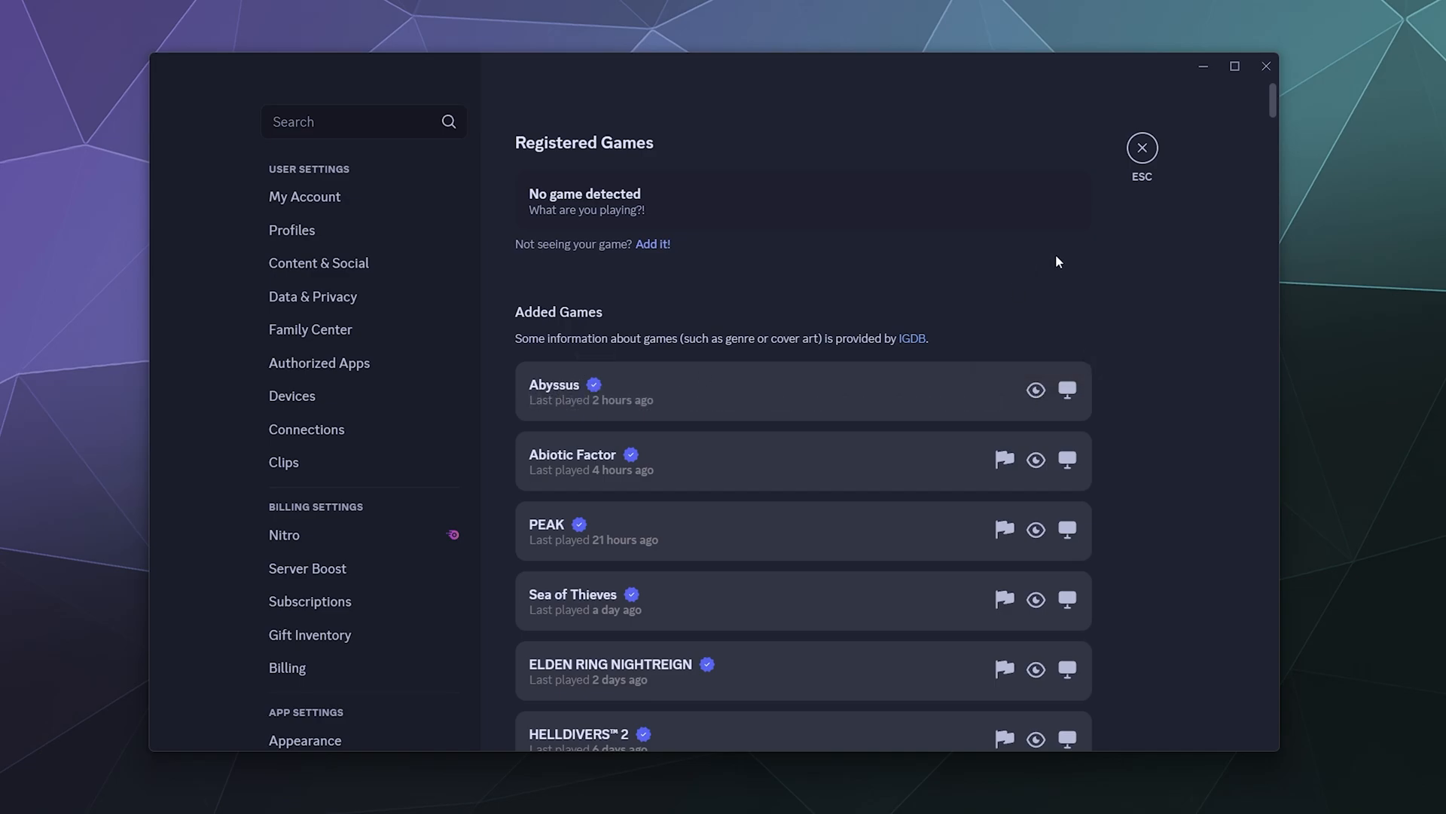
mouse_move(1035, 387)
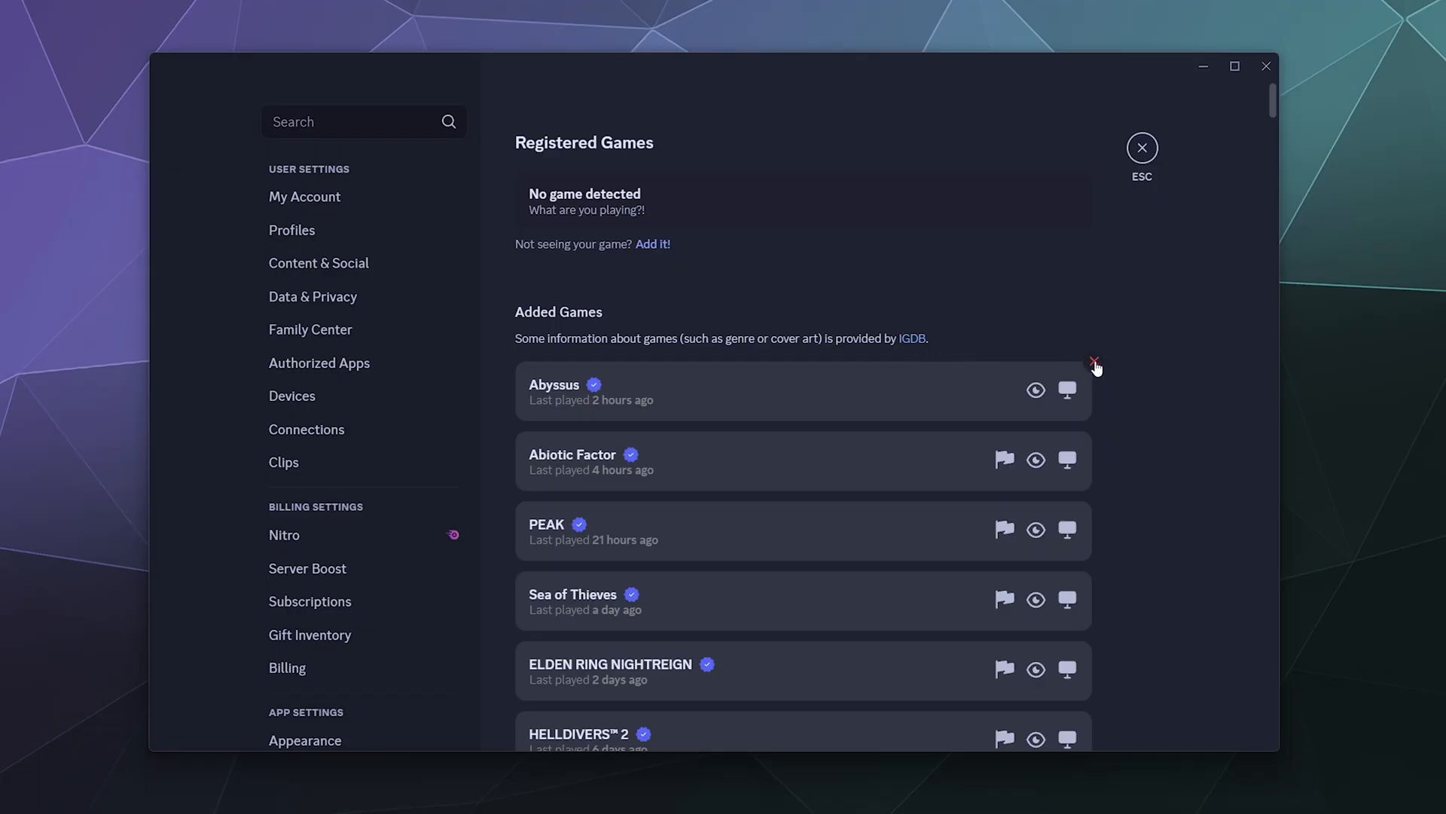
mouse_move(1096, 475)
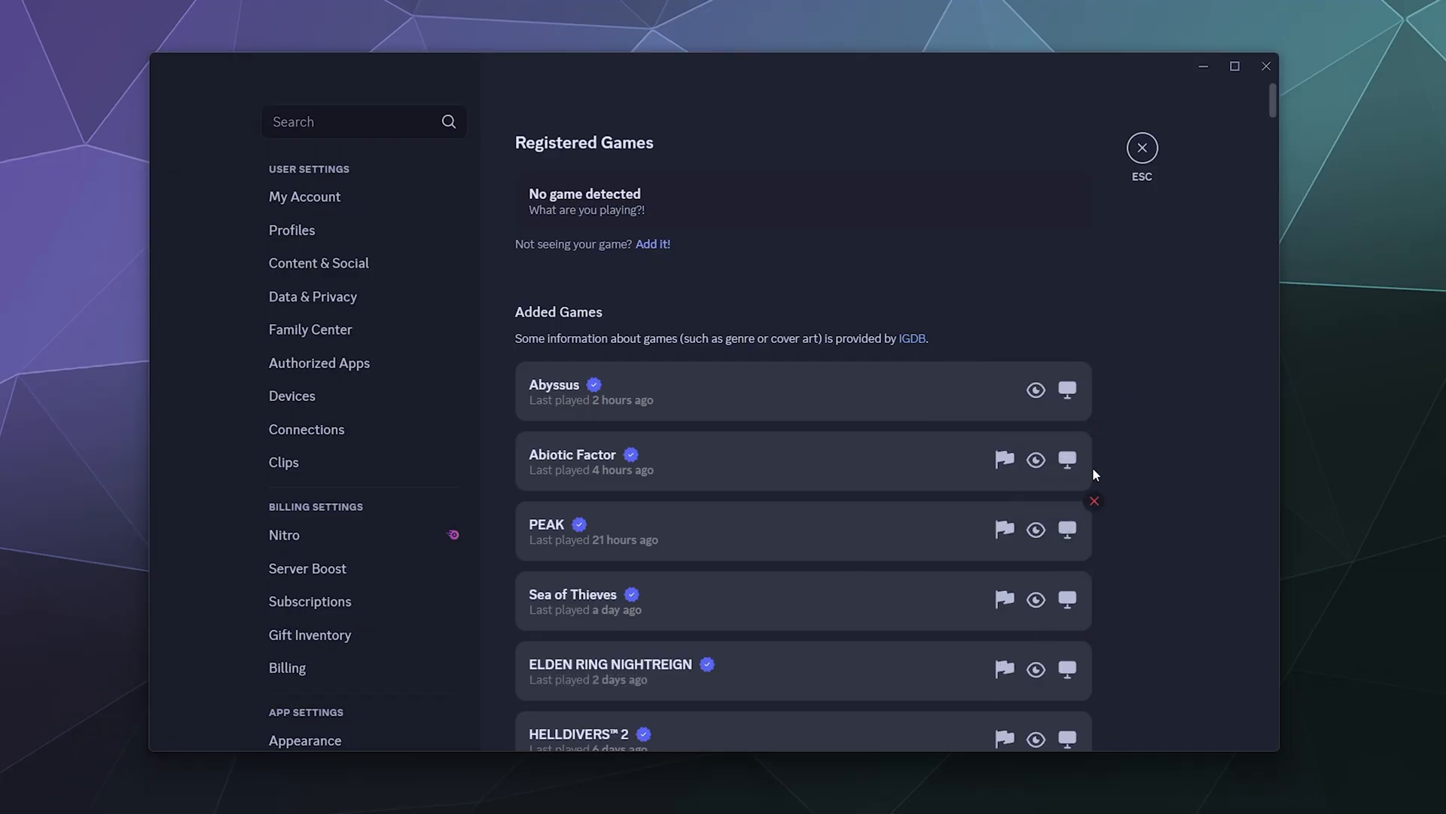
mouse_move(940, 339)
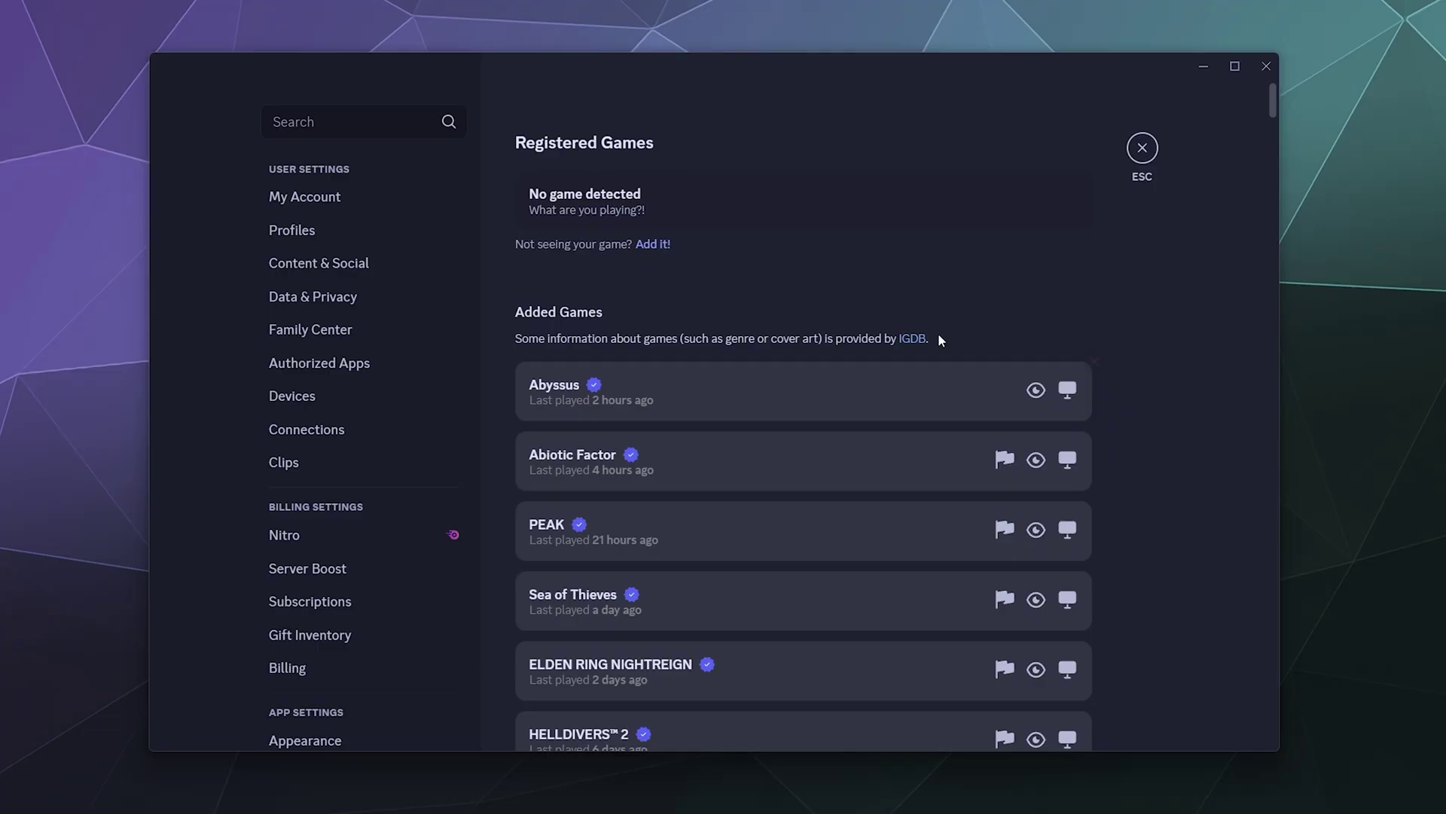
scroll("down", 3)
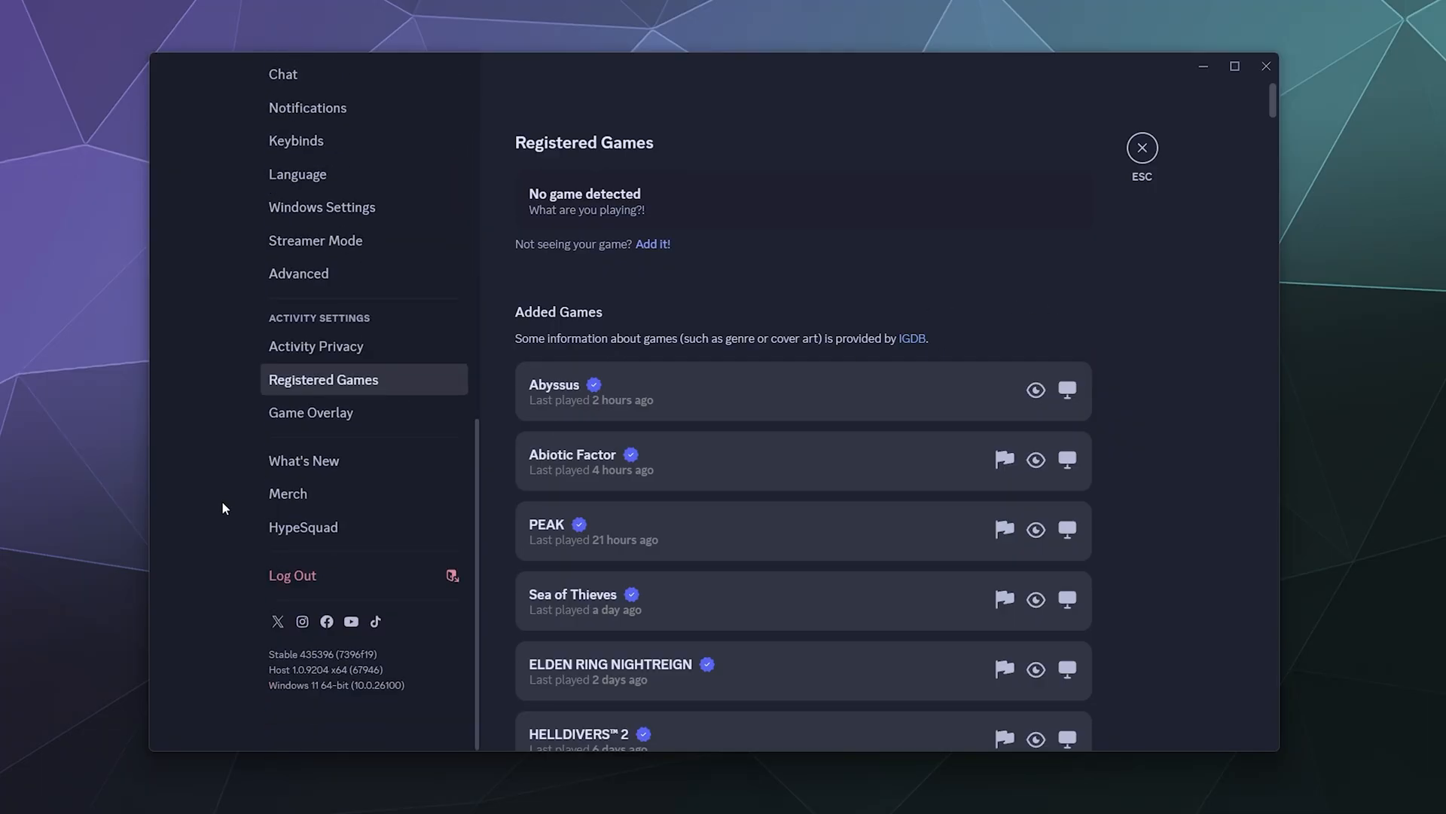
mouse_move(334, 420)
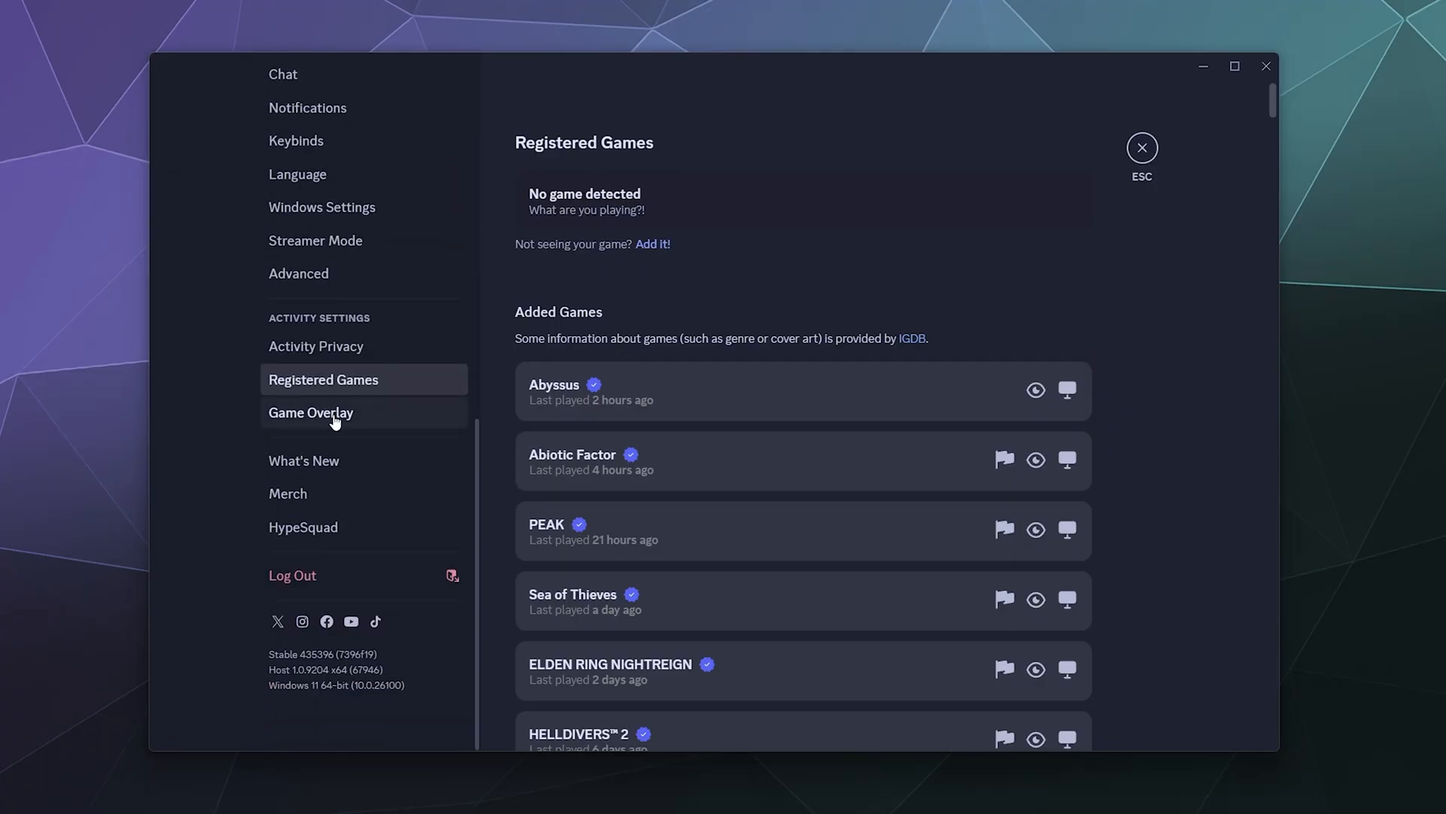
- Review the Game Overlay page, scrolling between the voice widget and Notifications options
left_click(311, 413)
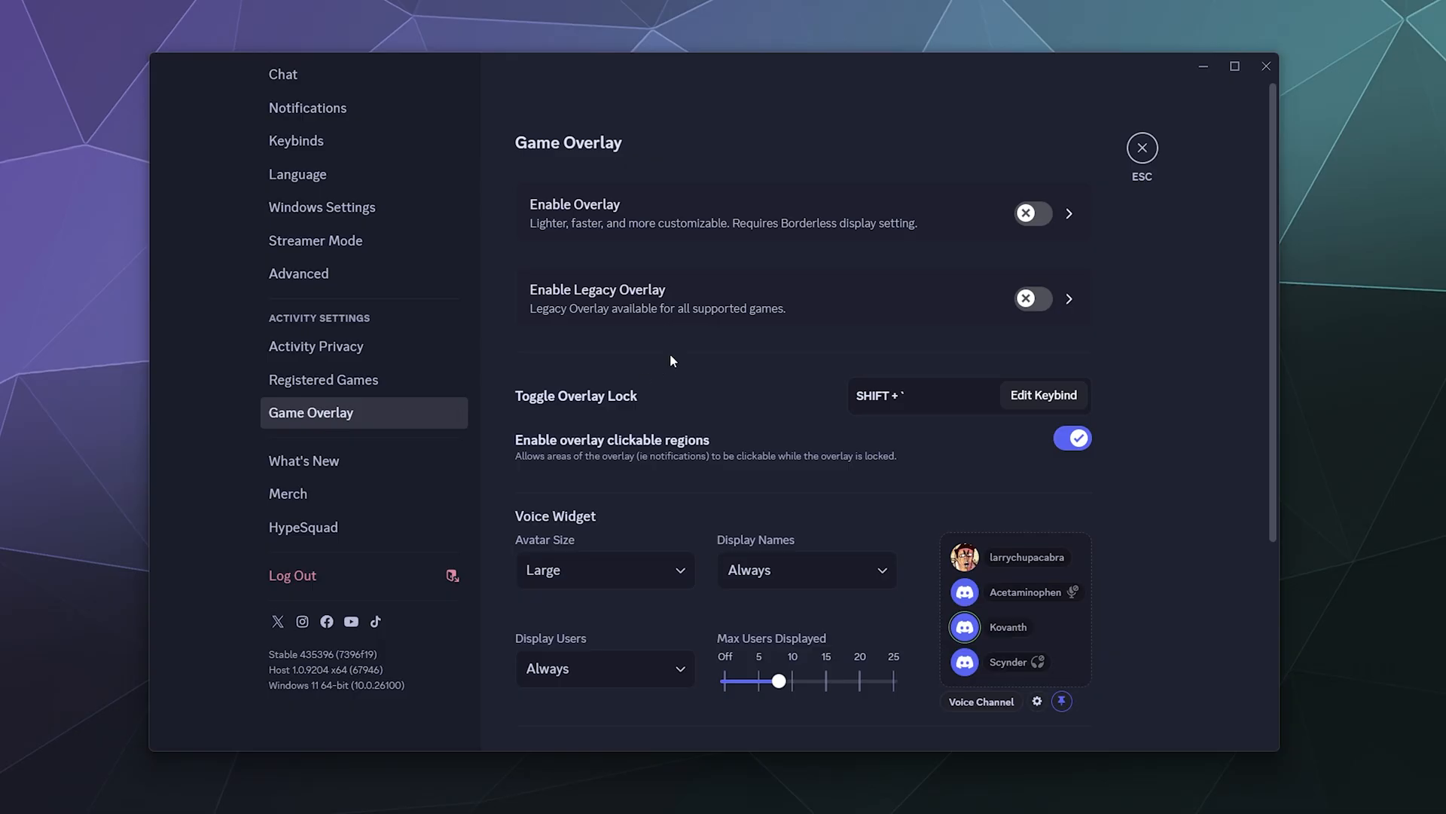
mouse_move(700, 368)
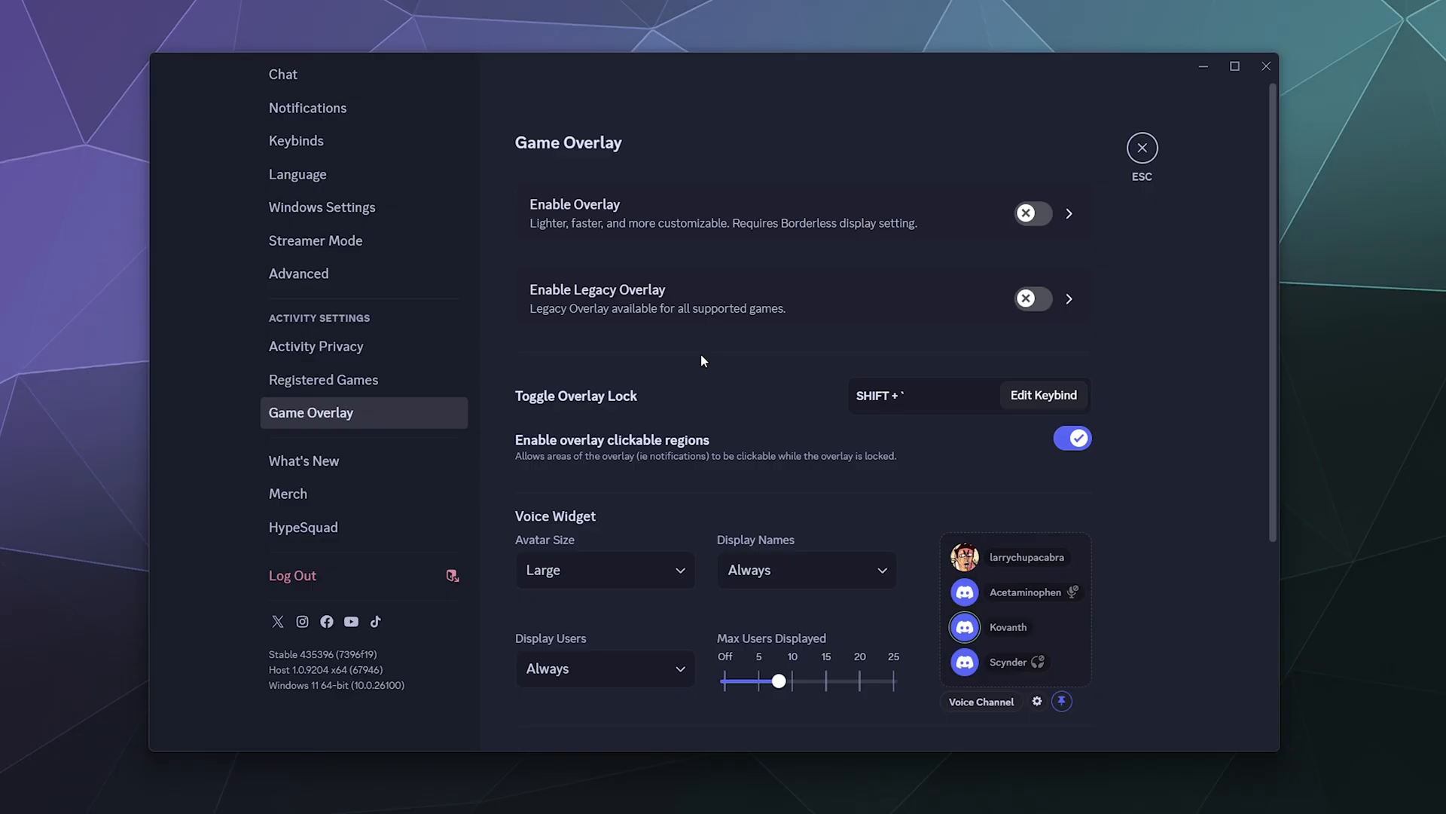
mouse_move(980, 639)
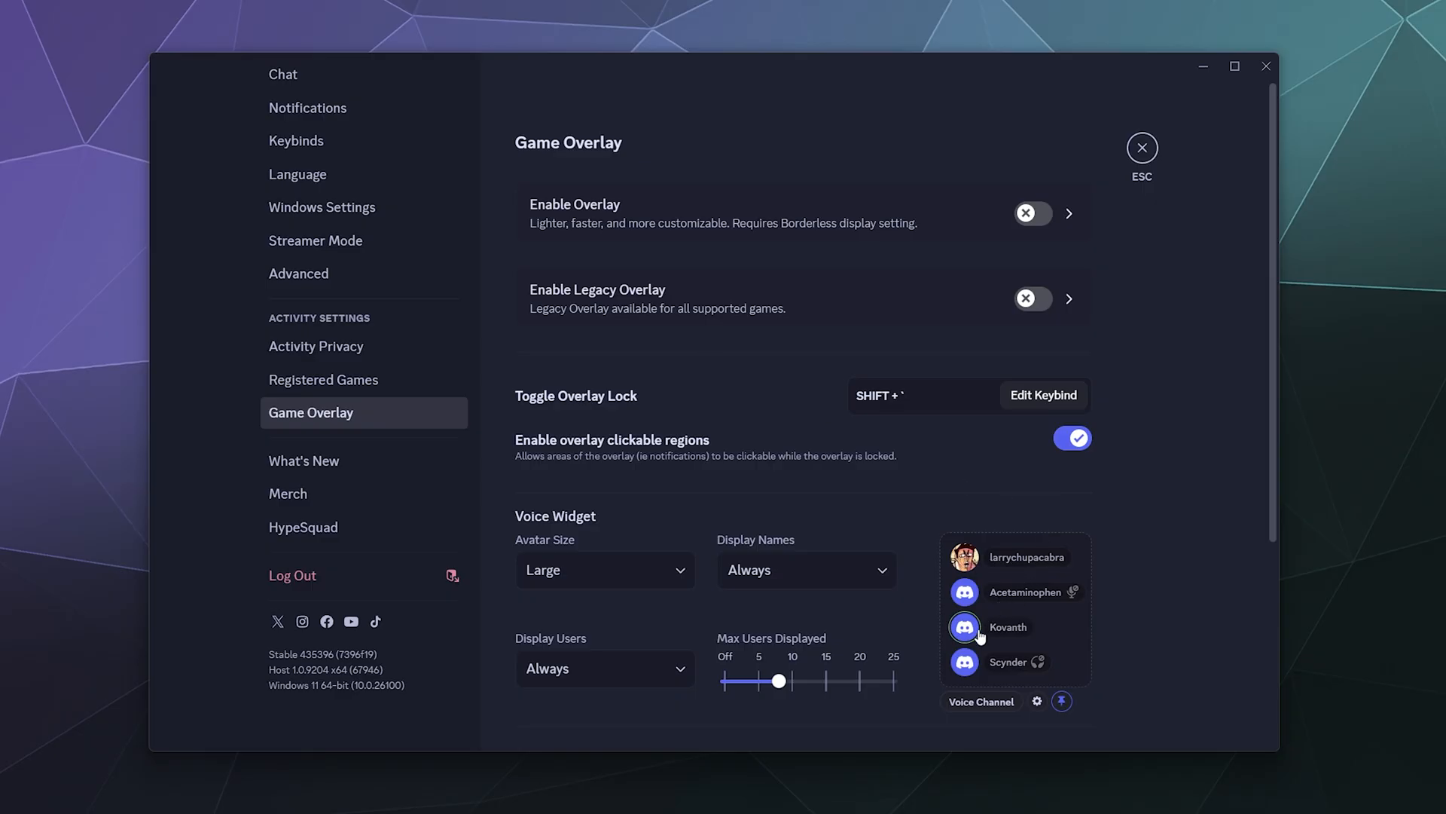
scroll("down", 3)
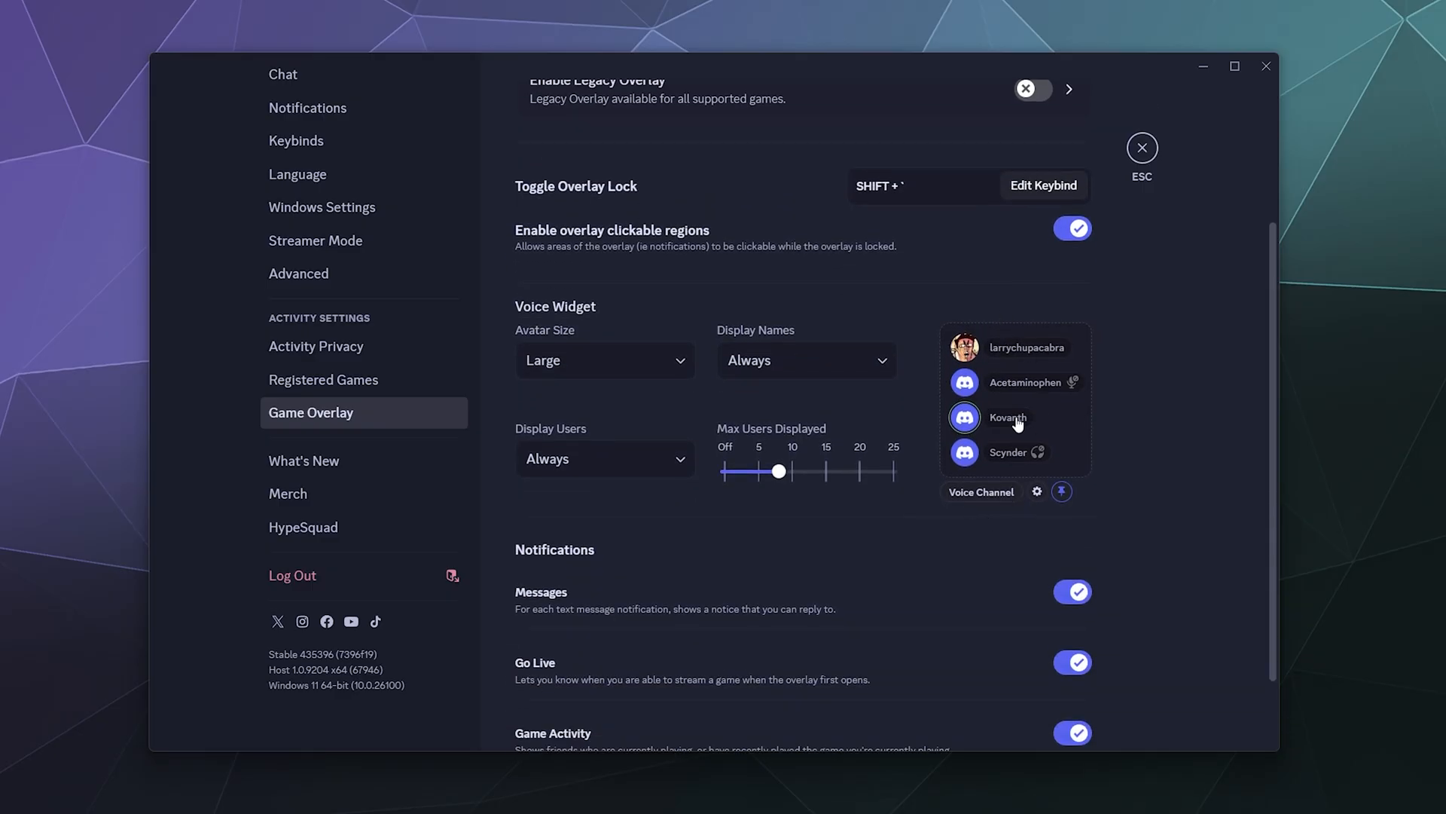
mouse_move(1132, 422)
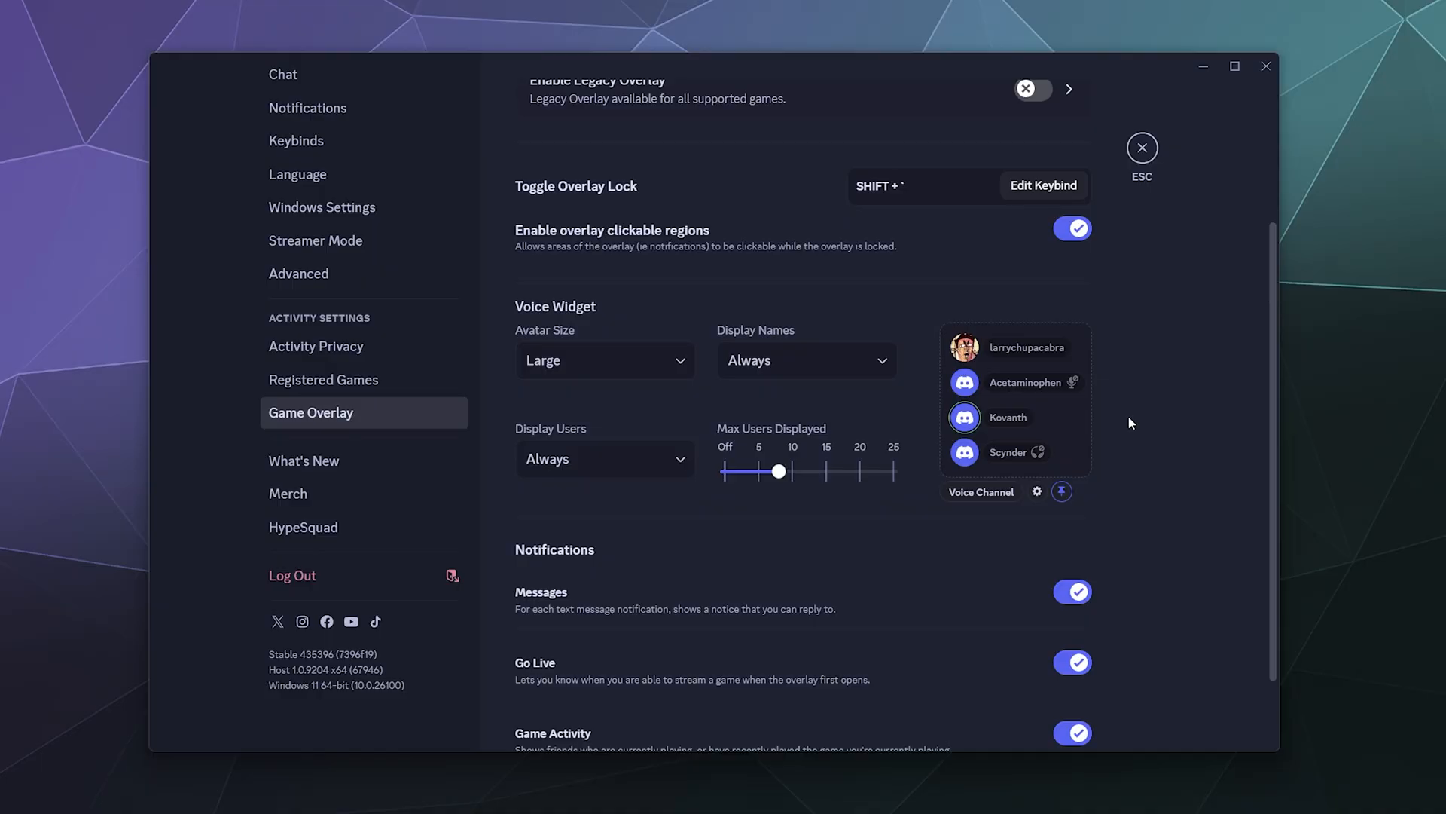
scroll("up", 3)
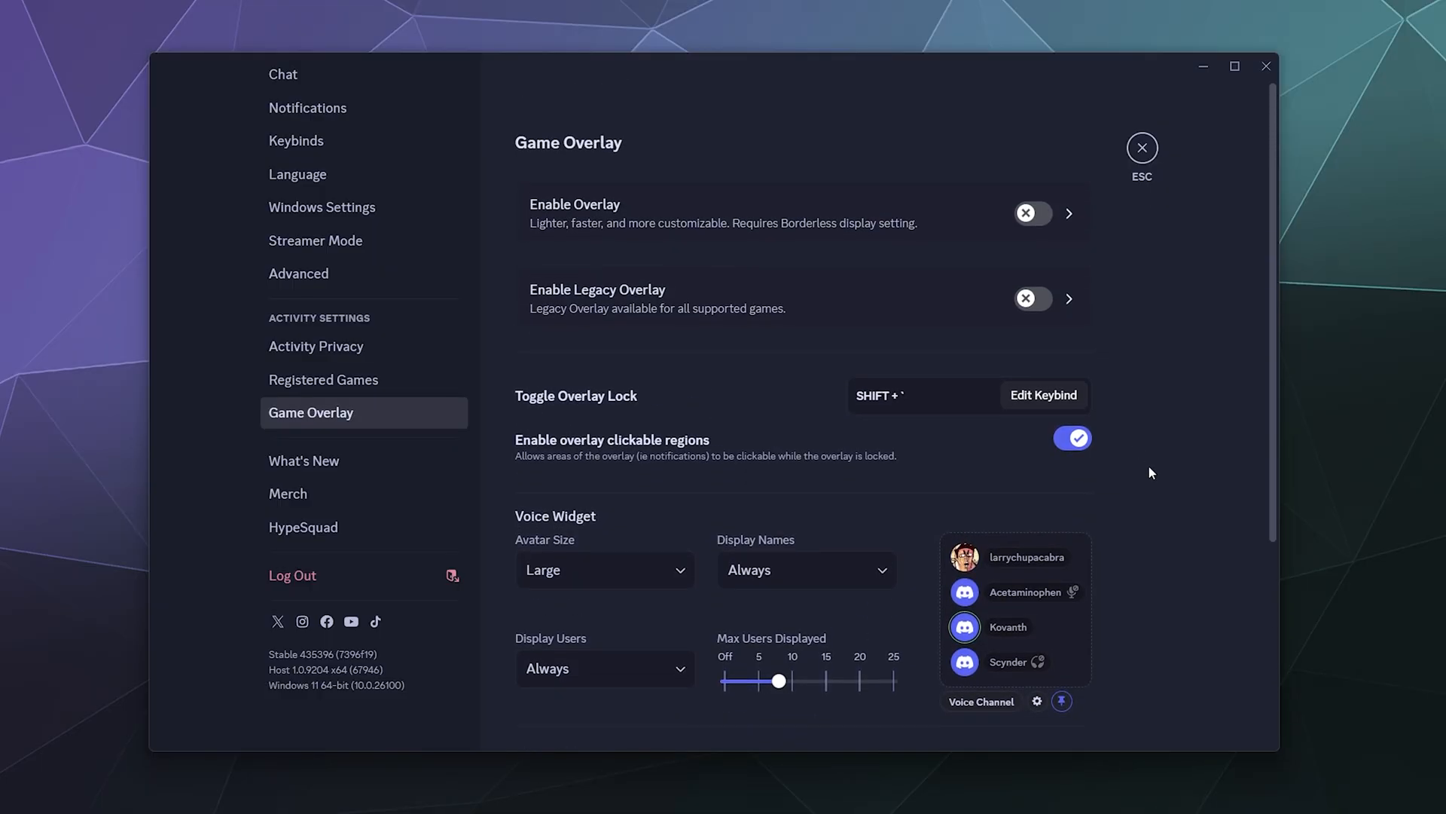
mouse_move(1150, 464)
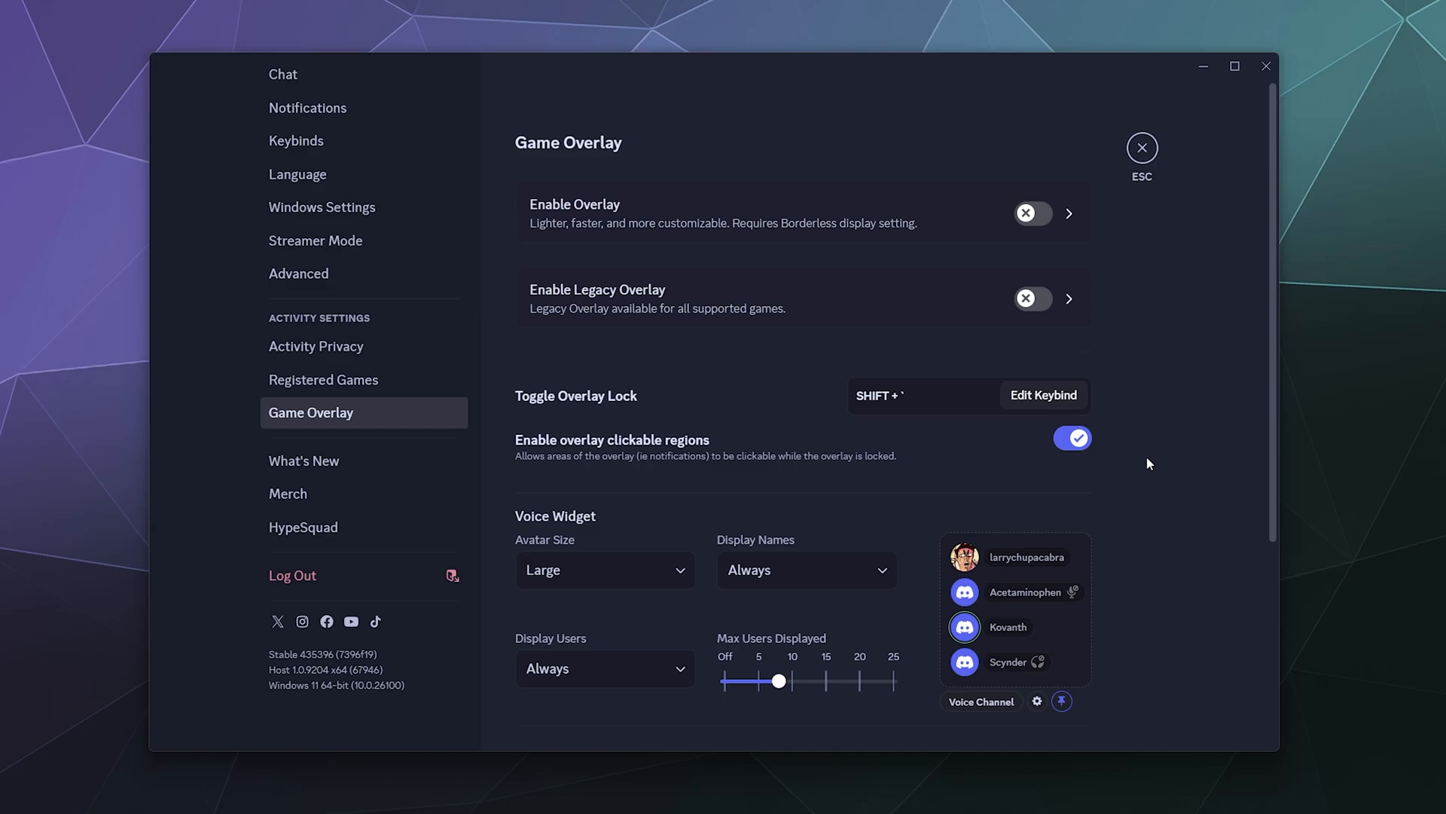
mouse_move(1273, 467)
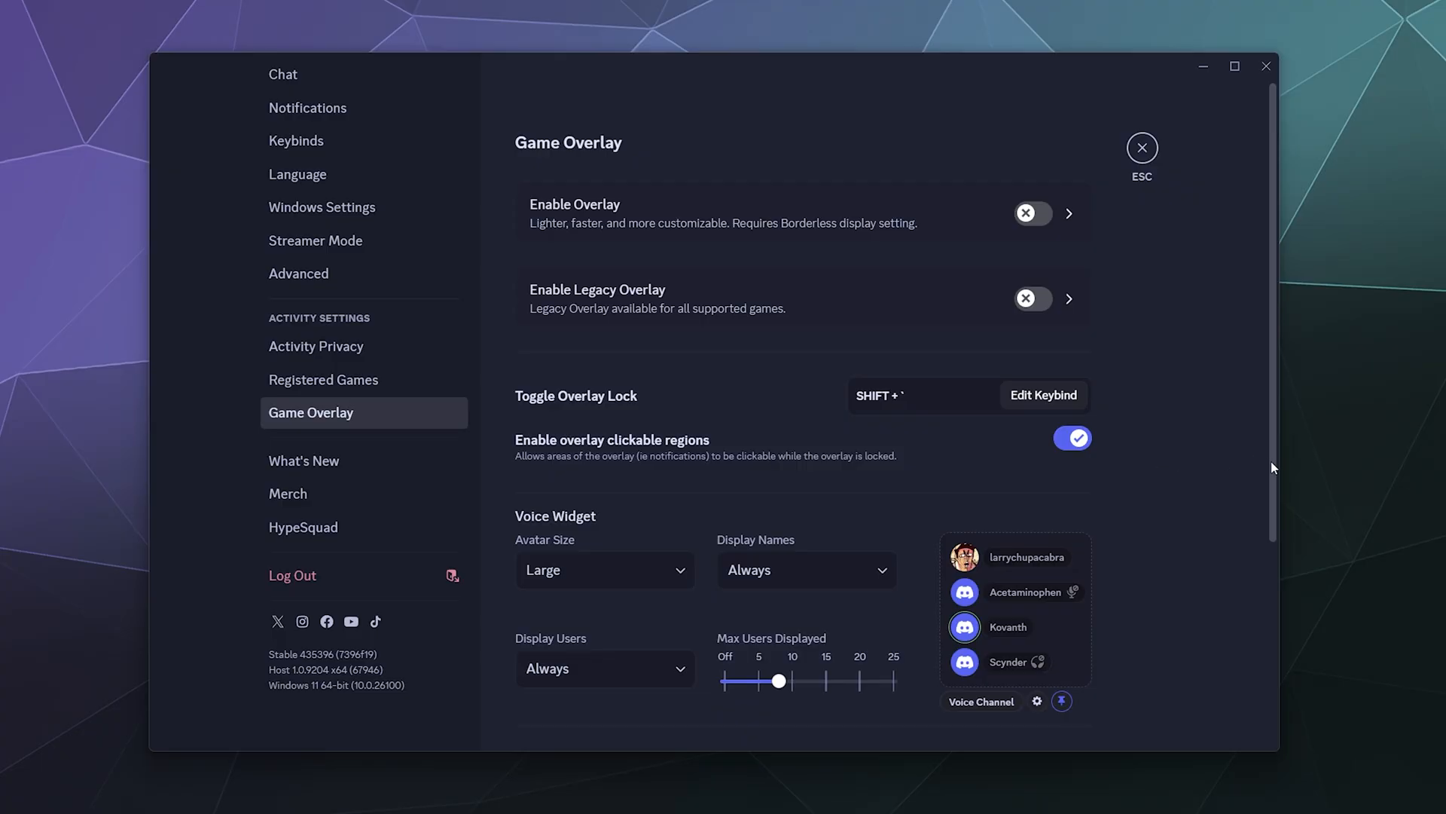
mouse_move(1136, 454)
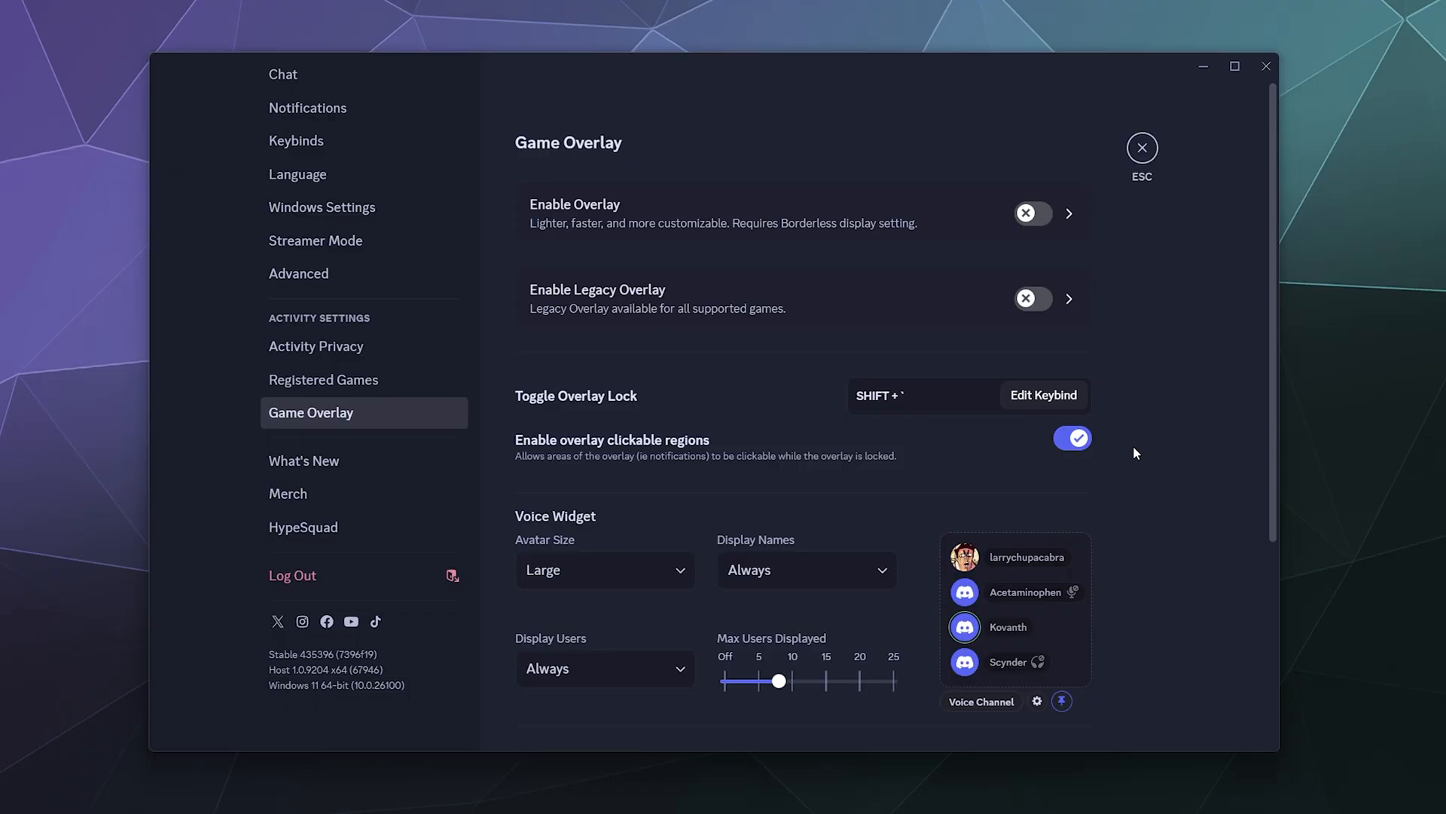
mouse_move(1065, 229)
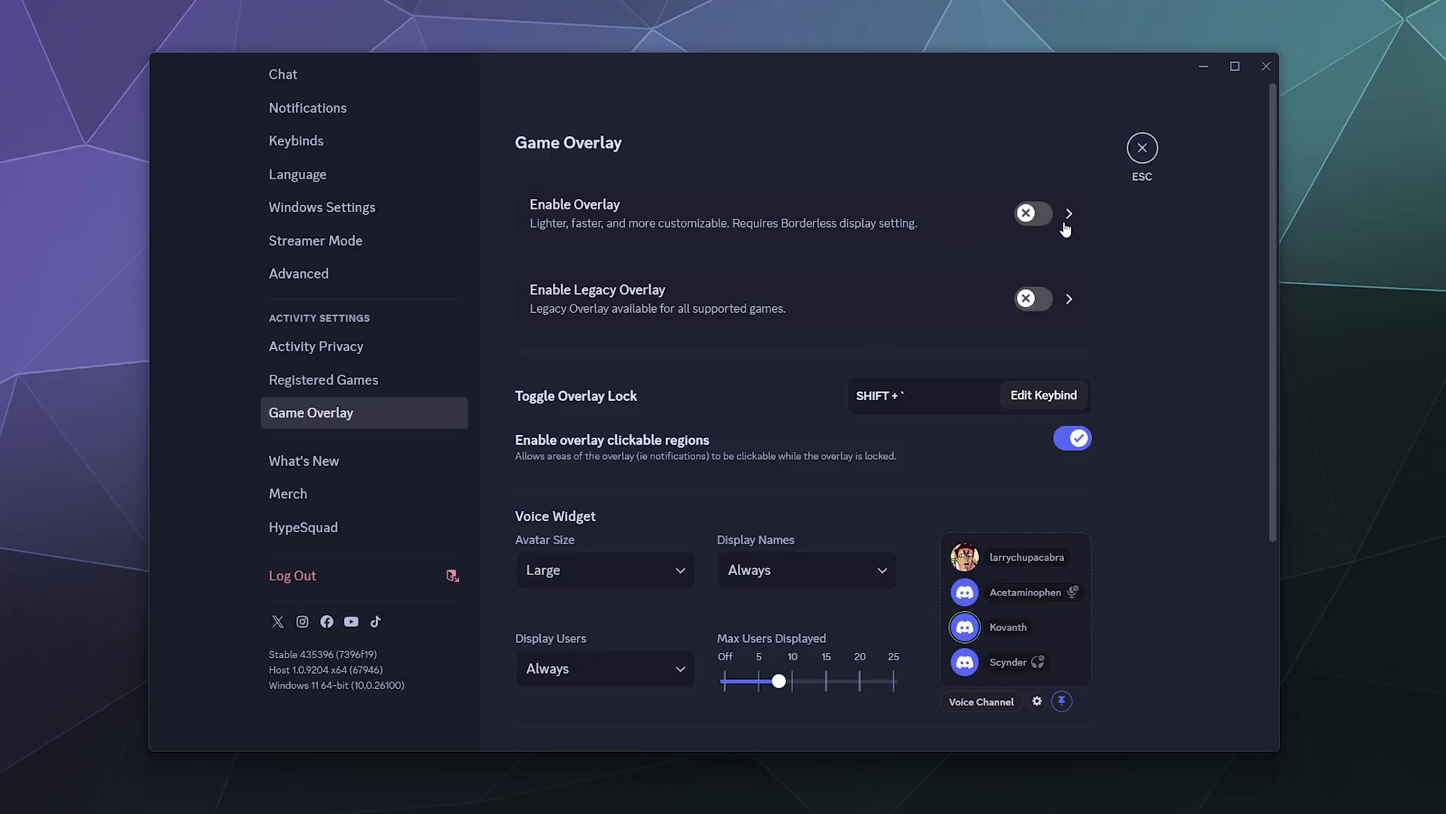
mouse_move(740, 316)
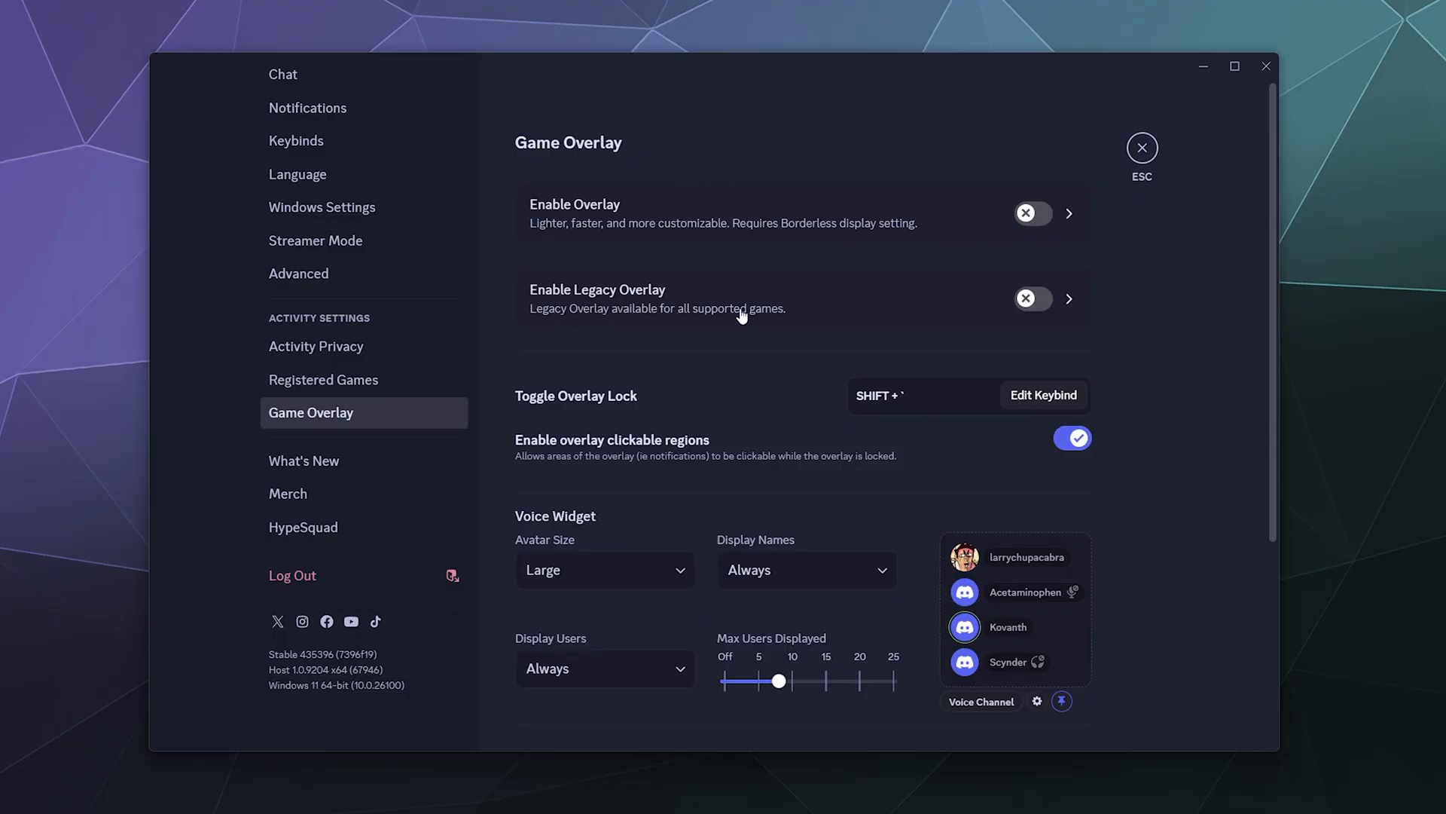
mouse_move(728, 325)
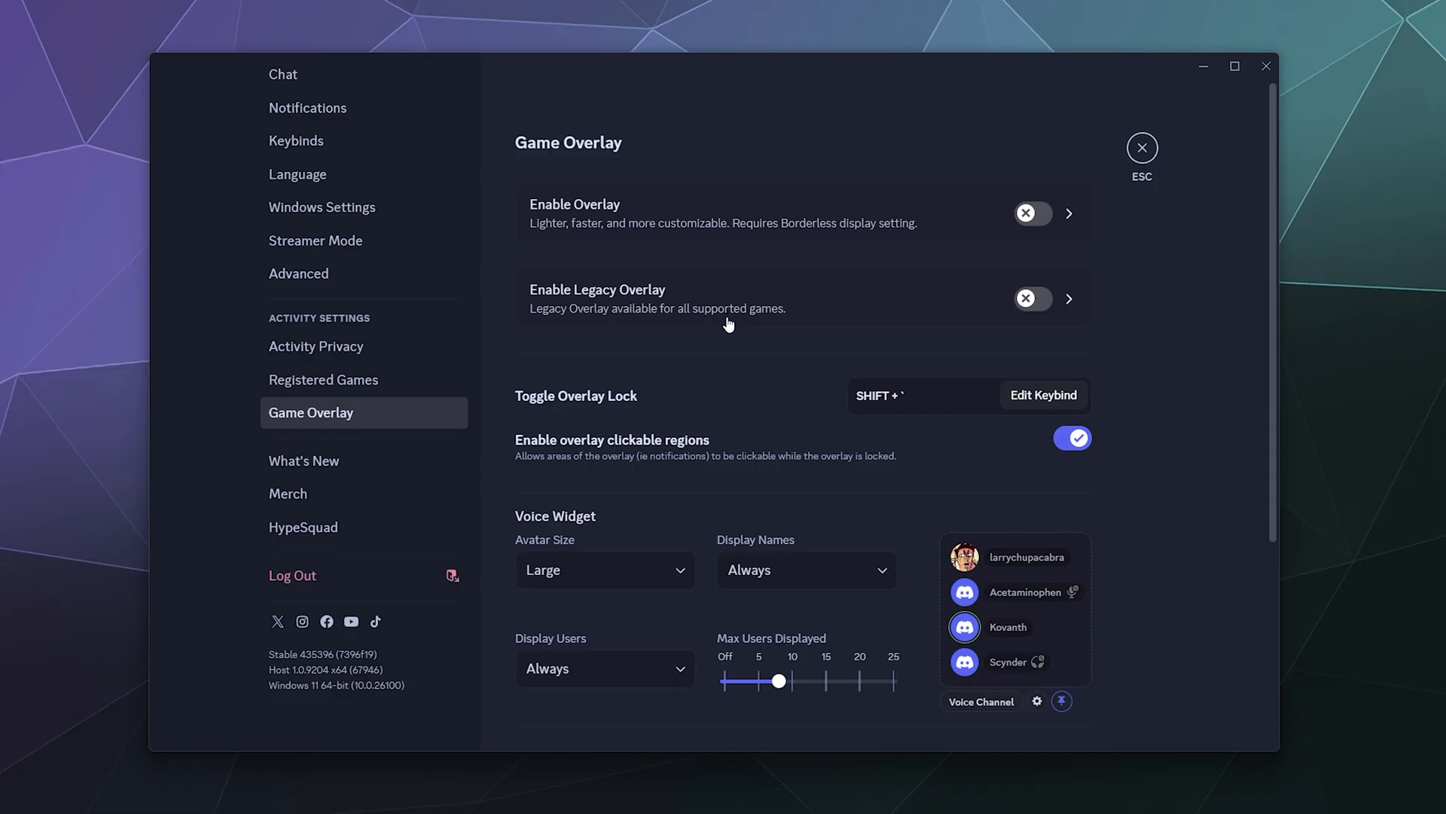
mouse_move(1043, 311)
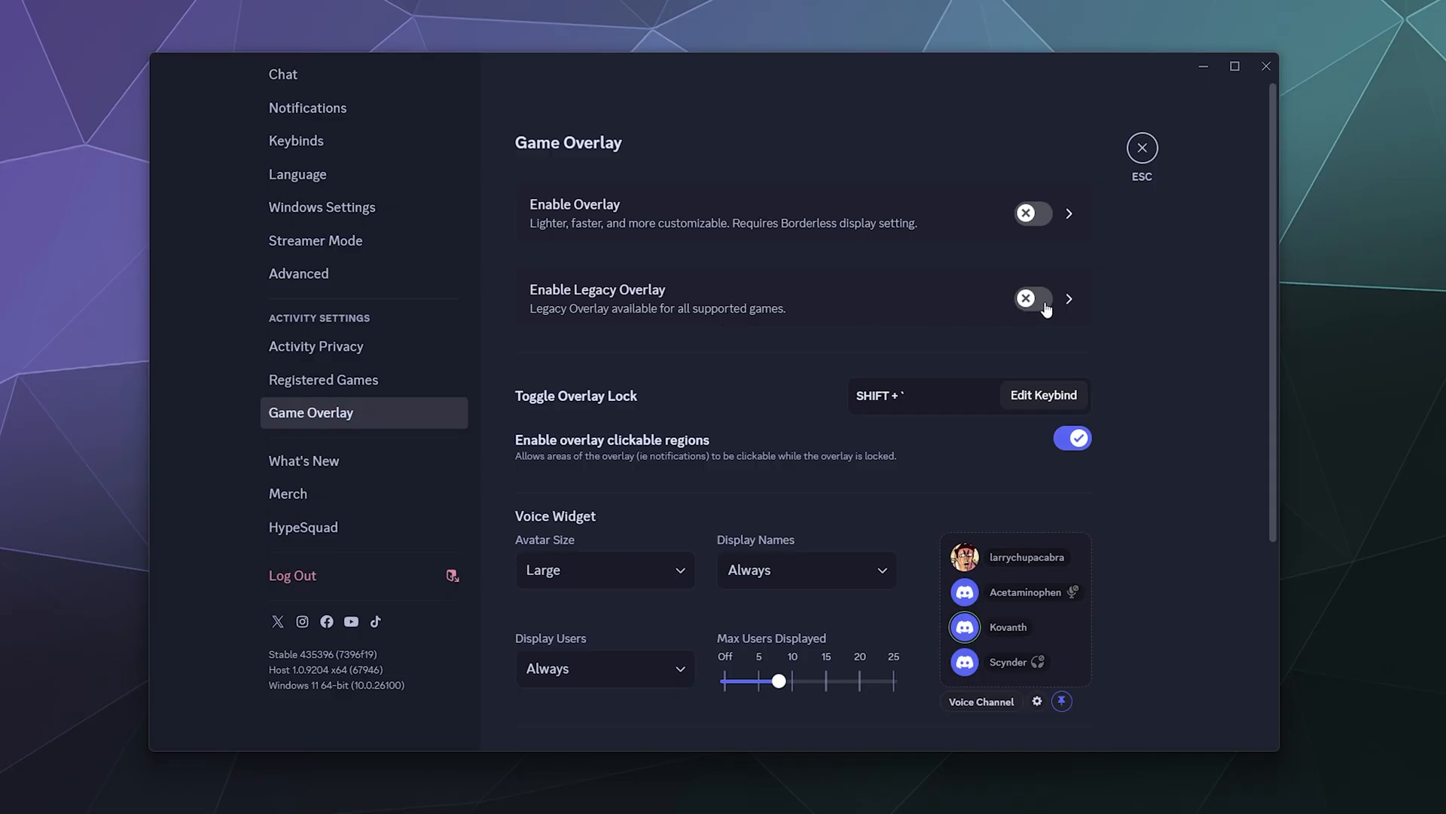
scroll("down", 3)
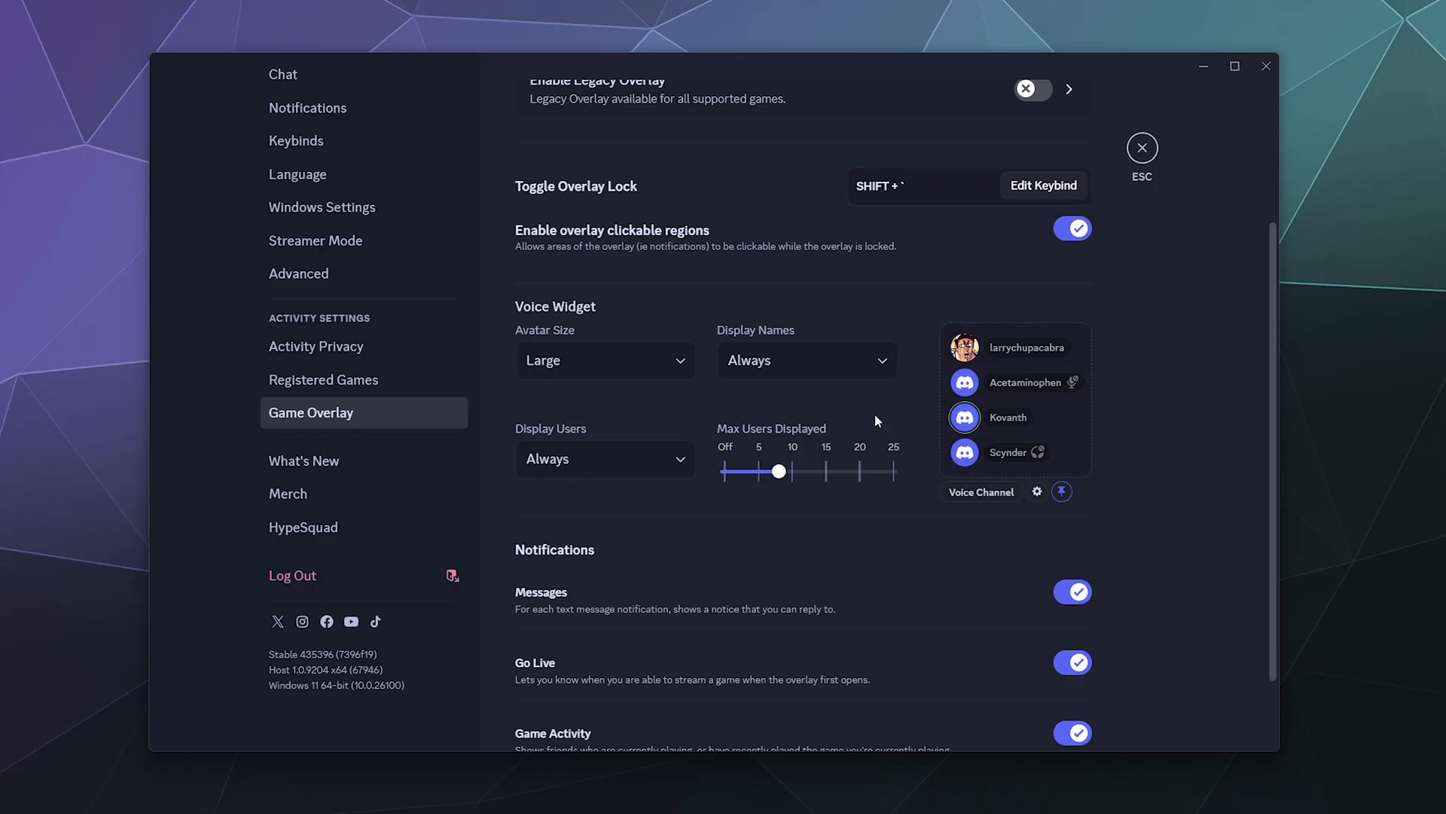
mouse_move(568, 191)
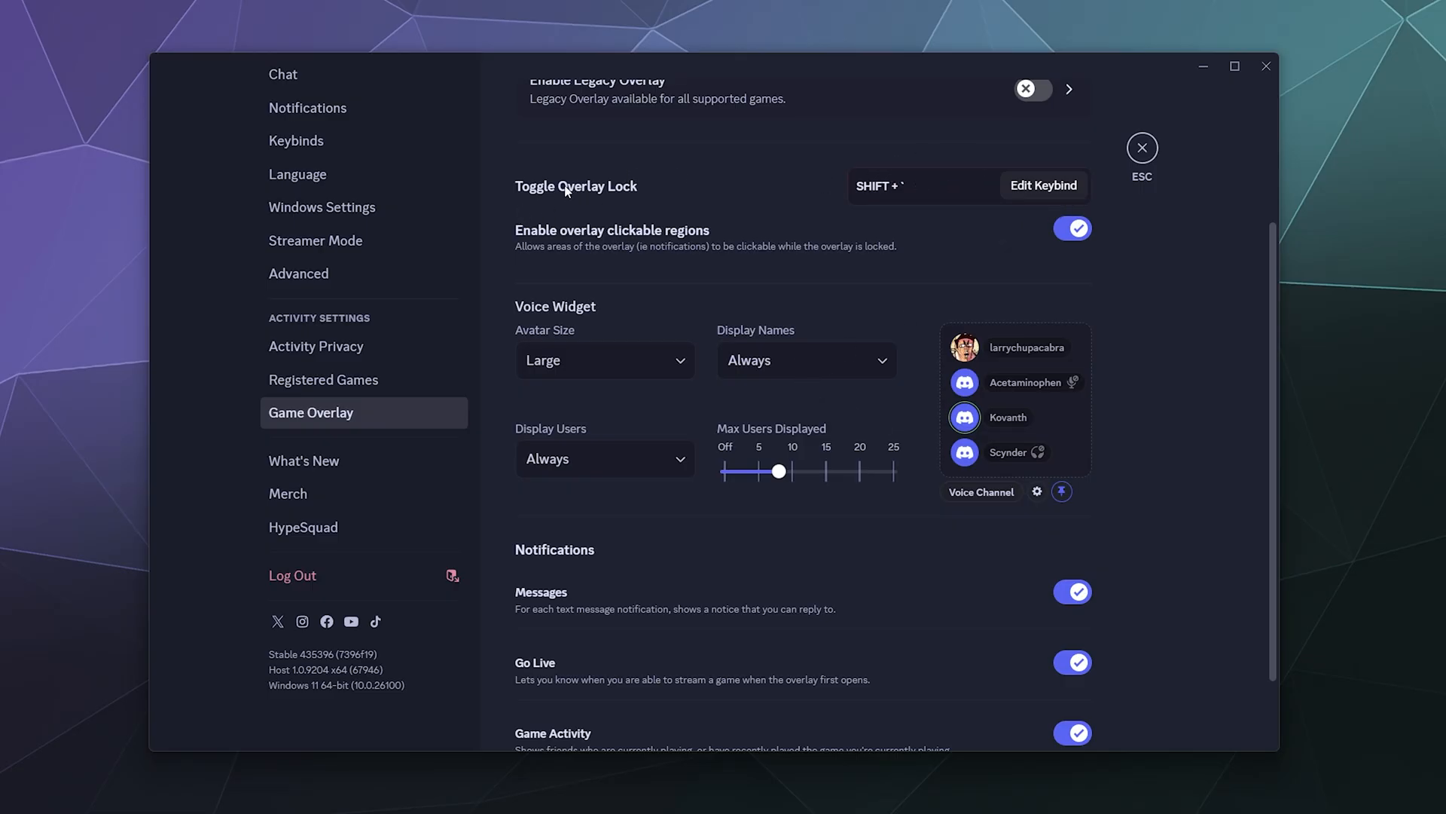
mouse_move(634, 190)
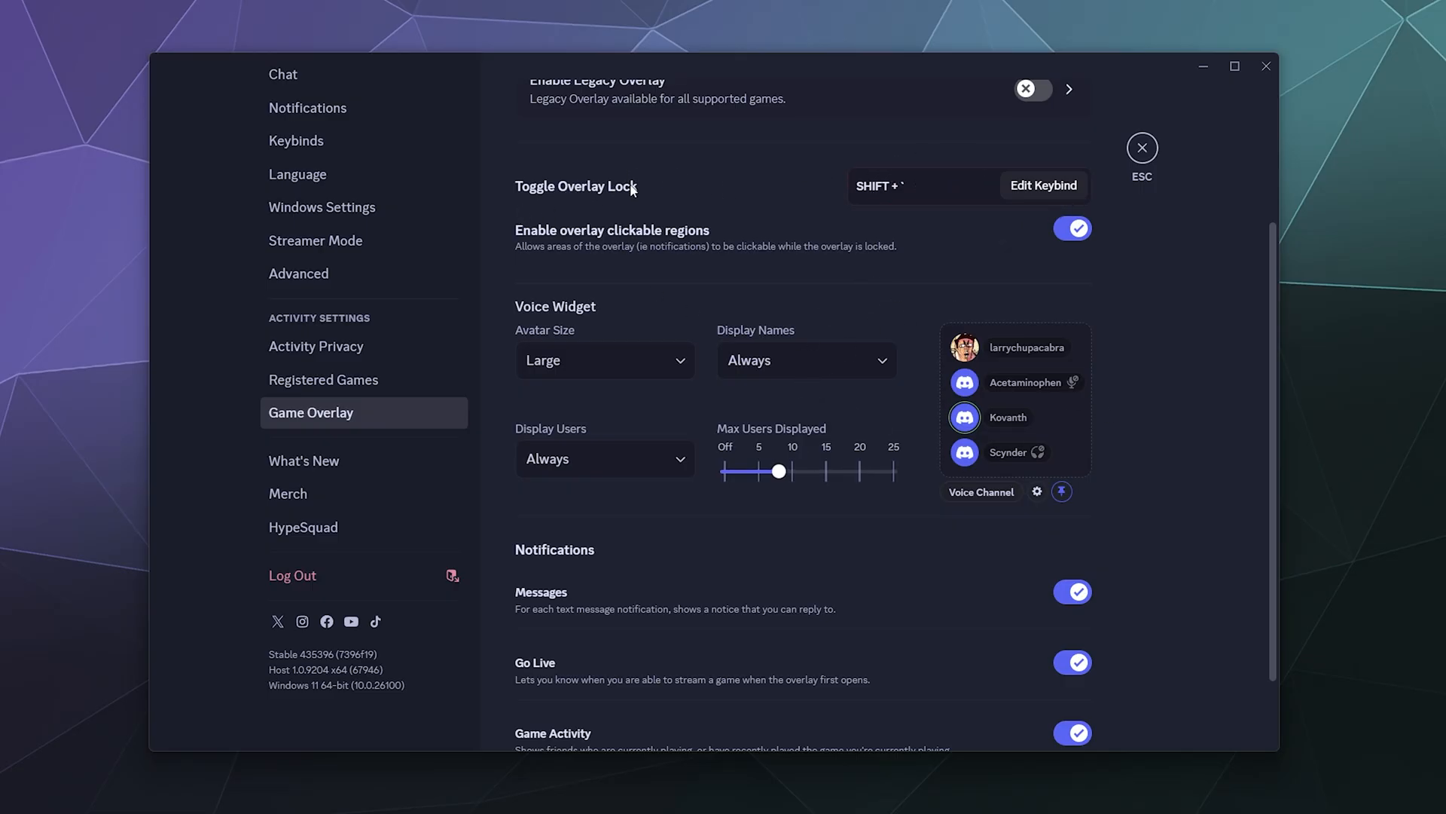
mouse_move(963, 196)
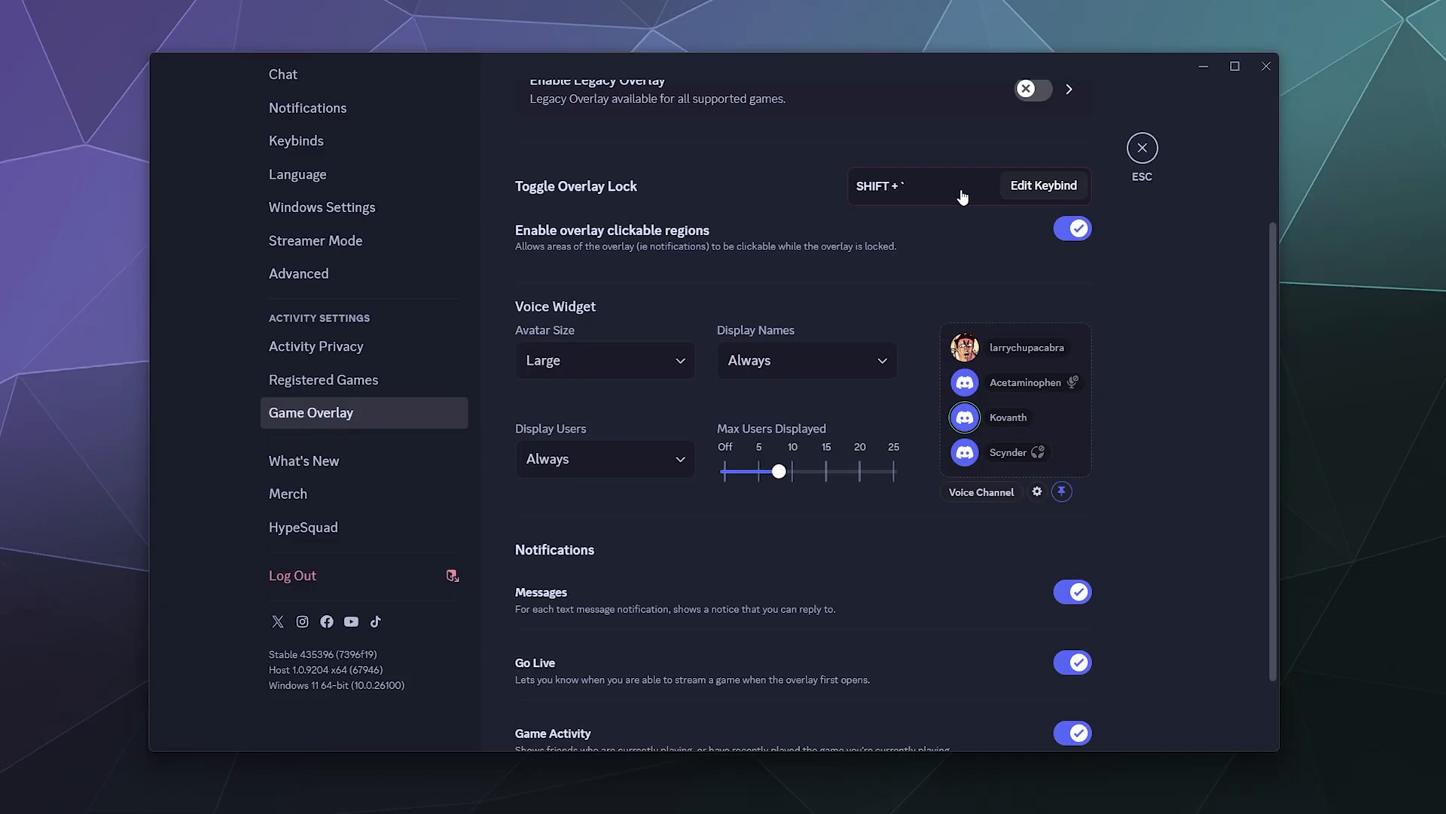
mouse_move(671, 330)
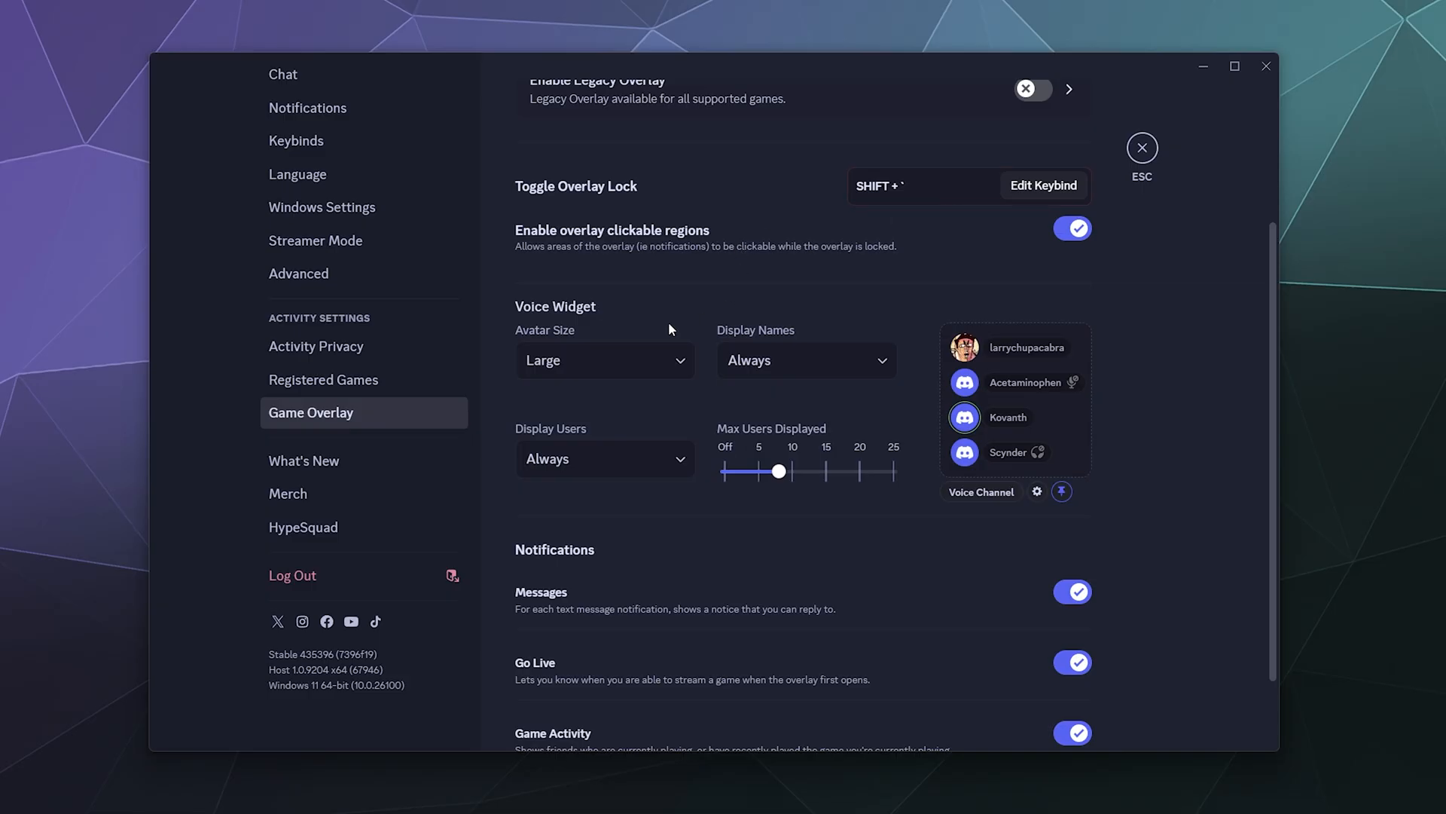
scroll("down", 3)
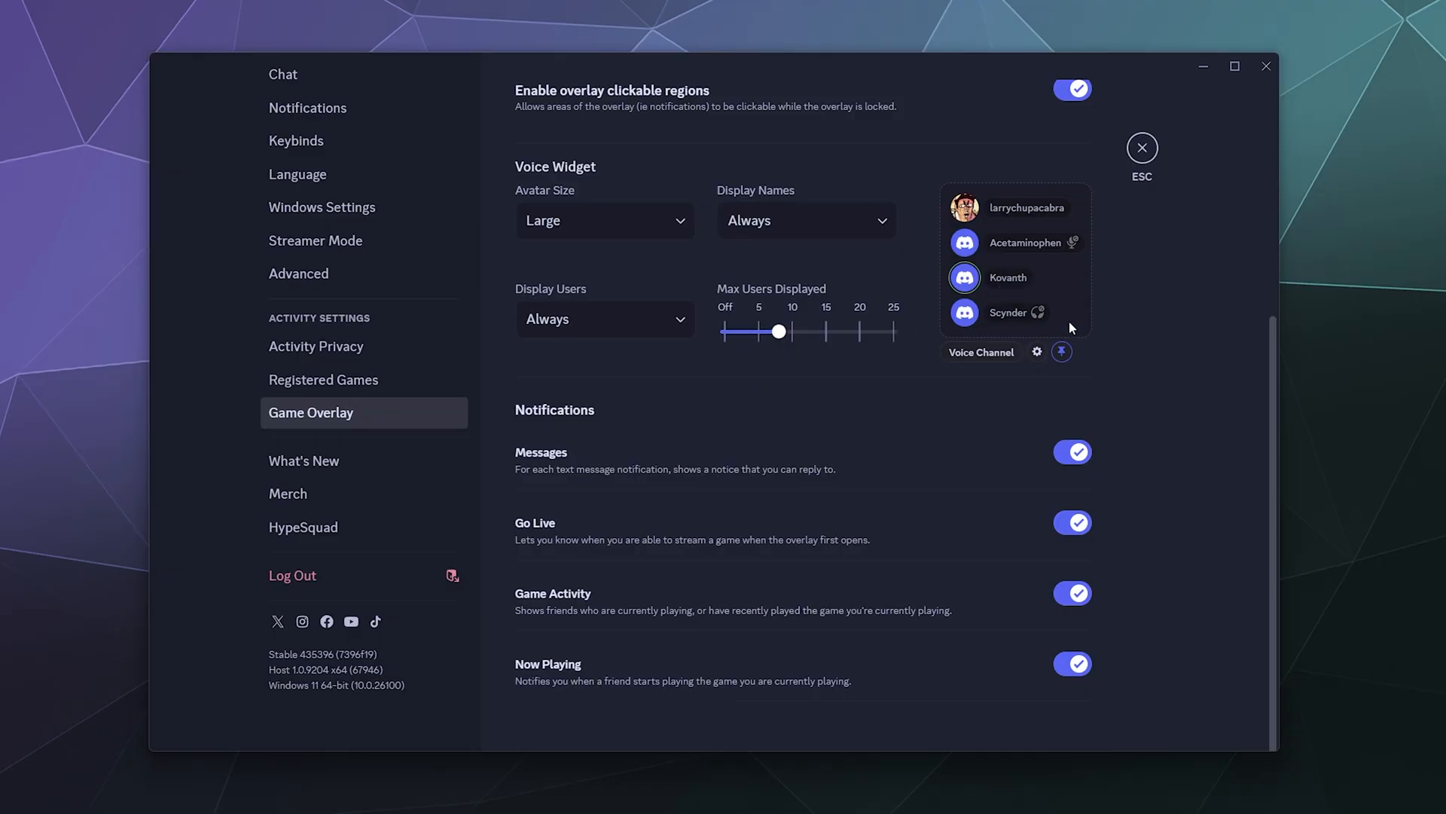
mouse_move(981, 387)
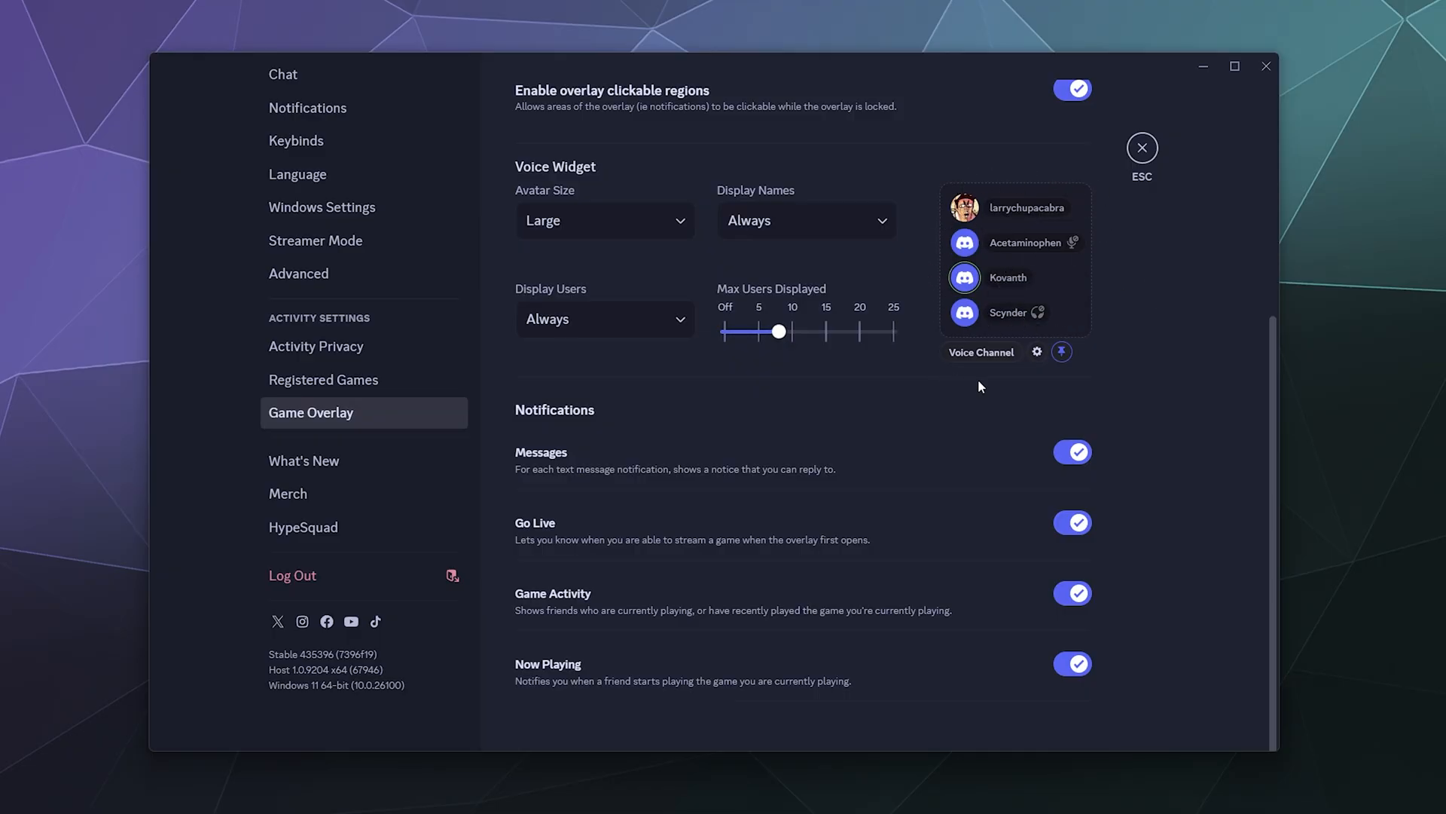
mouse_move(1026, 142)
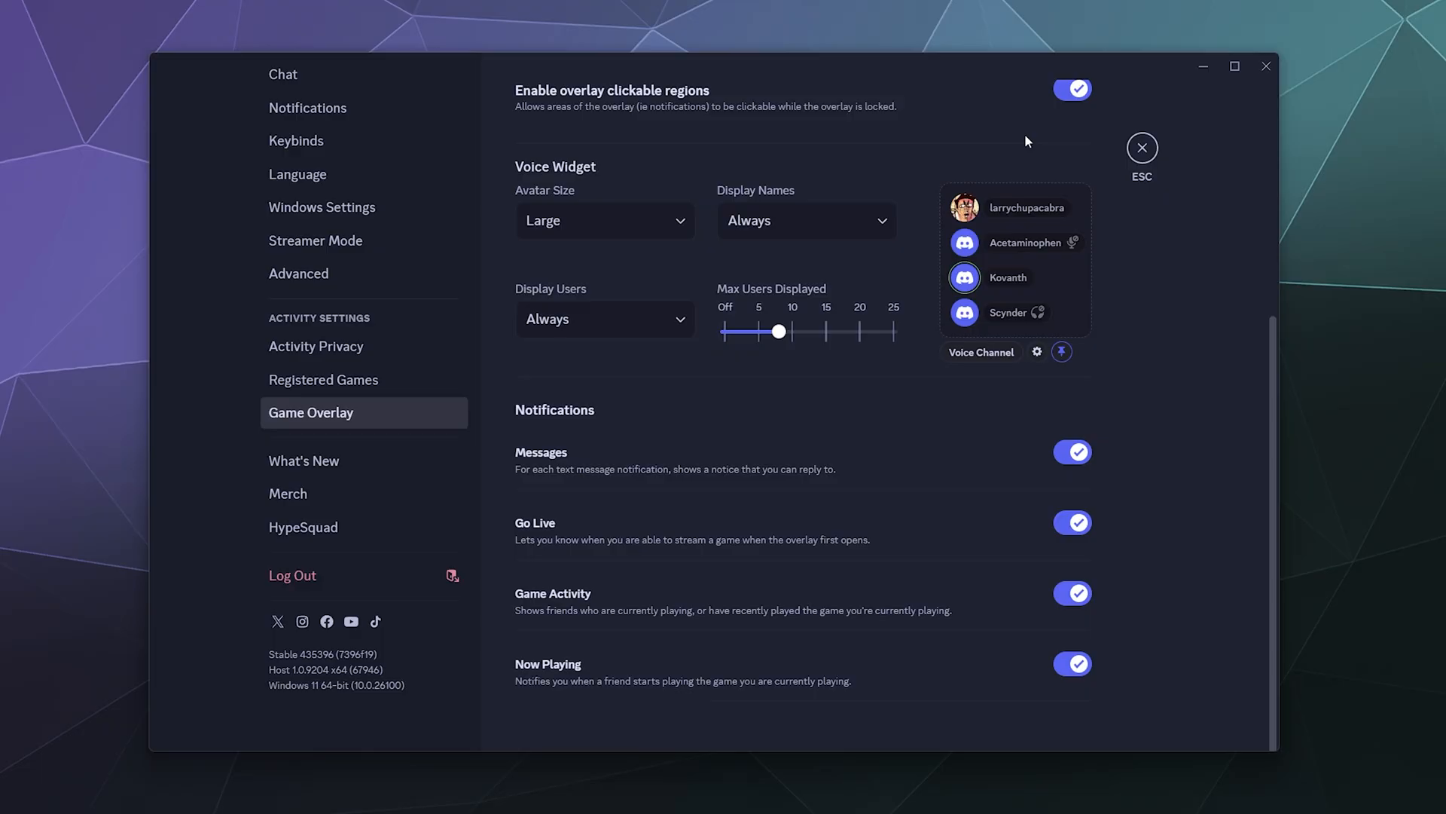
scroll("up", 3)
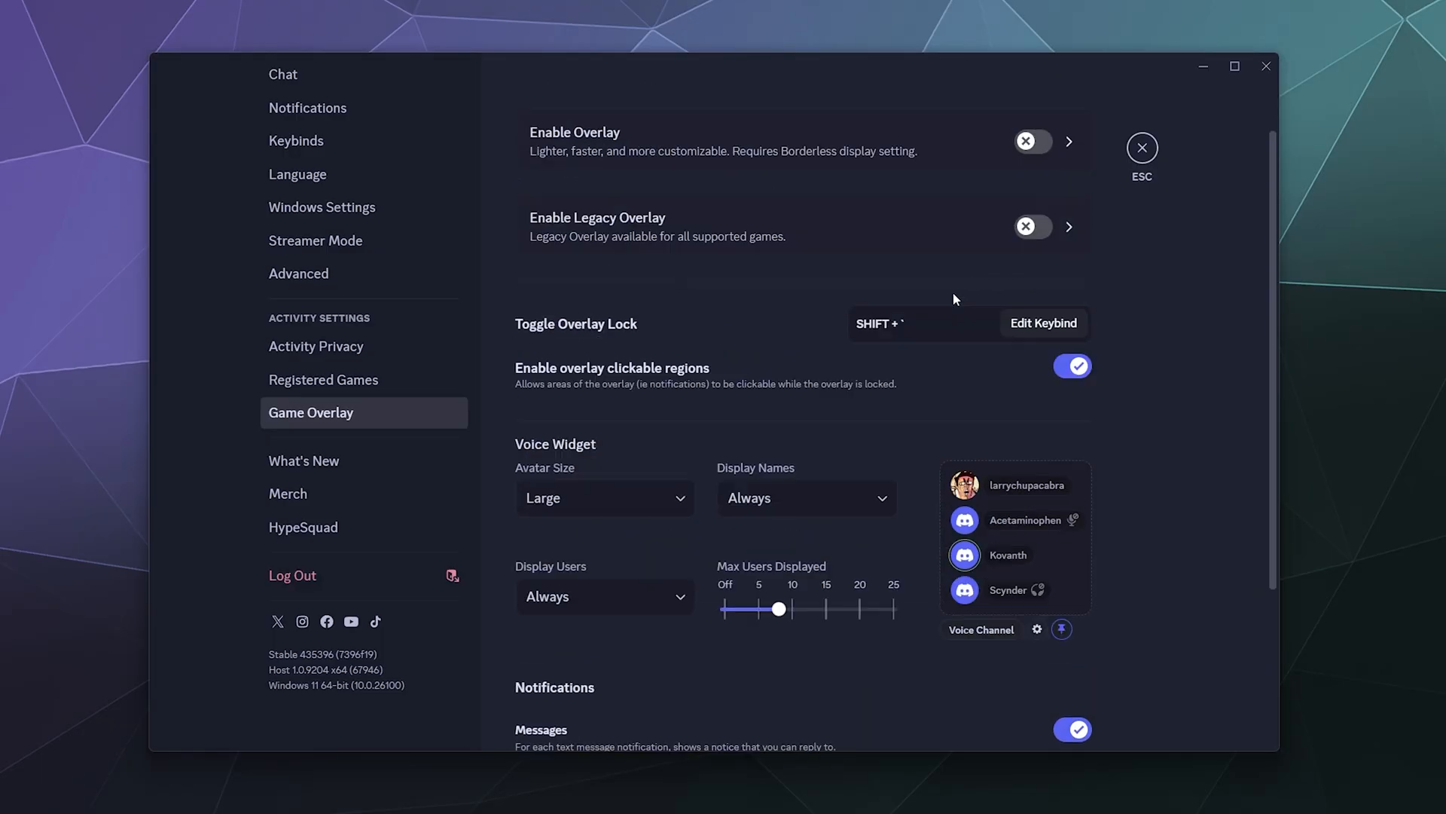
mouse_move(840, 341)
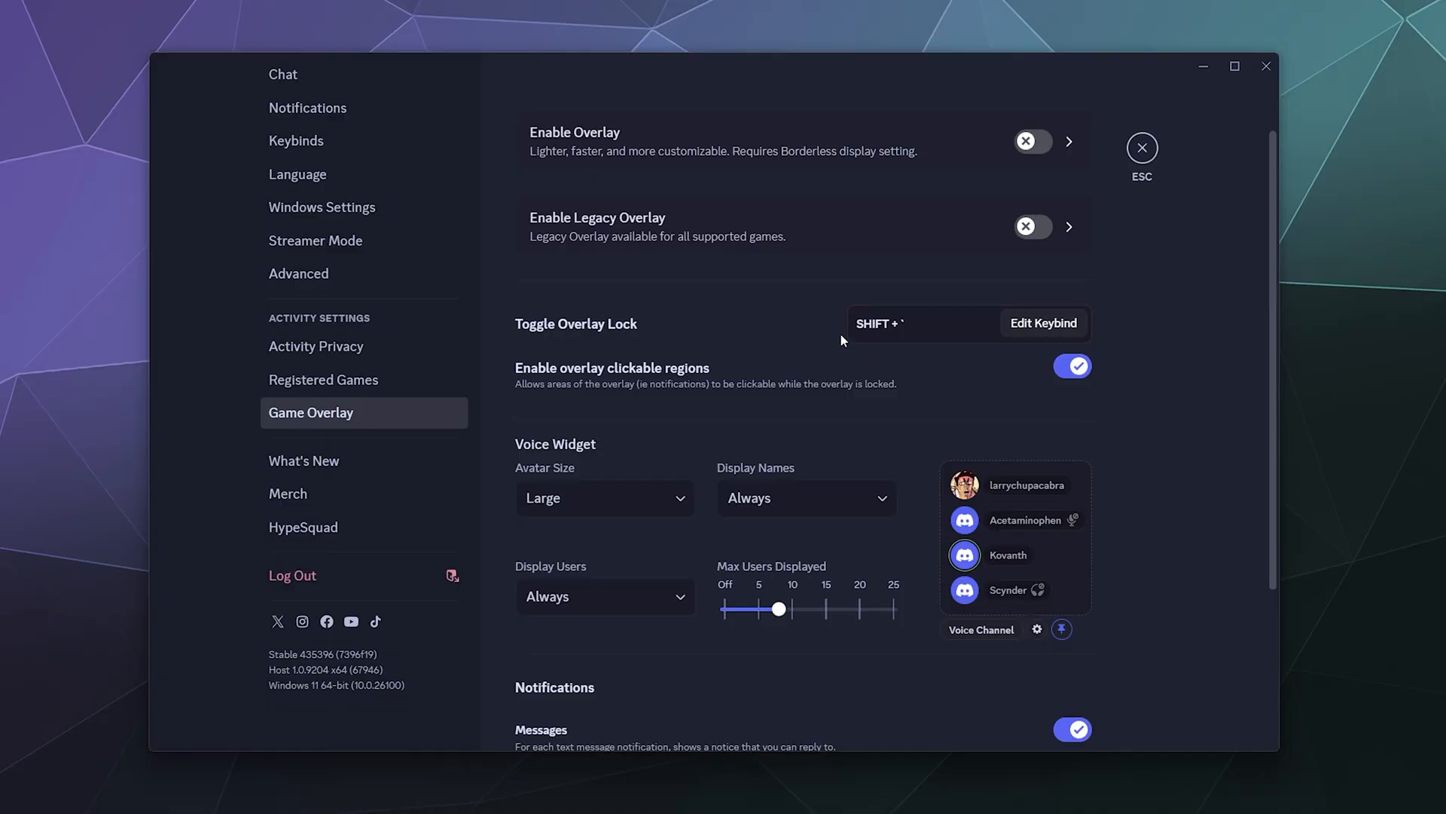
scroll("down", 3)
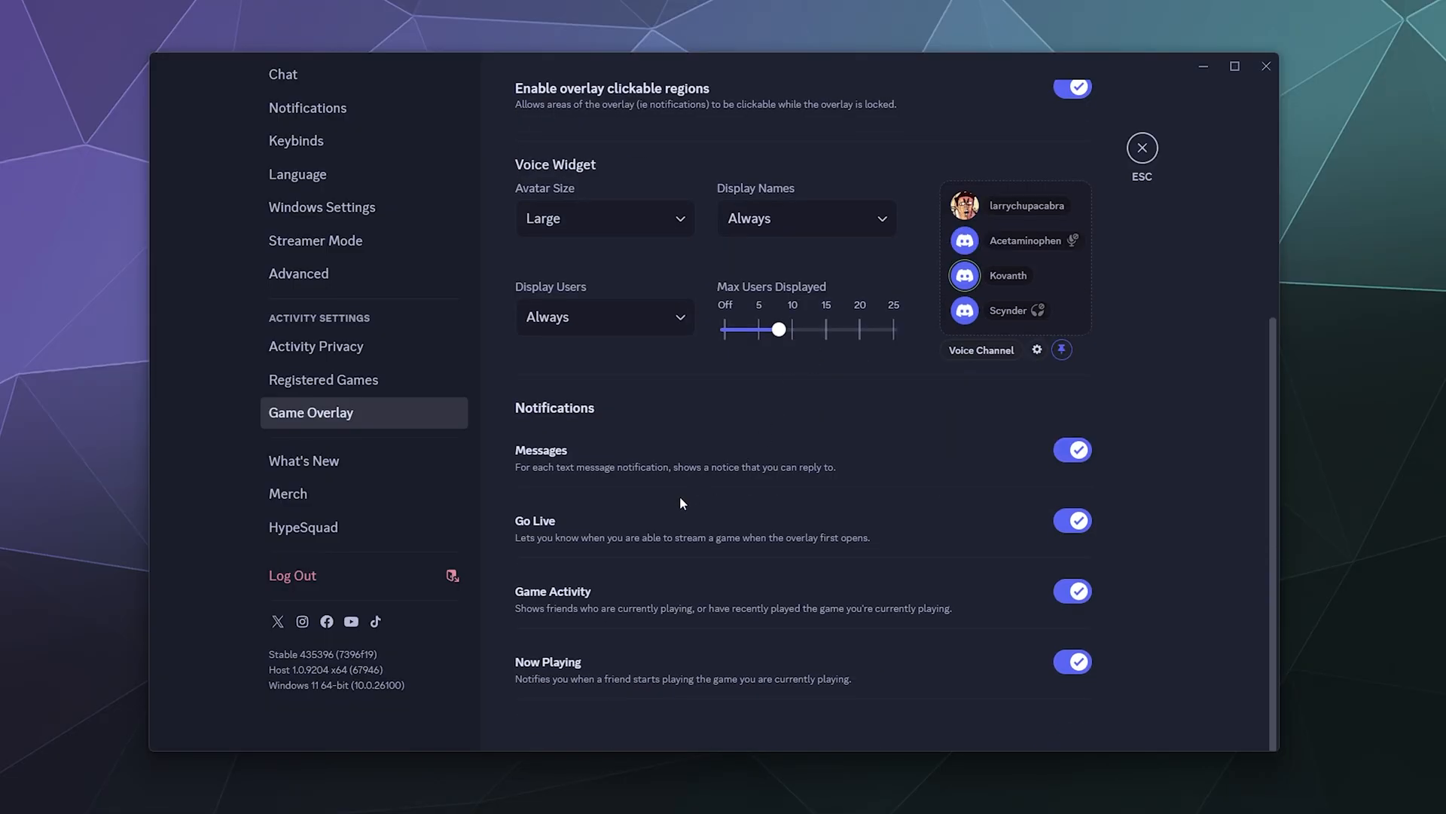
mouse_move(559, 446)
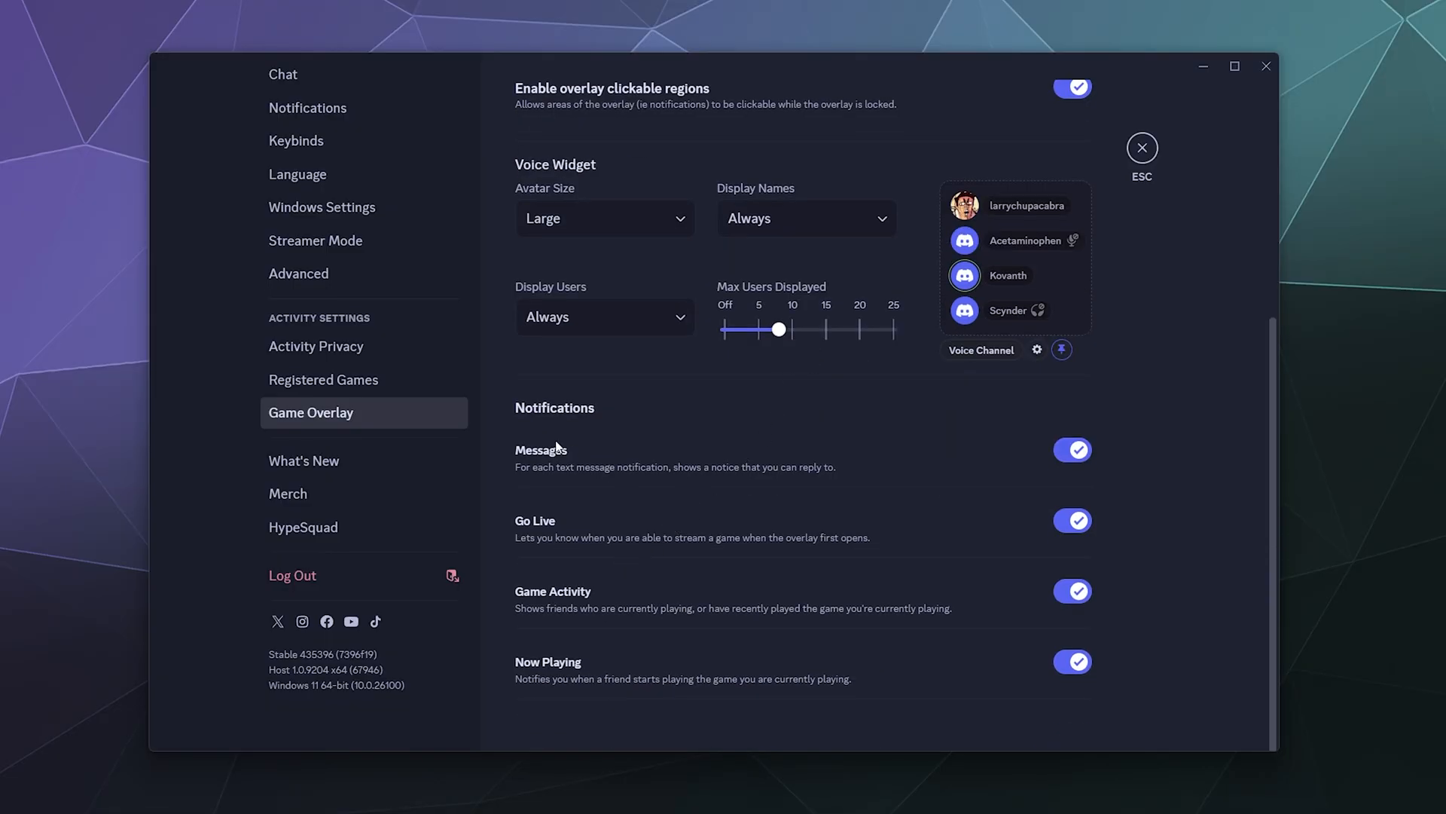
mouse_move(606, 689)
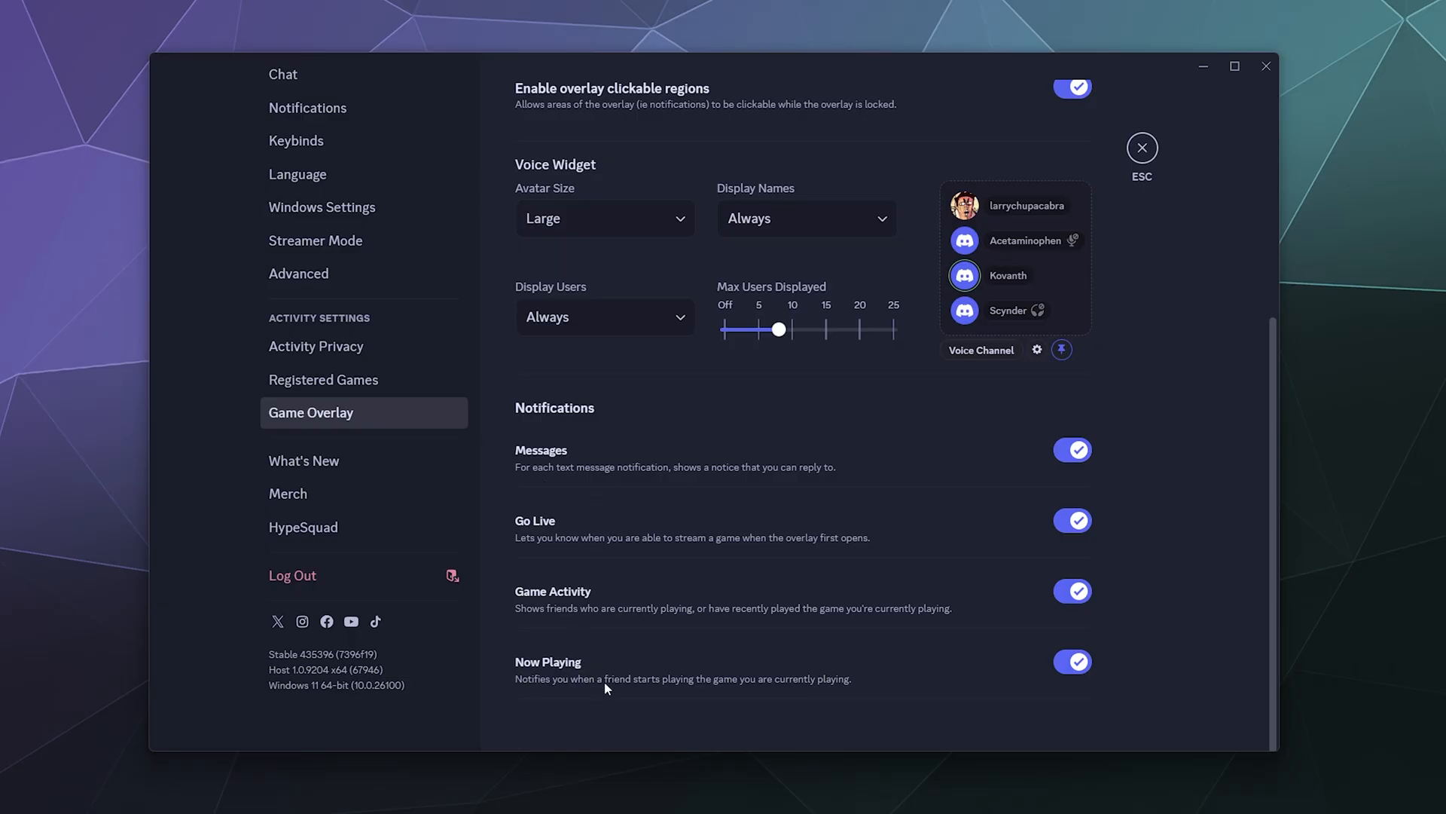
mouse_move(589, 599)
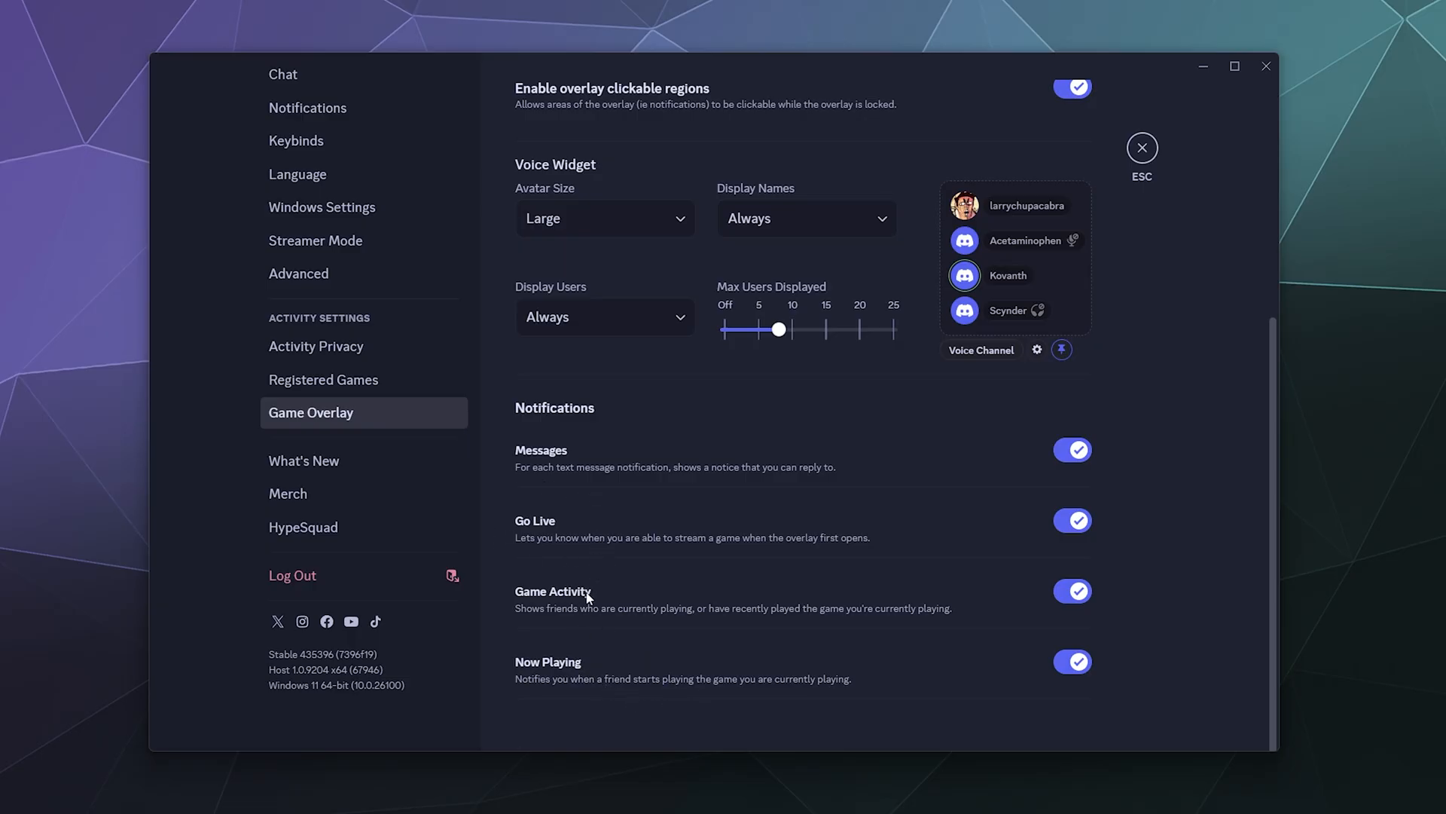
mouse_move(537, 697)
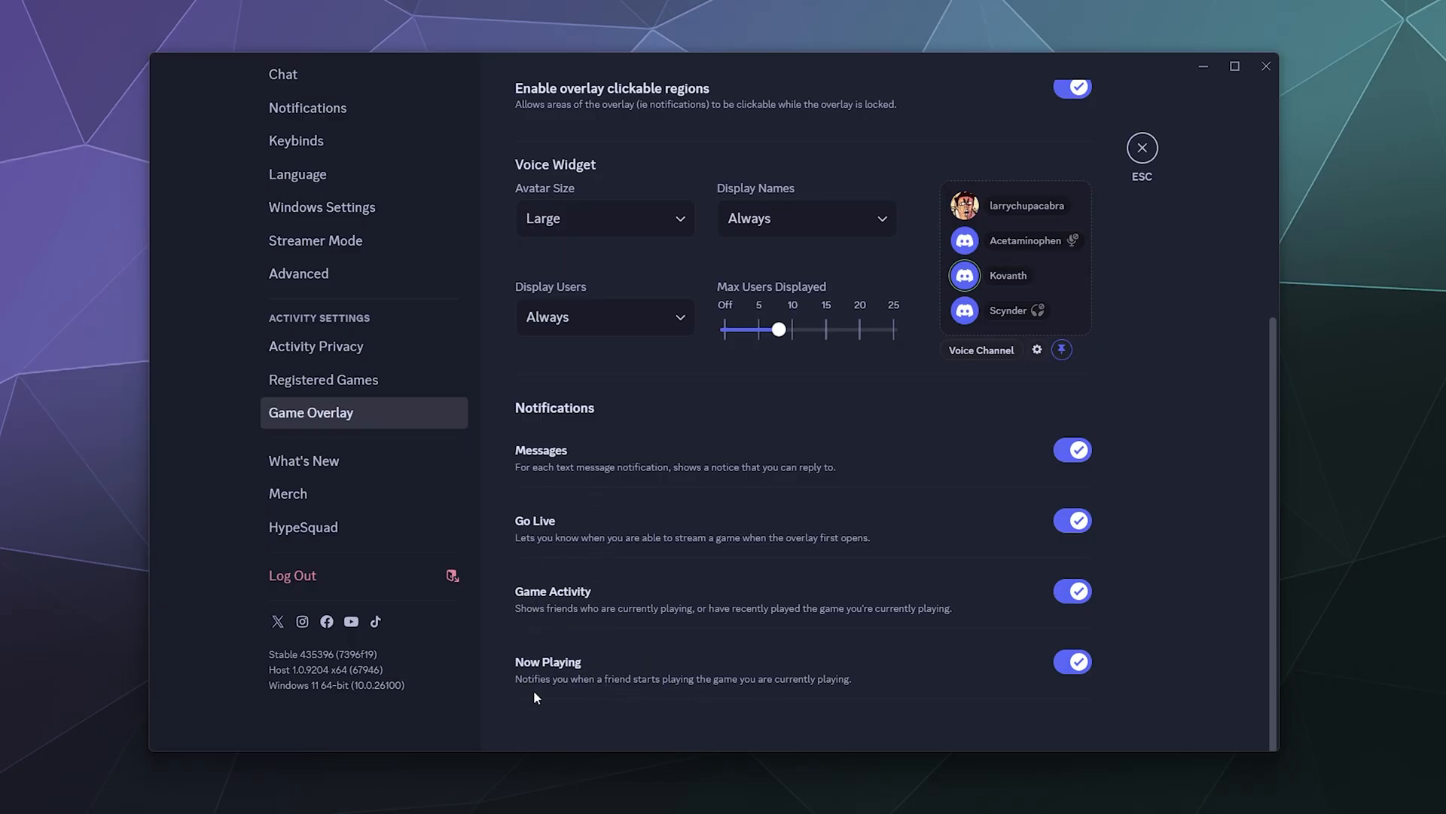
scroll("up", 3)
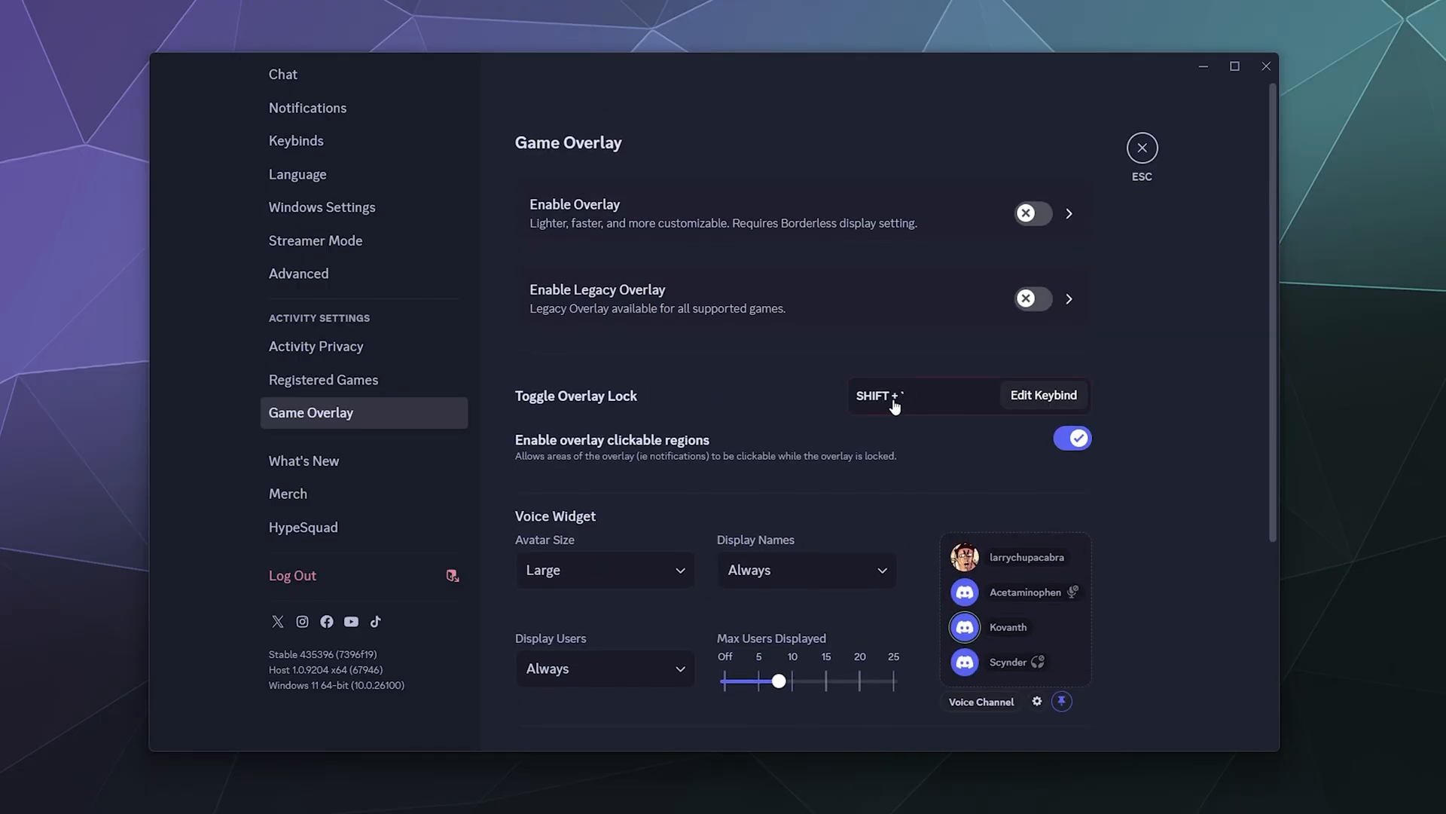
mouse_move(840, 353)
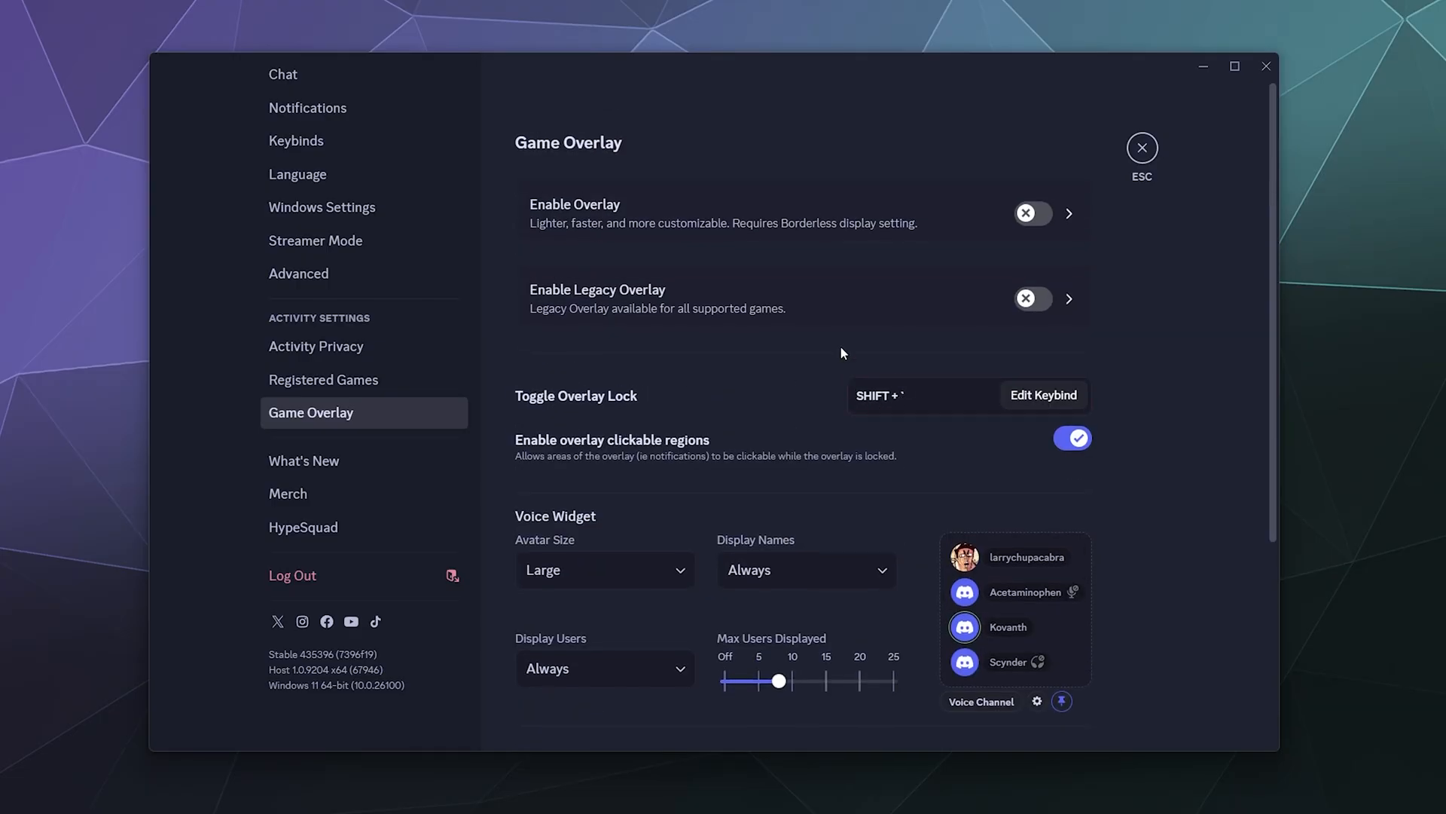
scroll("down", 3)
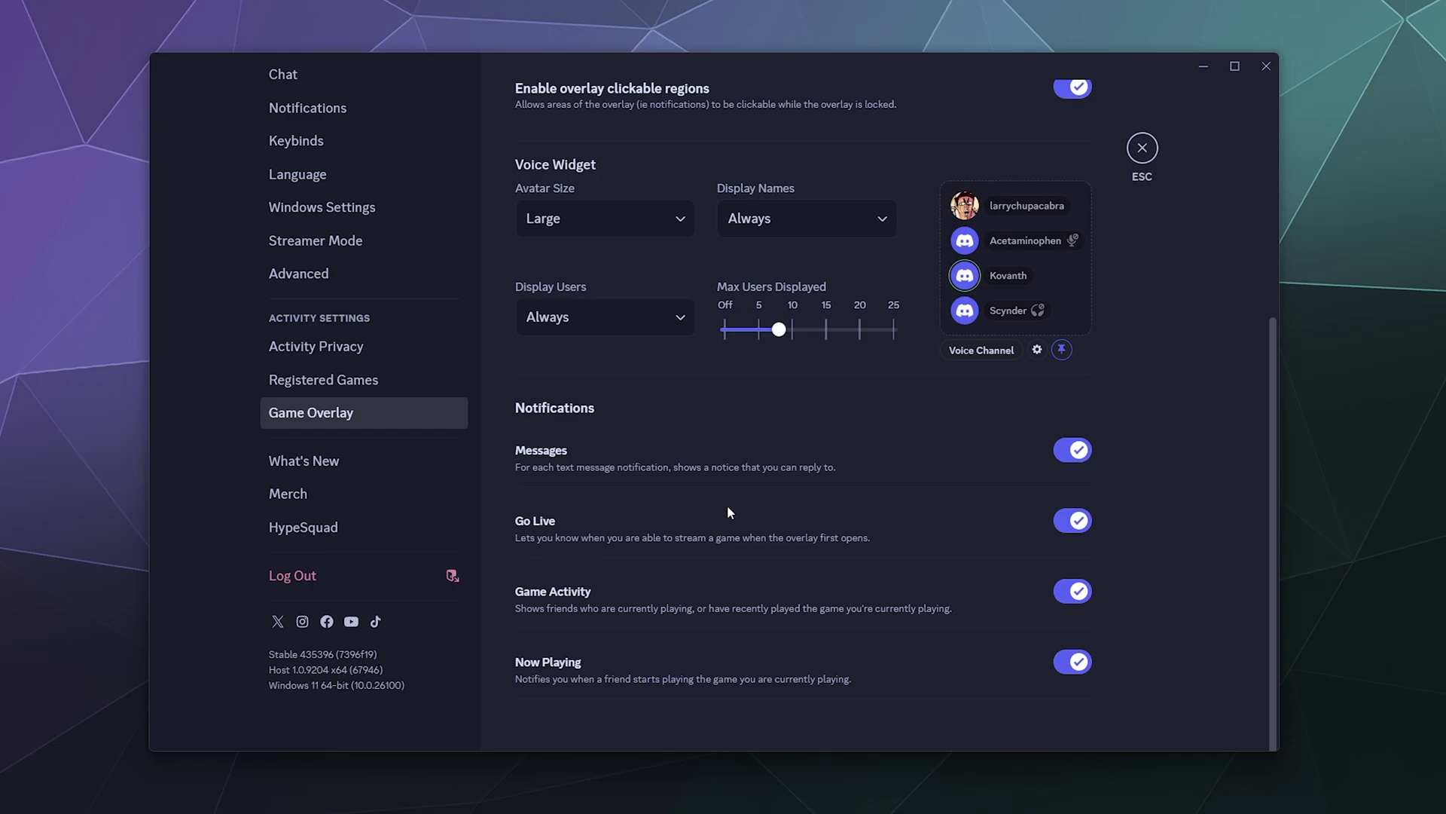
- Switch off the overlay notifications and return to the Activity Privacy page
left_click(1072, 661)
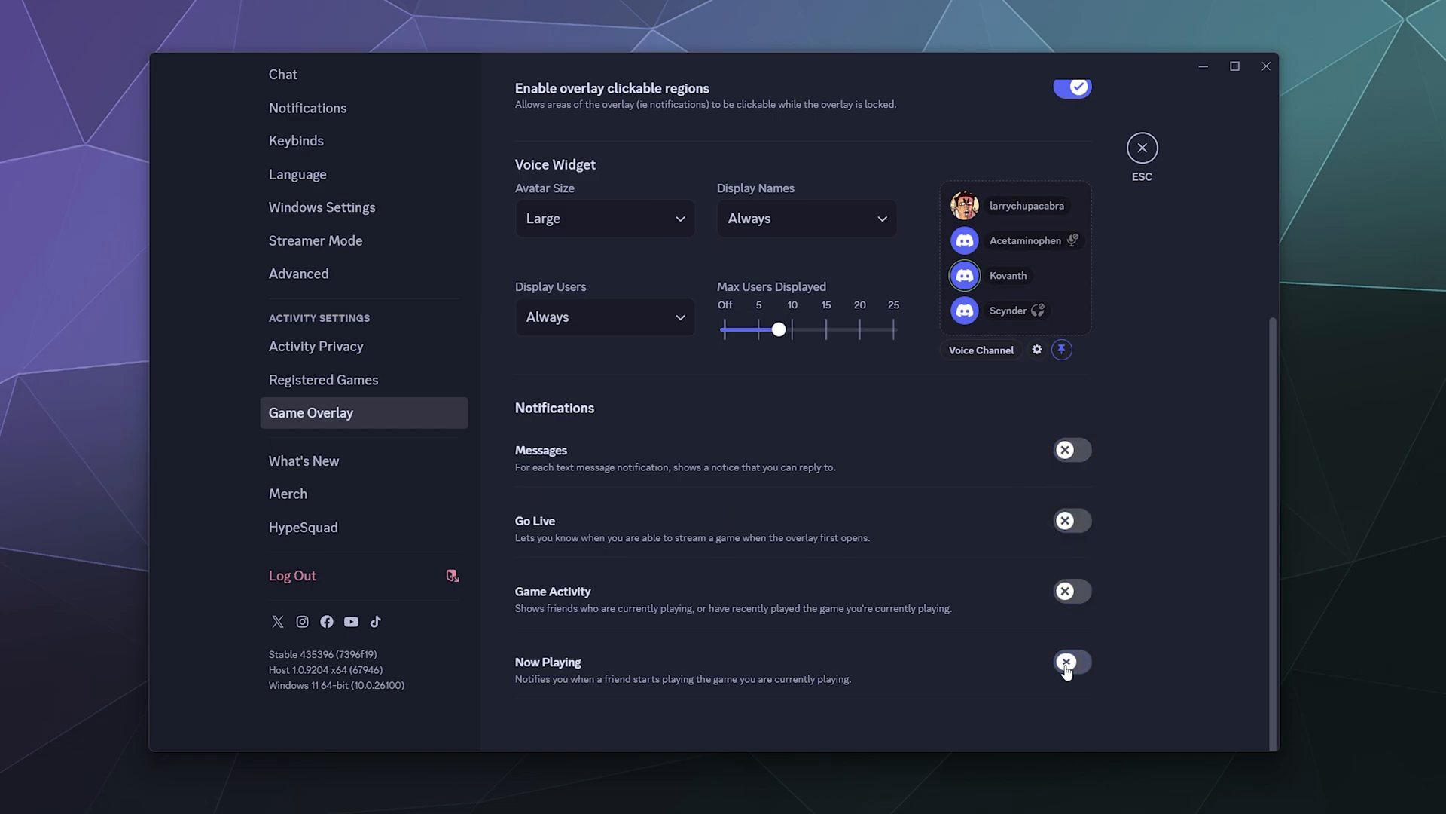
scroll("up", 3)
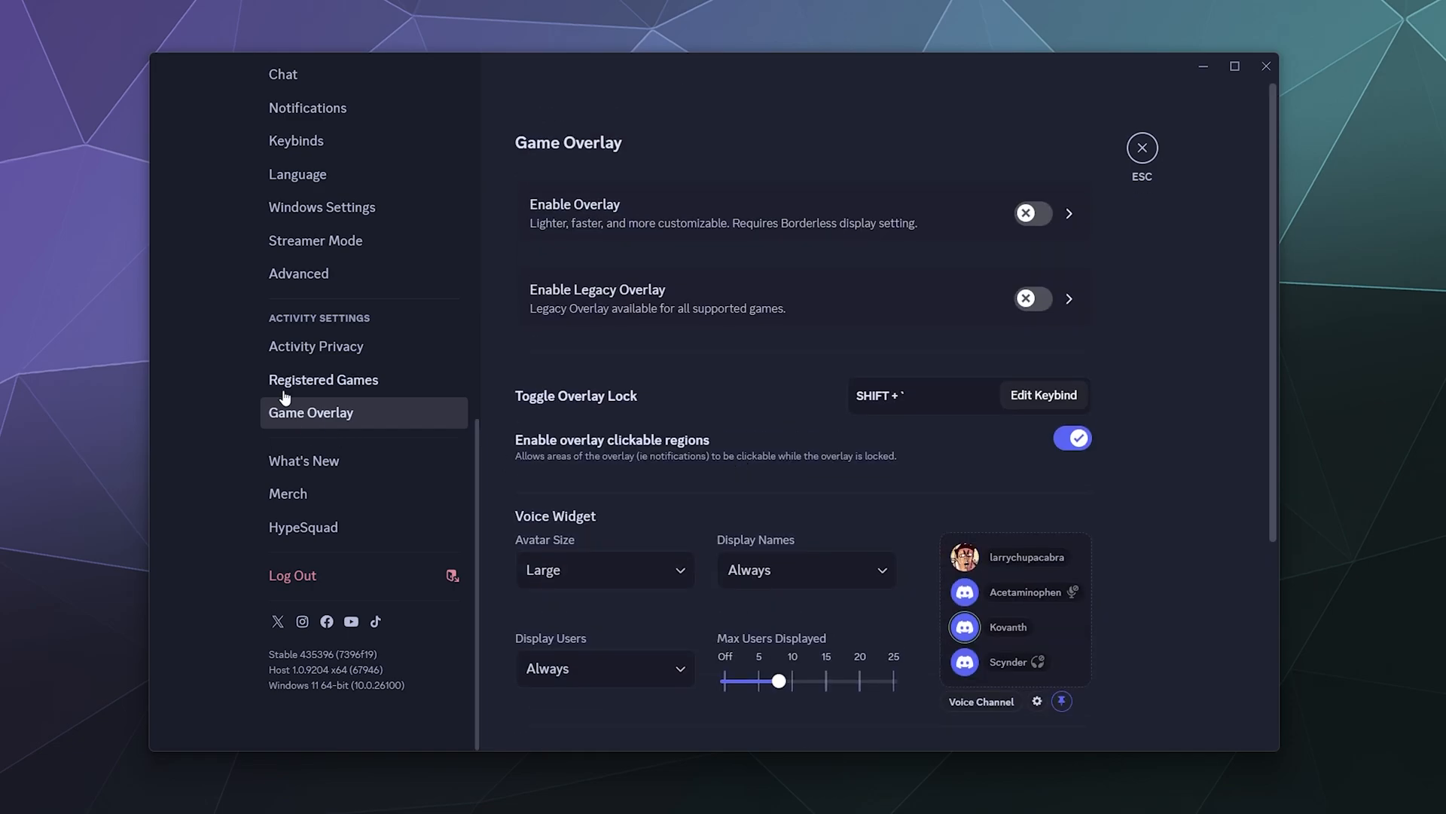
left_click(315, 346)
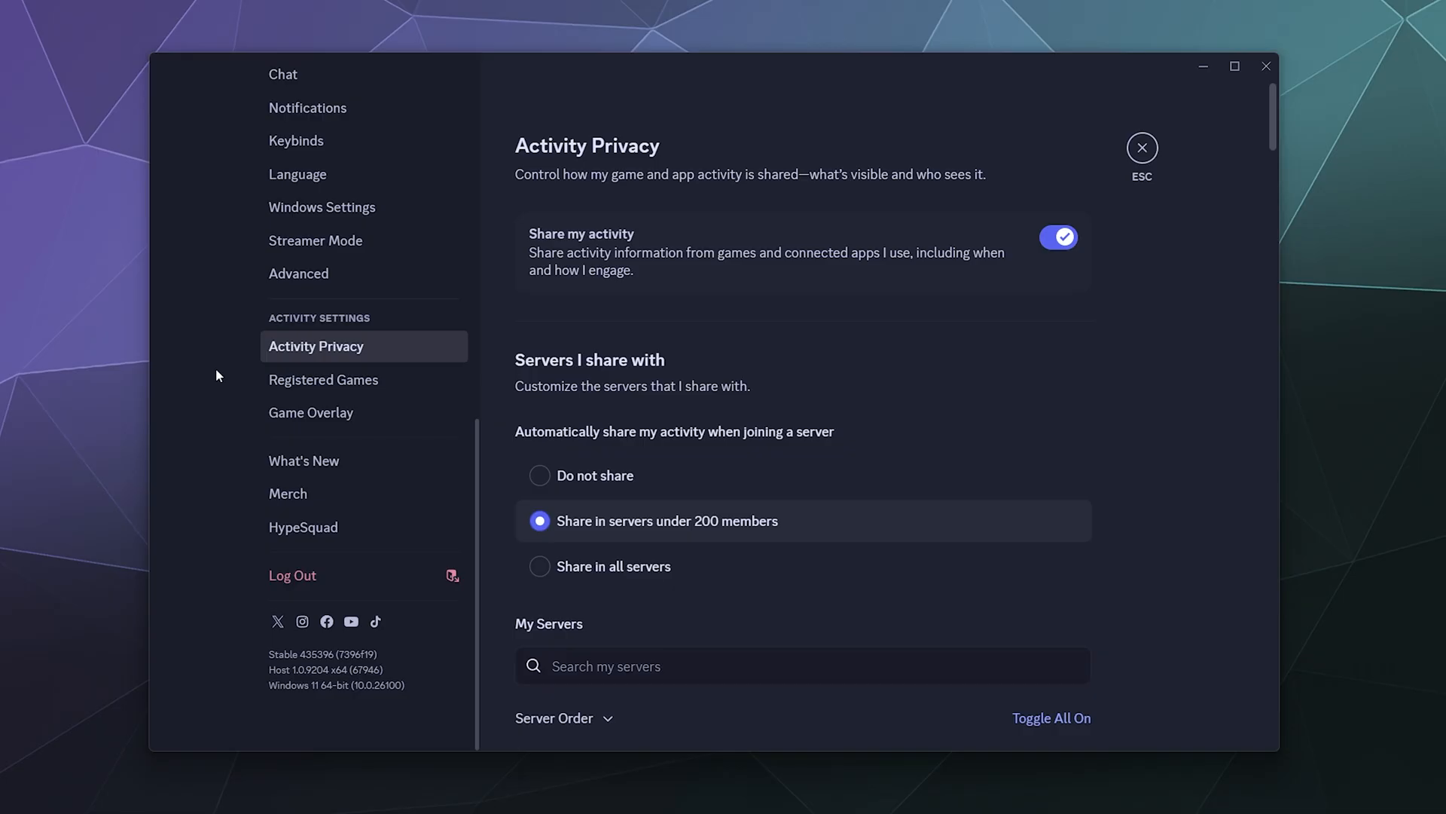
- Close settings, returning to the Night Reign Boogaloo general channel
left_click(1140, 147)
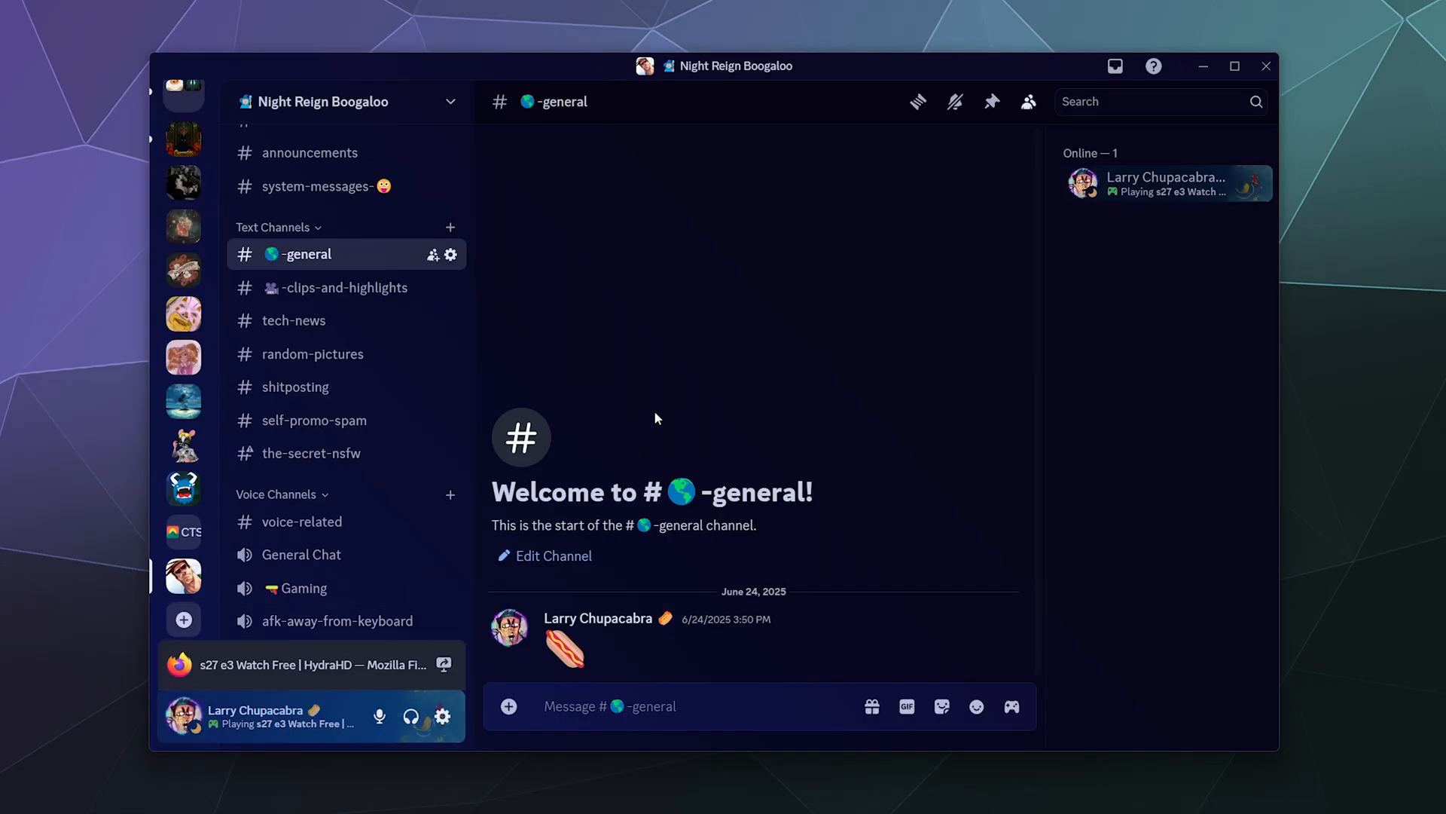
mouse_move(712, 325)
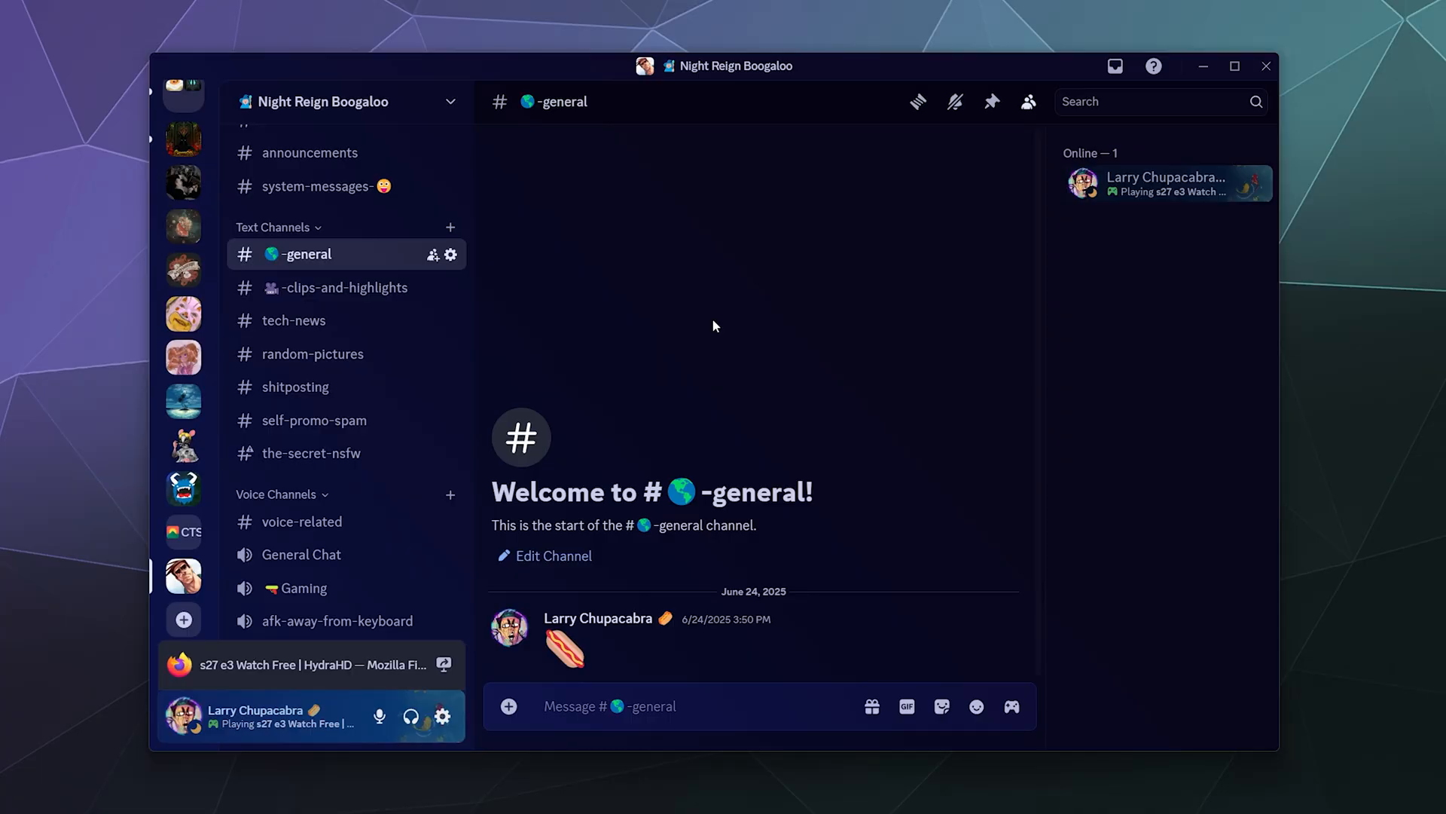
mouse_move(1178, 192)
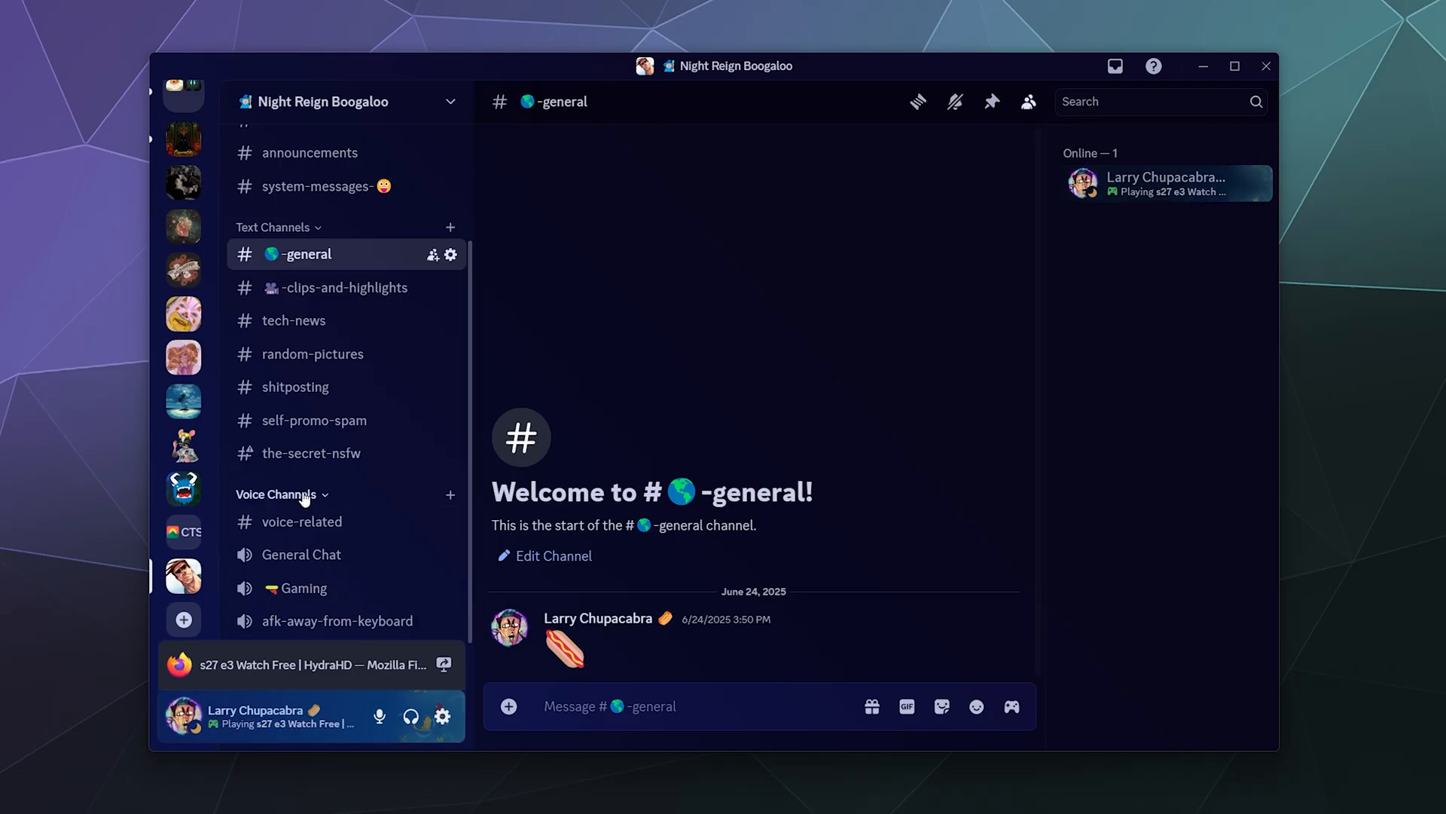
- Connect to the General Chat voice channel in Night Reign Boogaloo
left_click(301, 553)
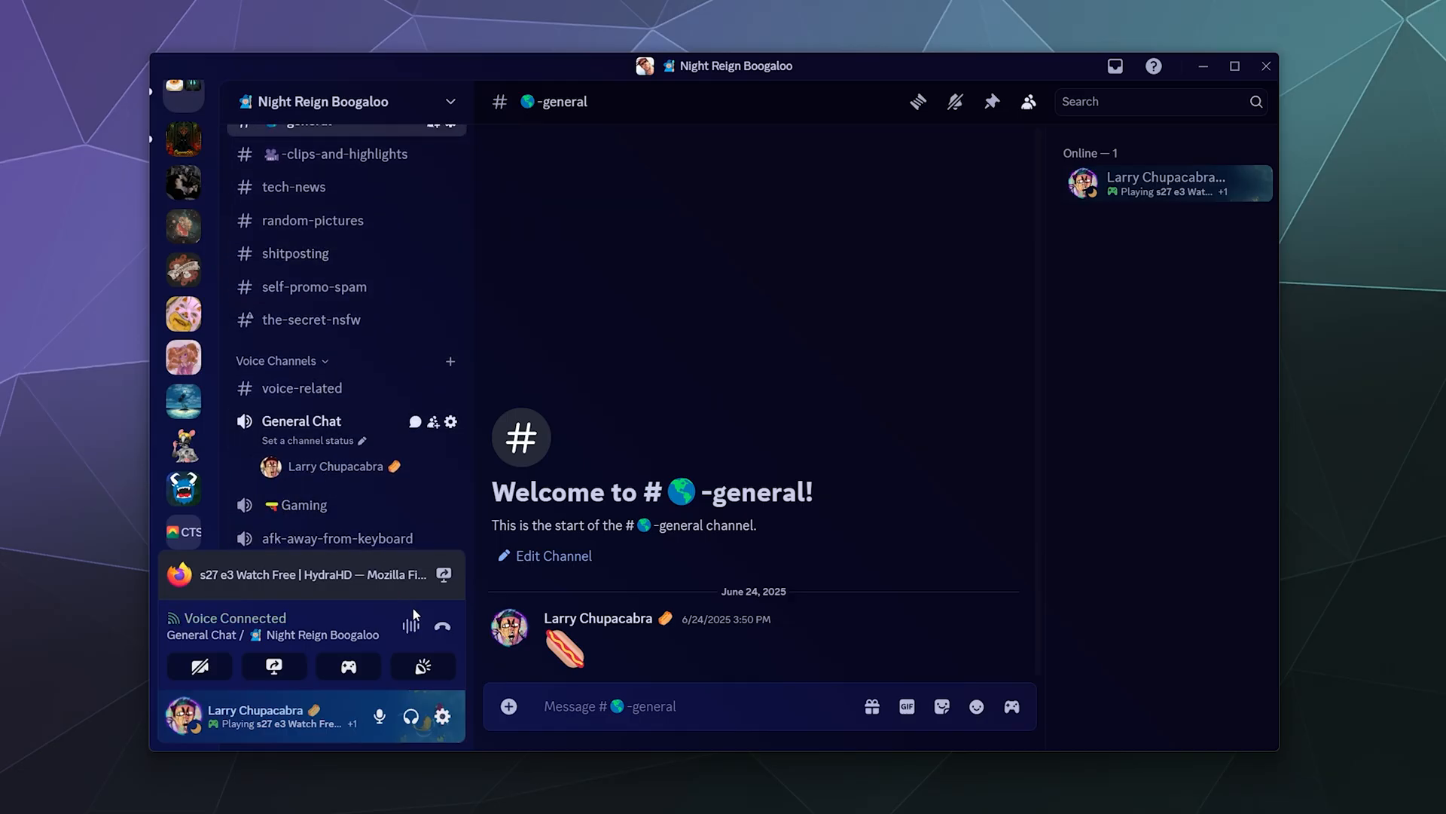
mouse_move(443, 574)
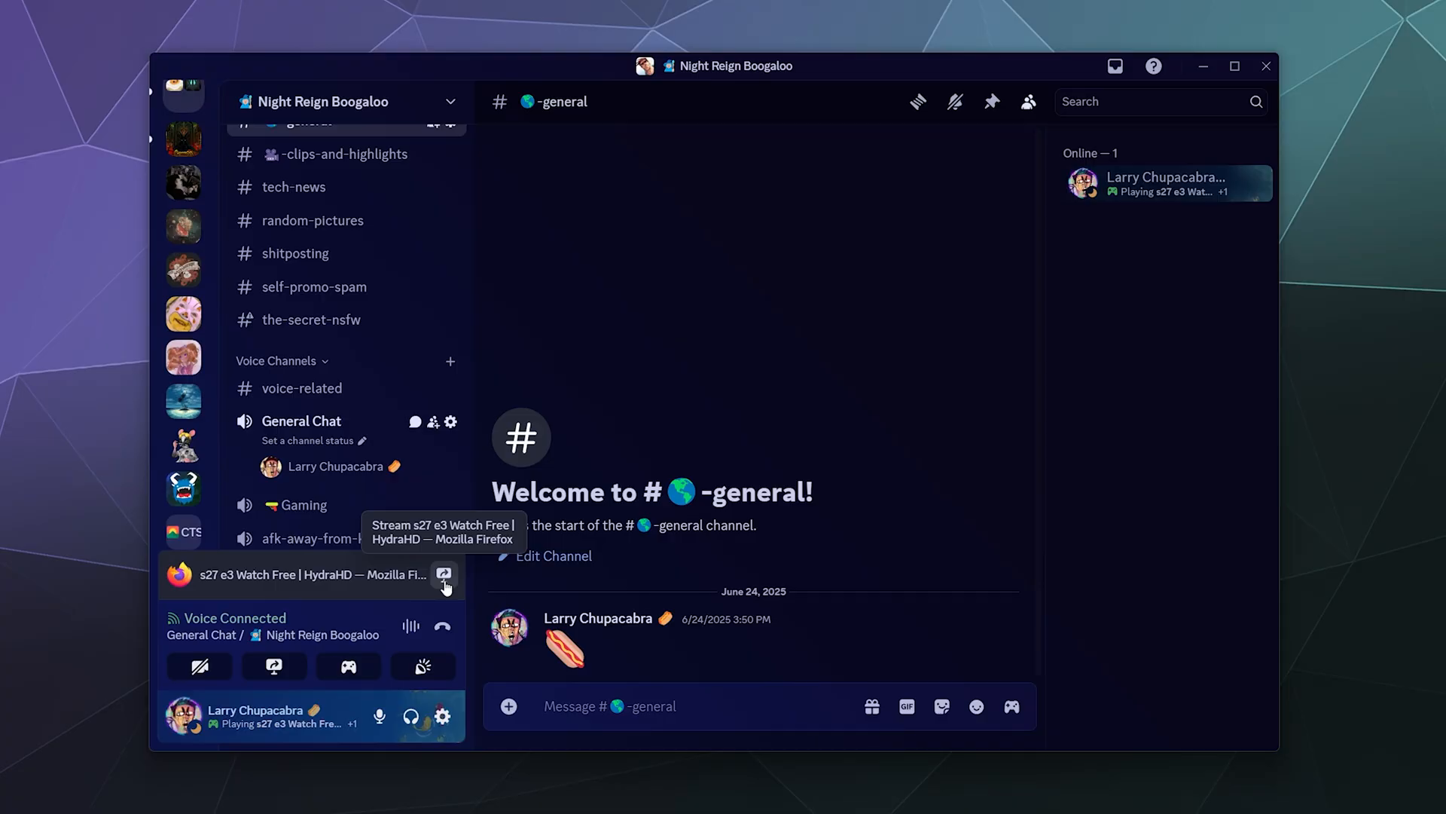
- Bring up the stream preview for the Firefox HydraHD window, Gaming at 1440p 60fps, without going live
left_click(443, 574)
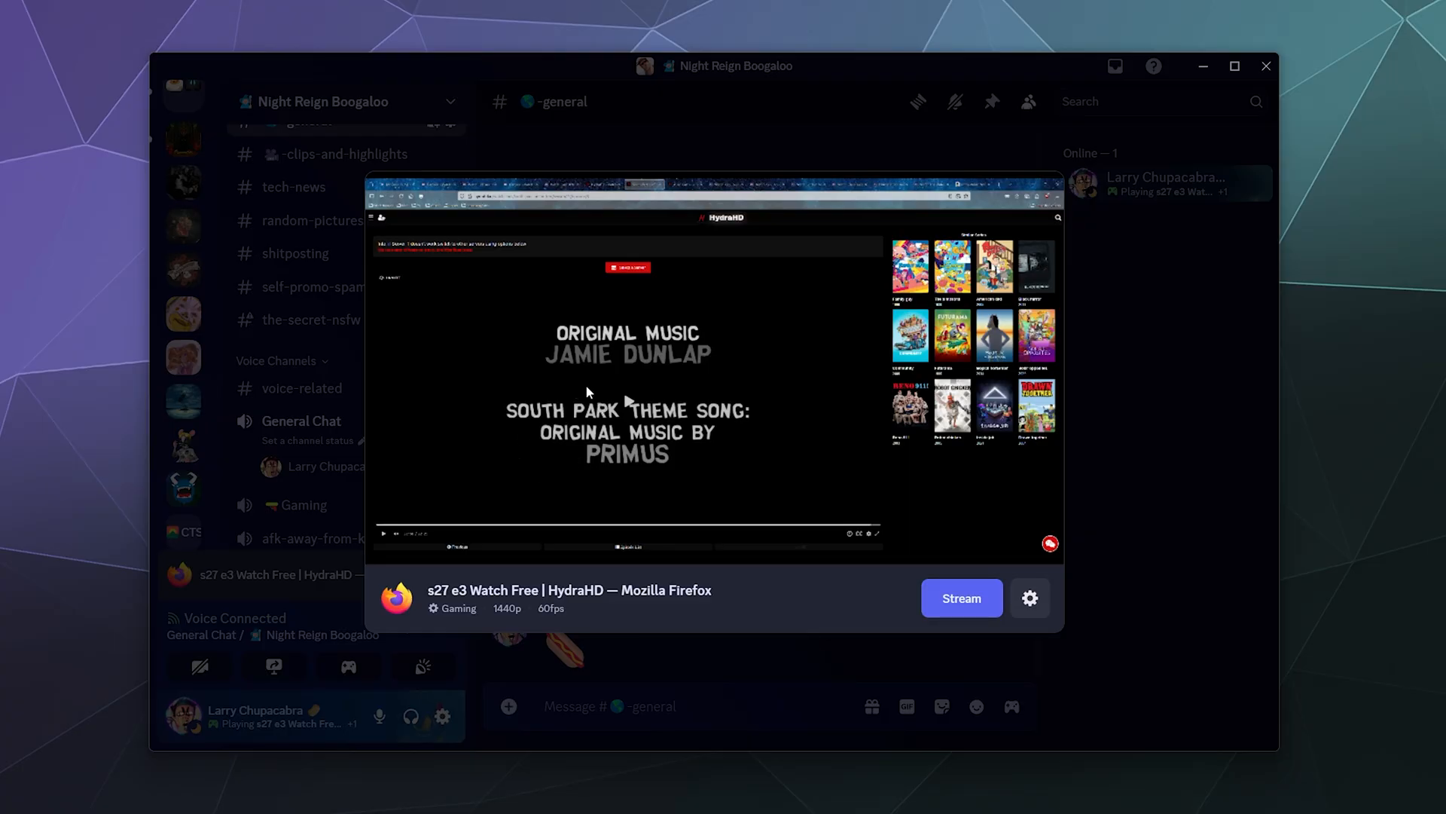
mouse_move(852, 631)
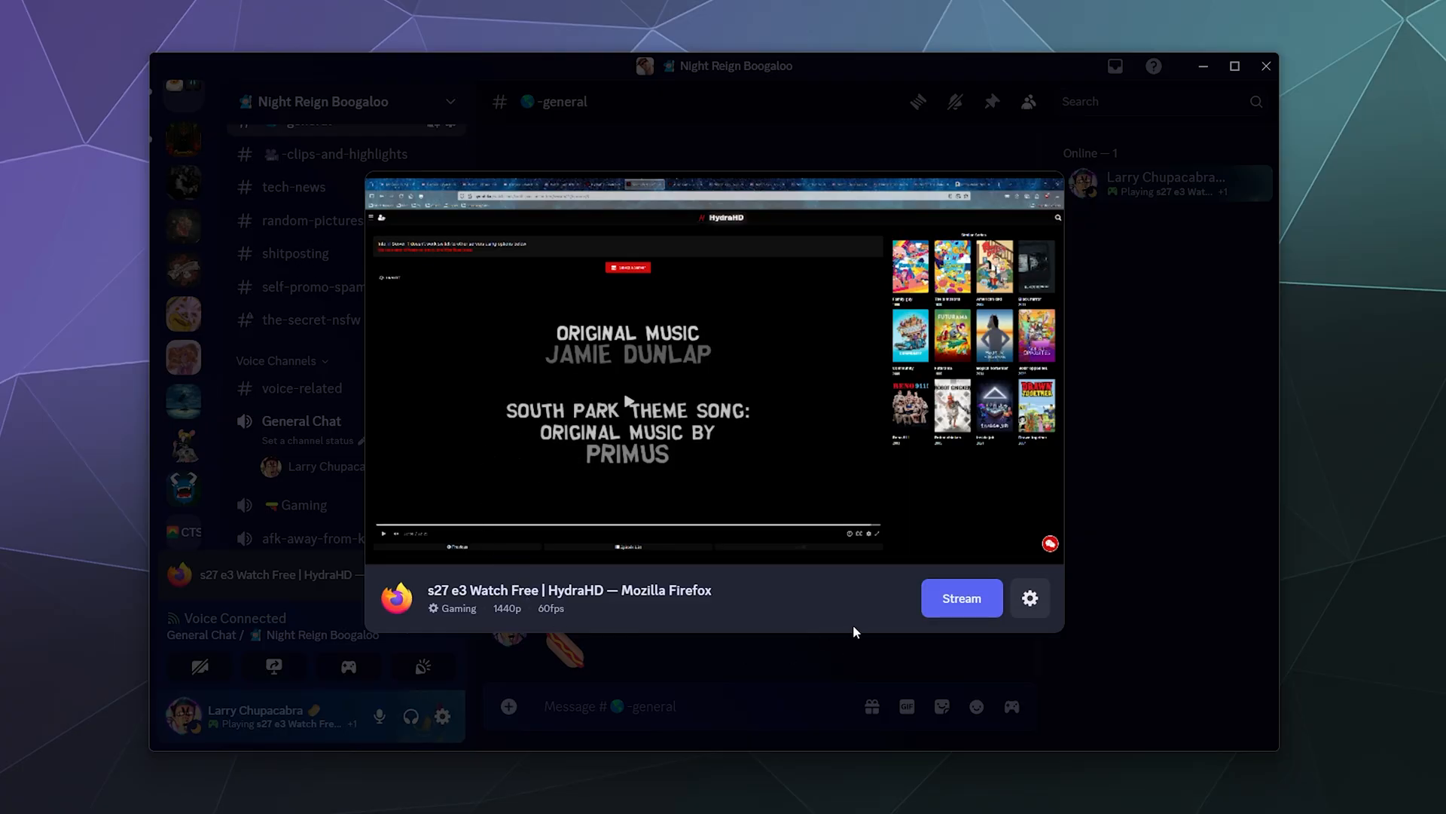
mouse_move(558, 392)
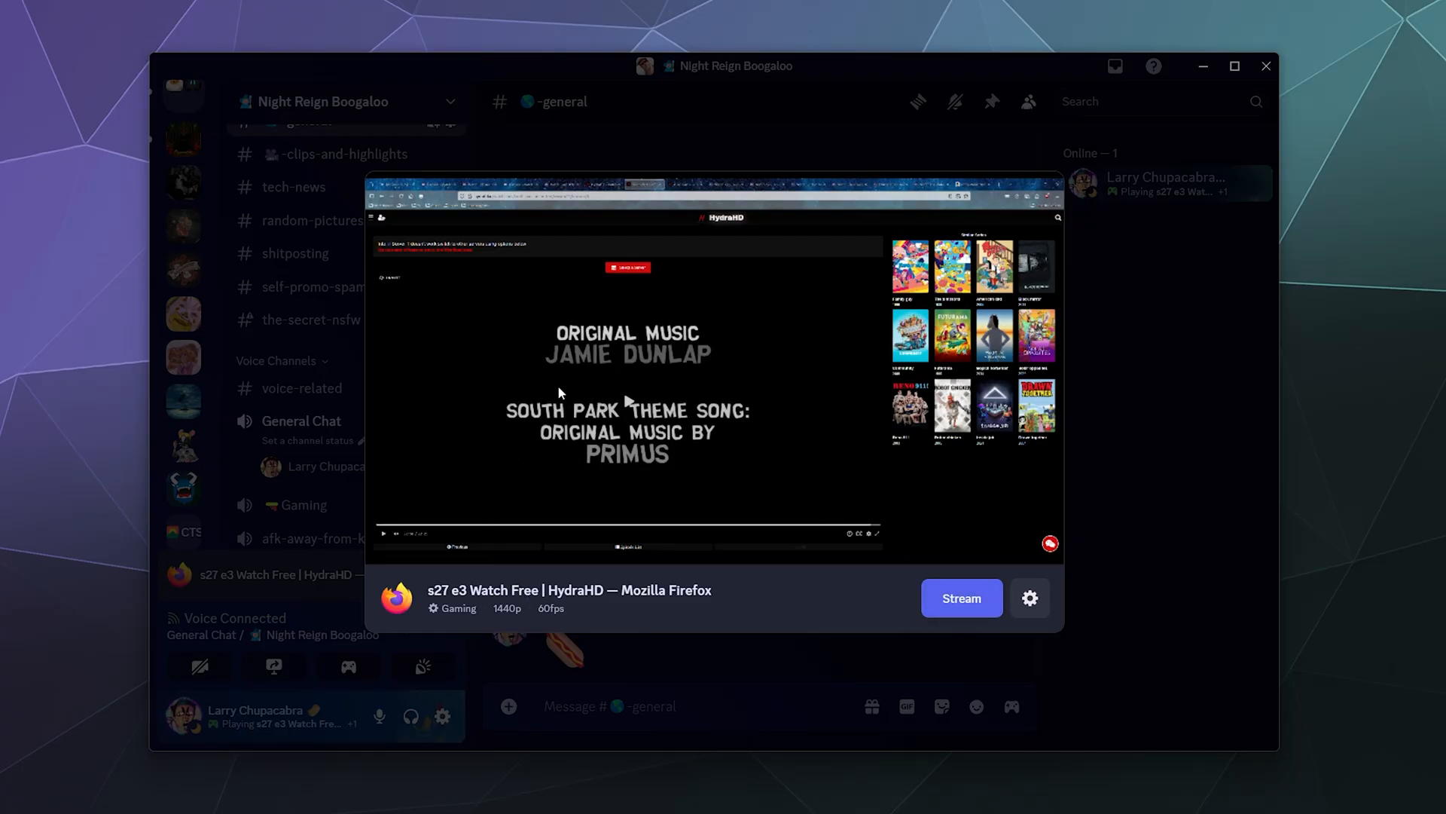
mouse_move(1058, 429)
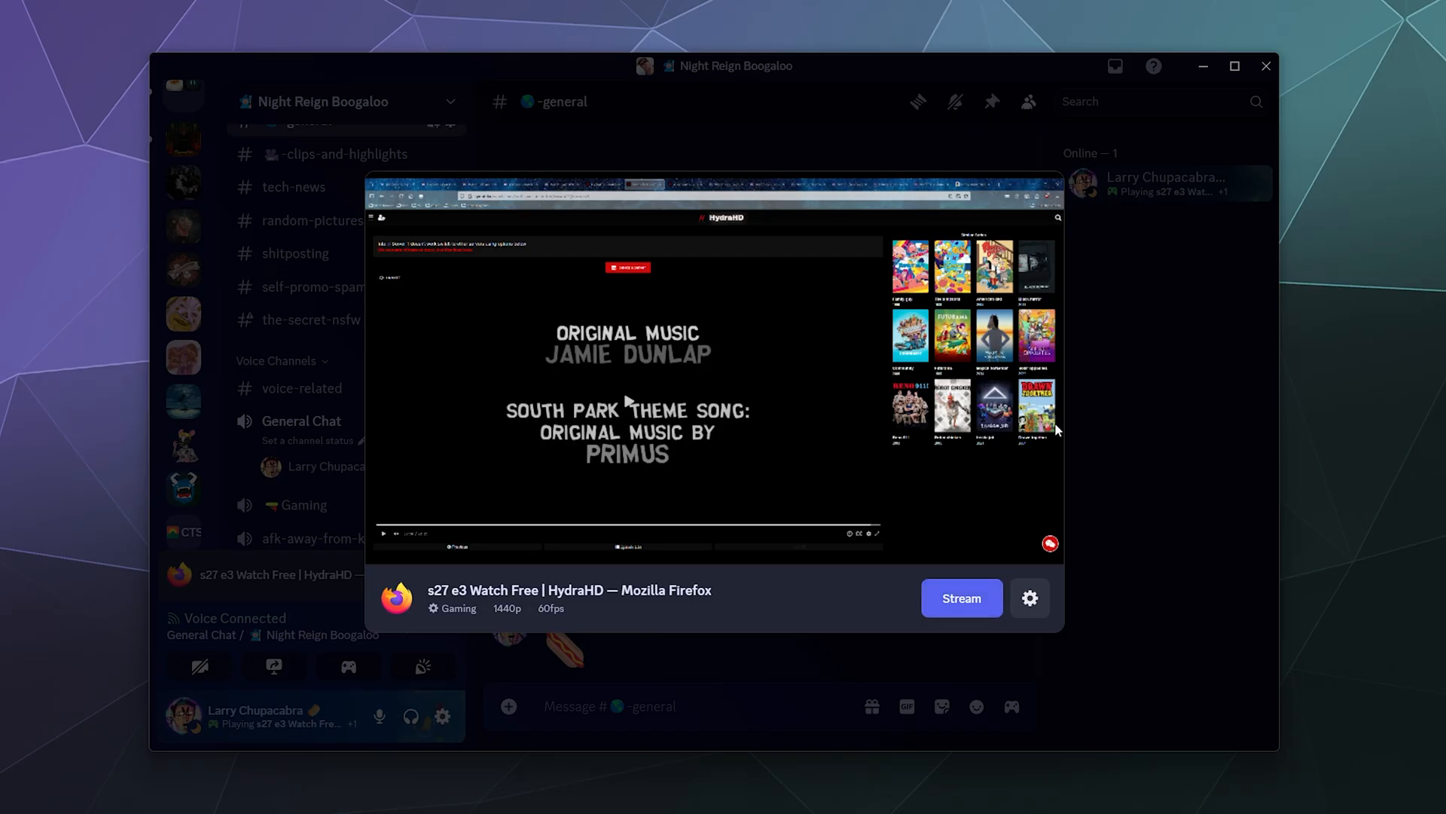
mouse_move(1205, 496)
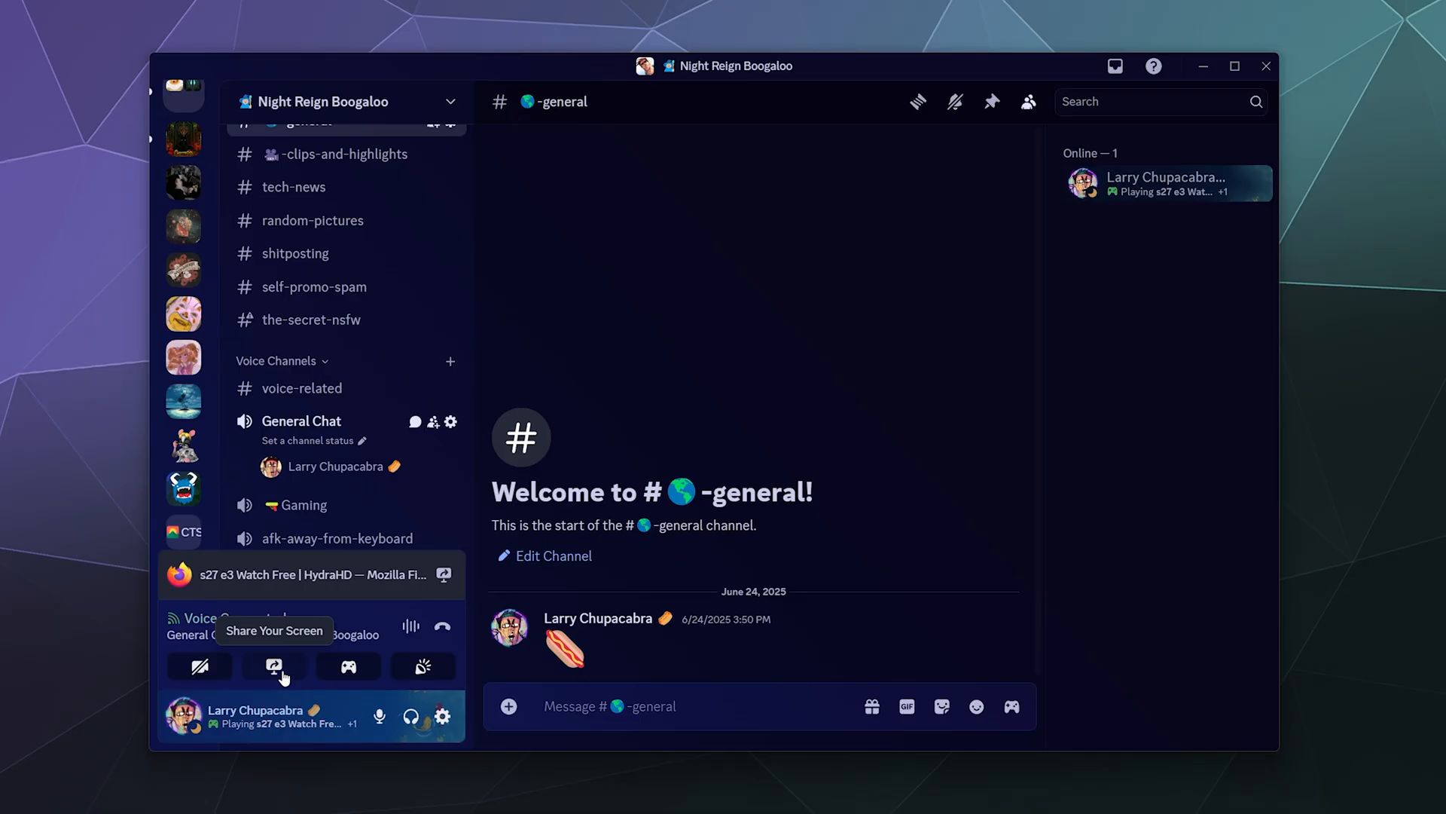
mouse_move(322, 458)
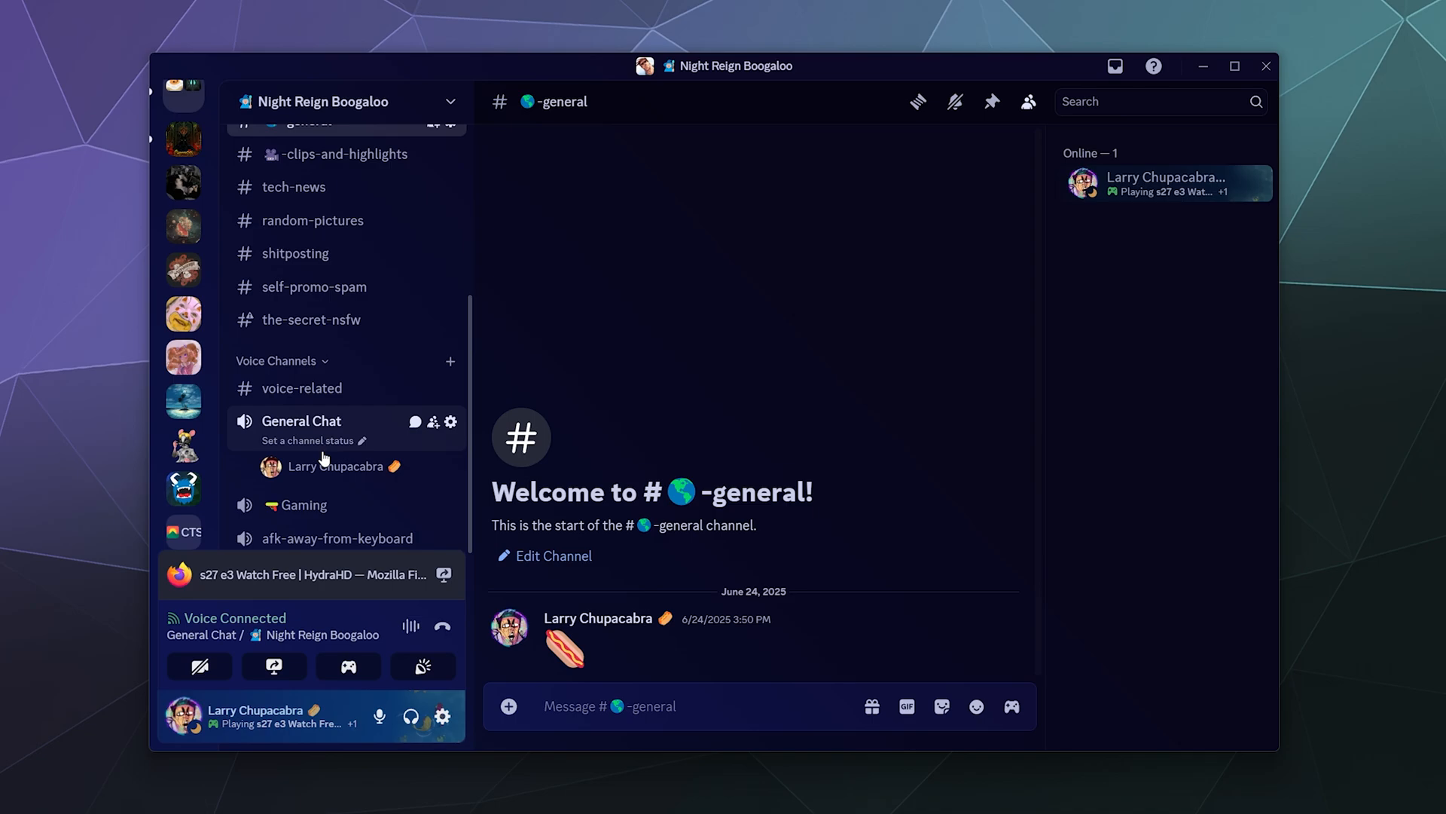
mouse_move(272, 665)
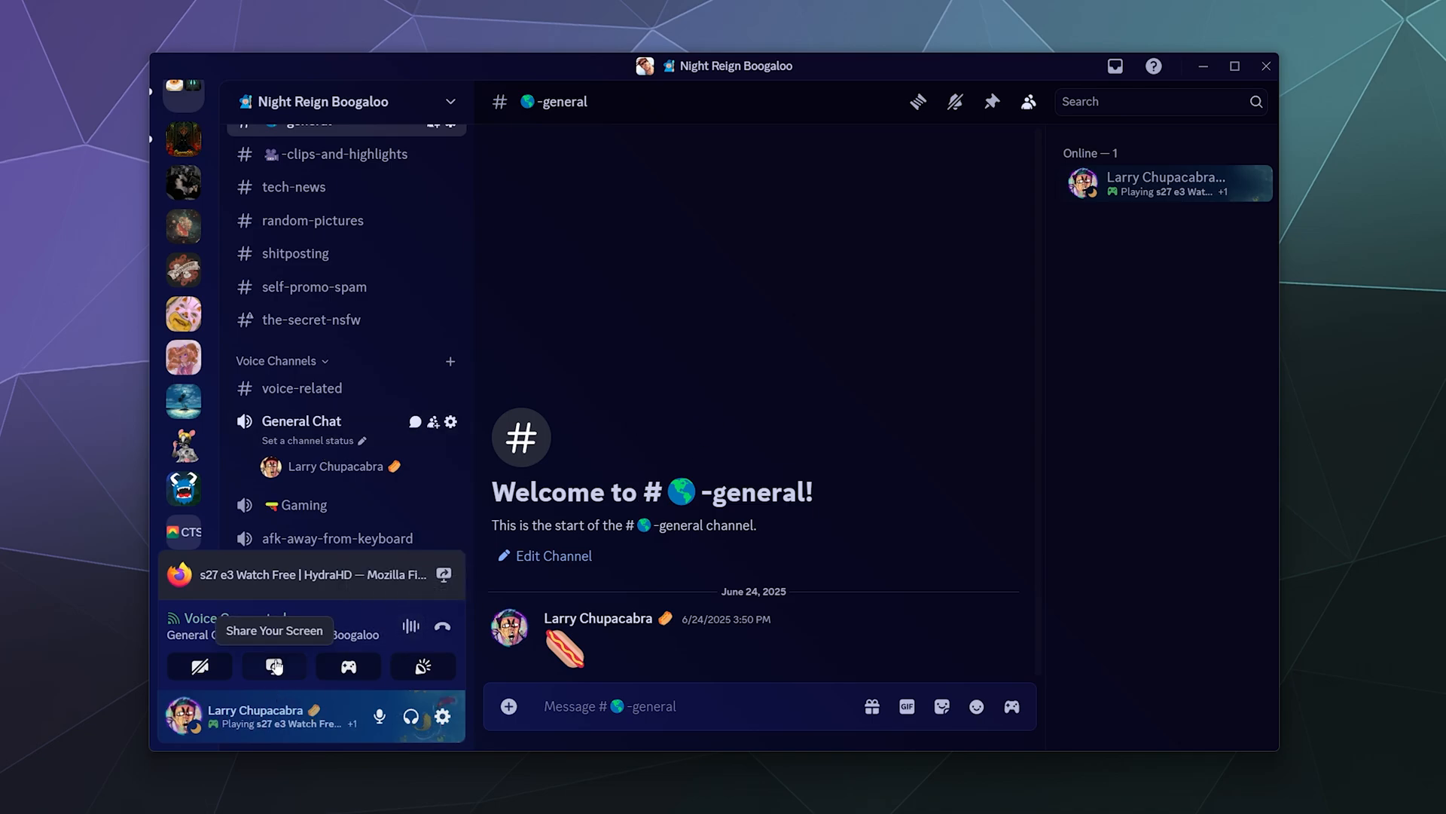
mouse_move(252, 580)
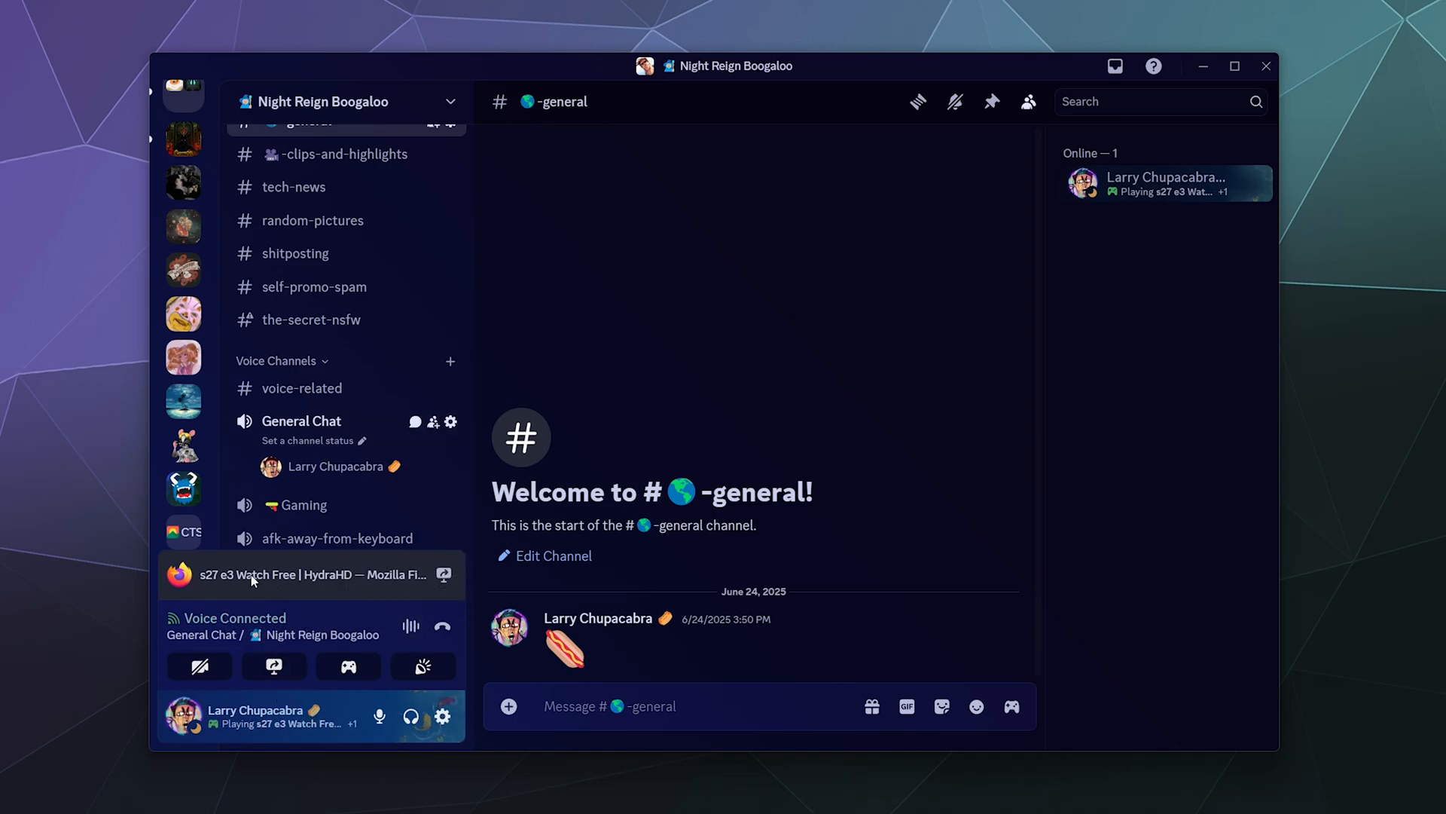
mouse_move(313, 586)
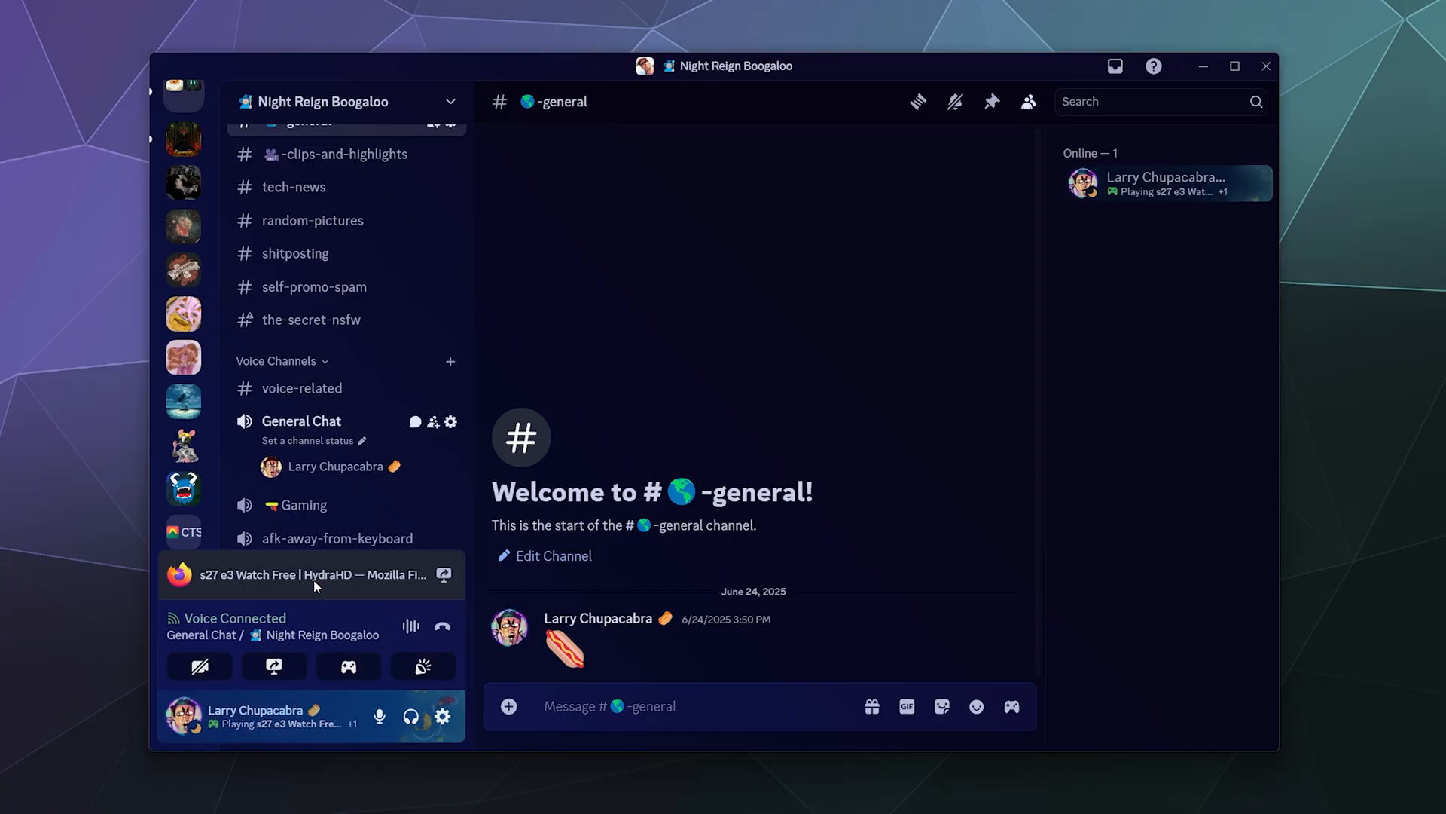
mouse_move(302, 387)
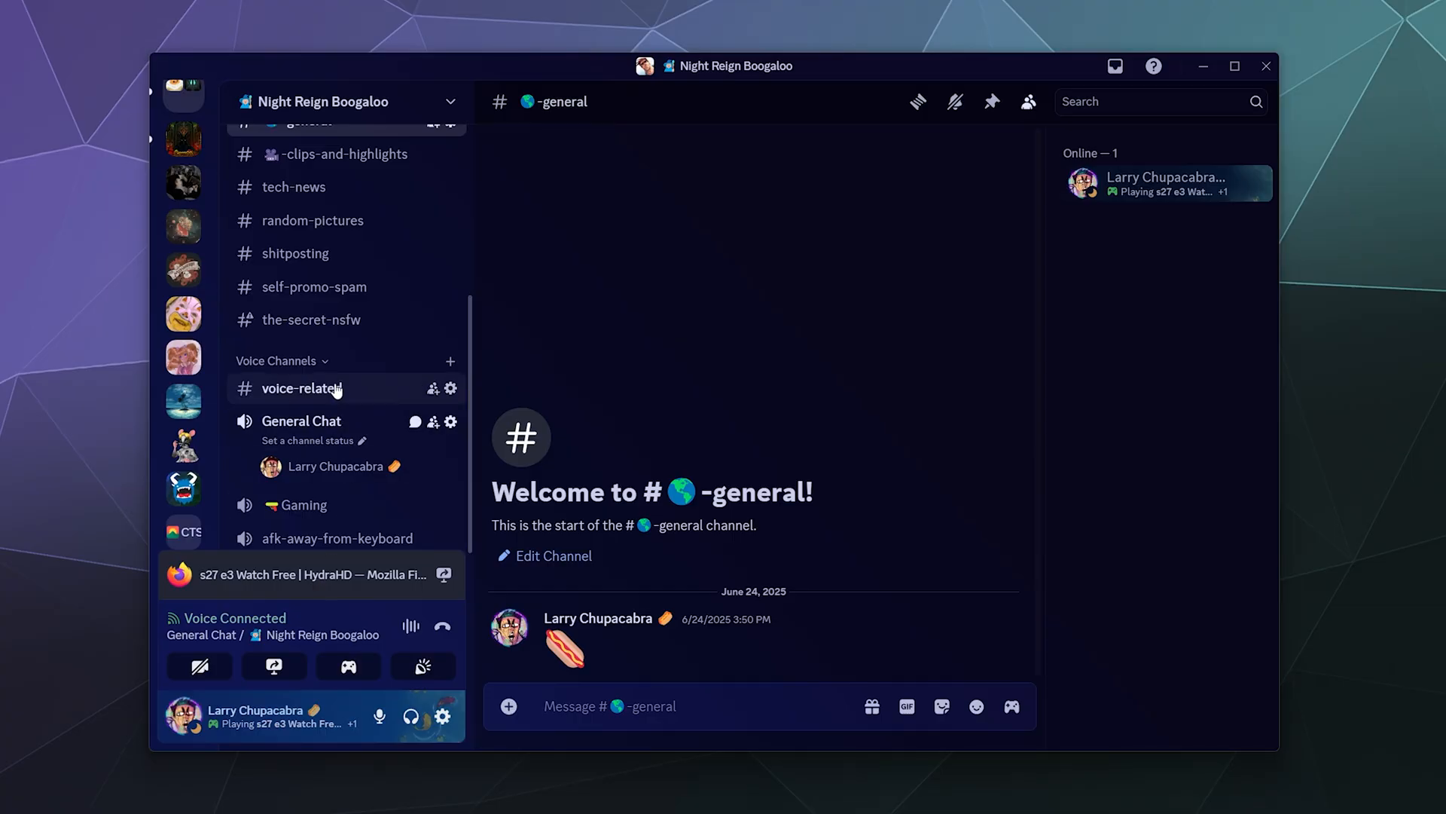
mouse_move(442, 627)
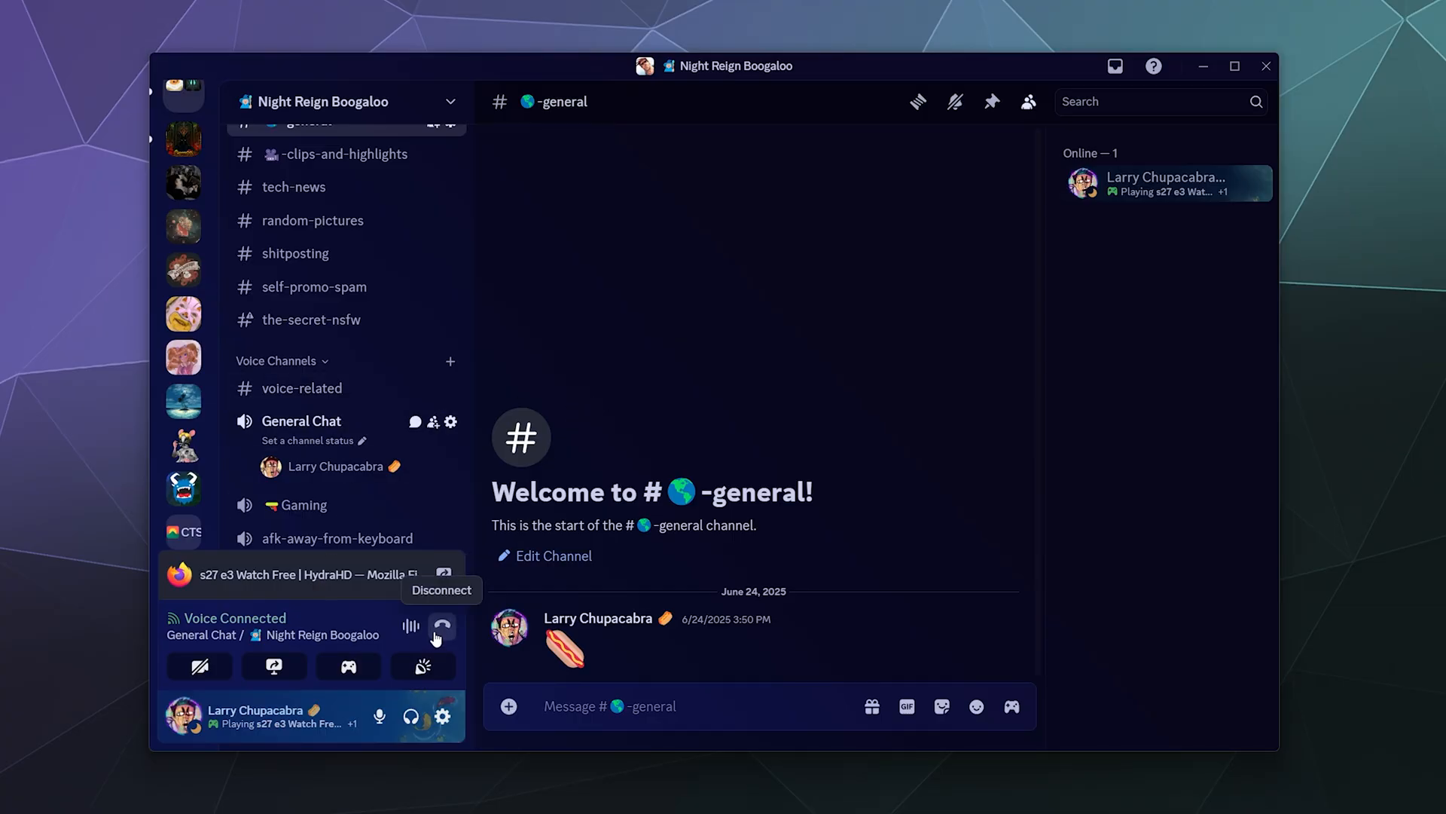
- Disconnect from General Chat, leaving the general text channel showing
left_click(442, 627)
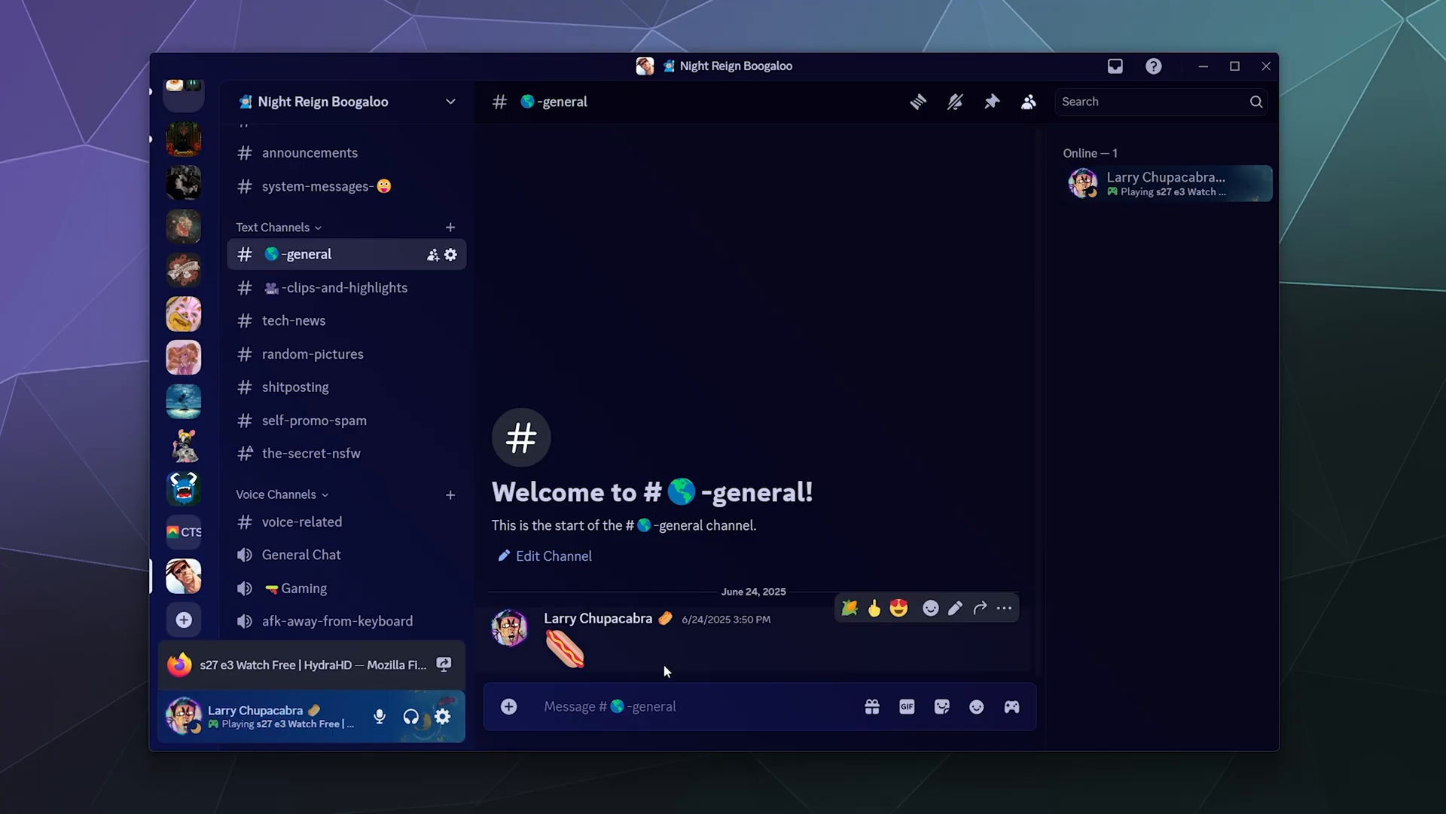
mouse_move(620, 465)
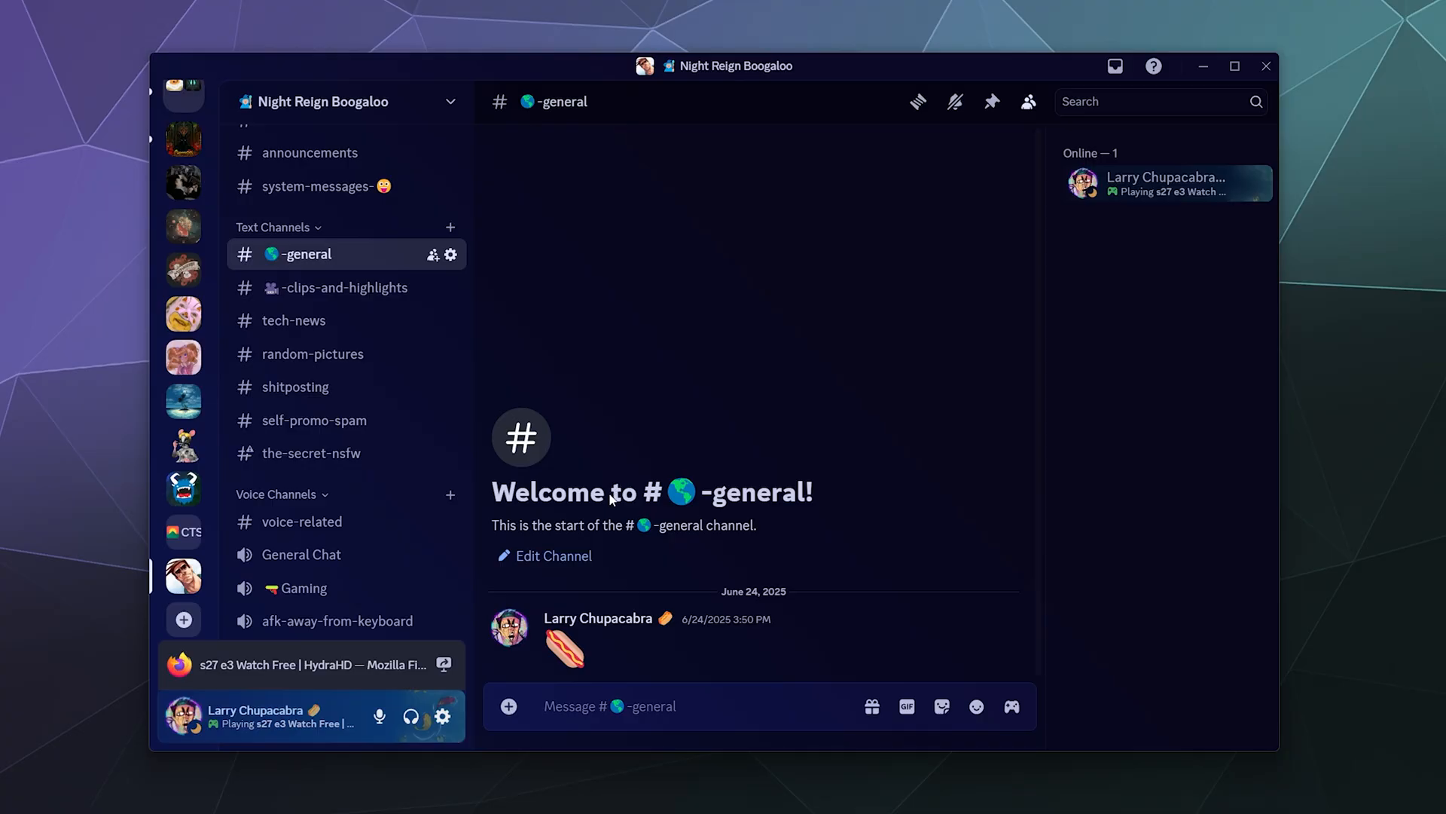
mouse_move(634, 499)
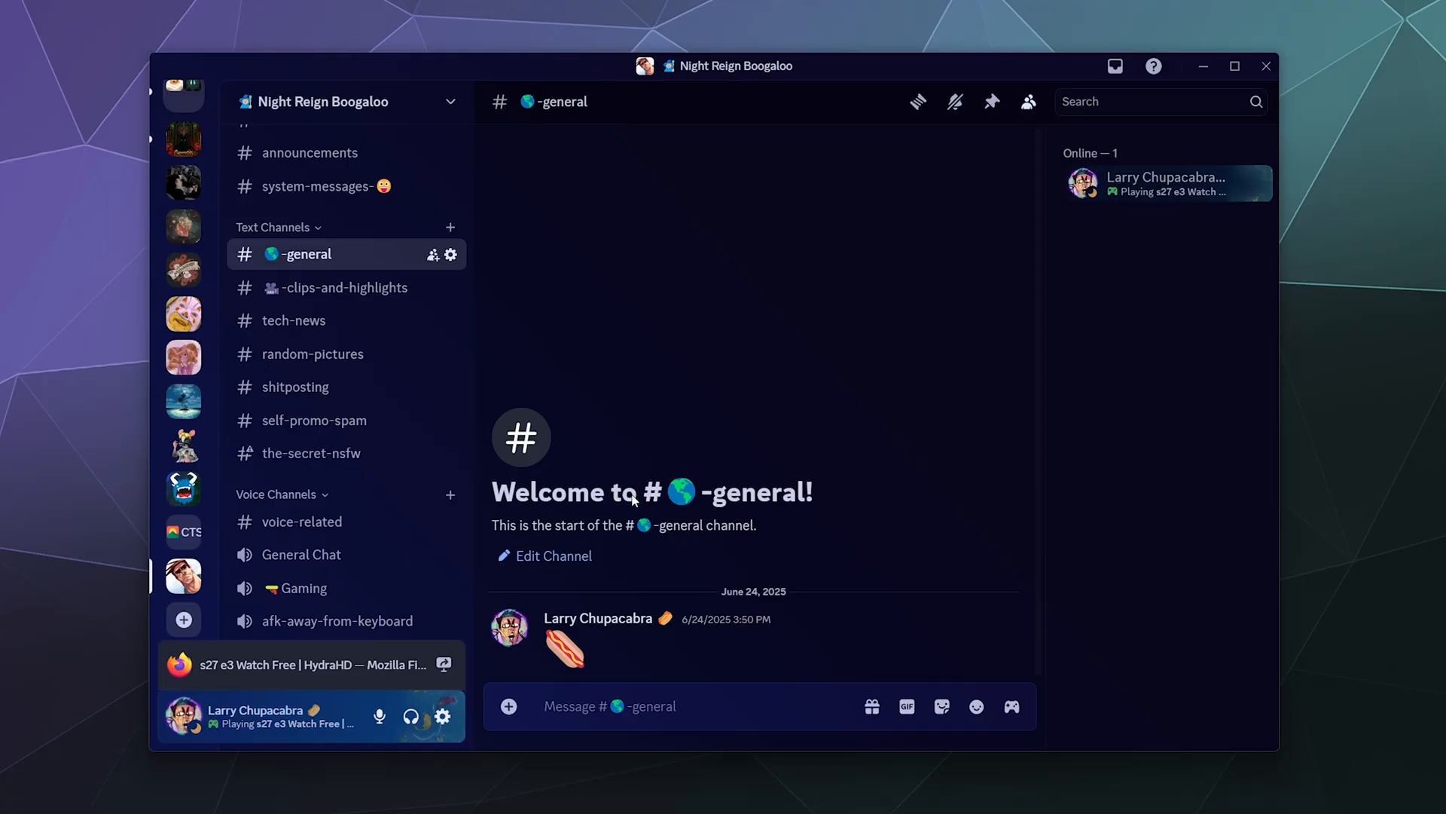